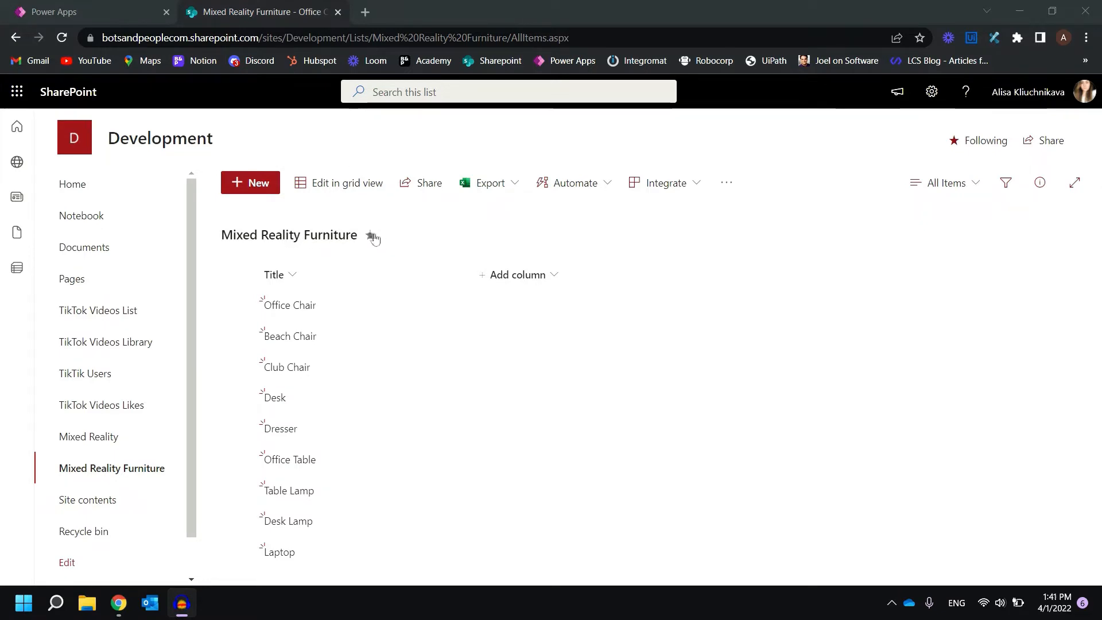
pyautogui.moveTo(344, 375)
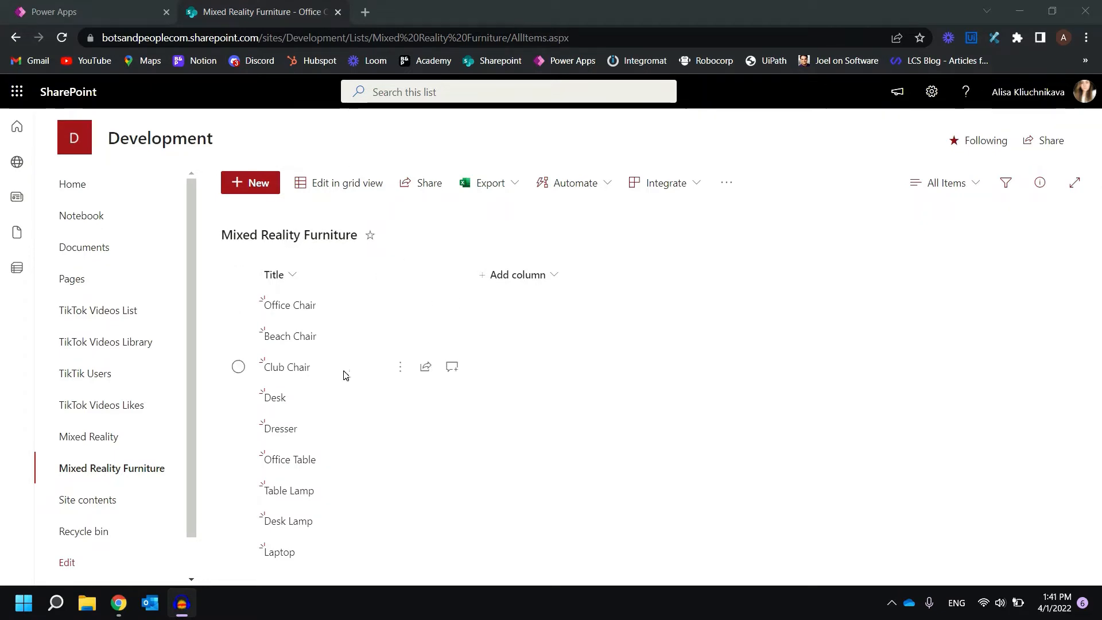
pyautogui.moveTo(313, 447)
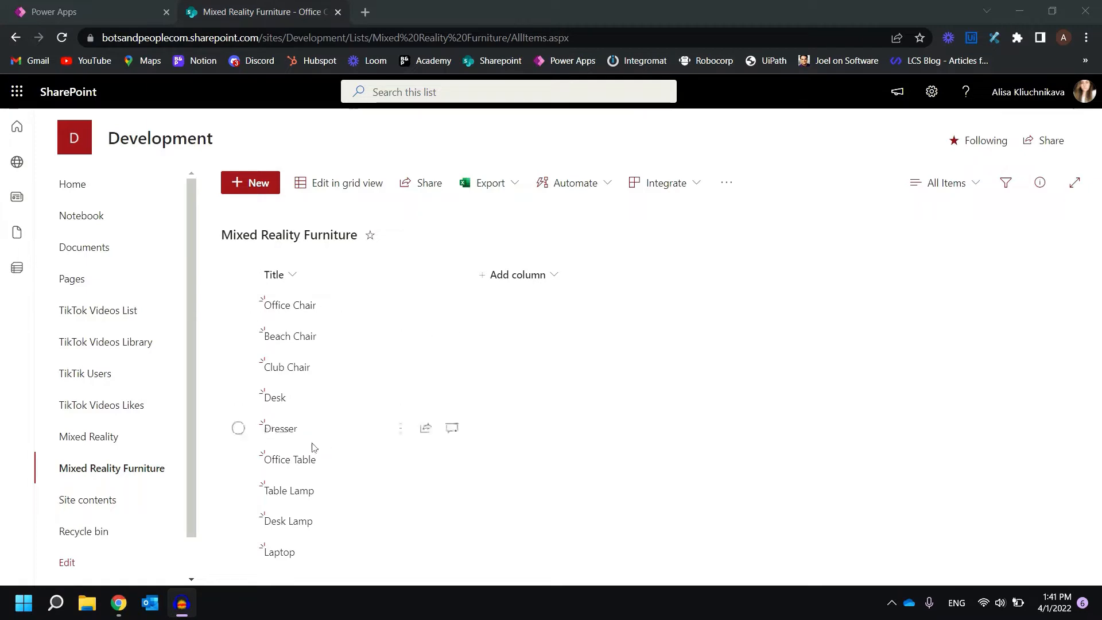
pyautogui.moveTo(404, 244)
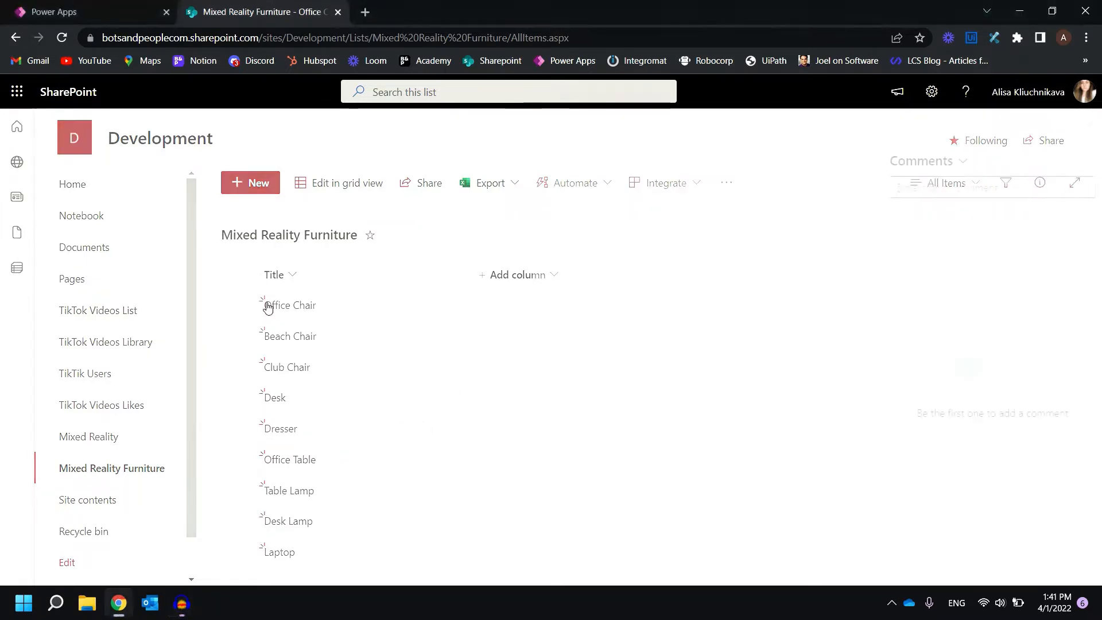
# Open the Office Chair item in the Mixed Reality Furniture list to view its chair.glb attachment.
pyautogui.click(292, 304)
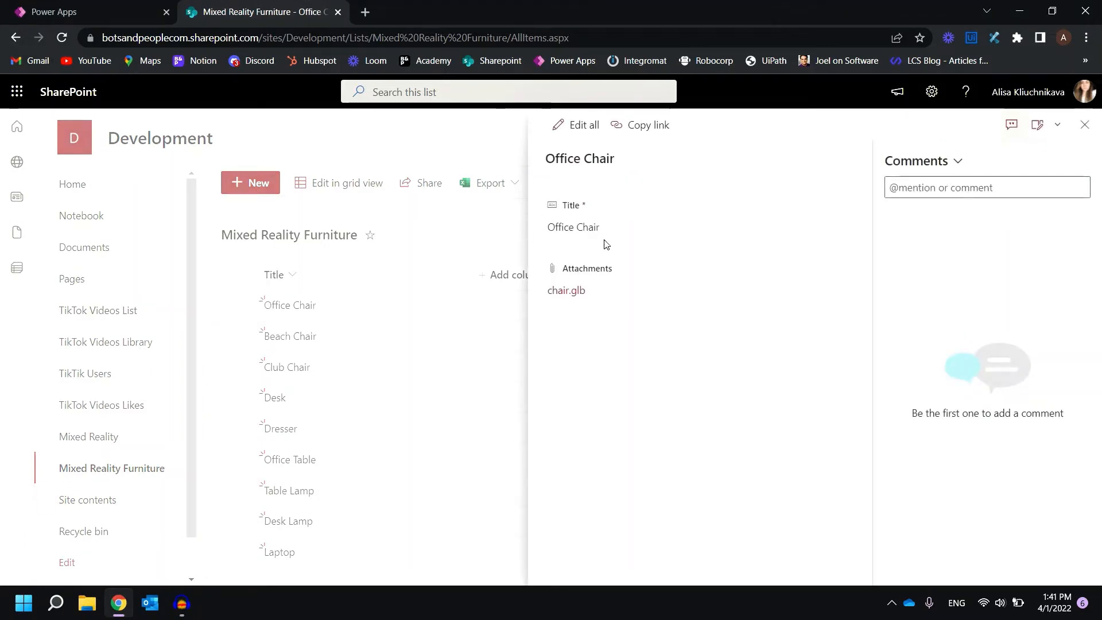
pyautogui.moveTo(597, 349)
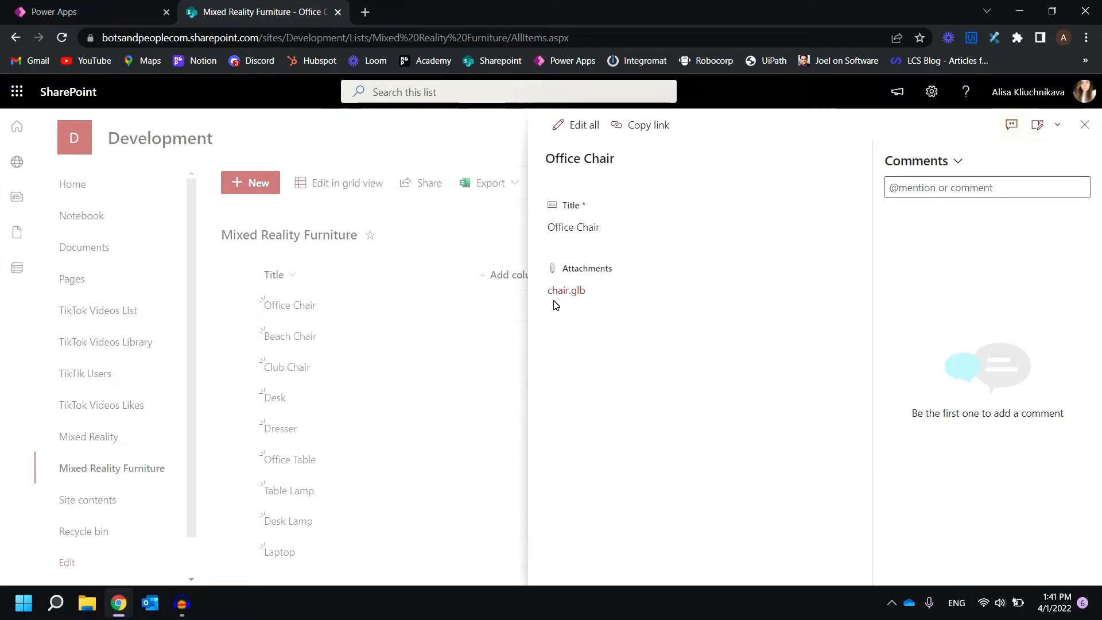
pyautogui.moveTo(621, 310)
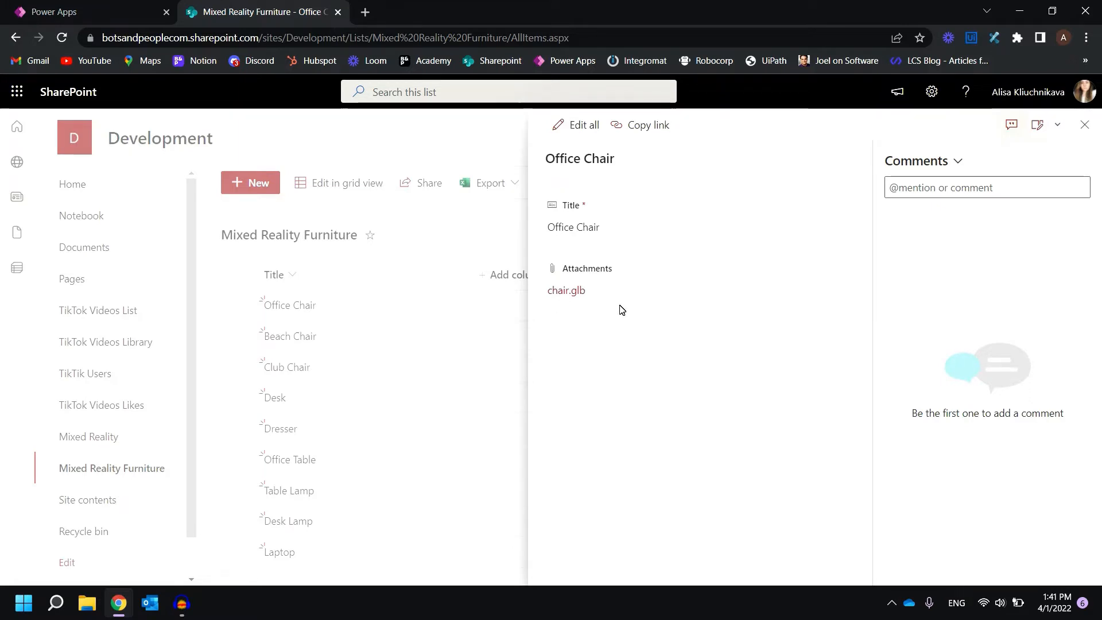
pyautogui.moveTo(597, 320)
pyautogui.write('v')
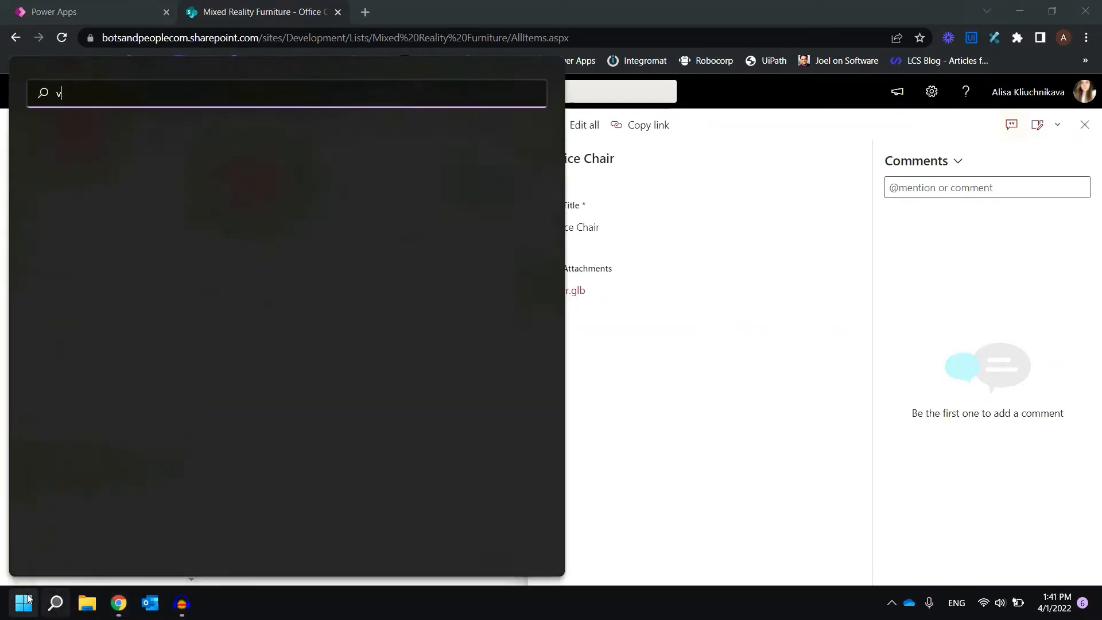
# Launch 3D Viewer, load the Beach Chair from its 3D library, and browse the Edit and File menus.
pyautogui.write('iew')
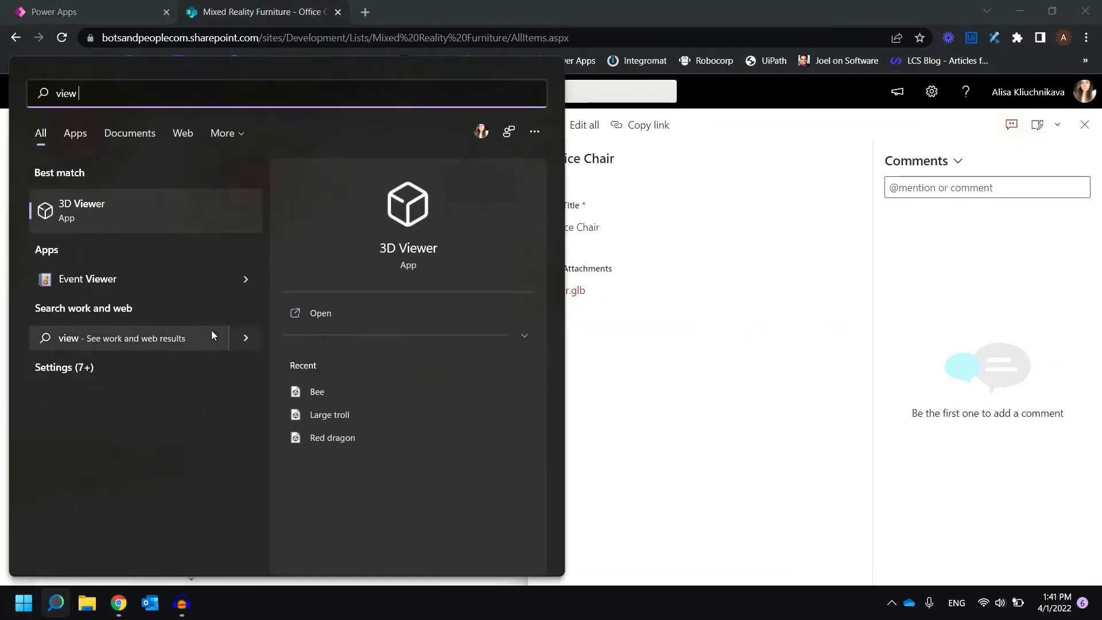
pyautogui.click(319, 313)
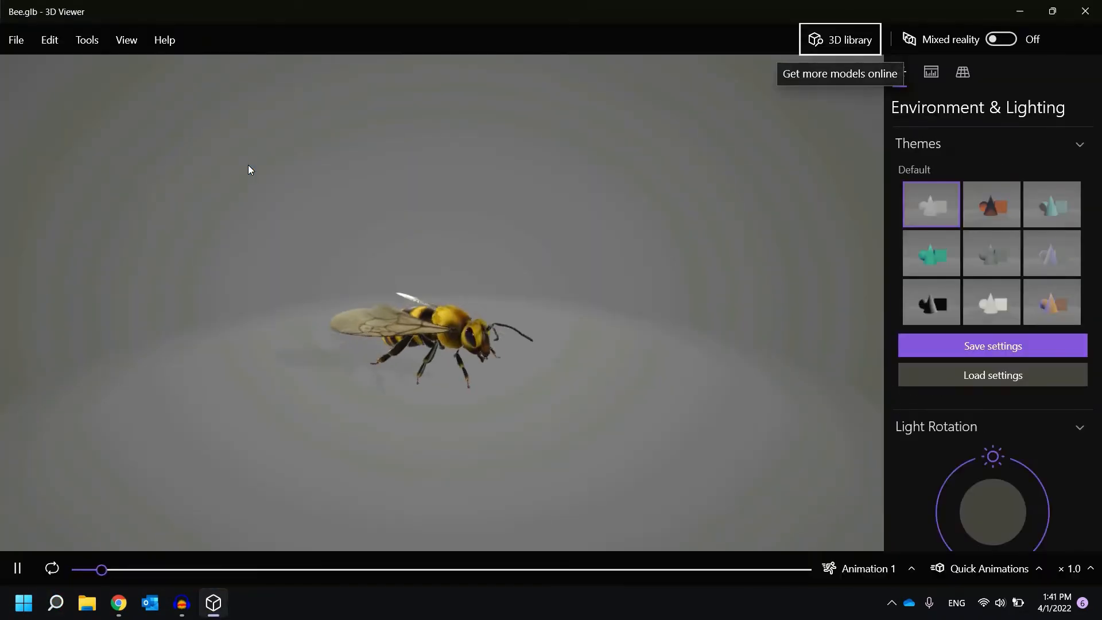
pyautogui.click(839, 39)
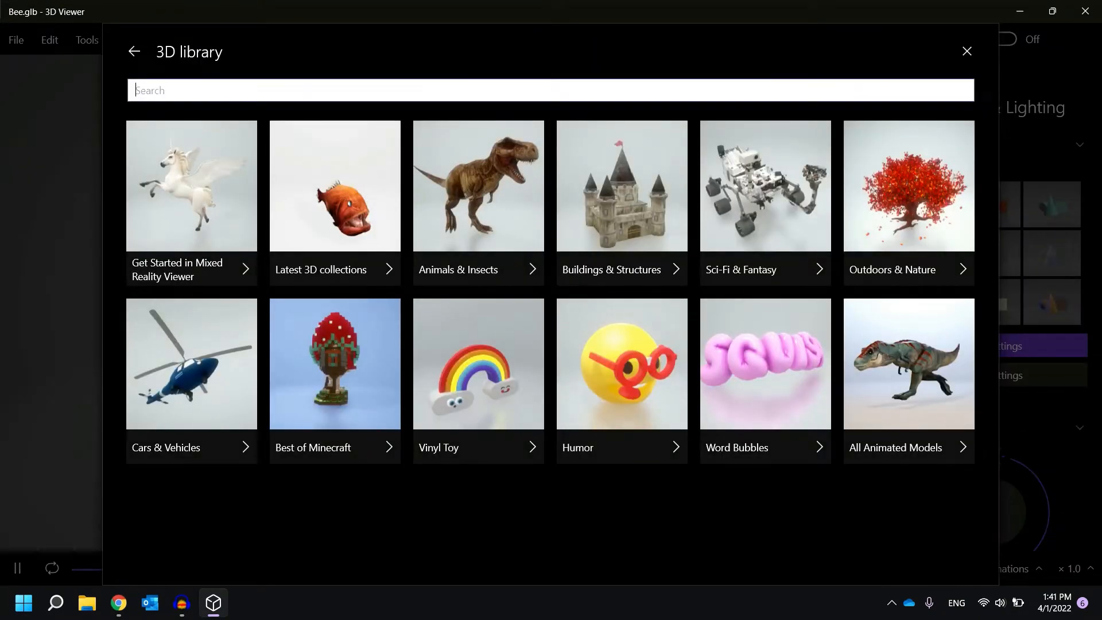
pyautogui.write('chair')
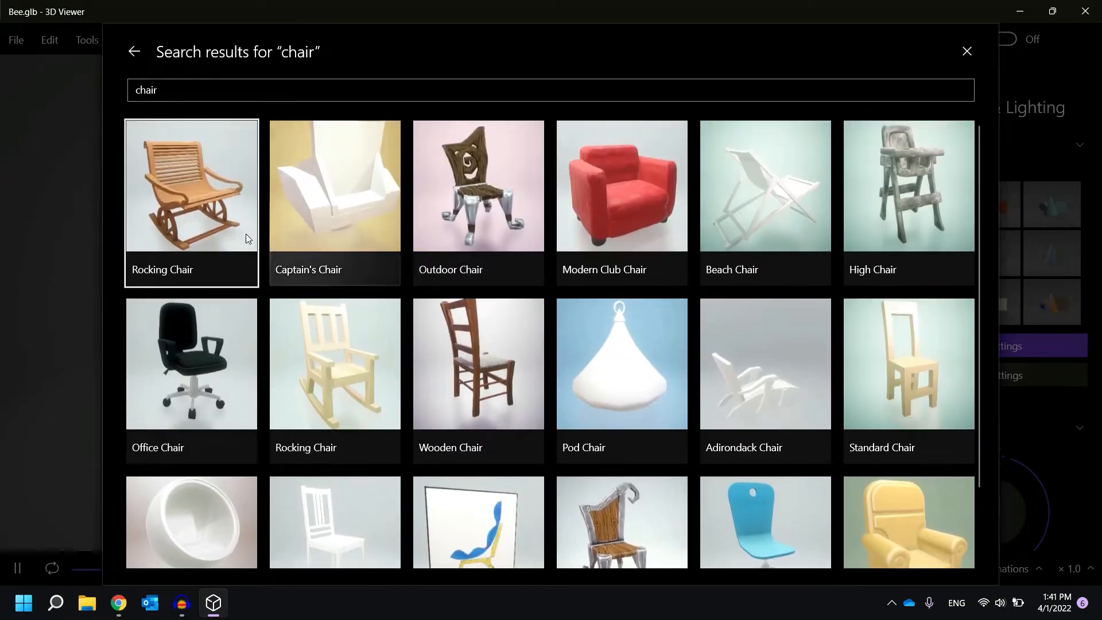
pyautogui.moveTo(764, 225)
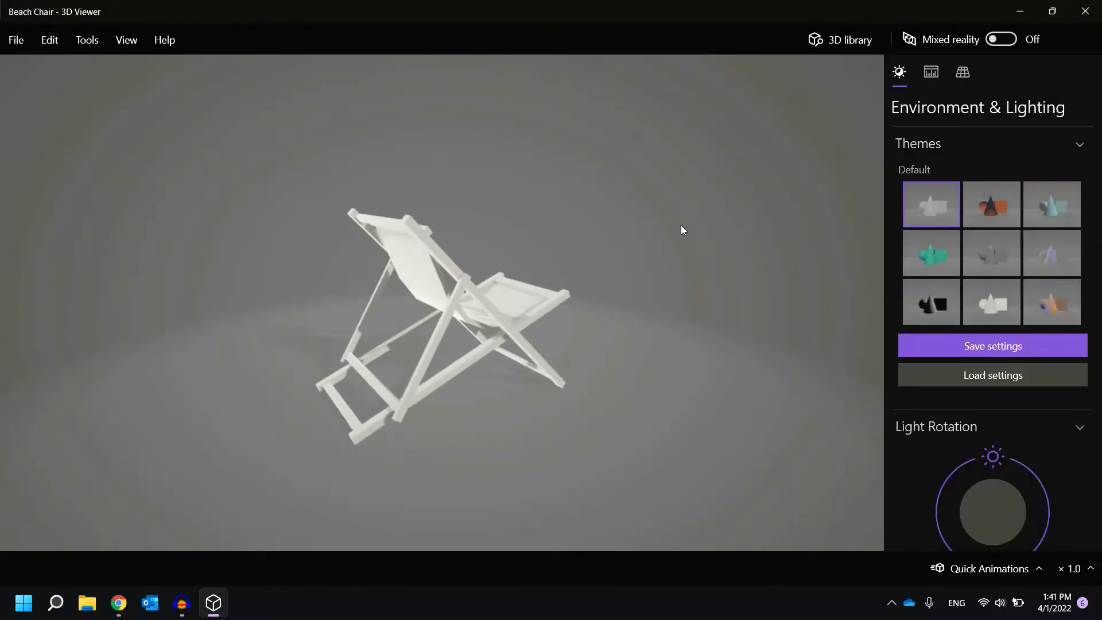
pyautogui.click(50, 39)
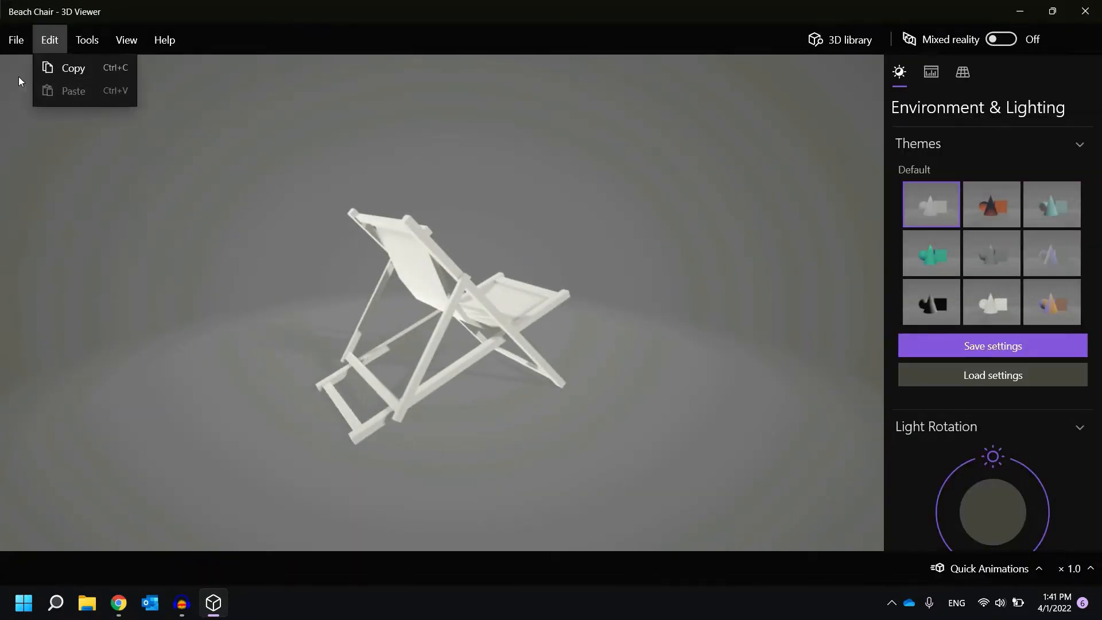
pyautogui.click(16, 39)
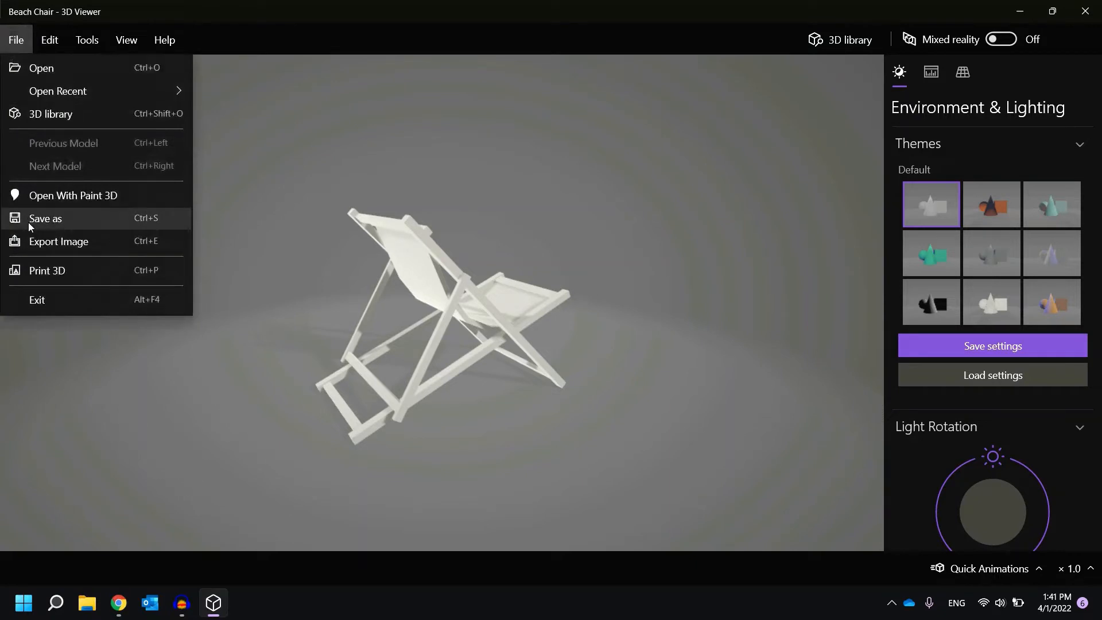
pyautogui.moveTo(131, 566)
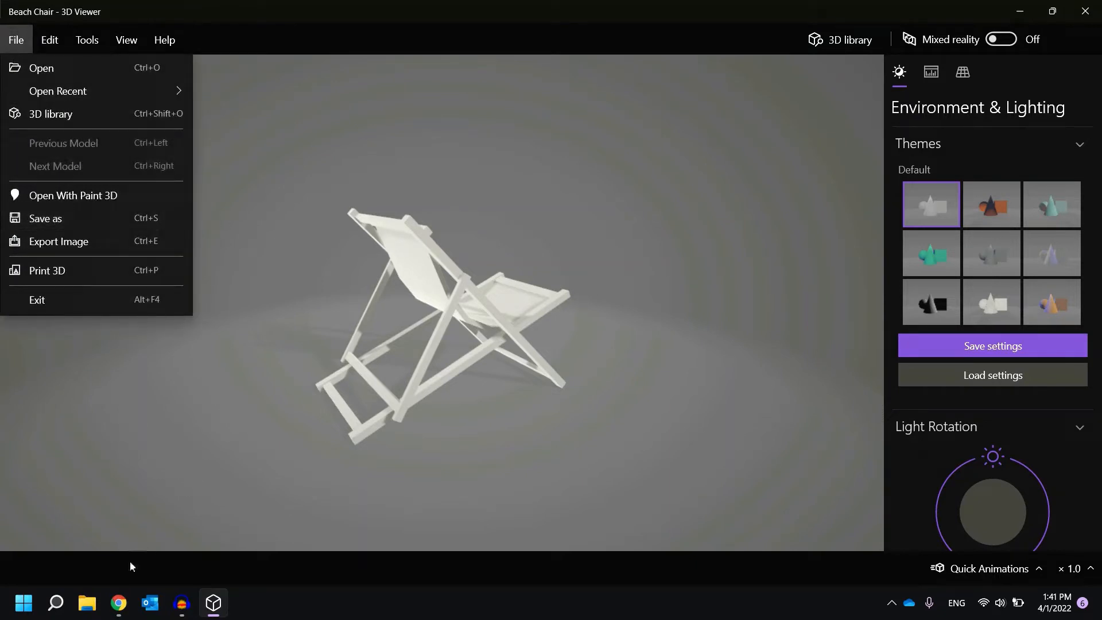
# Back in the SharePoint list, start a new item, cancel it, and switch to Power Apps.
pyautogui.click(118, 604)
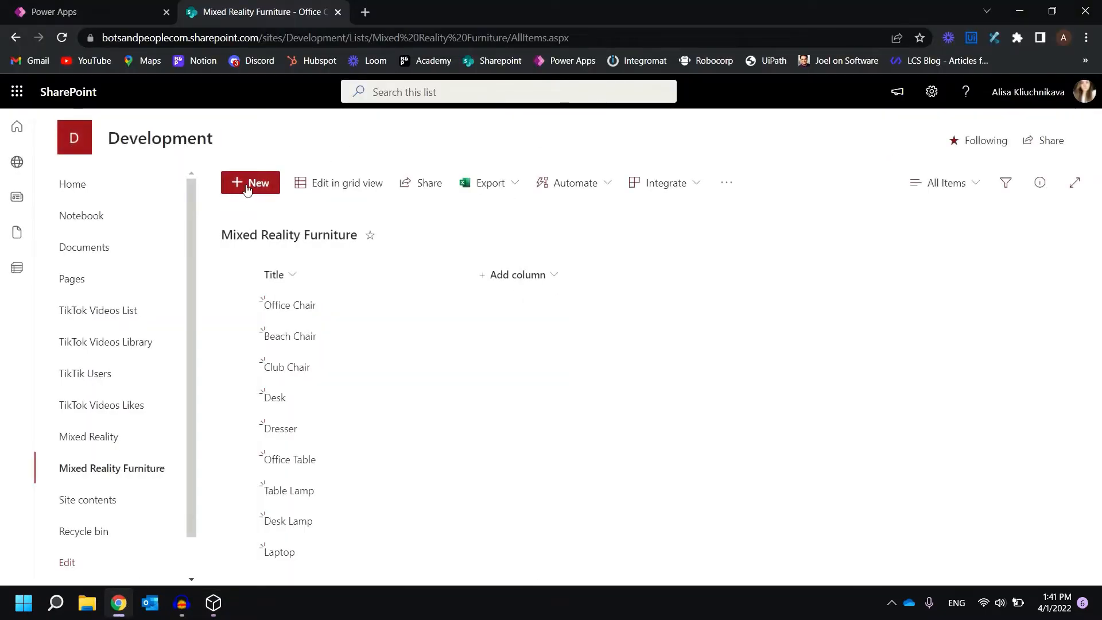
pyautogui.click(251, 183)
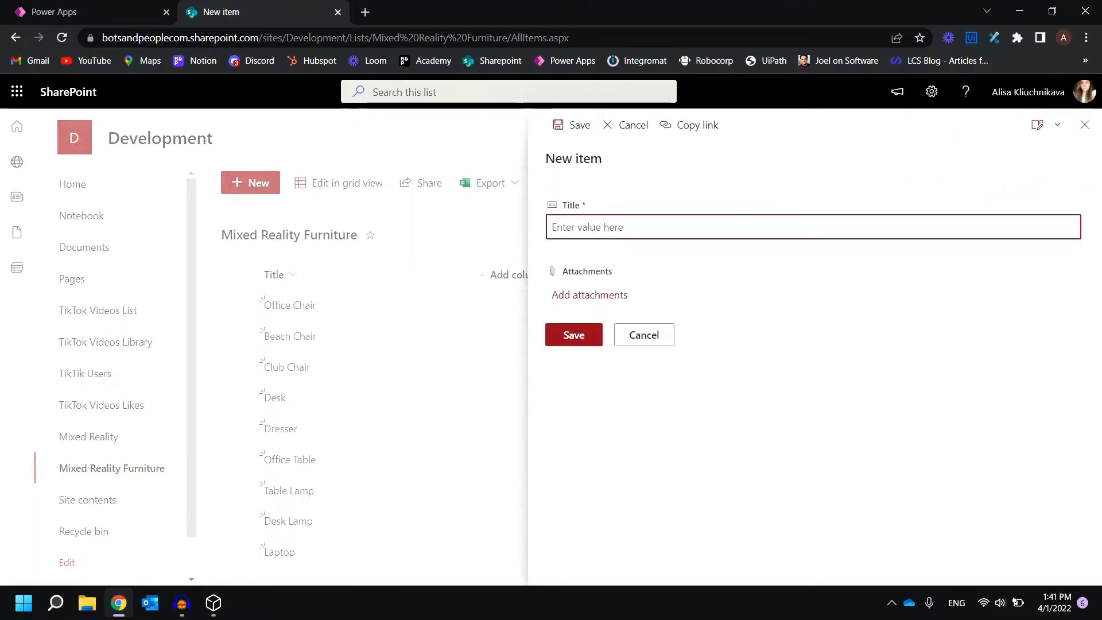
pyautogui.moveTo(597, 308)
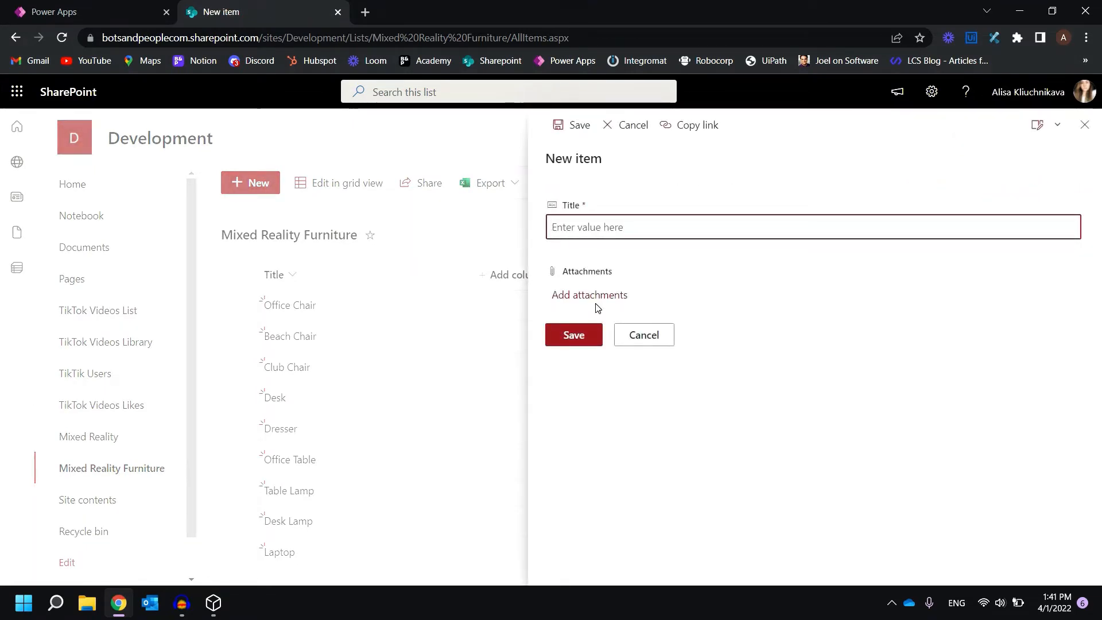
pyautogui.click(642, 335)
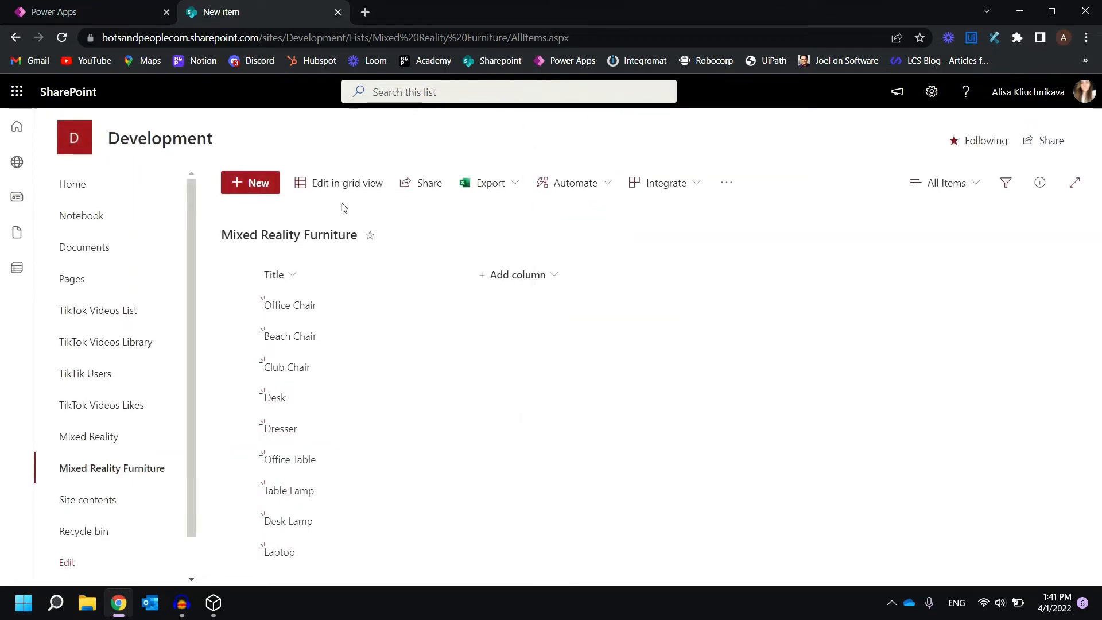
pyautogui.moveTo(351, 210)
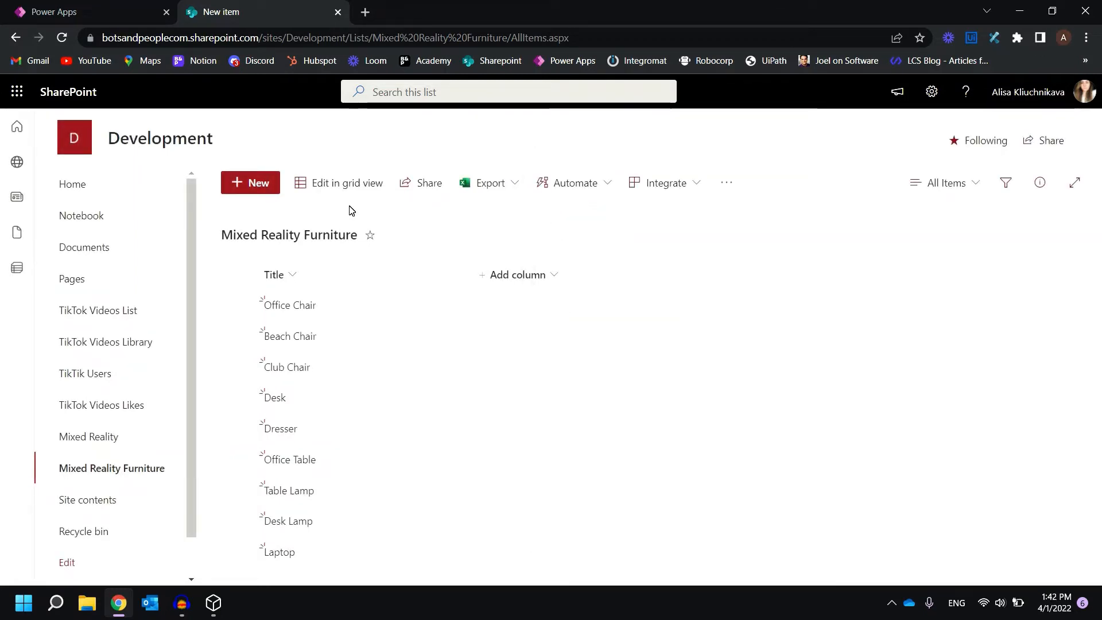
pyautogui.moveTo(372, 509)
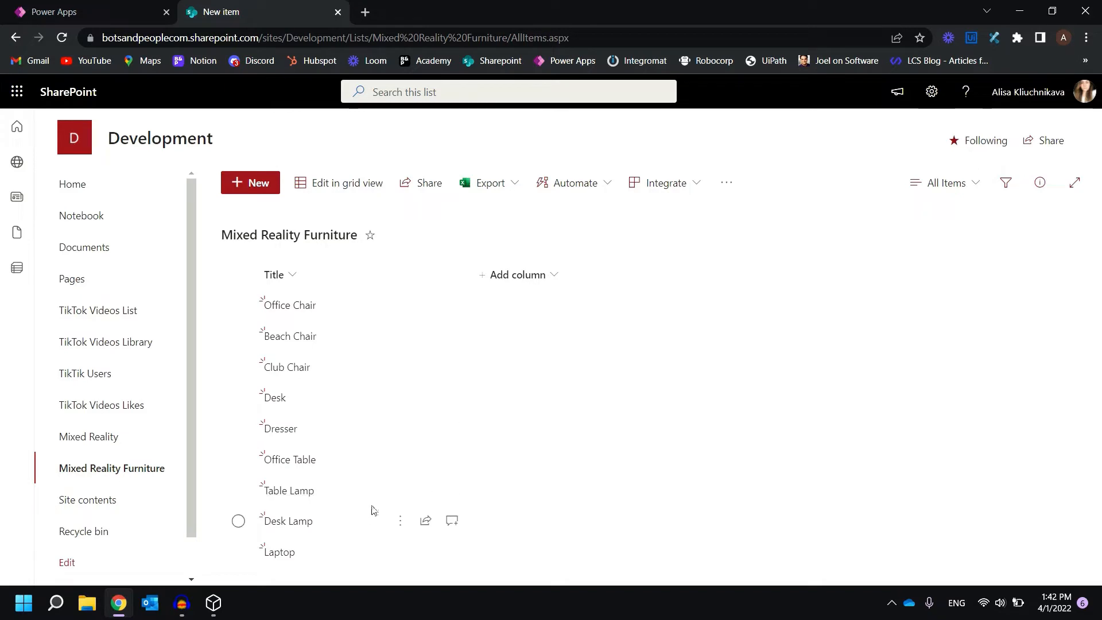
pyautogui.click(84, 12)
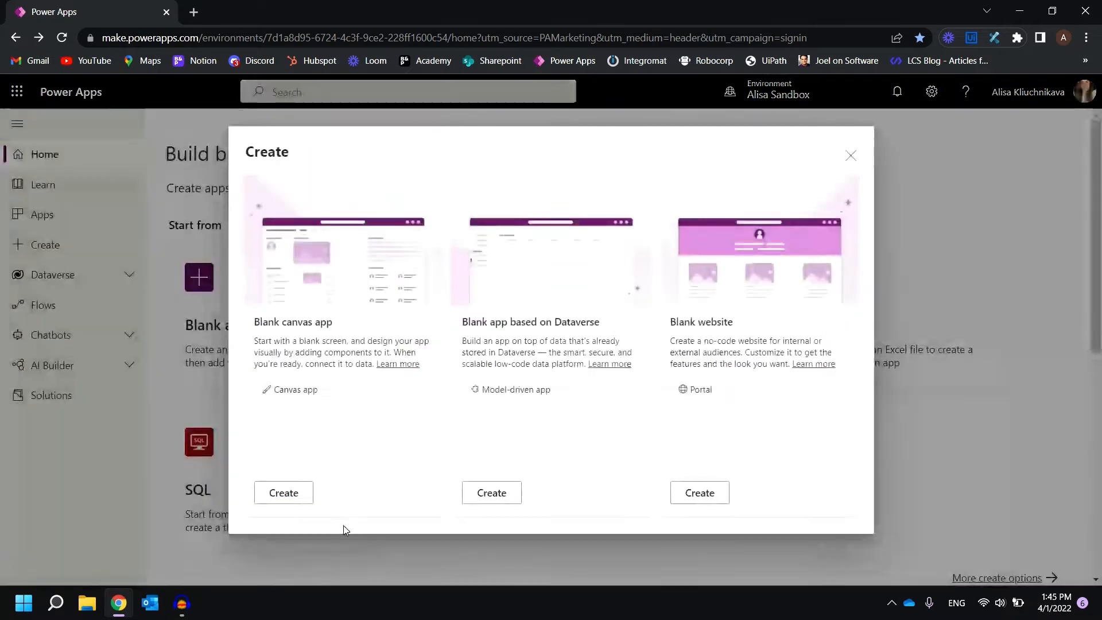
# Create a blank canvas app named 'MR App' in phone format.
pyautogui.click(283, 492)
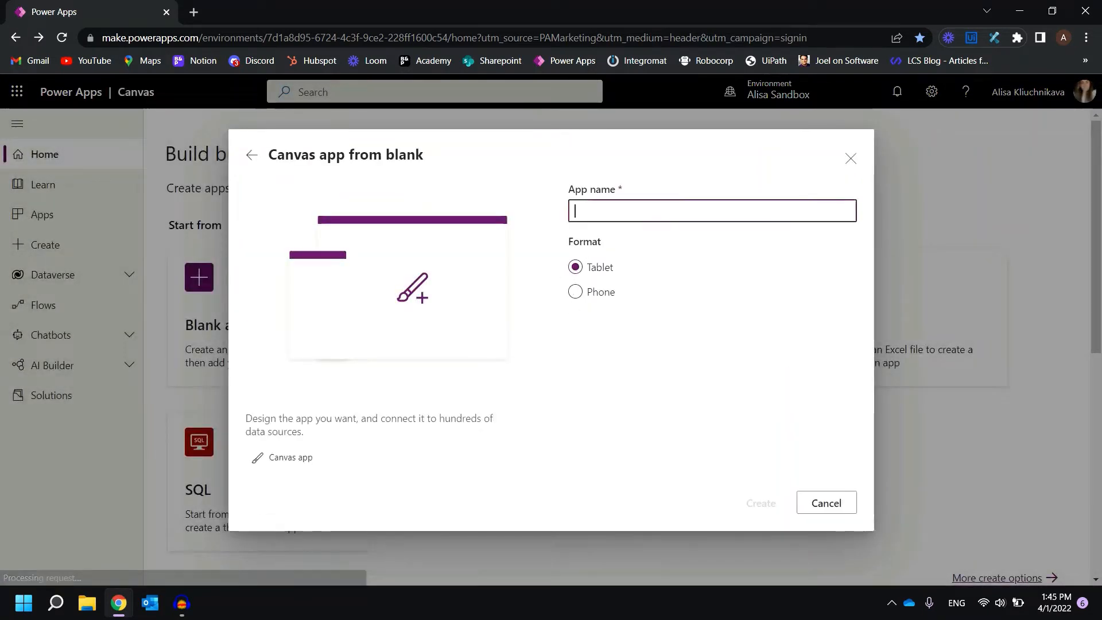
pyautogui.write('MR App')
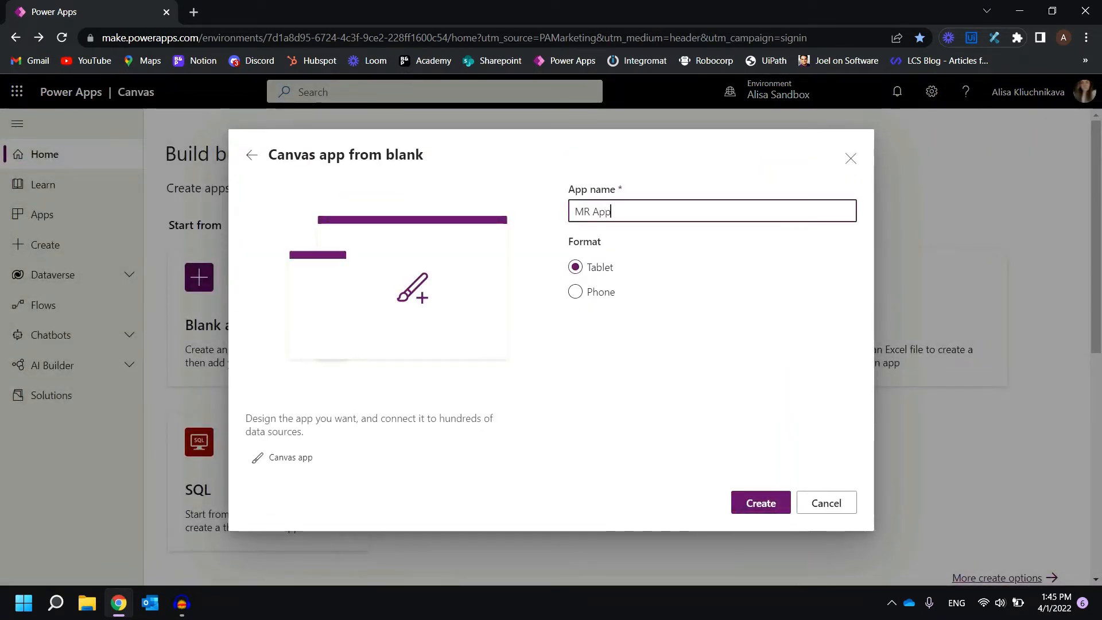
pyautogui.click(575, 292)
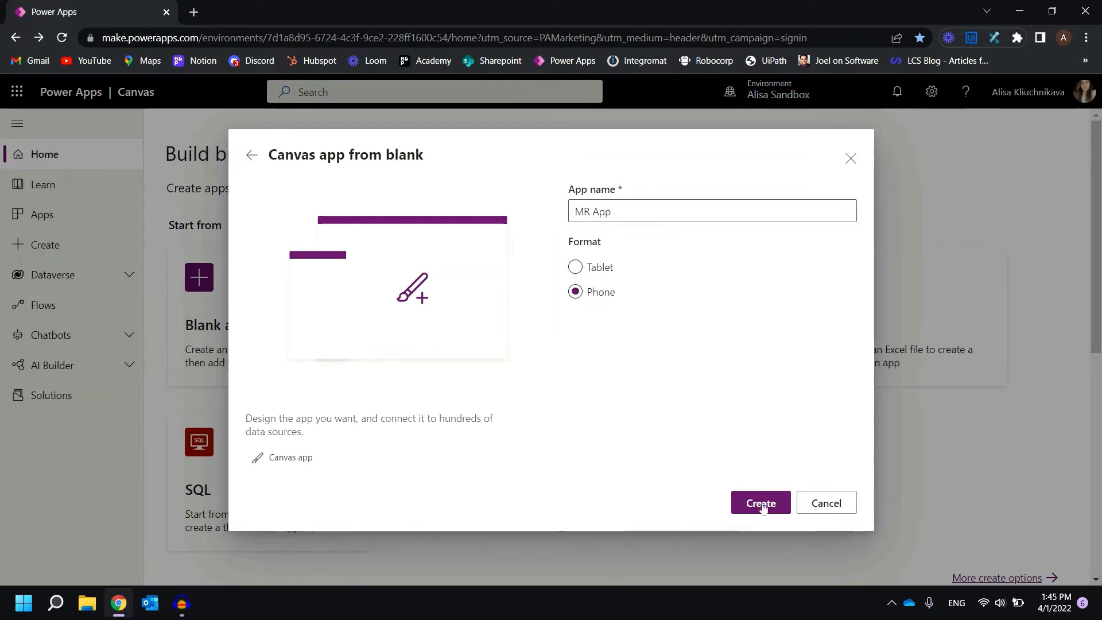
pyautogui.click(760, 503)
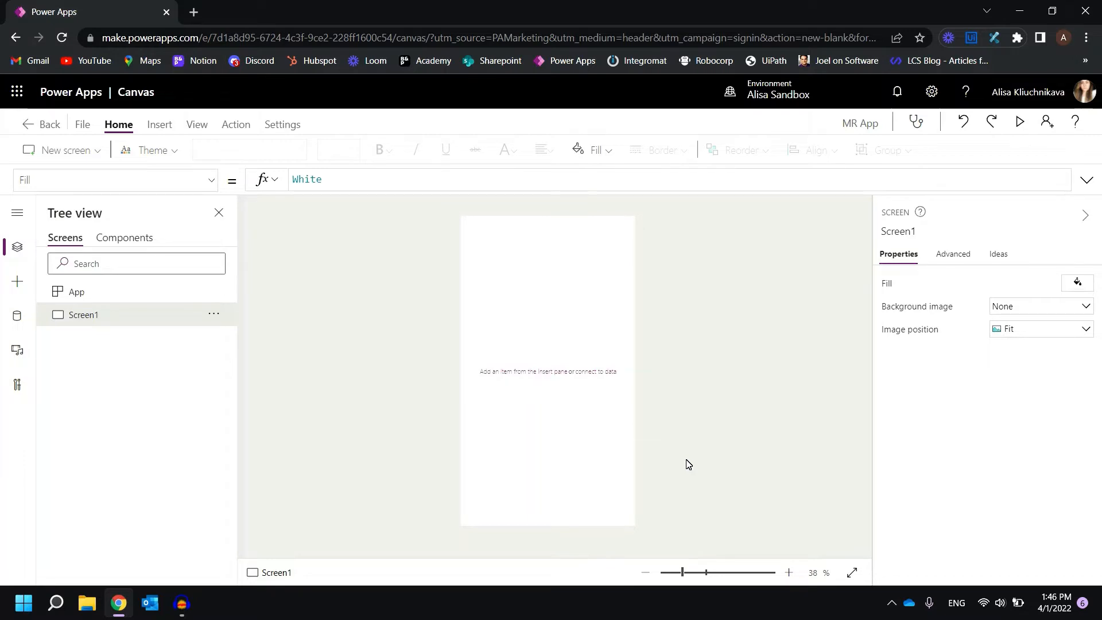
pyautogui.moveTo(17, 282)
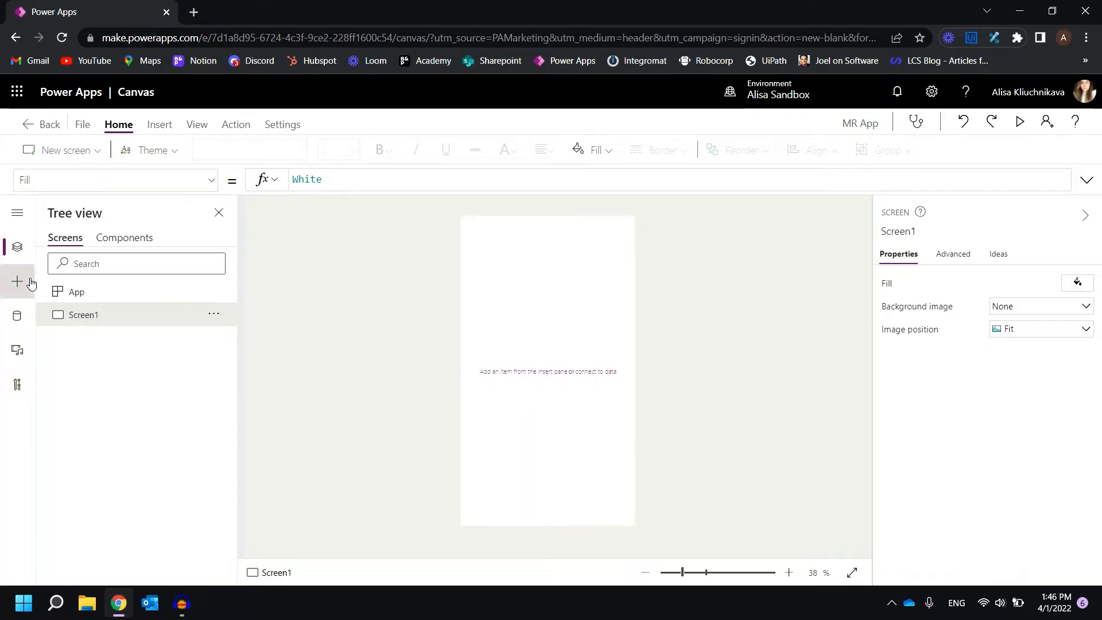
# Insert a text label on Screen1 reading 'Step 1: Measure your space in MR'.
pyautogui.click(17, 281)
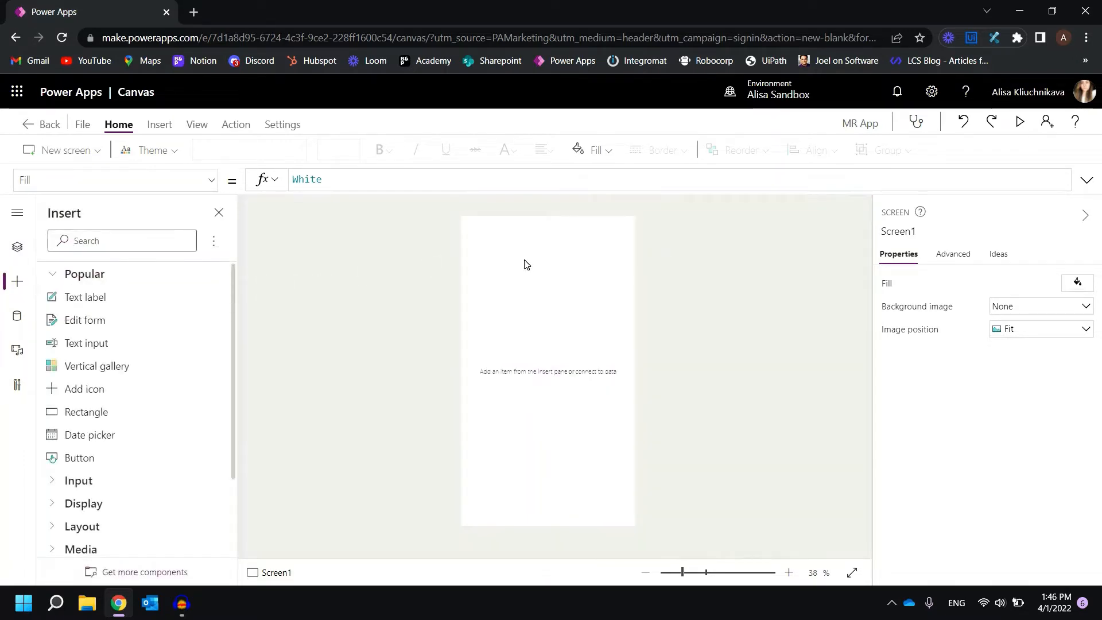
pyautogui.click(85, 297)
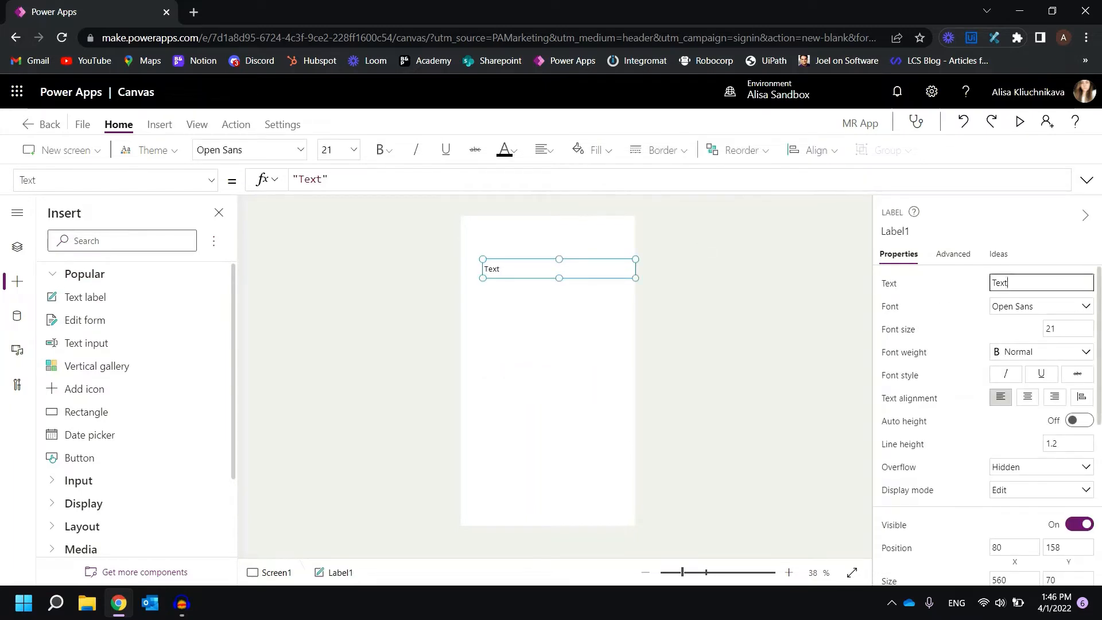
pyautogui.write('Step 1')
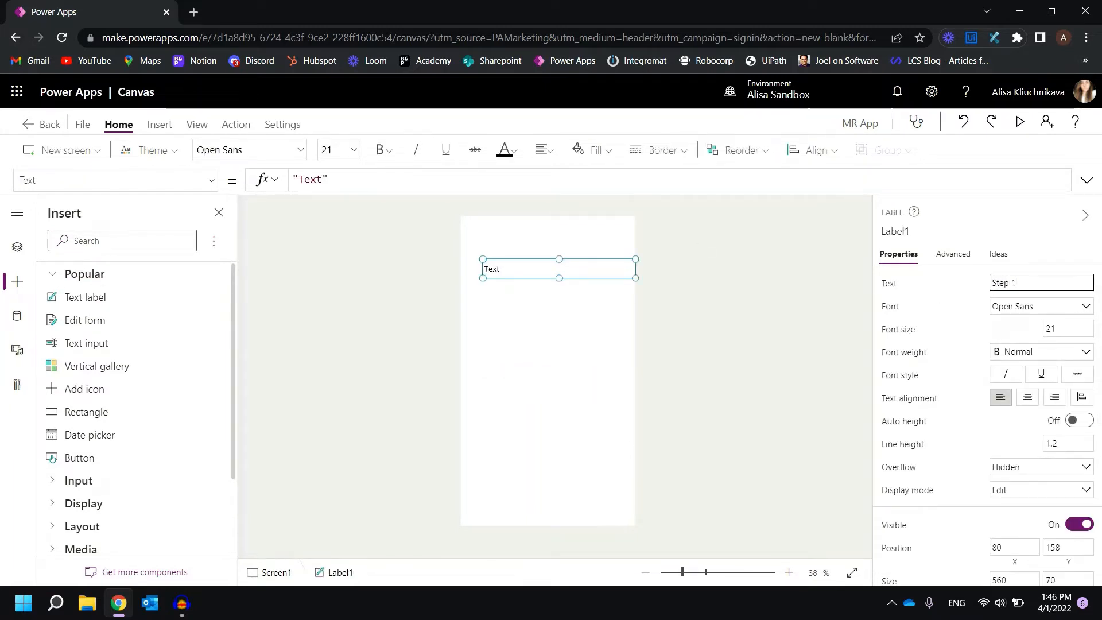
pyautogui.write(': Meau')
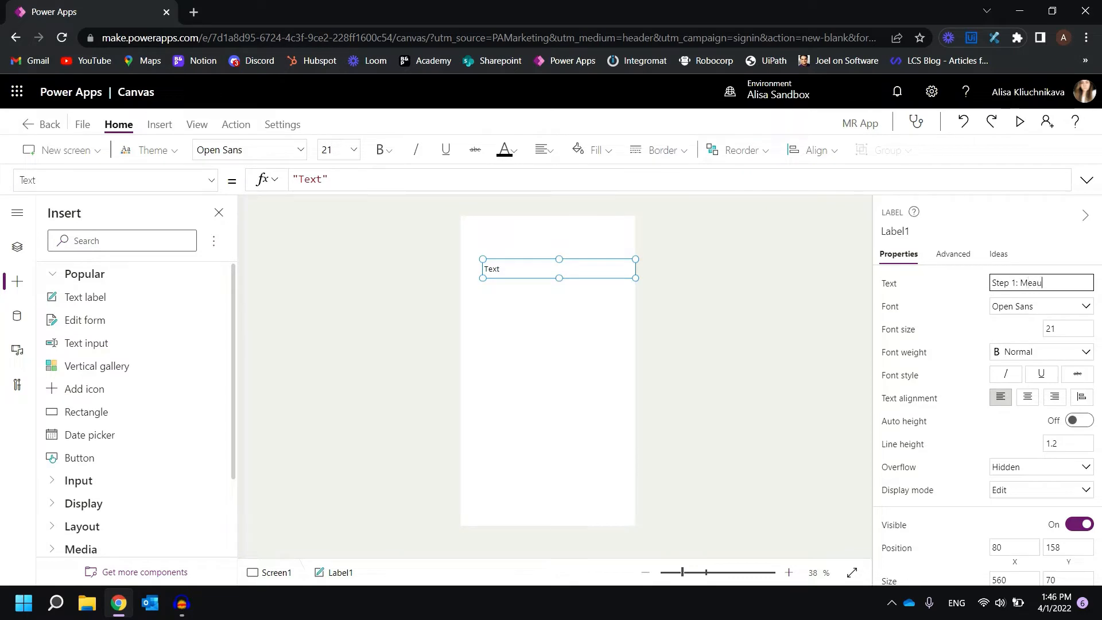
pyautogui.press('Backspace')
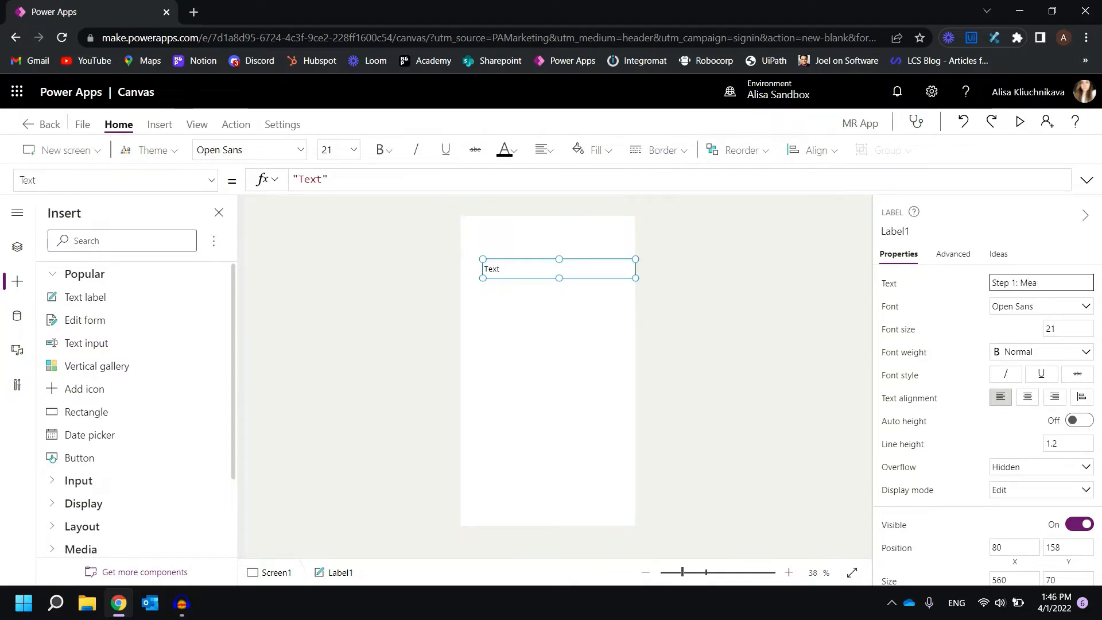
pyautogui.write('sure your space in MR')
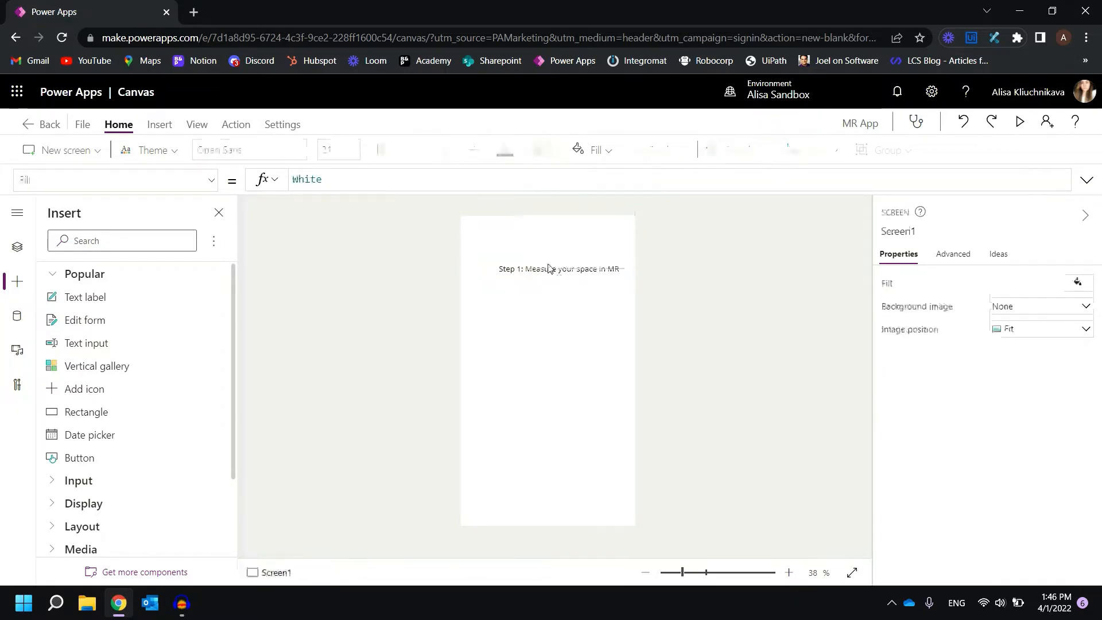
pyautogui.click(811, 150)
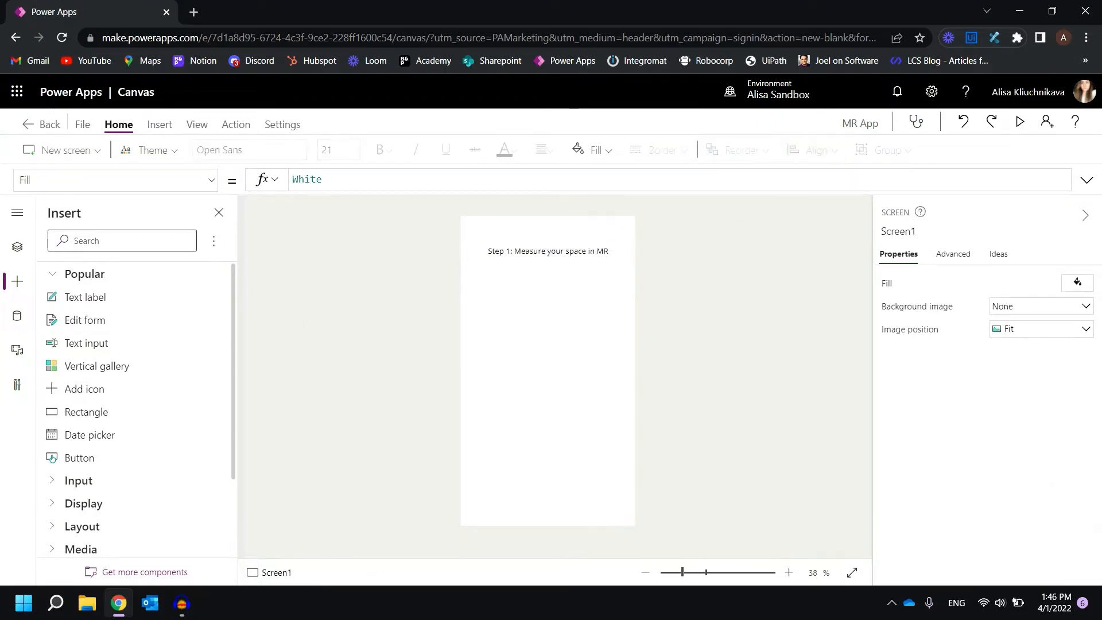
# Insert a Measure in MR component below the label, keeping Distance as the measurement type.
pyautogui.write('m')
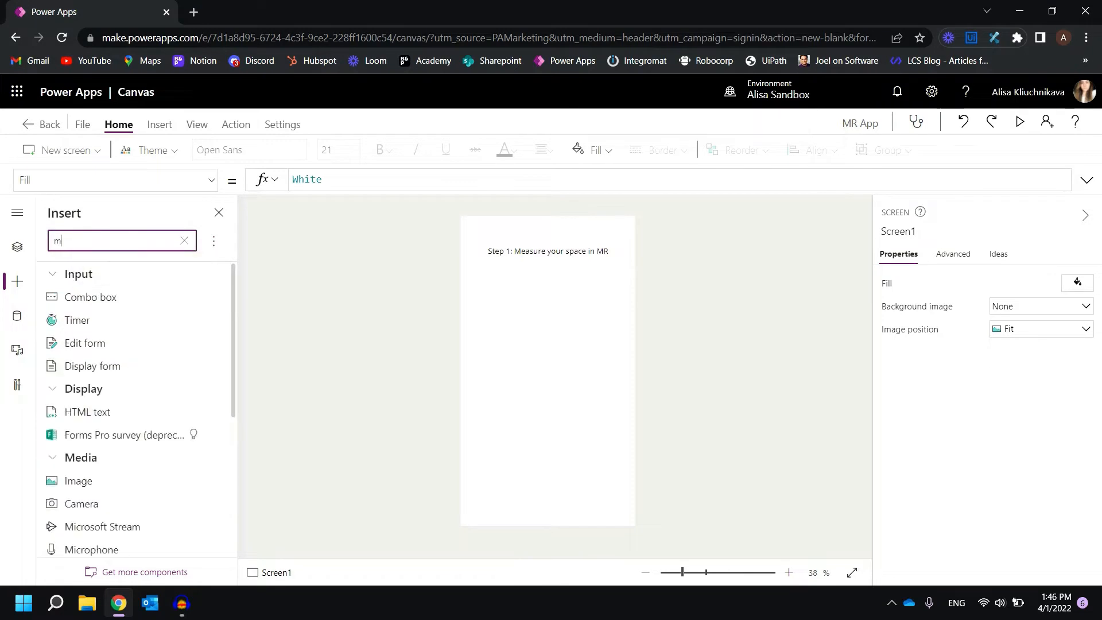
pyautogui.write('ea')
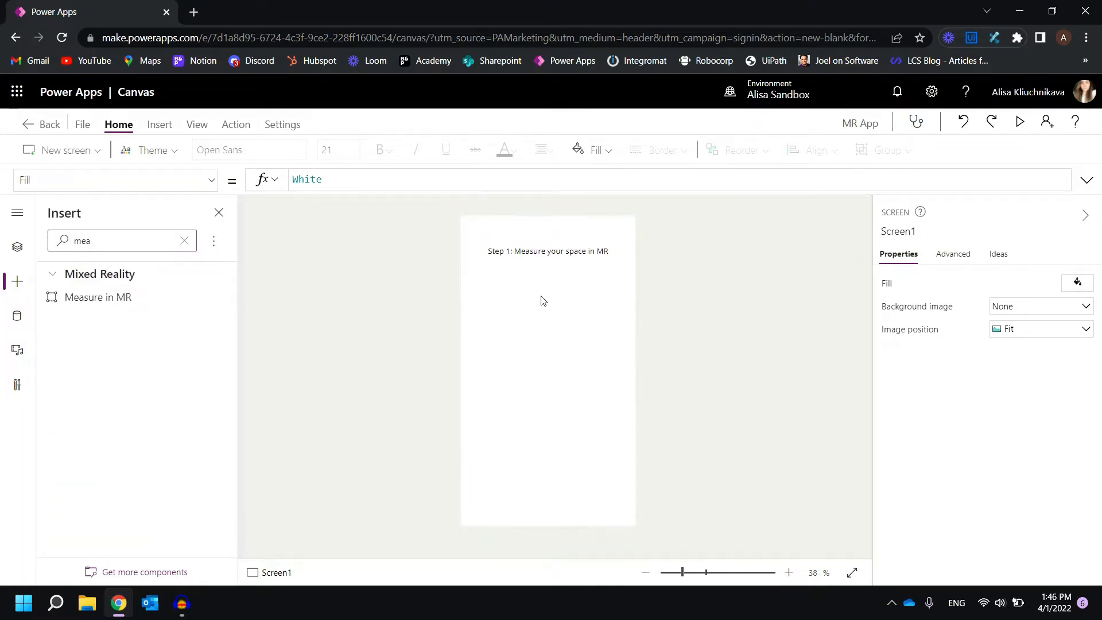
pyautogui.click(98, 297)
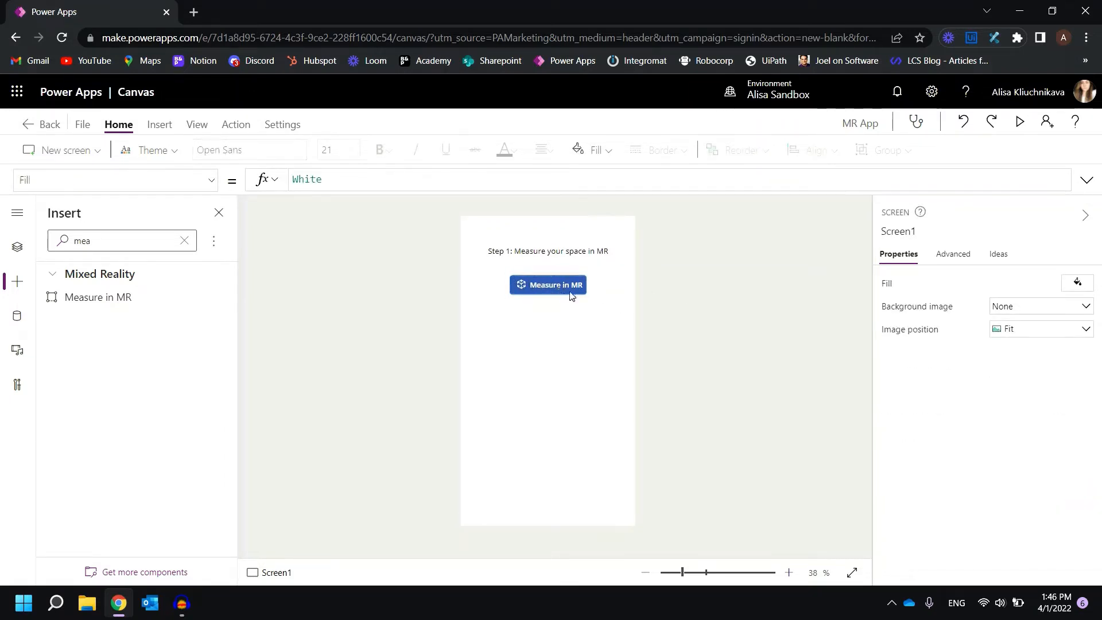
pyautogui.moveTo(647, 318)
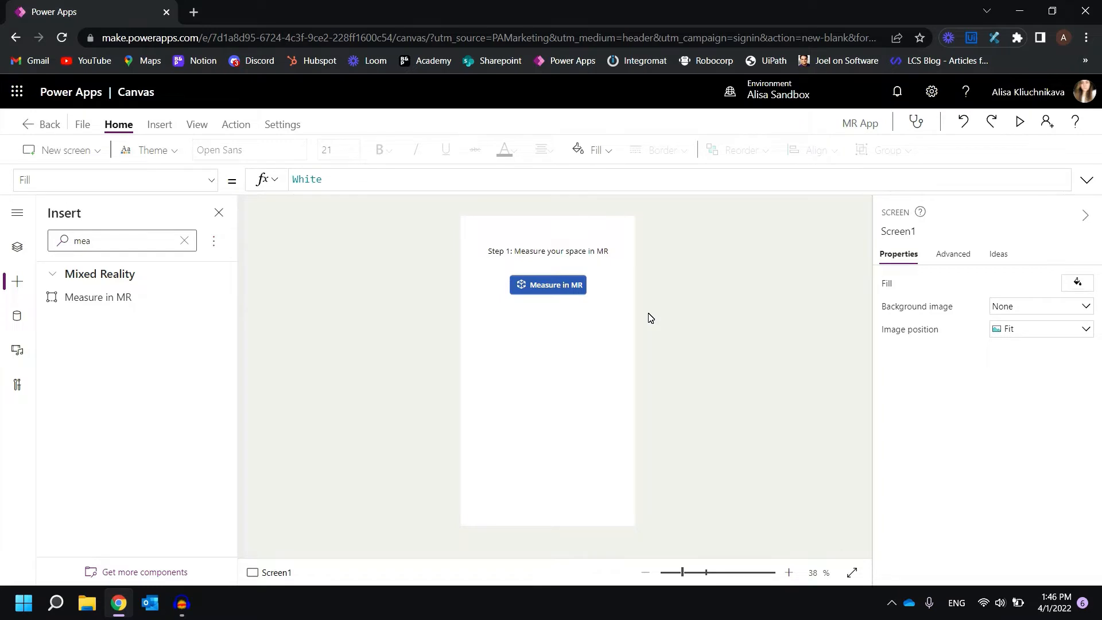
pyautogui.click(548, 284)
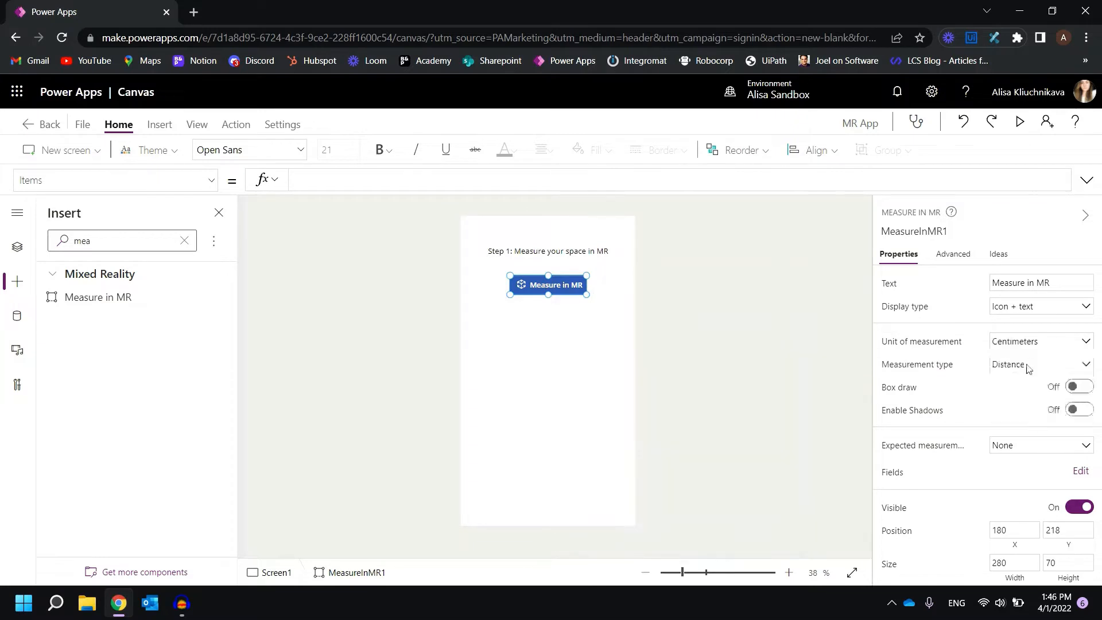
pyautogui.moveTo(949, 372)
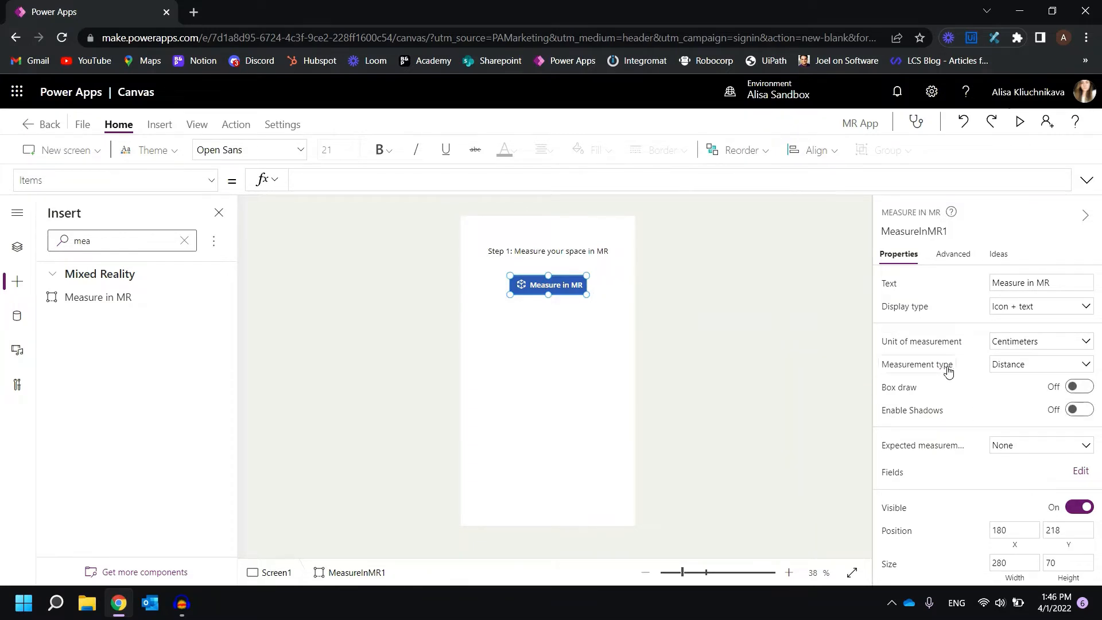
pyautogui.click(1040, 363)
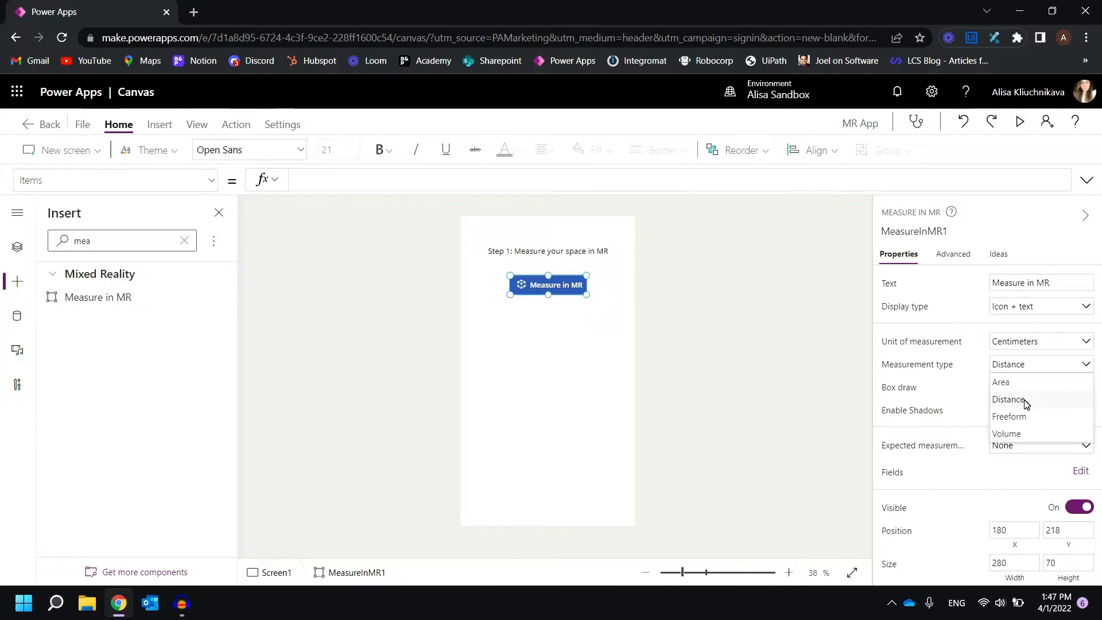
pyautogui.click(1007, 400)
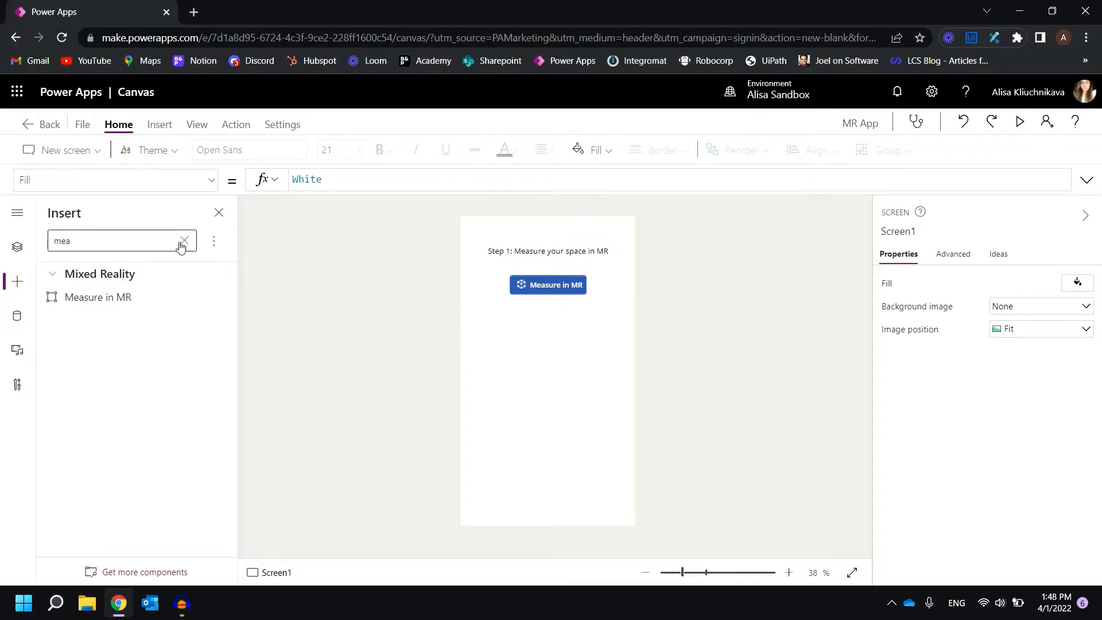
# Insert a 'Step 2: Identify dimensions' label with centred text, aligned to the screen centre.
pyautogui.click(185, 241)
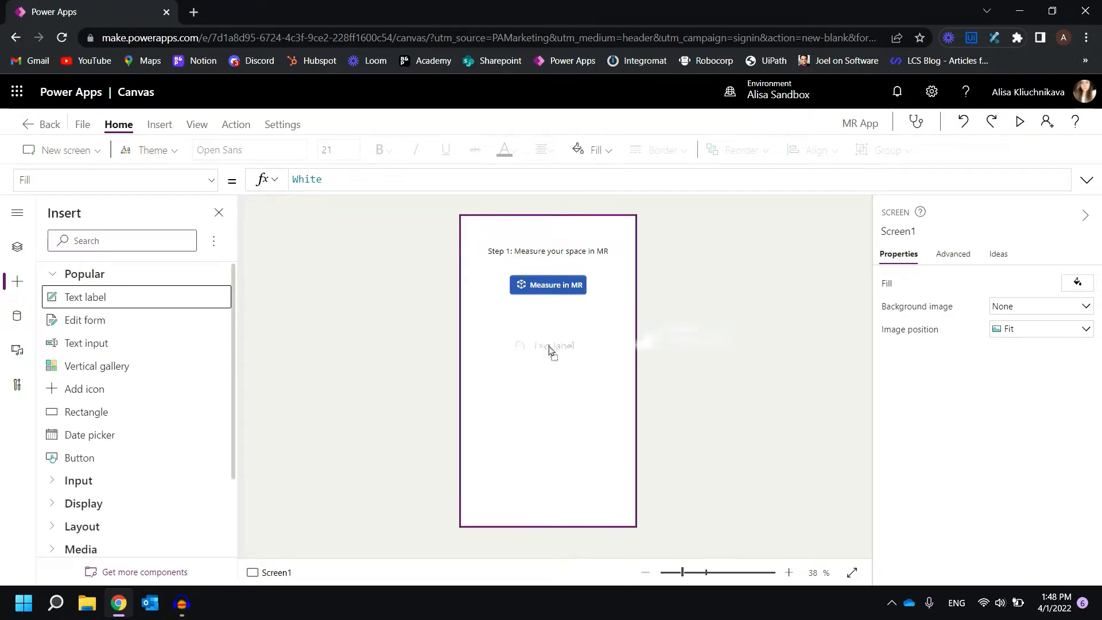
pyautogui.click(84, 297)
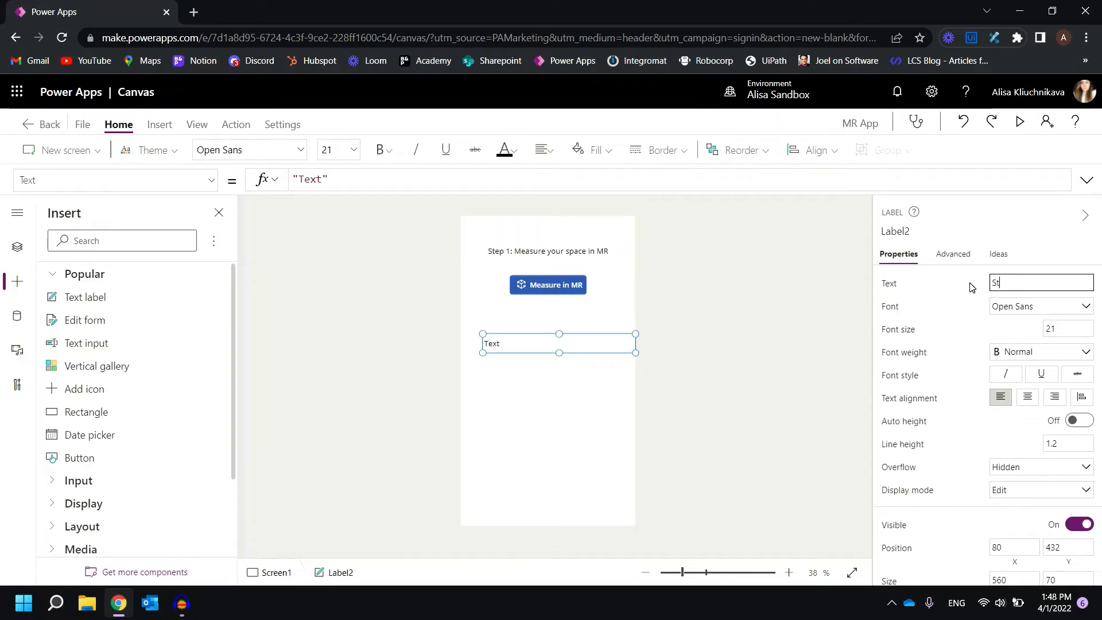
pyautogui.write('Step 2: Identify dimensions')
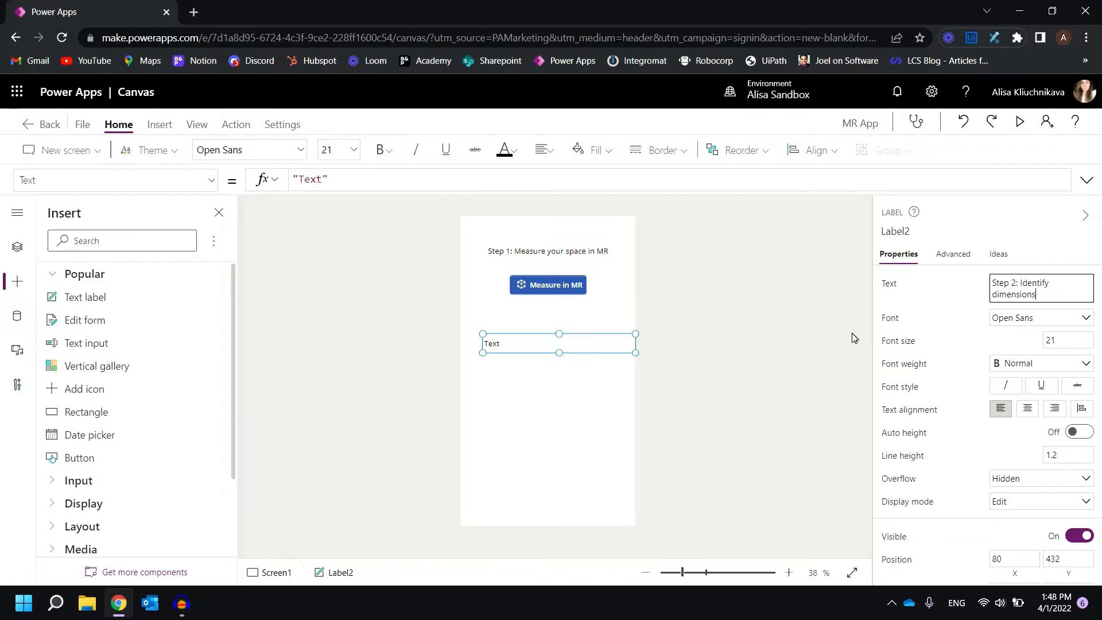
pyautogui.click(543, 150)
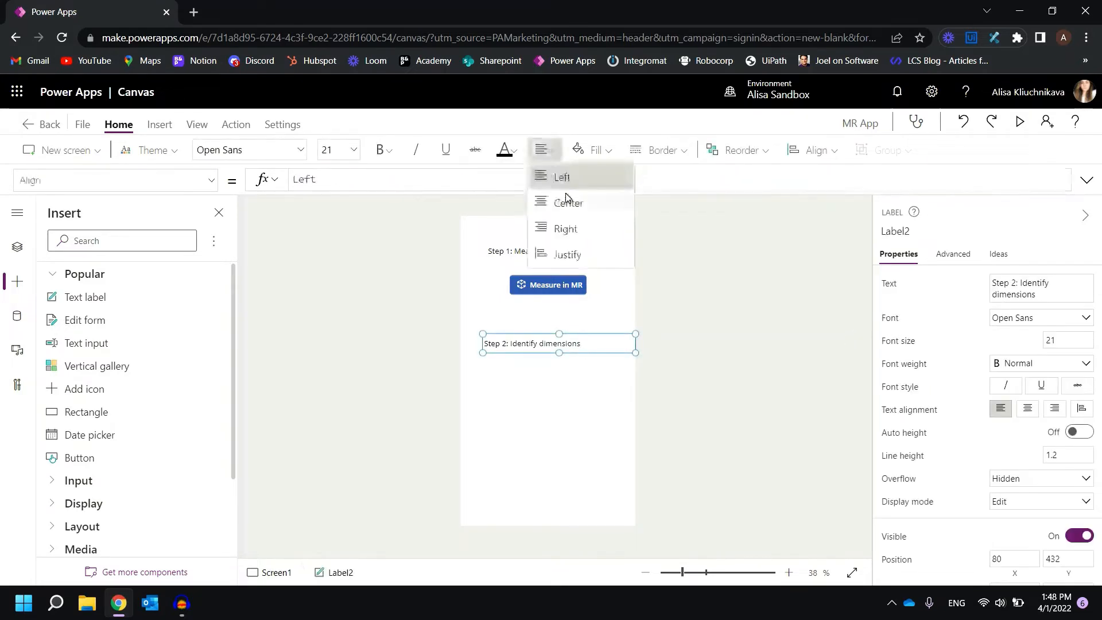
pyautogui.click(568, 203)
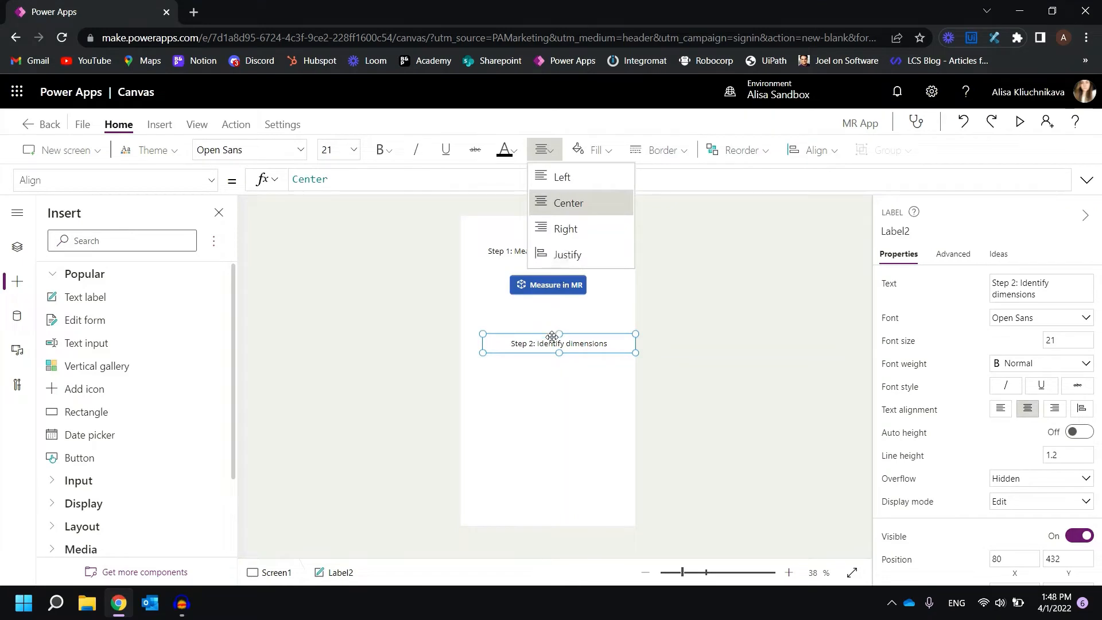
pyautogui.click(812, 150)
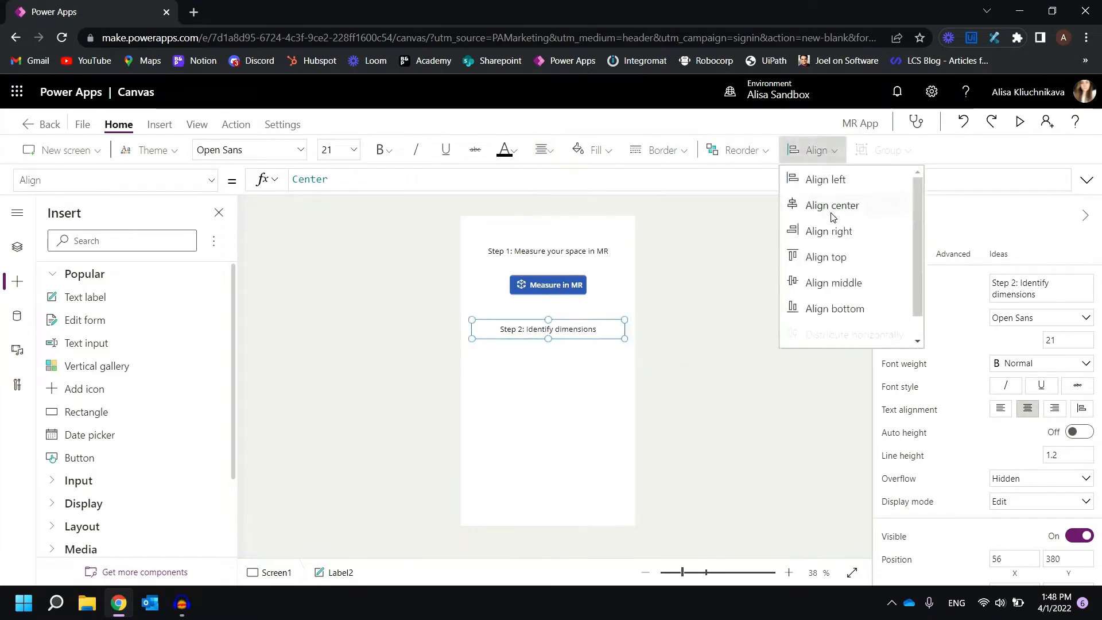
pyautogui.click(306, 301)
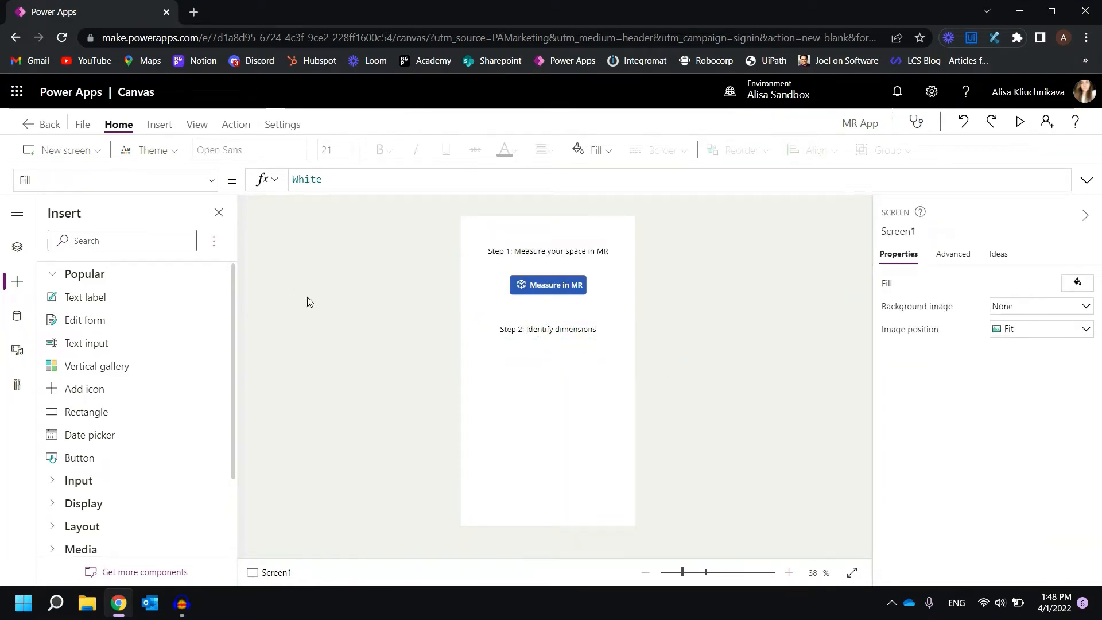
# Insert a drop down, set its Items to MeasureInMR1.Measurements, and start renaming it DropdownHeight.
pyautogui.write('drop')
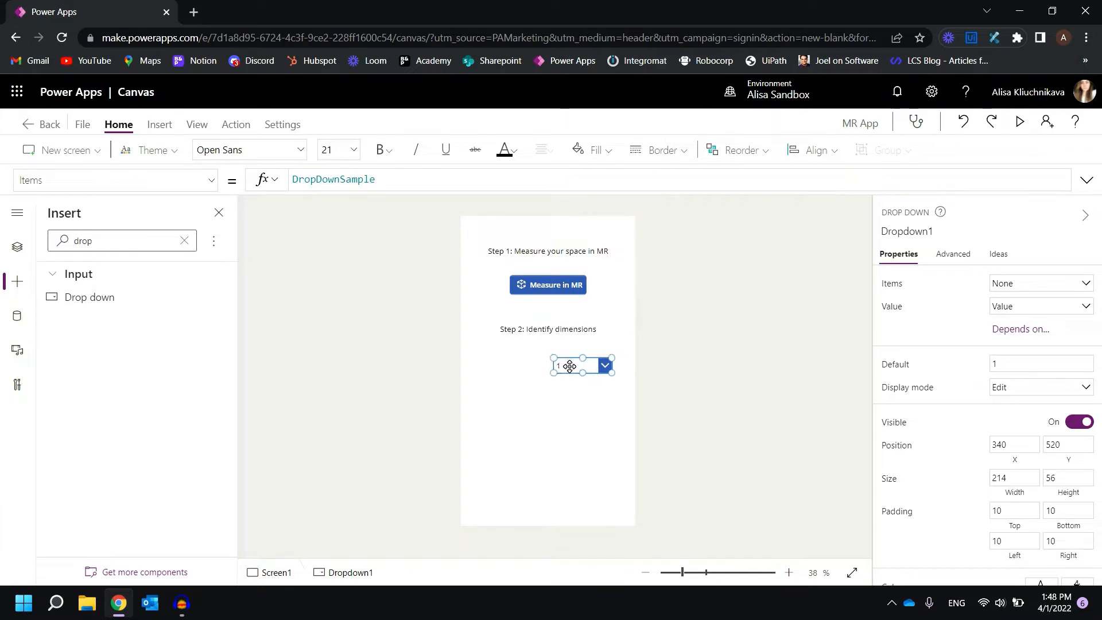
pyautogui.click(532, 371)
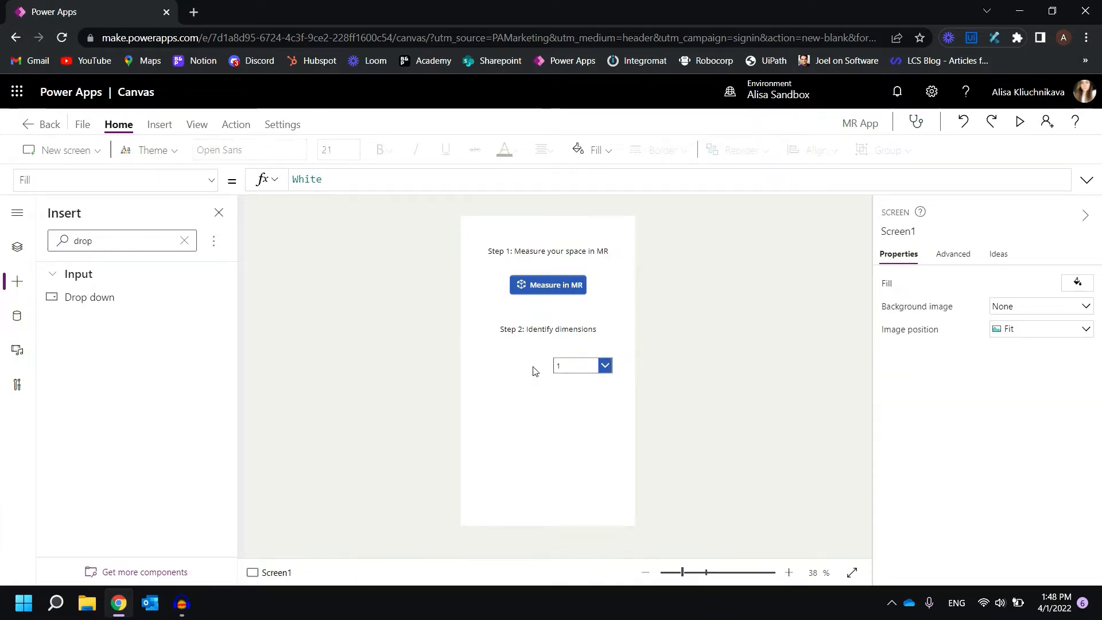
pyautogui.click(574, 365)
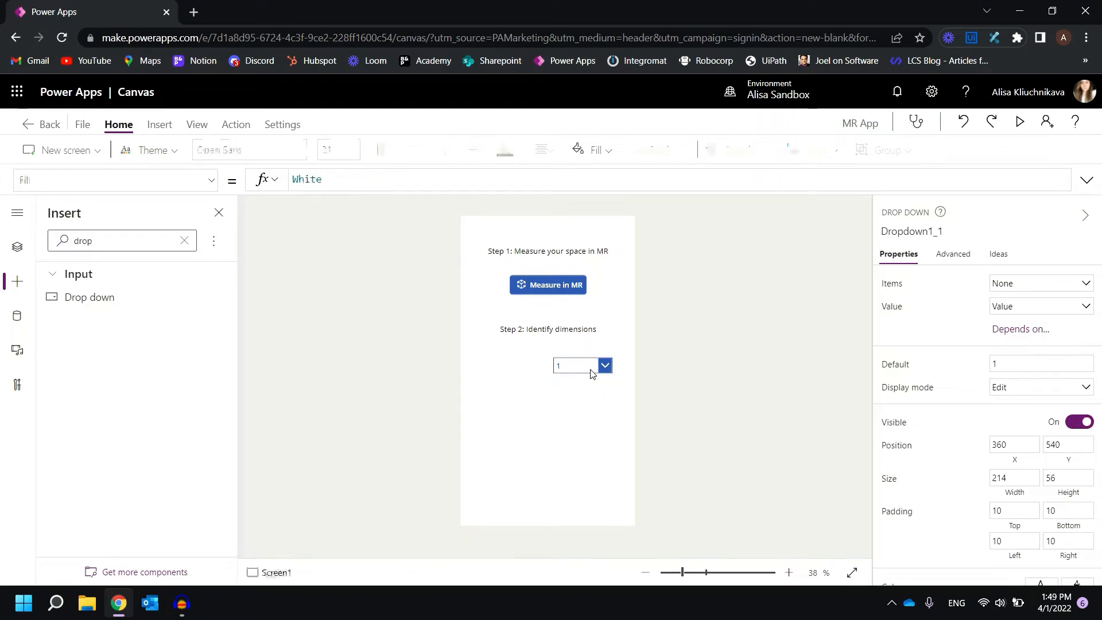
pyautogui.click(576, 366)
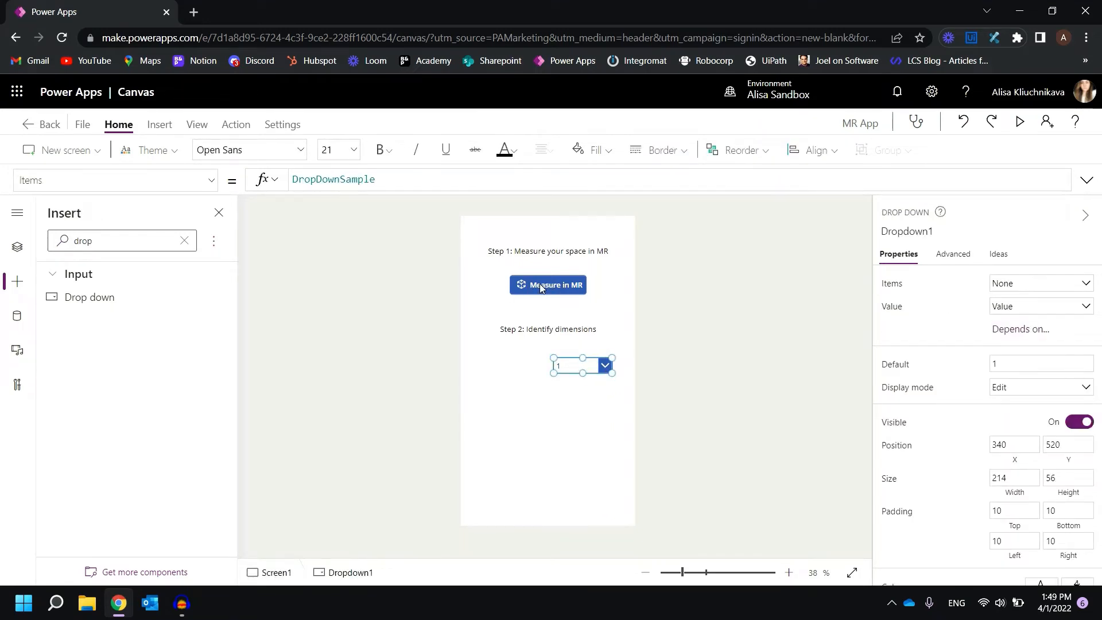
pyautogui.moveTo(580, 287)
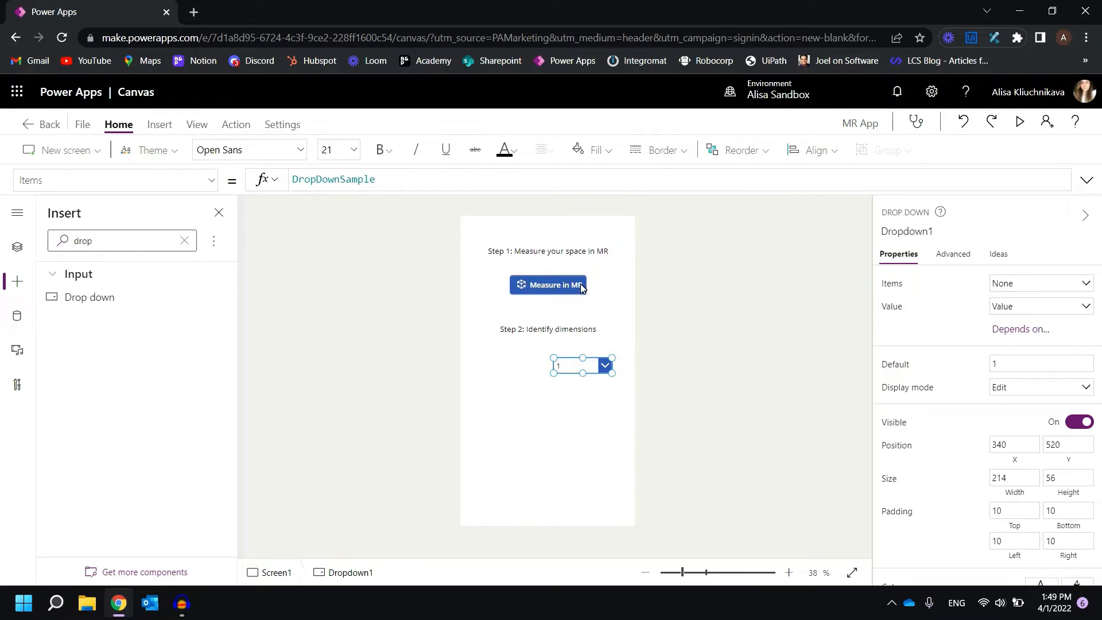
pyautogui.click(334, 179)
pyautogui.write('MeasureInMR1')
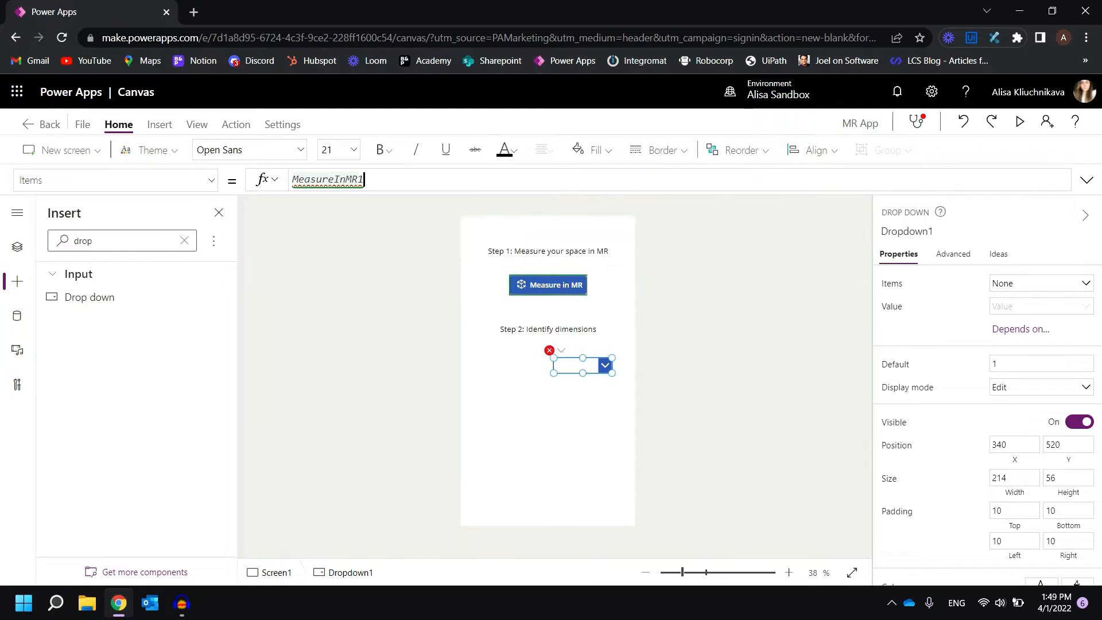
pyautogui.write('.')
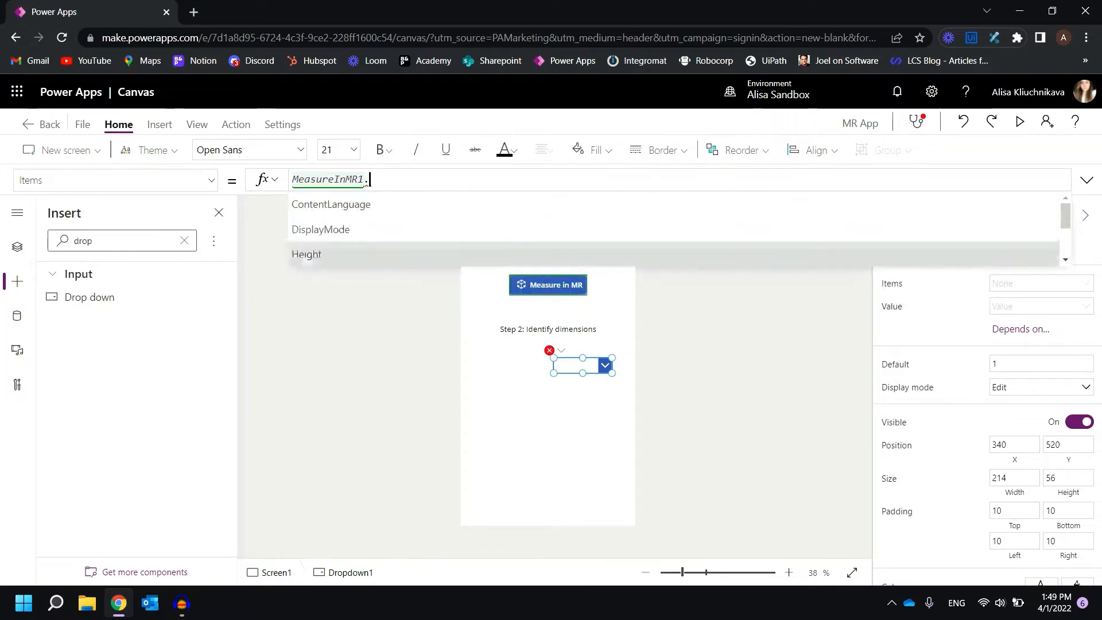
pyautogui.scroll(-3)
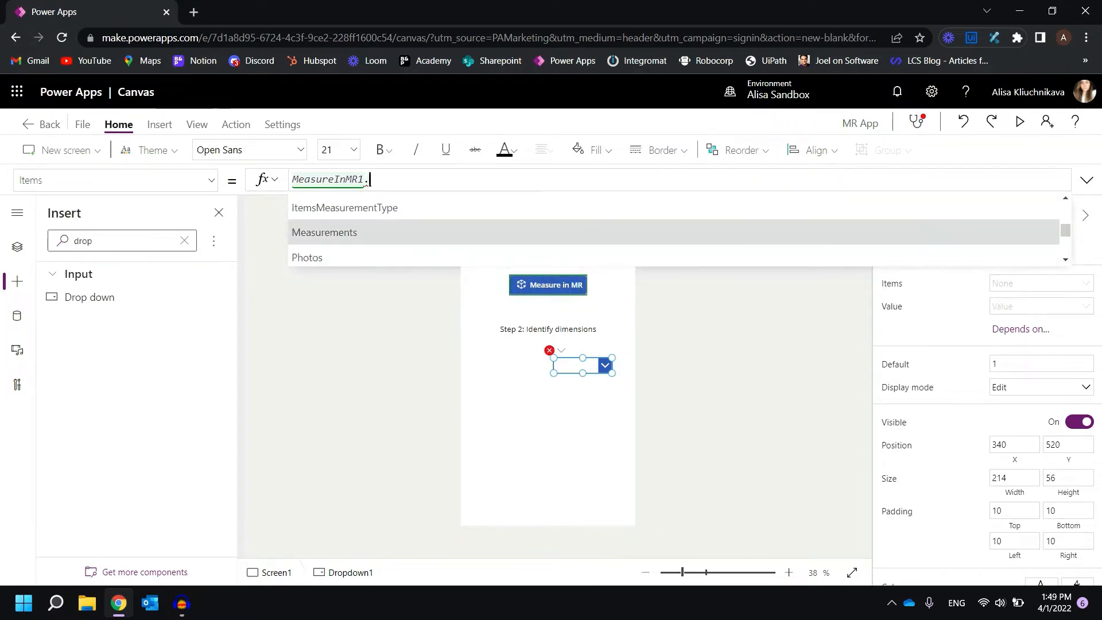
pyautogui.click(324, 232)
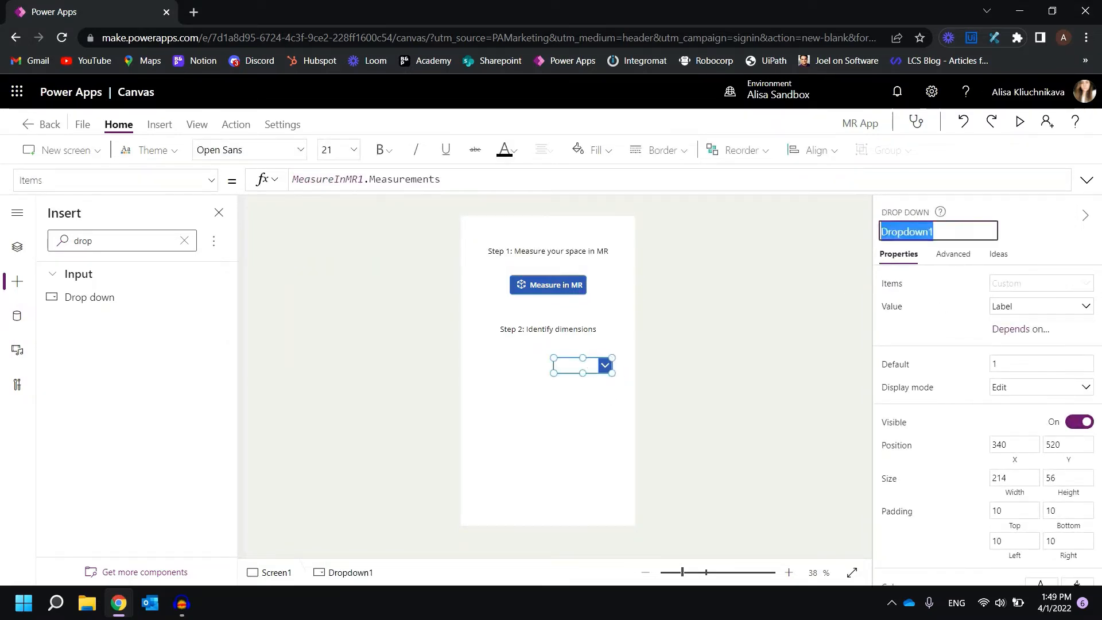
pyautogui.write('DropdownHe')
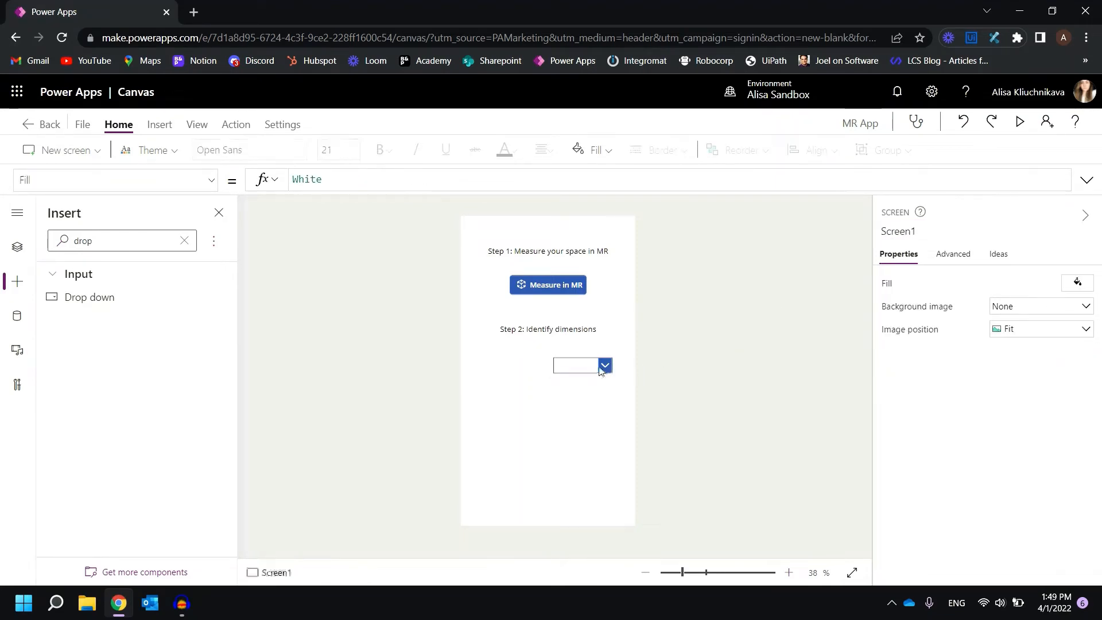
# Add a 'Height' text label beside the dimension drop down, dismissing the name-required warning.
pyautogui.click(580, 366)
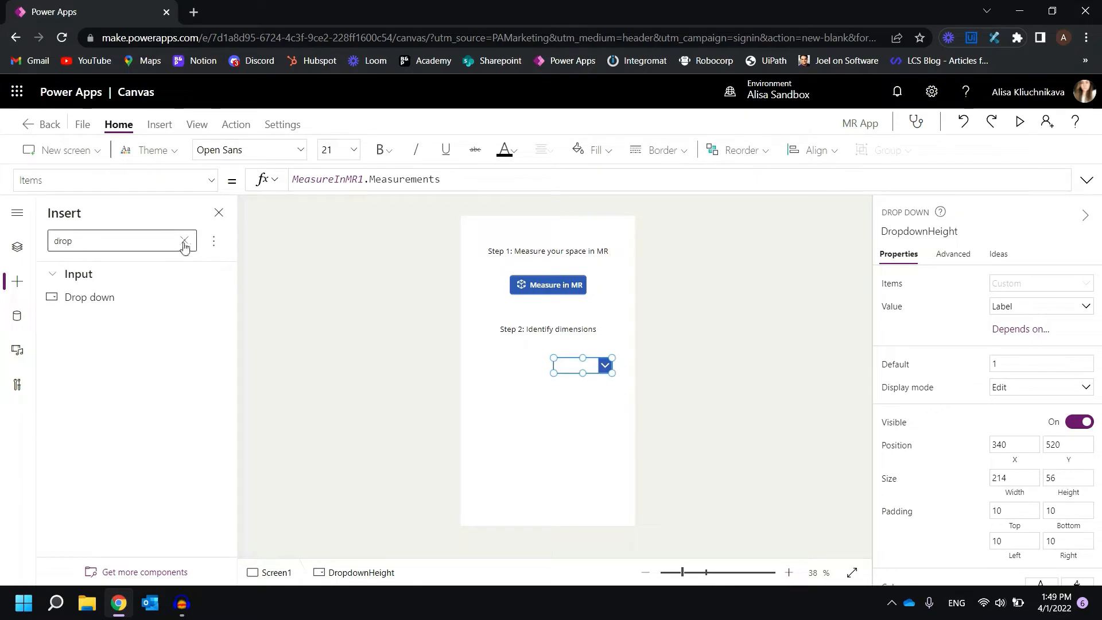
pyautogui.click(185, 241)
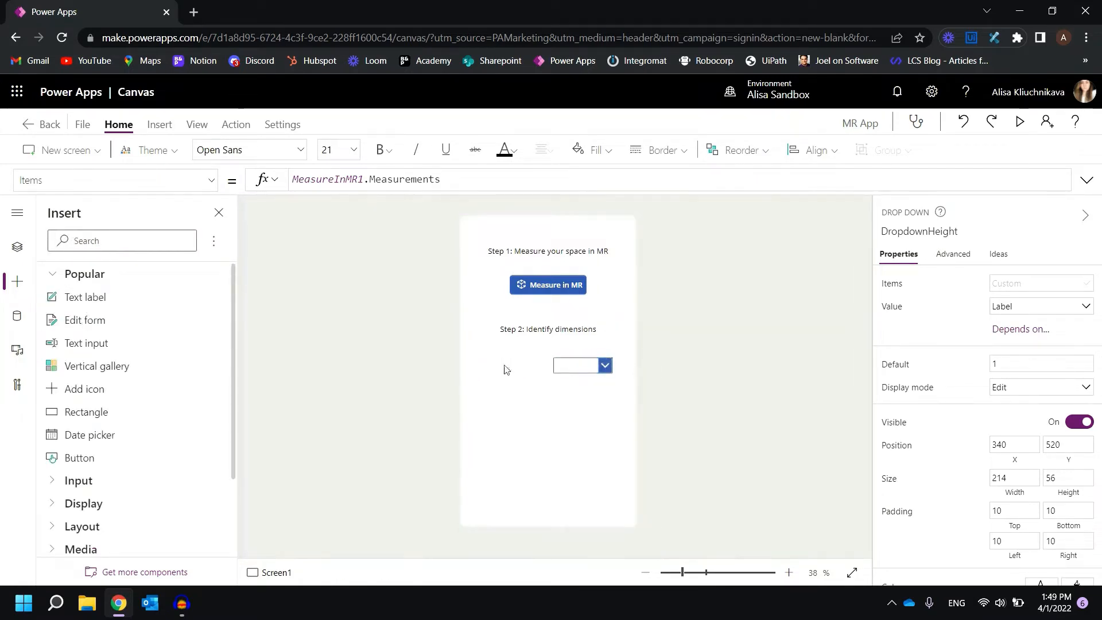
pyautogui.click(85, 297)
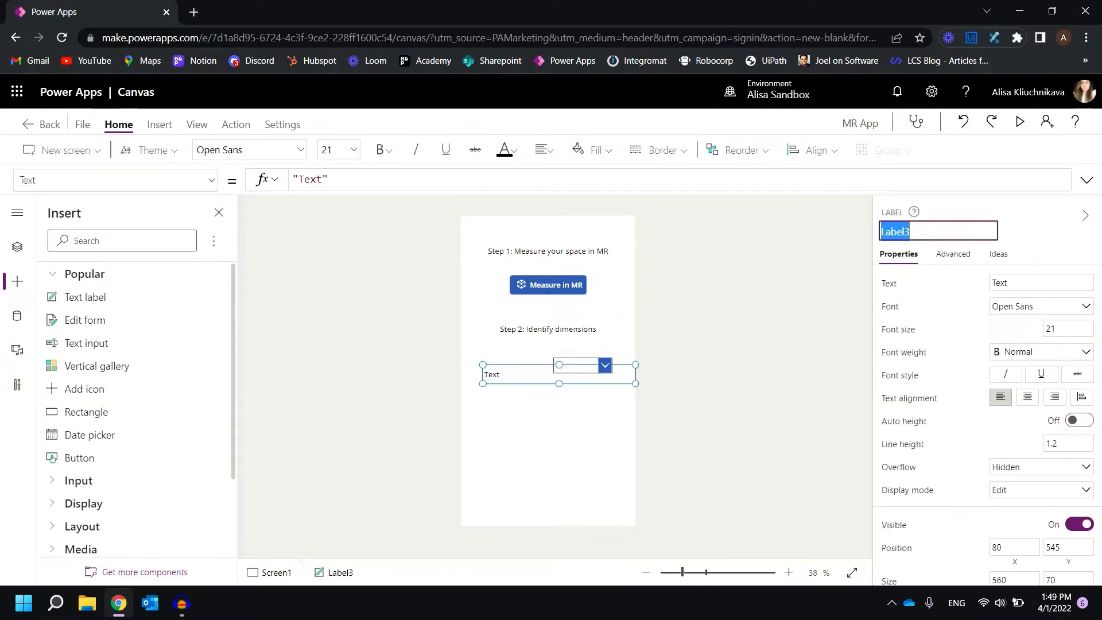
pyautogui.write('Height')
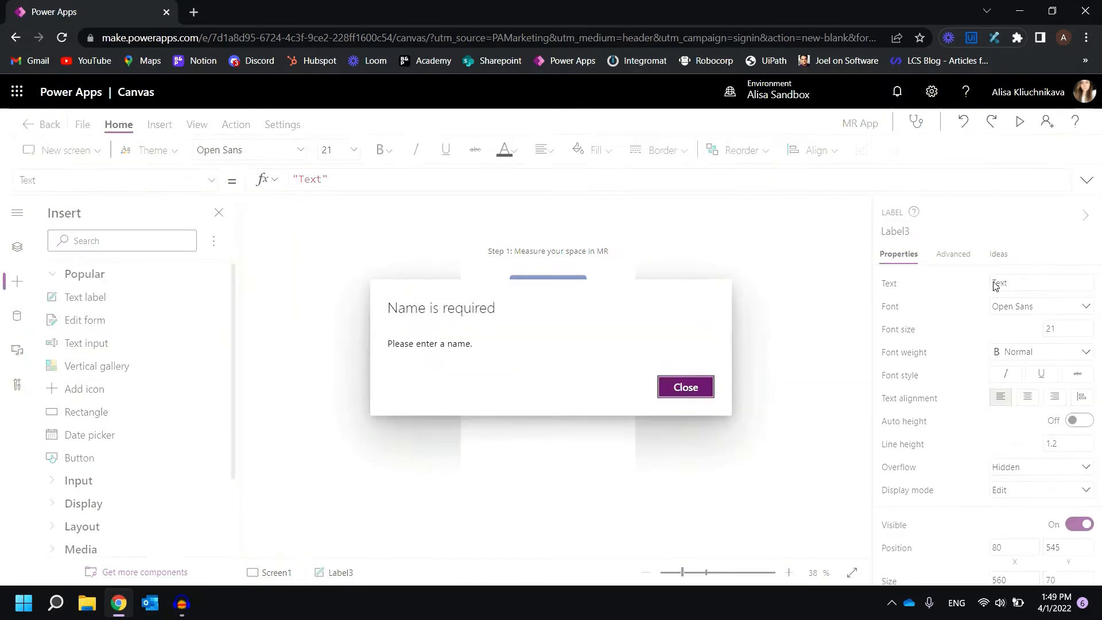
pyautogui.click(685, 386)
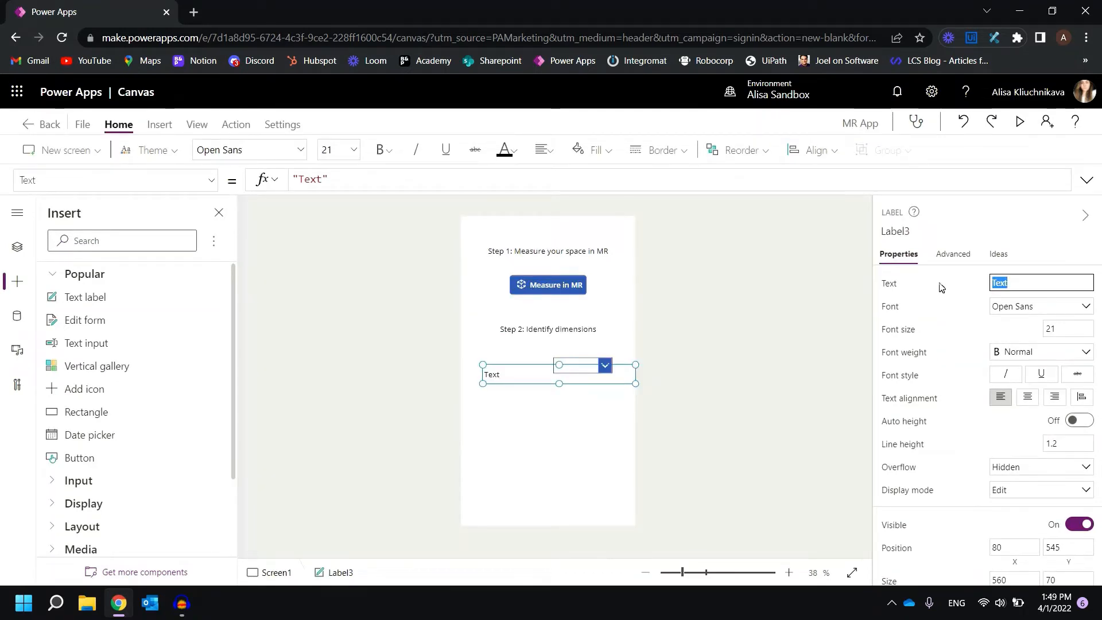
pyautogui.write('Height')
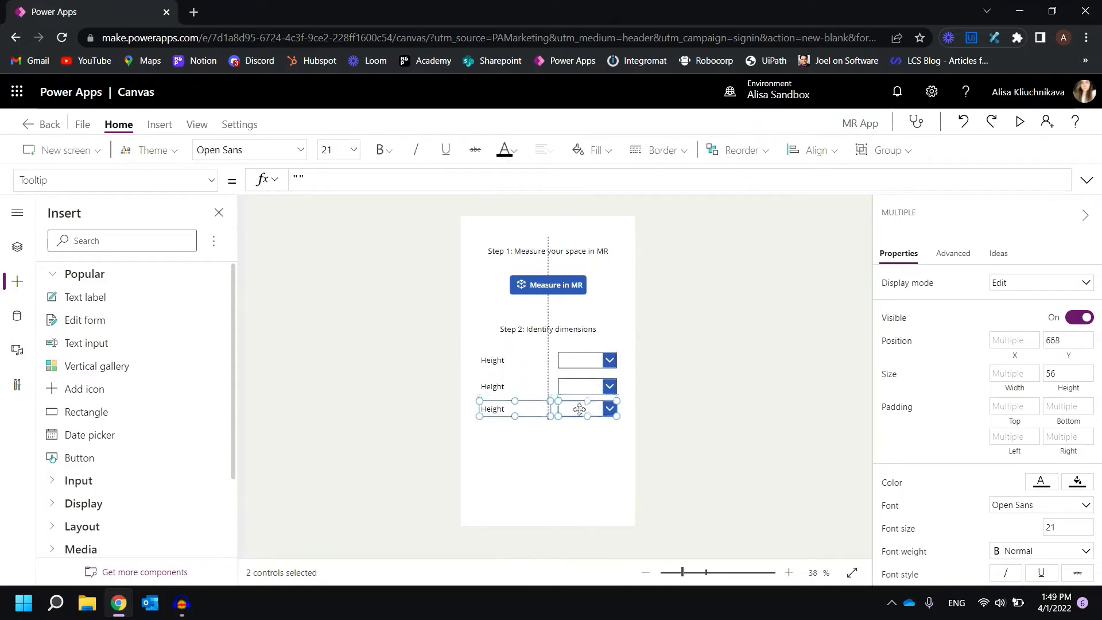
# Change the middle row's label text to 'Width' and select its drop down.
pyautogui.click(493, 386)
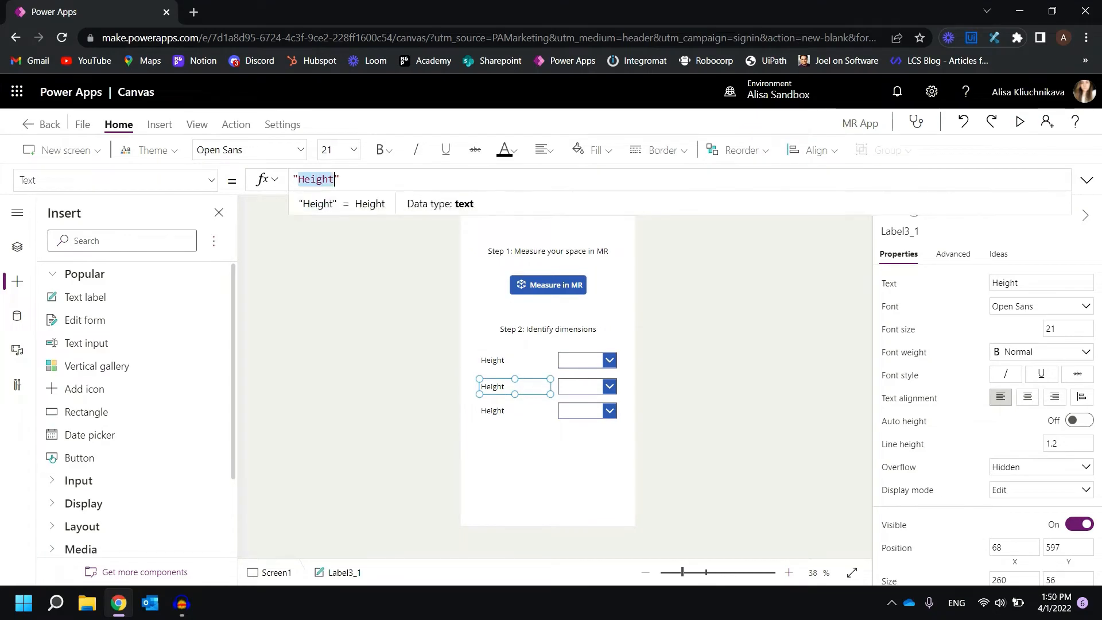
pyautogui.write('Width')
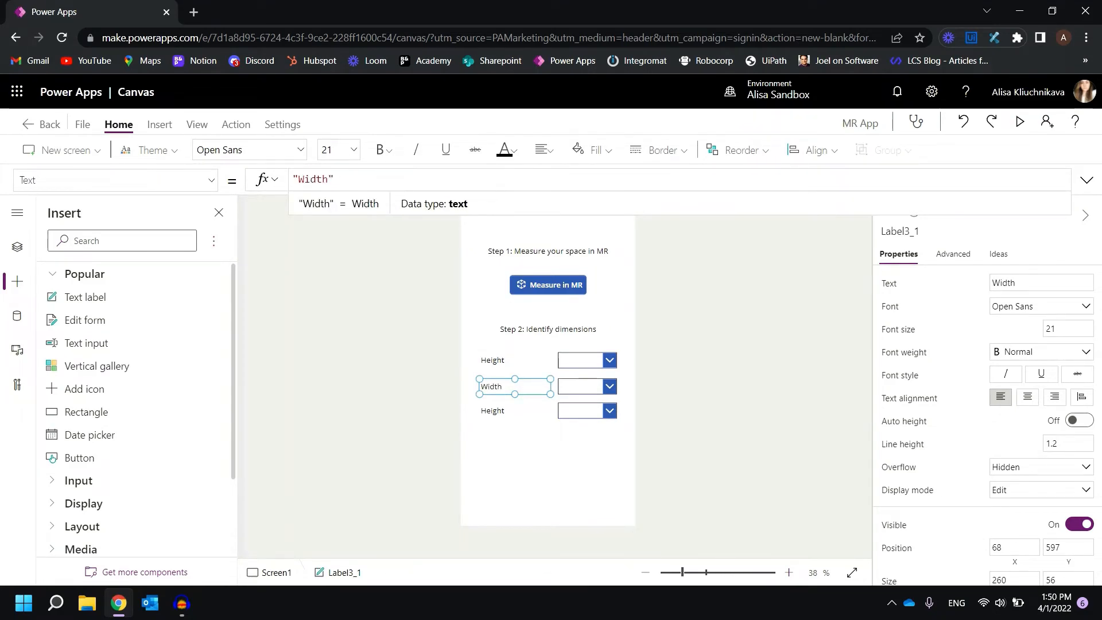
pyautogui.click(585, 385)
pyautogui.write('DropdownWidth')
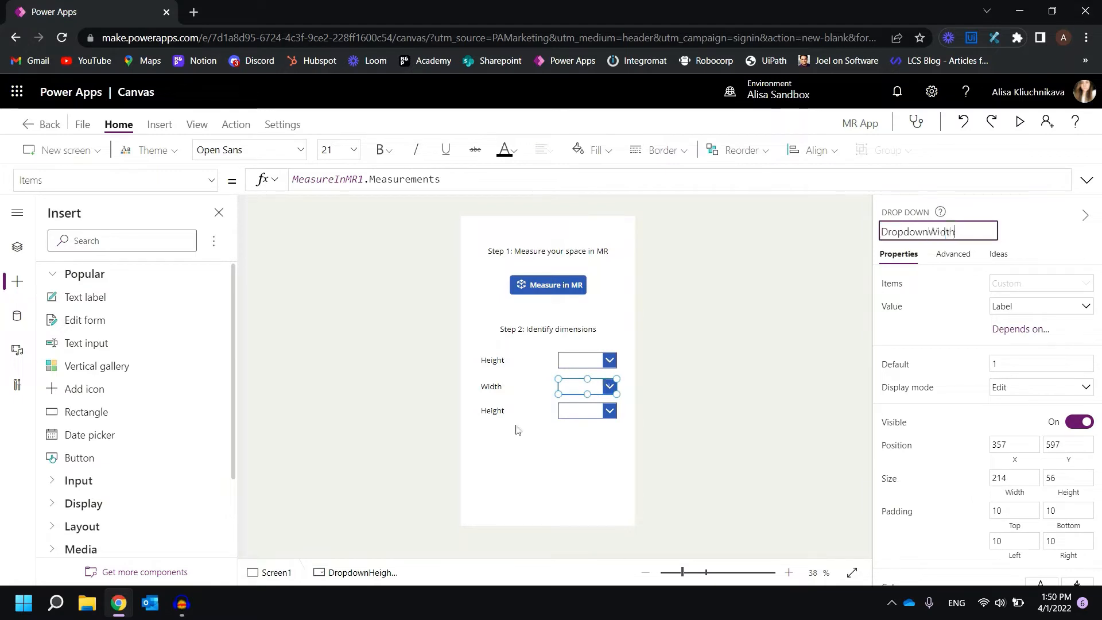
# Relabel the bottom row 'Depth' and rename its drop down to DropdownDepth.
pyautogui.click(513, 410)
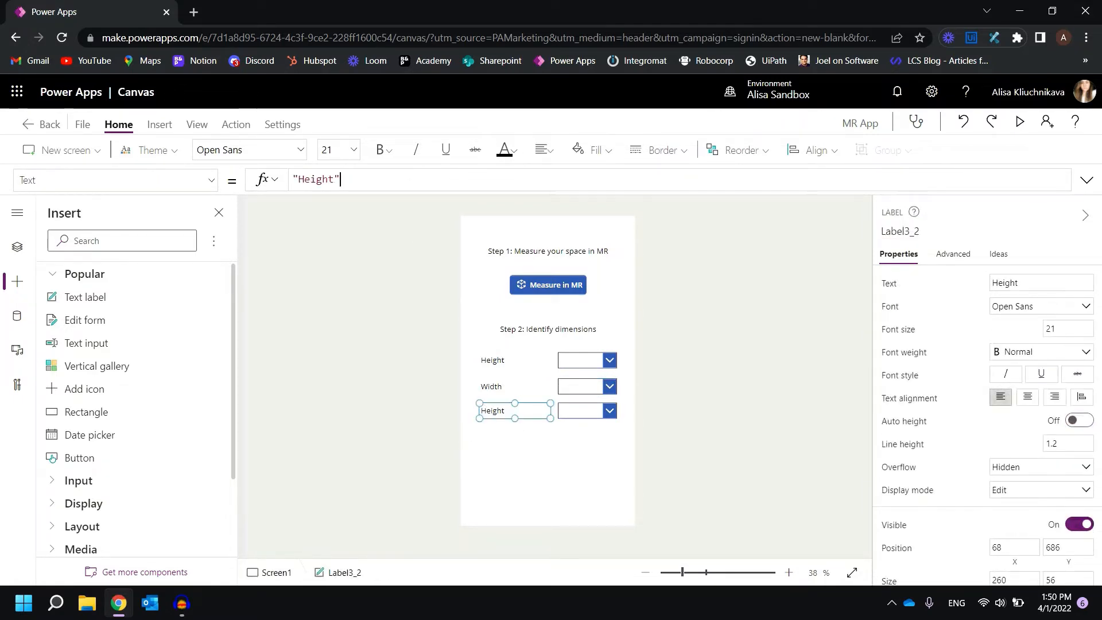
pyautogui.write('Fep"')
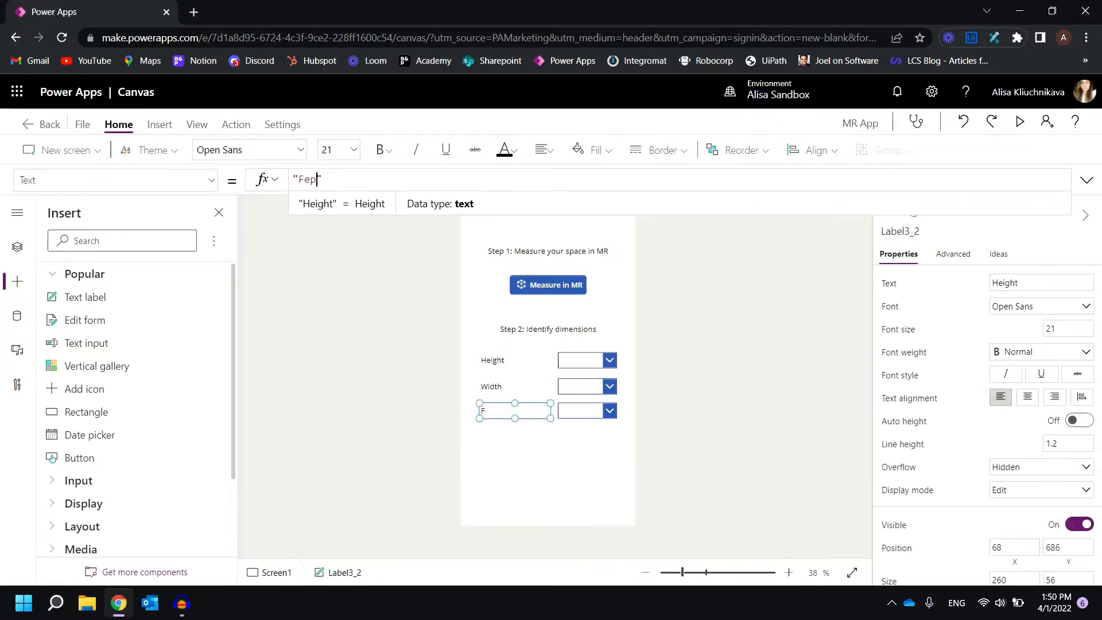
pyautogui.write('th')
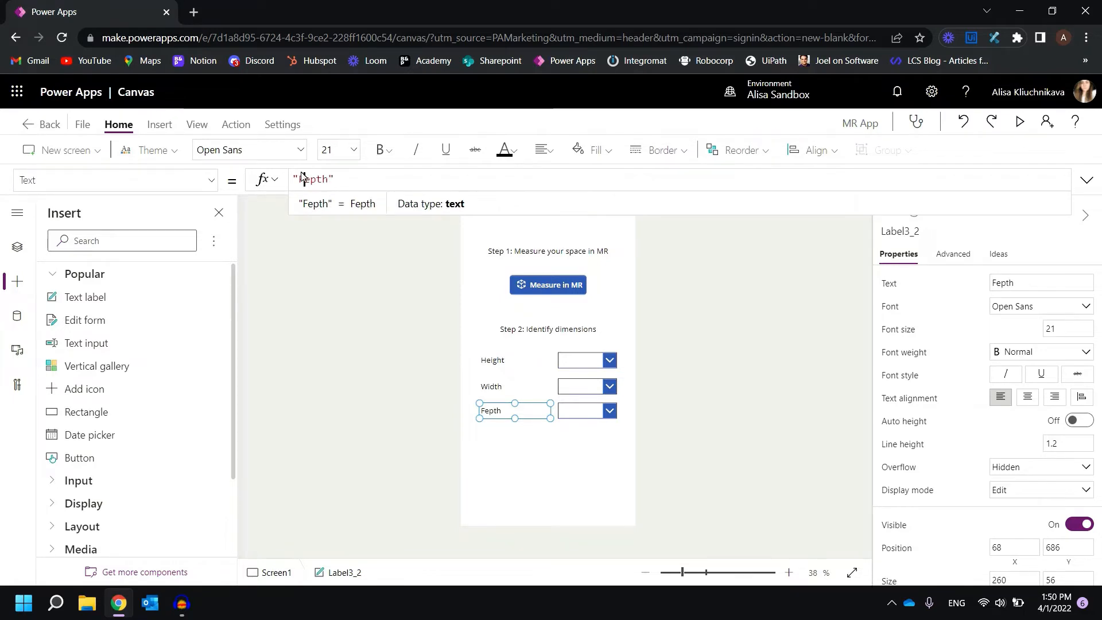
pyautogui.write('D')
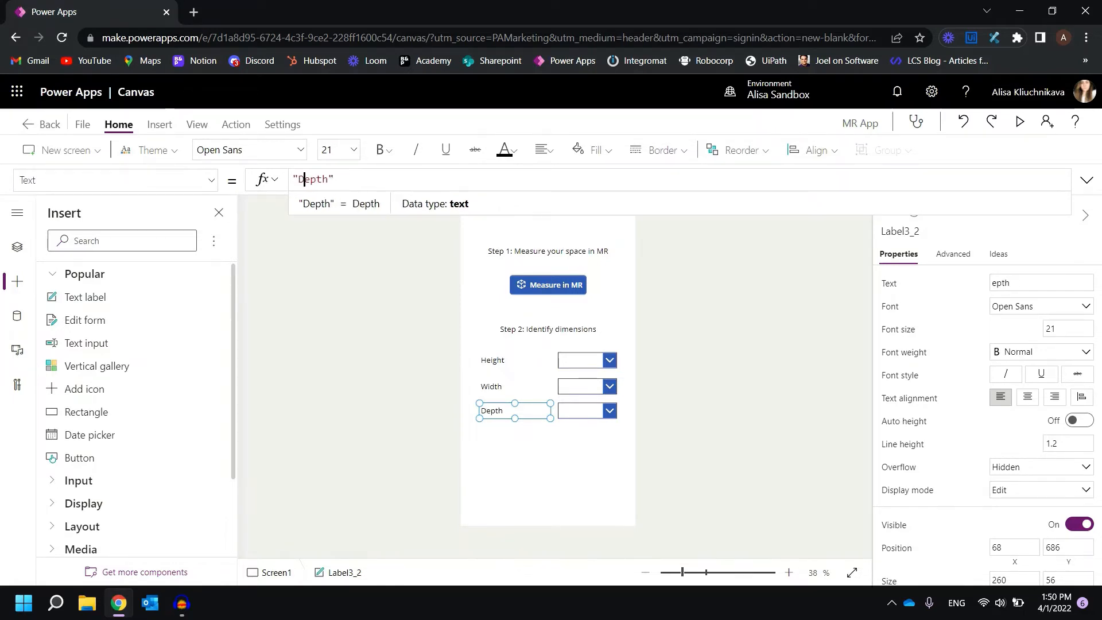
pyautogui.click(586, 410)
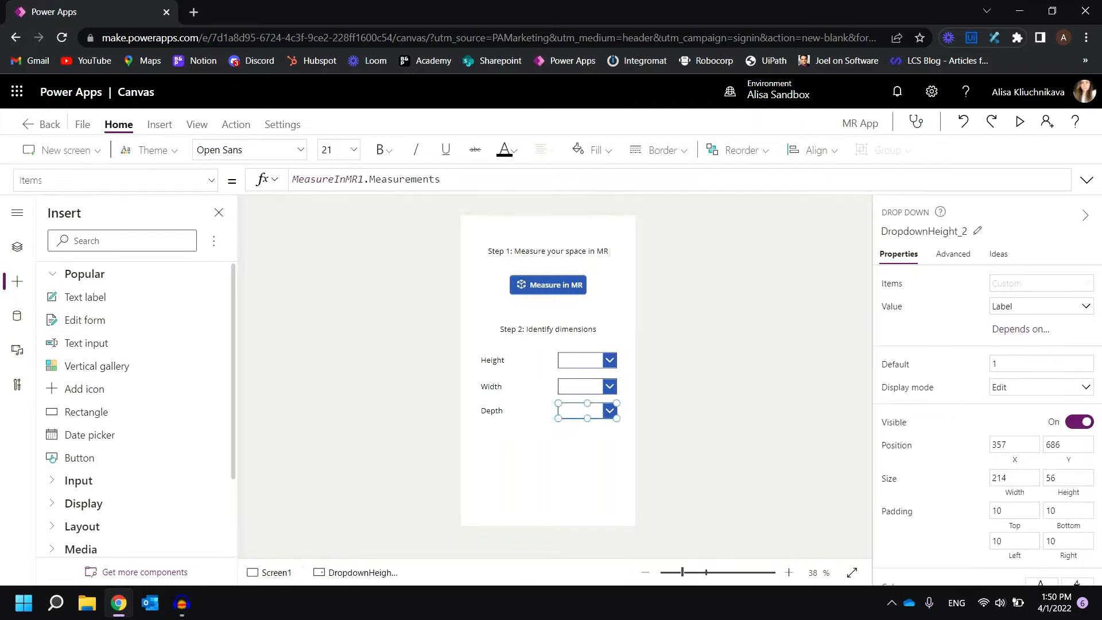
pyautogui.doubleClick(924, 231)
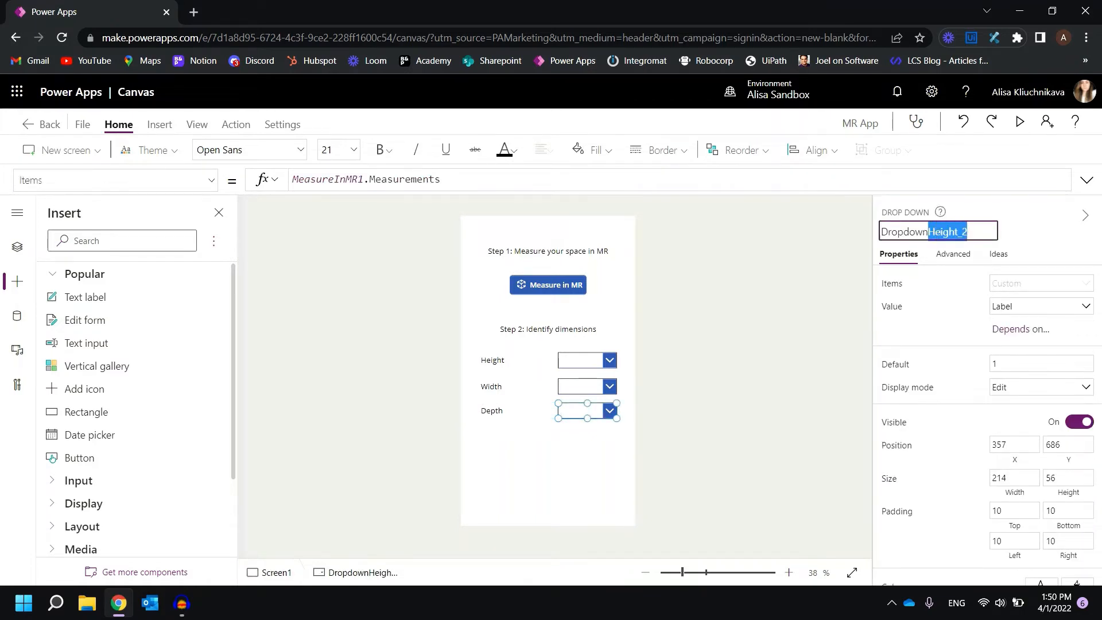
pyautogui.click(750, 366)
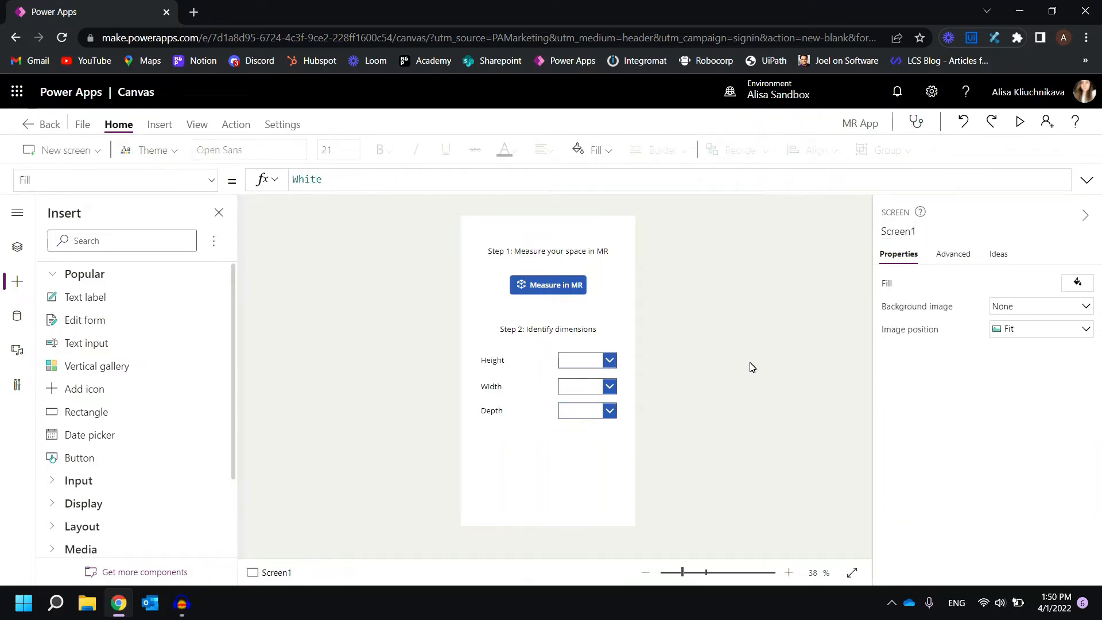
pyautogui.moveTo(597, 354)
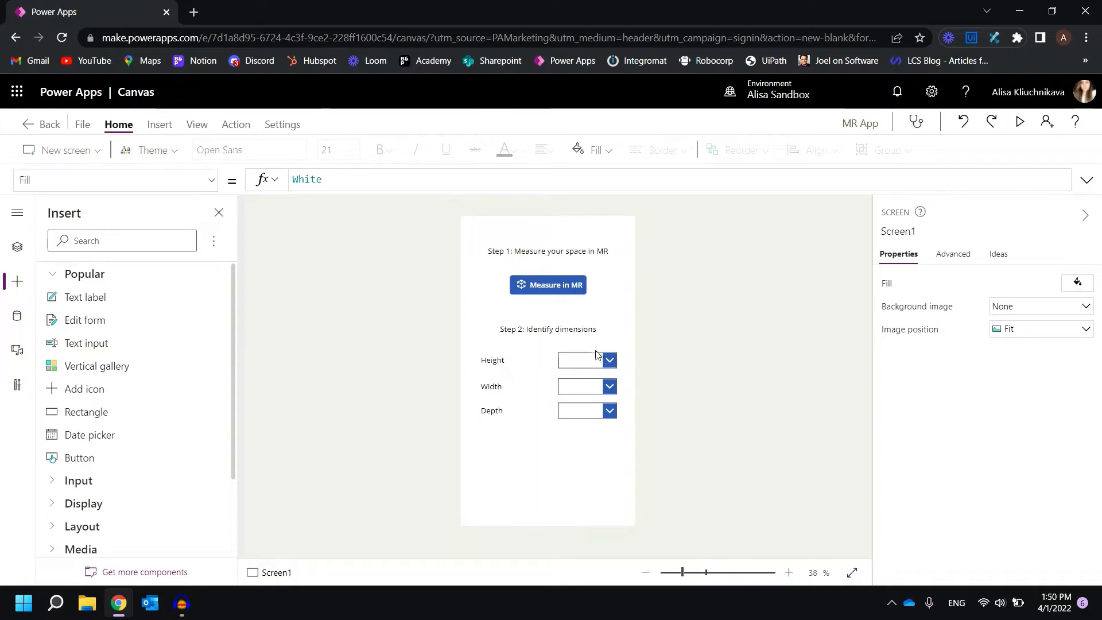
pyautogui.moveTo(661, 344)
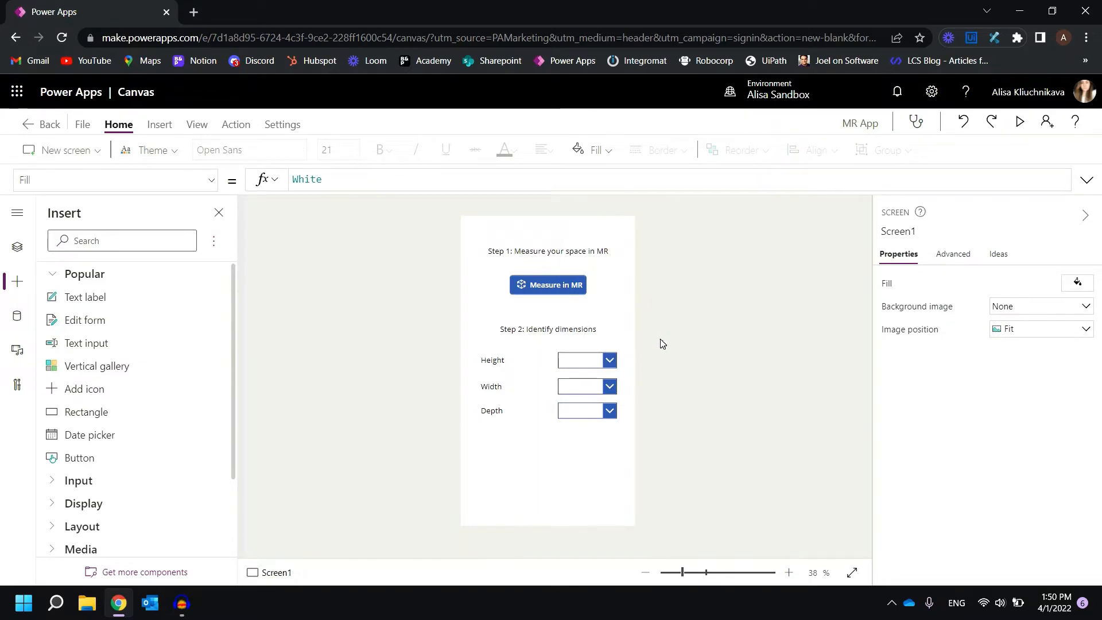
pyautogui.moveTo(701, 395)
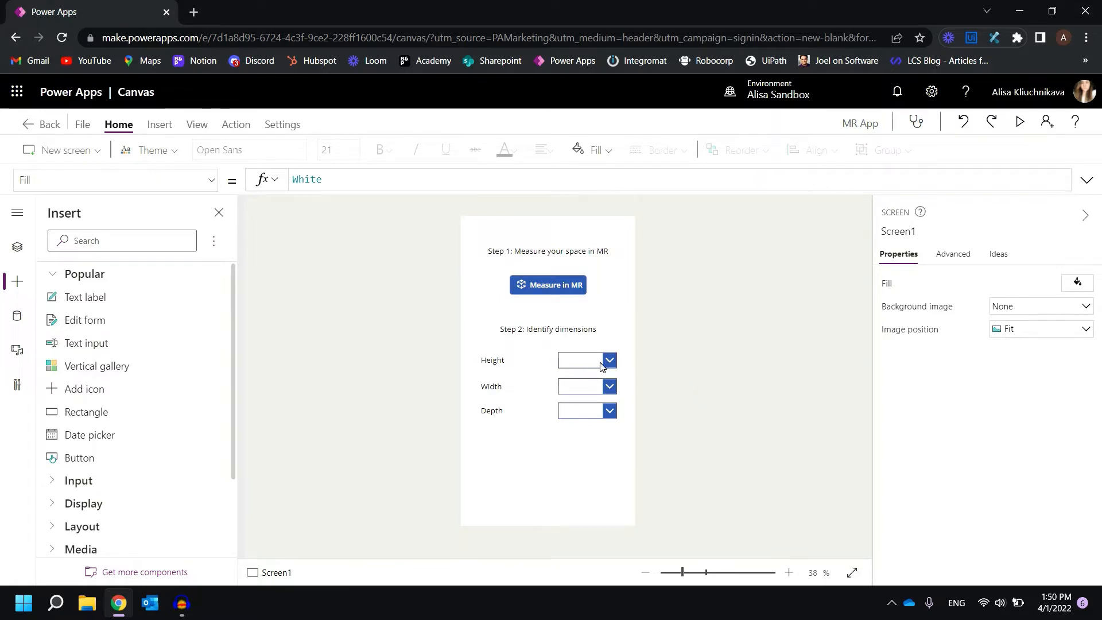
pyautogui.moveTo(701, 379)
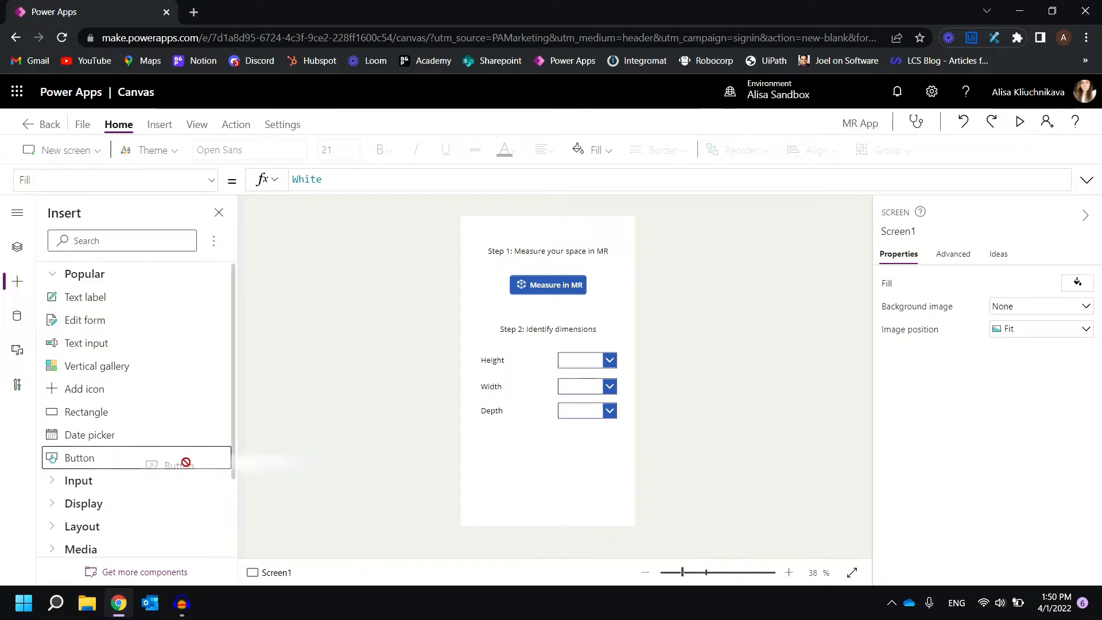
# Add a 'Continue' button to Screen1 and create a blank Screen2.
pyautogui.click(78, 457)
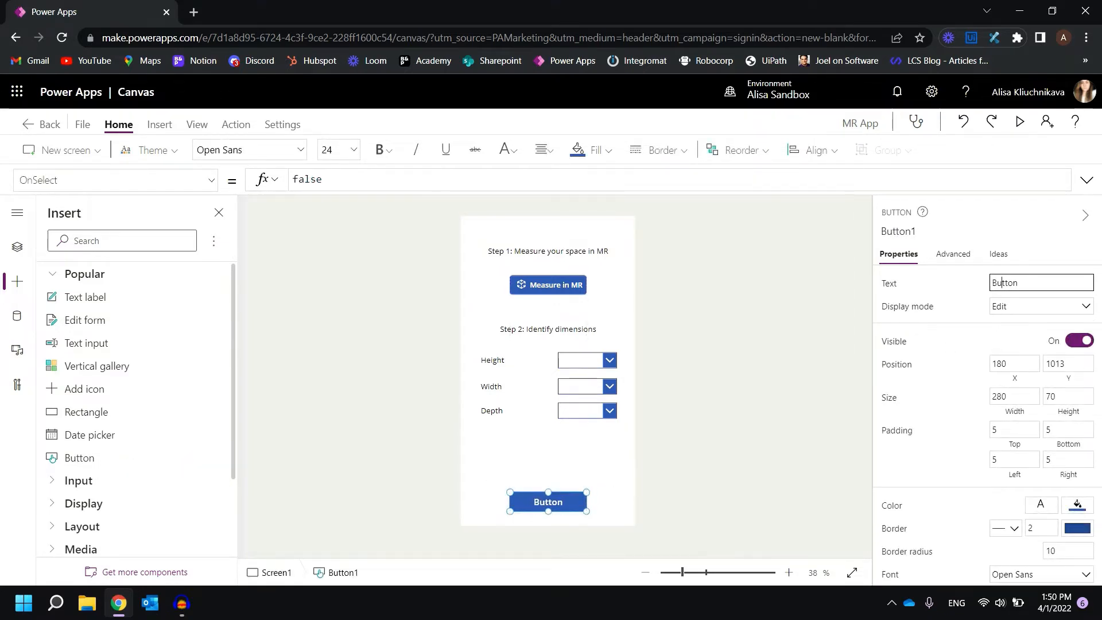
pyautogui.write('Continue')
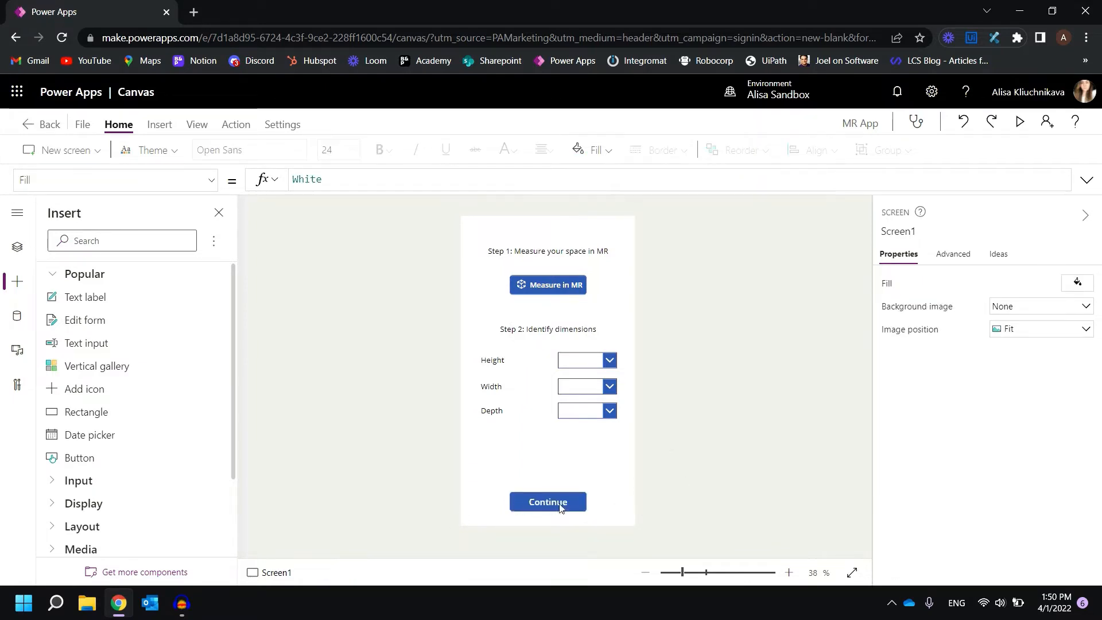
pyautogui.click(548, 501)
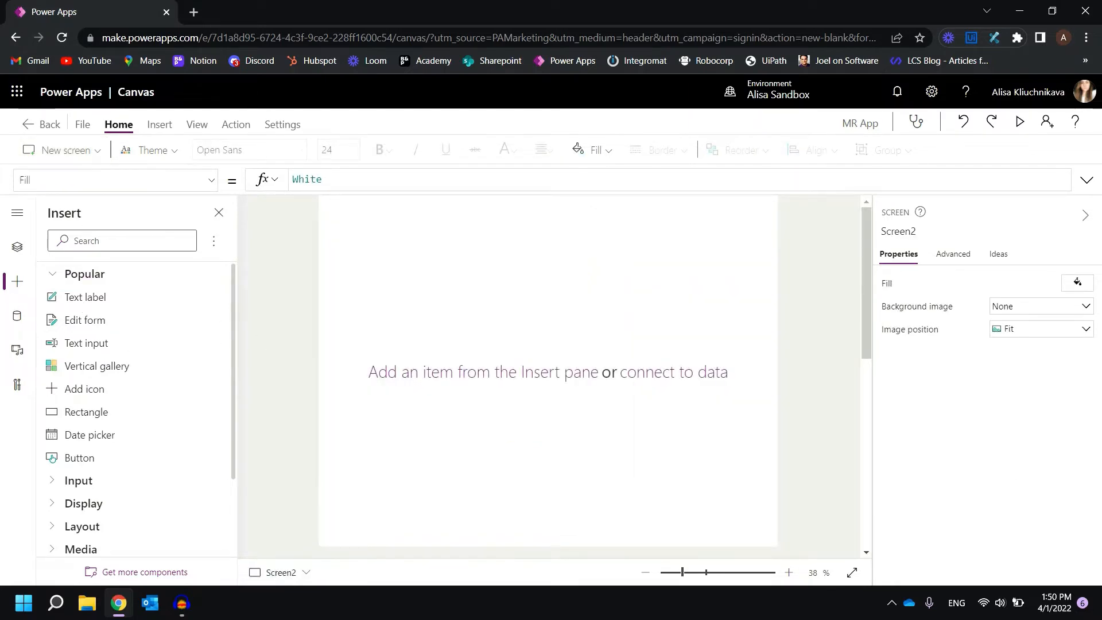
# Set Button1's OnSelect to save the height, width and depth dropdown values, then Navigate(Screen2).
pyautogui.click(17, 246)
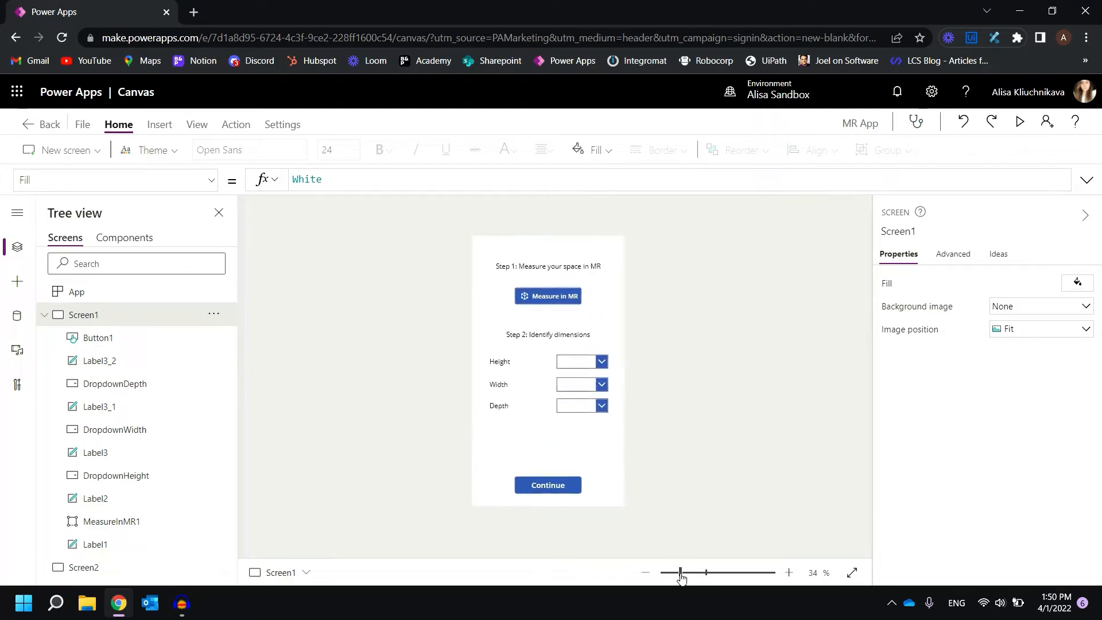
pyautogui.click(548, 485)
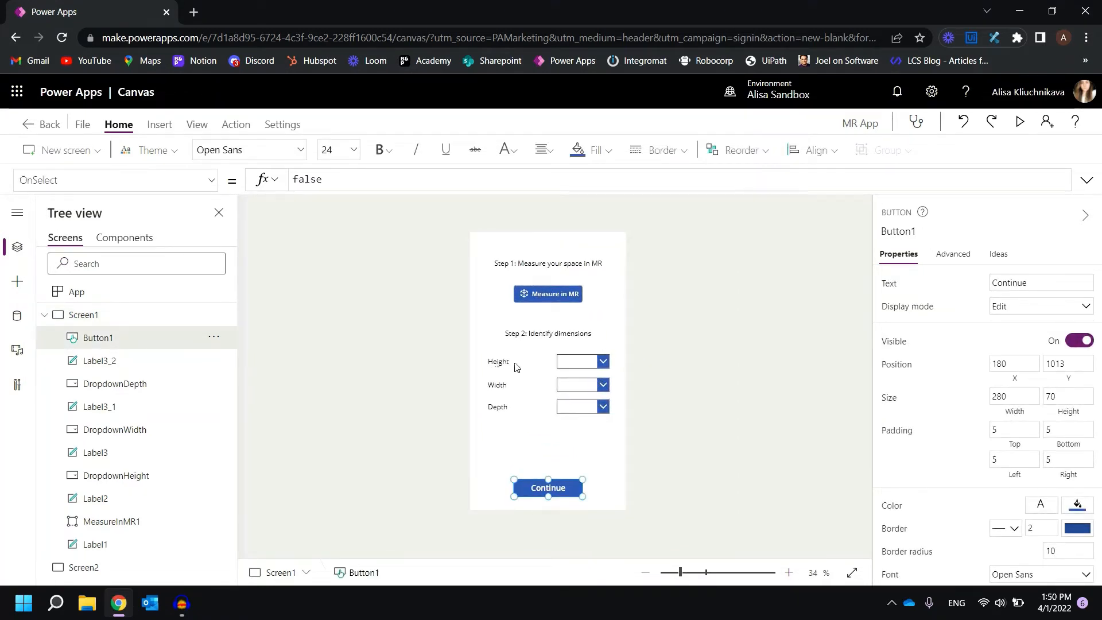
pyautogui.moveTo(982, 201)
pyautogui.write('Set')
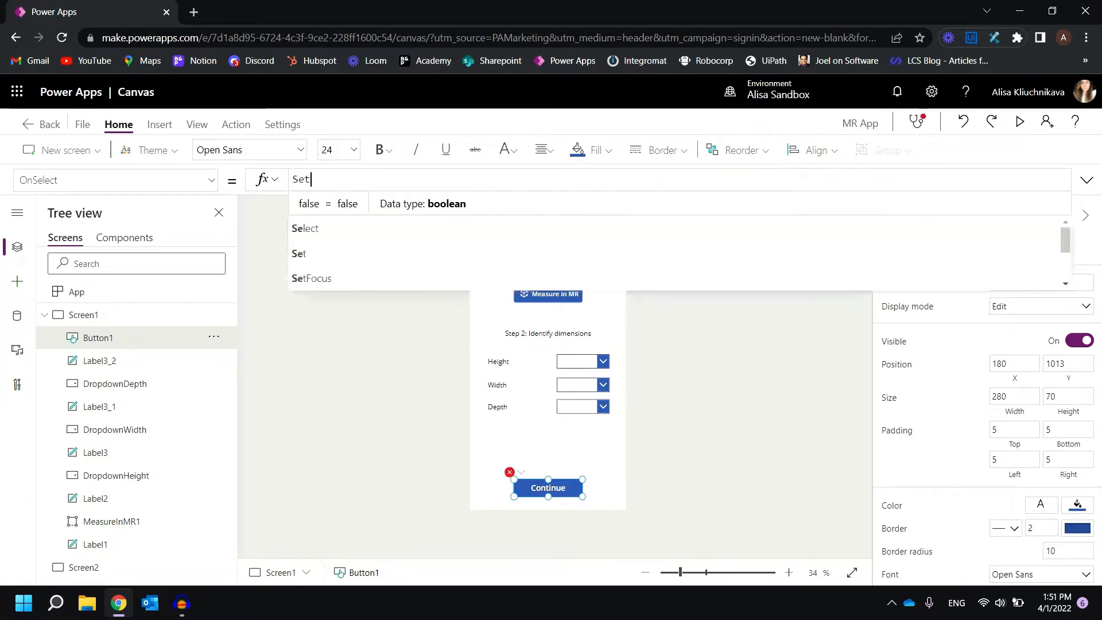
pyautogui.write('(selectedHeight')
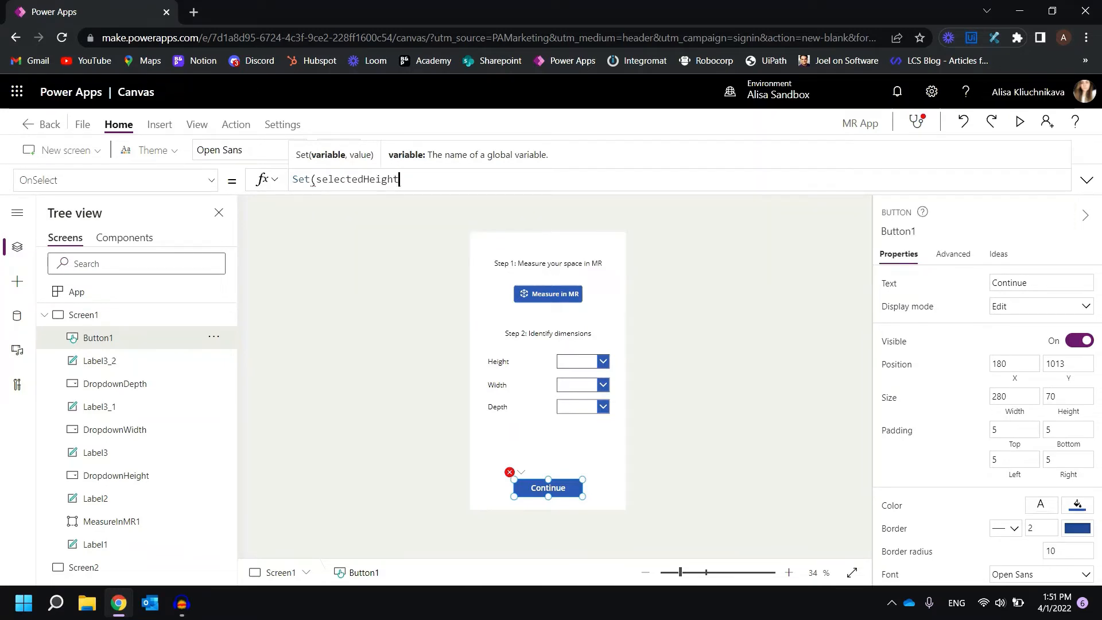
pyautogui.write(',')
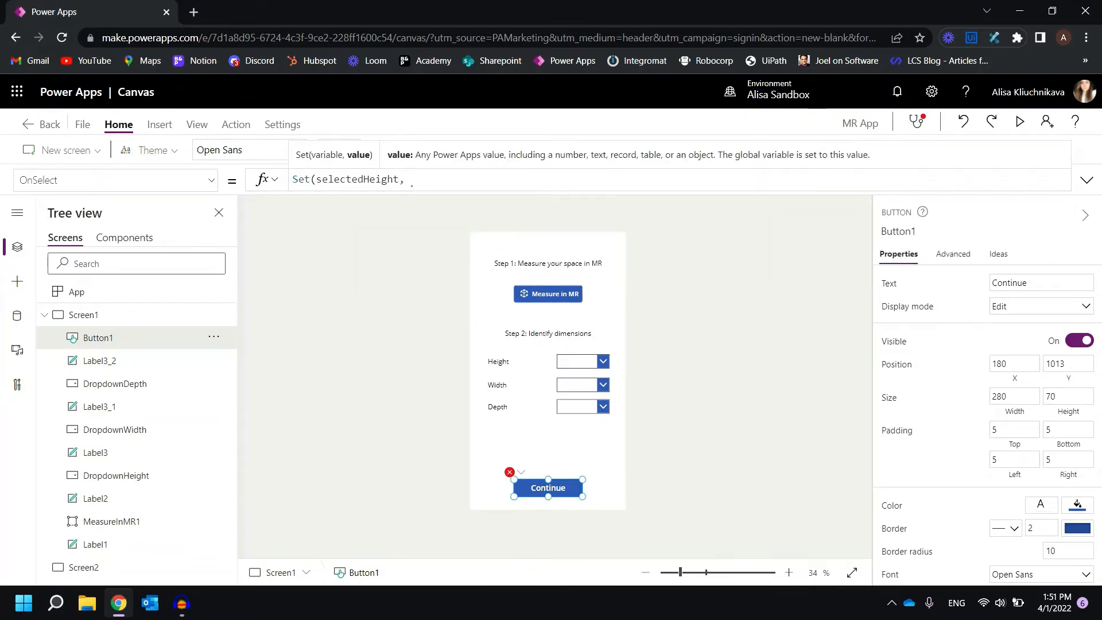
pyautogui.write('dropdownHeight.s')
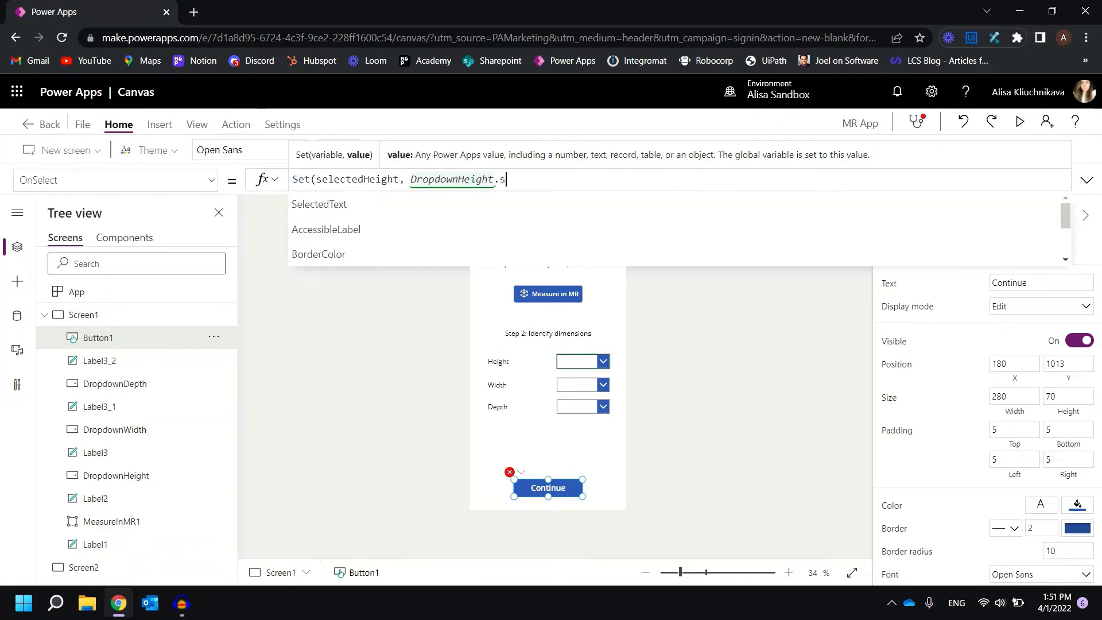
pyautogui.click(319, 204)
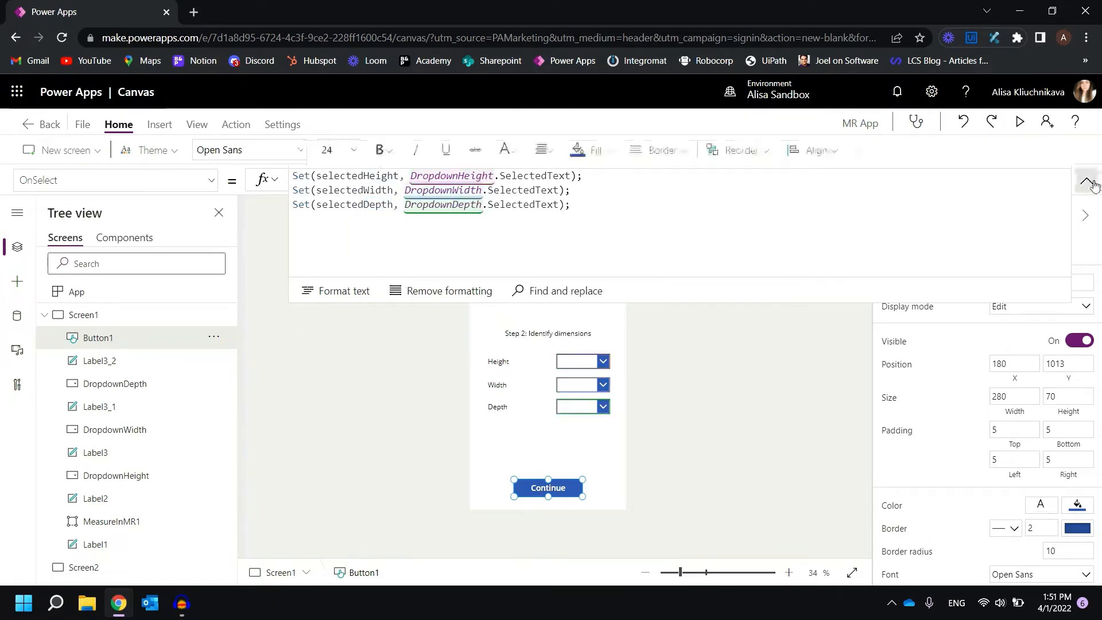
pyautogui.click(1086, 180)
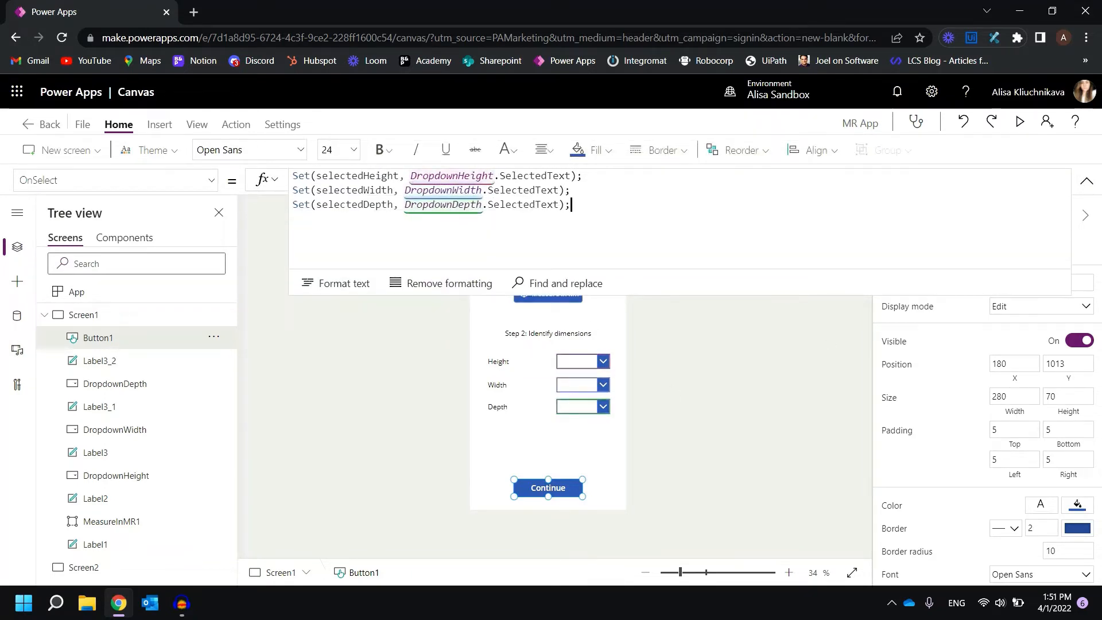
pyautogui.write('Navigate')
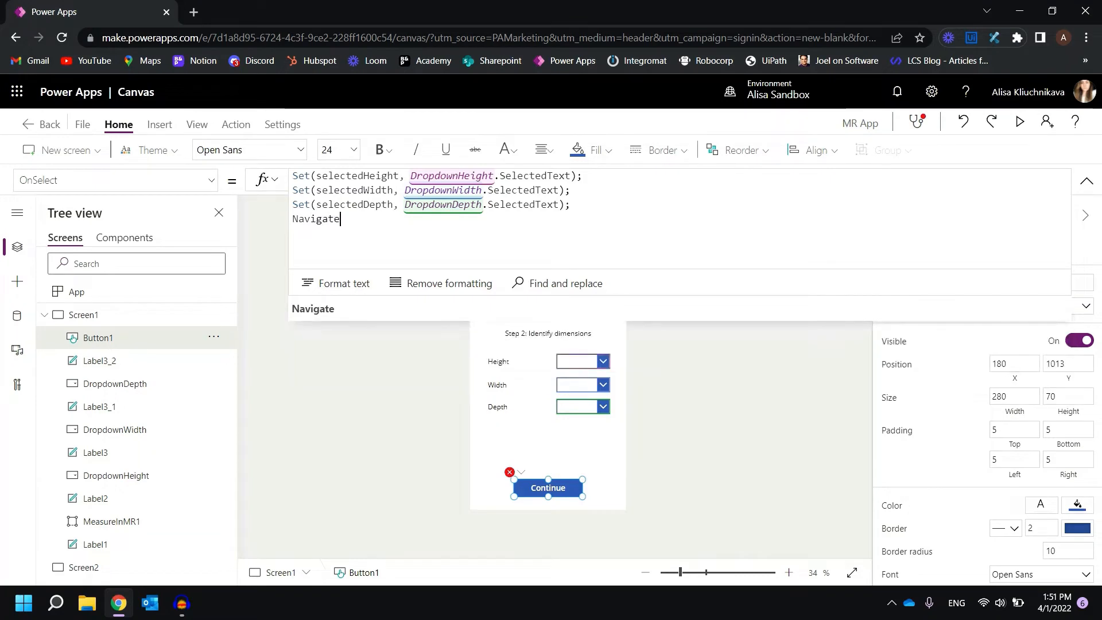
pyautogui.write('(Screen2')
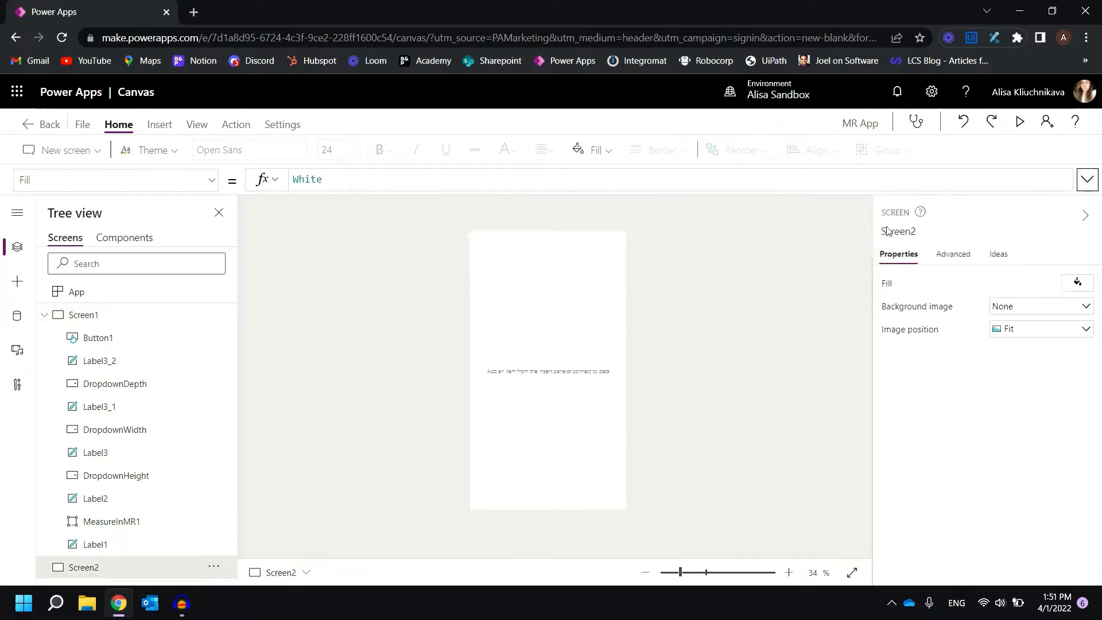
pyautogui.moveTo(696, 285)
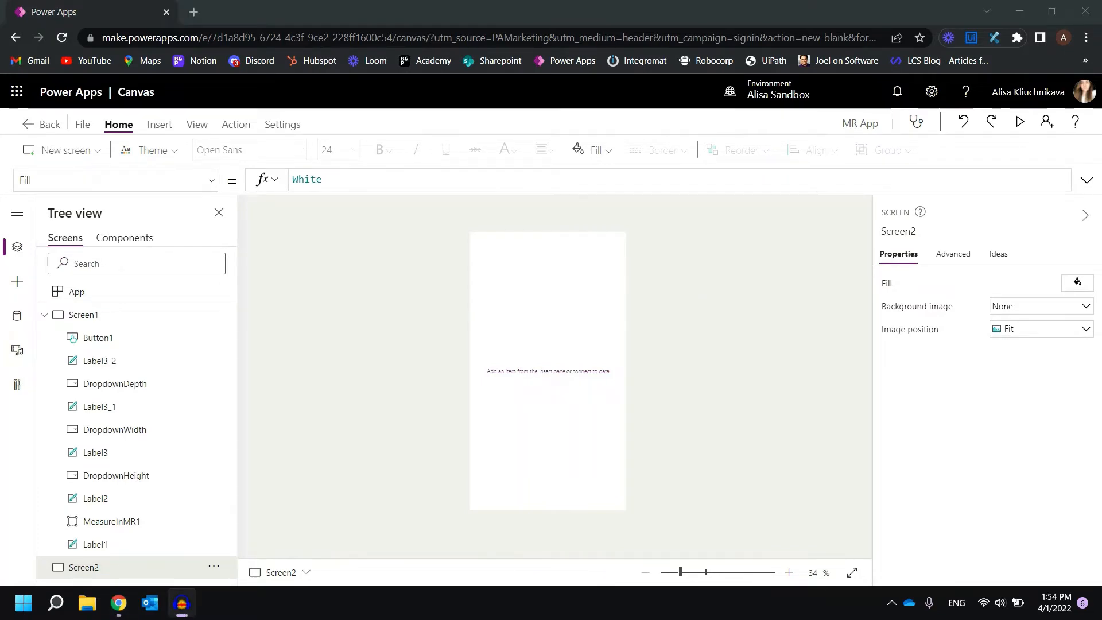
pyautogui.moveTo(17, 288)
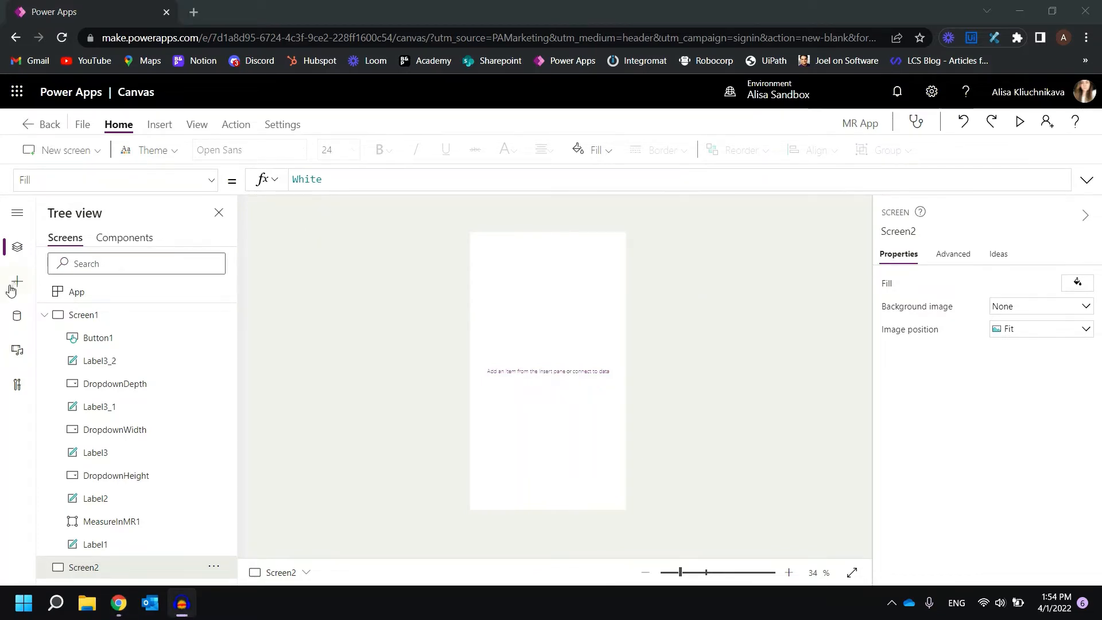
# Connect the 'Mixed Reality Furniture' list through the existing SharePoint connection.
pyautogui.click(17, 317)
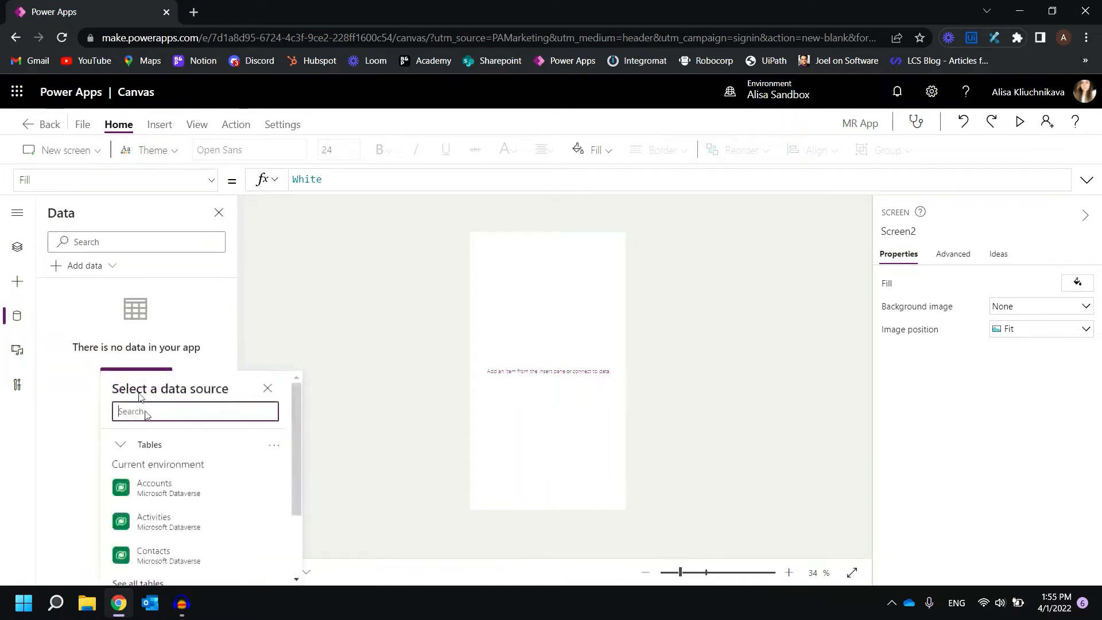
pyautogui.write('shareo')
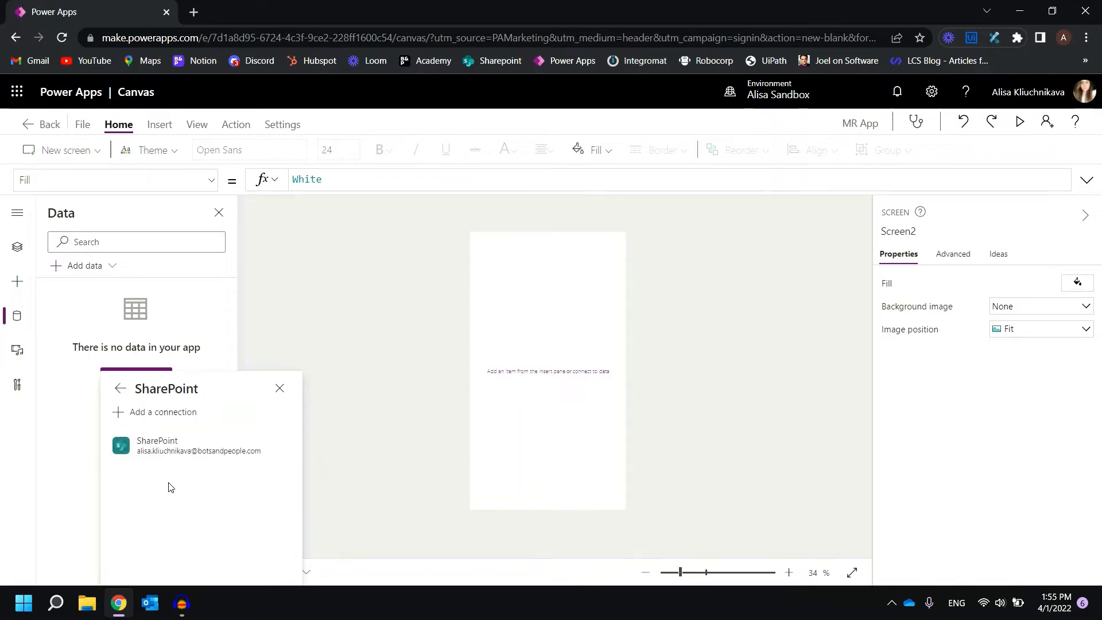
pyautogui.click(199, 445)
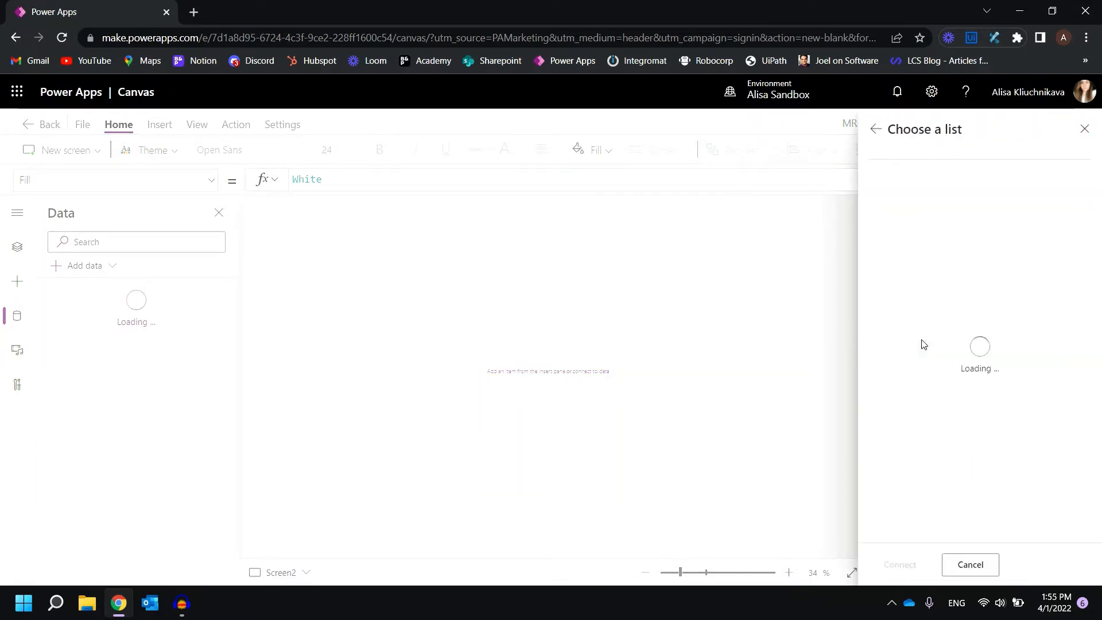
pyautogui.click(879, 285)
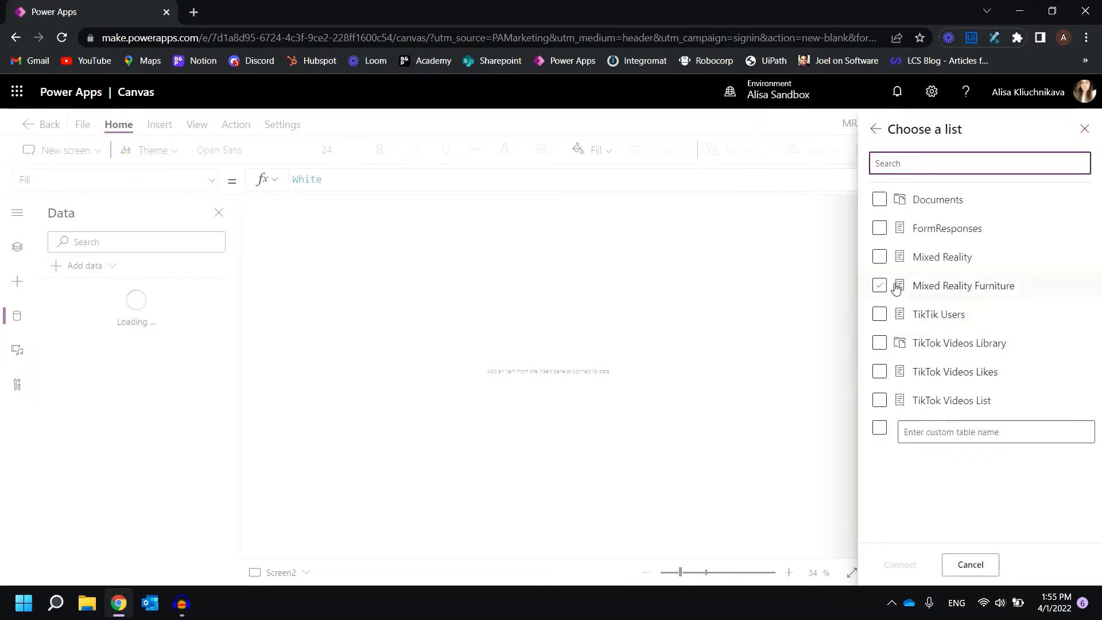
pyautogui.click(879, 286)
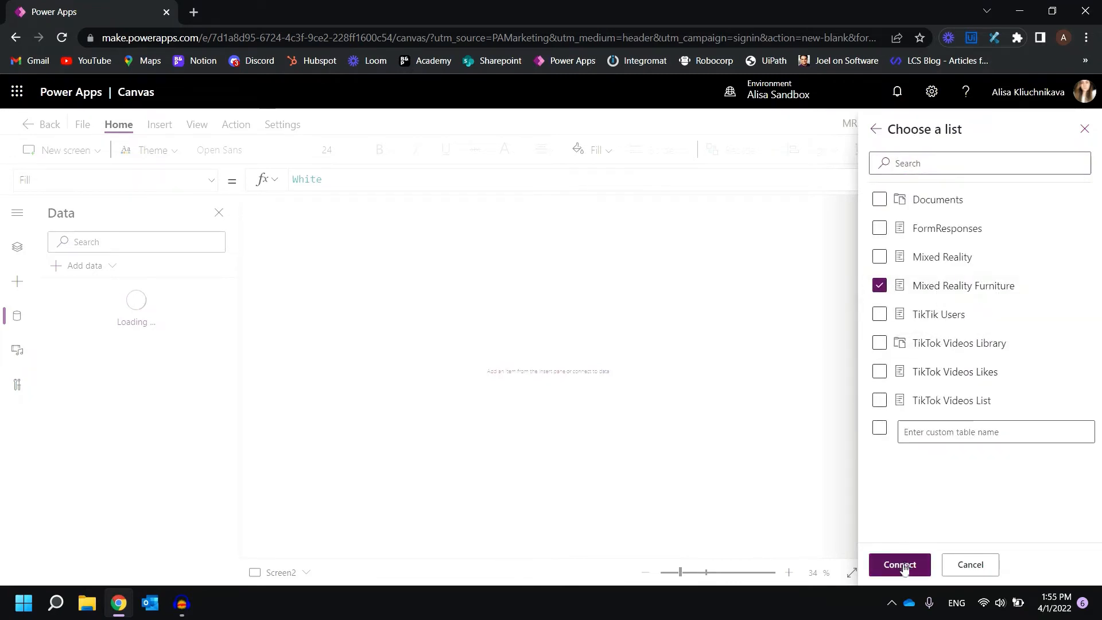
pyautogui.click(899, 565)
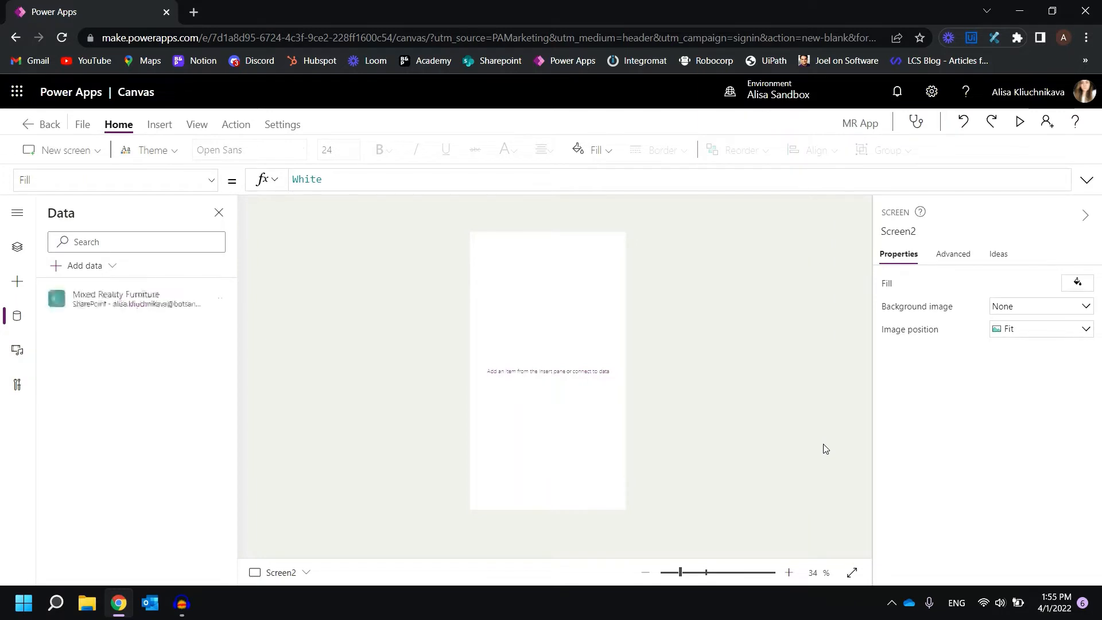
pyautogui.click(16, 281)
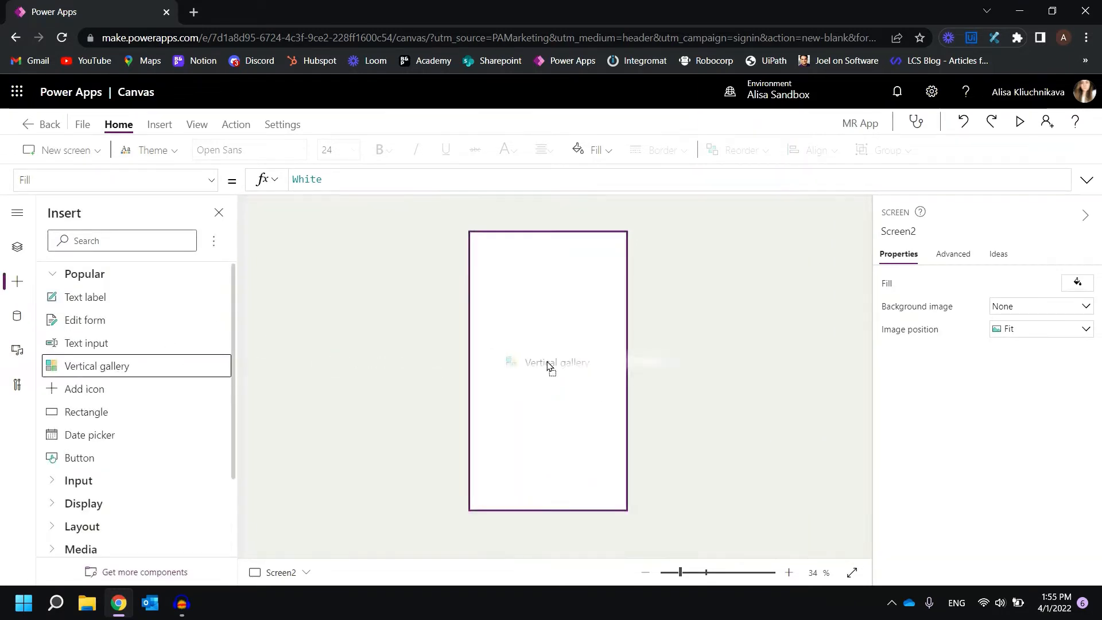
# Insert a vertical gallery from Mixed Reality Furniture with Title layout and no scrollbar.
pyautogui.click(96, 365)
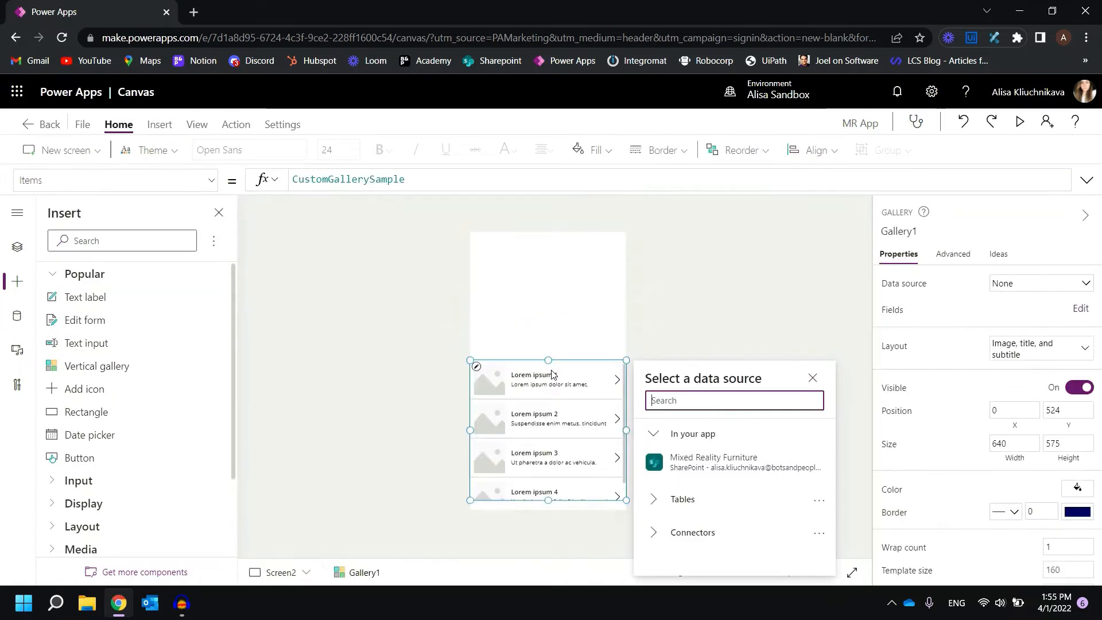
pyautogui.click(713, 462)
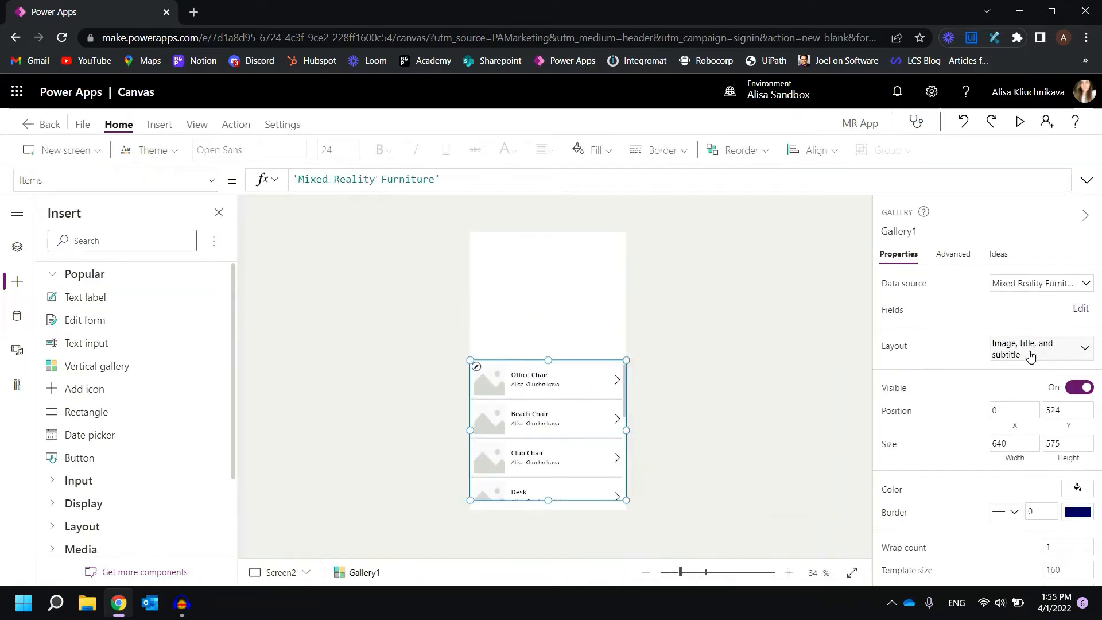
pyautogui.click(1040, 350)
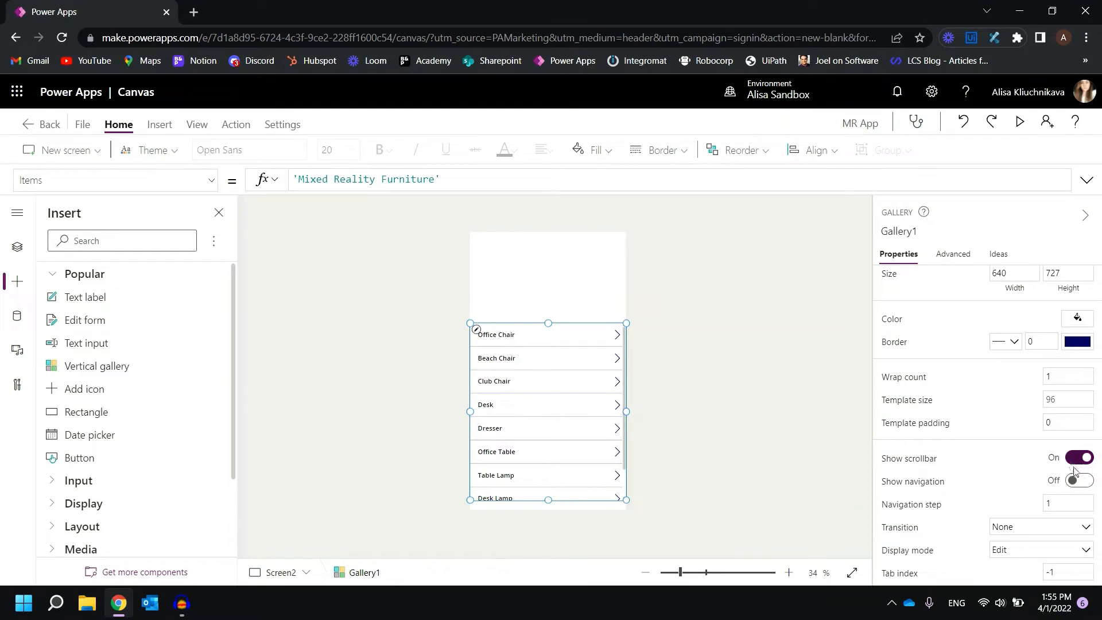
pyautogui.click(1077, 457)
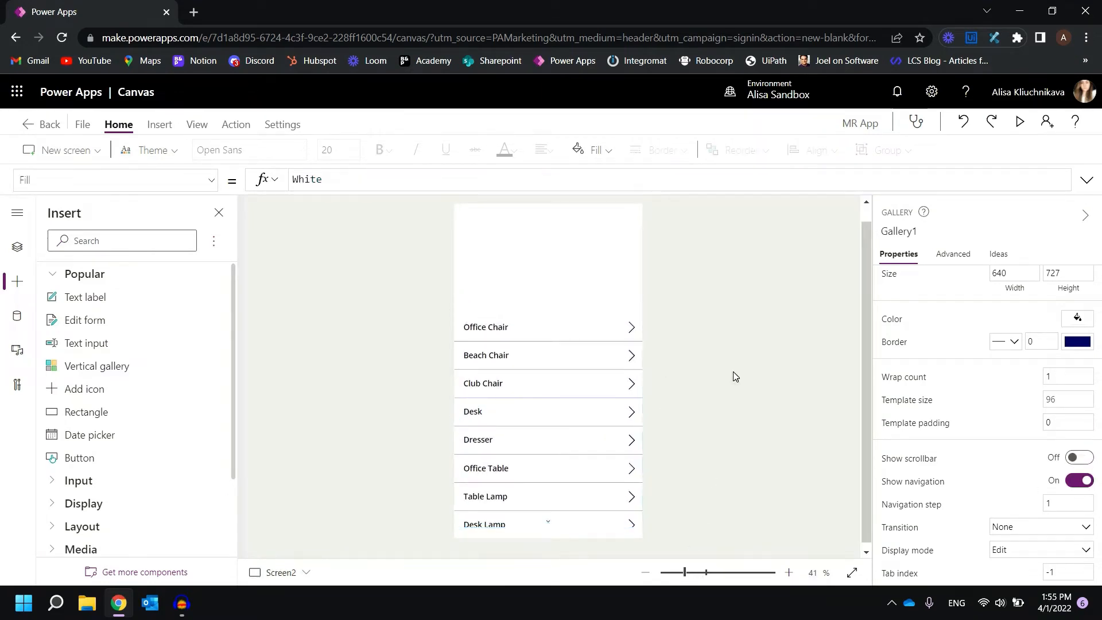
# Add a 'Step 3: Select your object' text label at the top of Screen2.
pyautogui.click(520, 260)
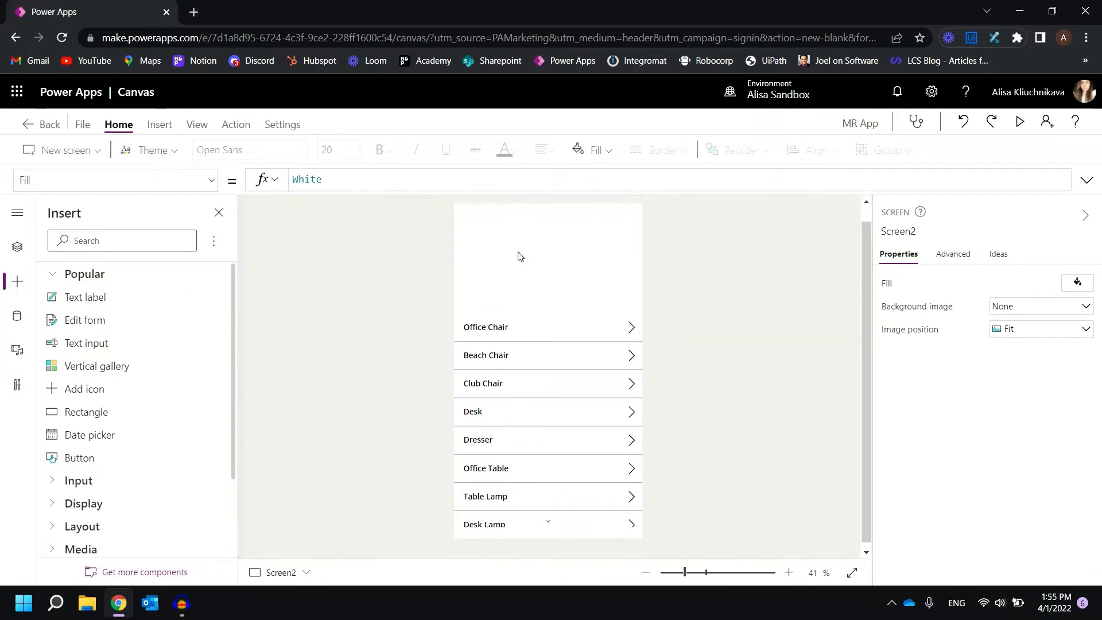
pyautogui.click(85, 297)
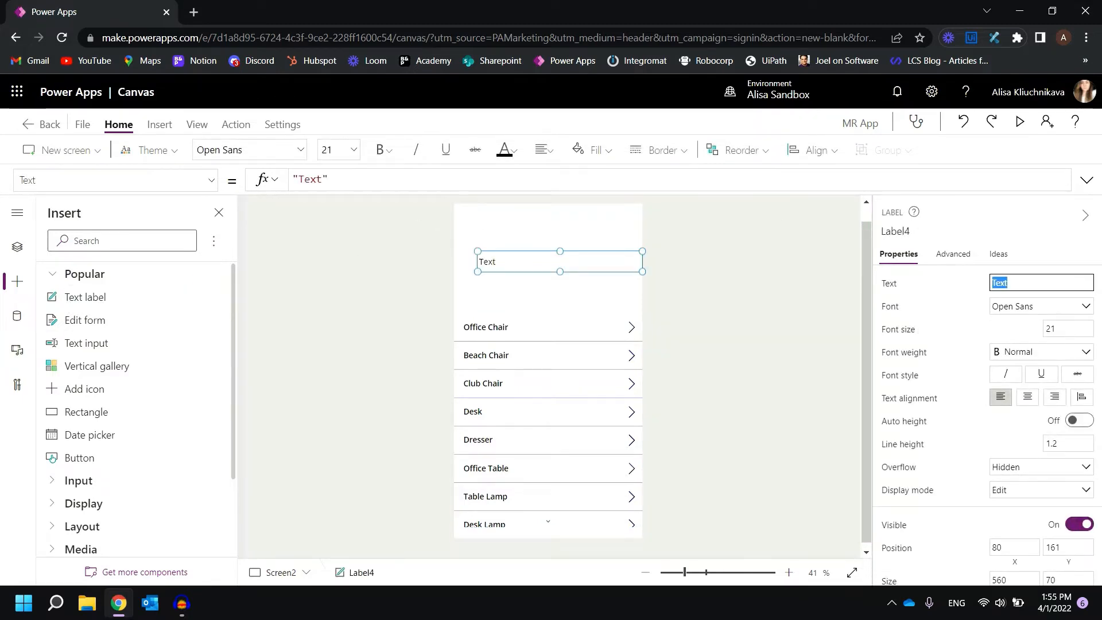
pyautogui.write('Step 3: Select your')
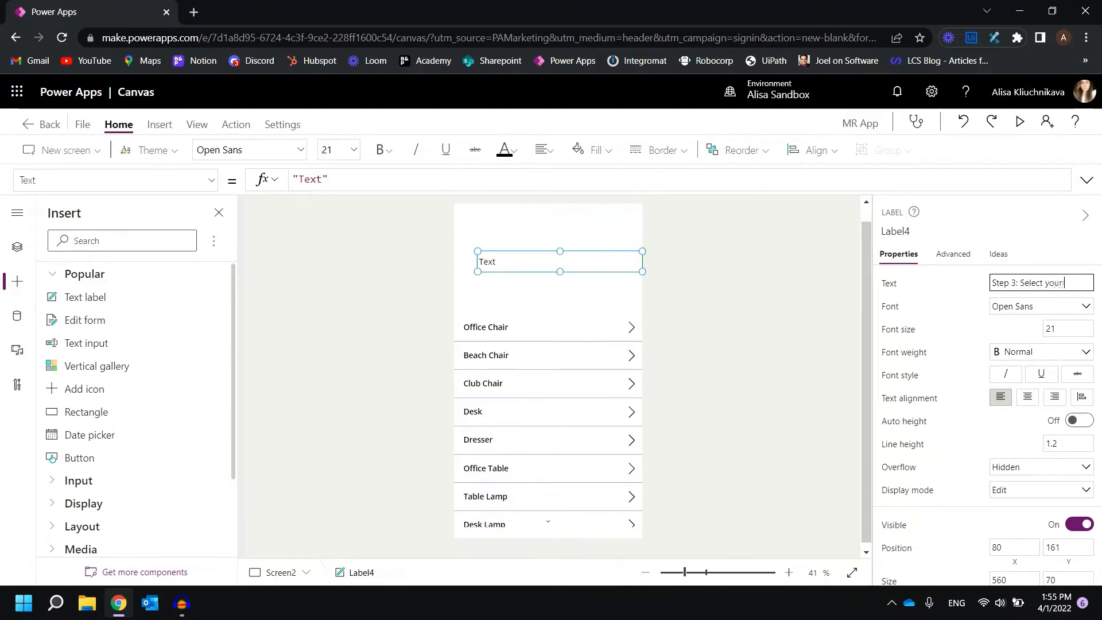
pyautogui.write('object')
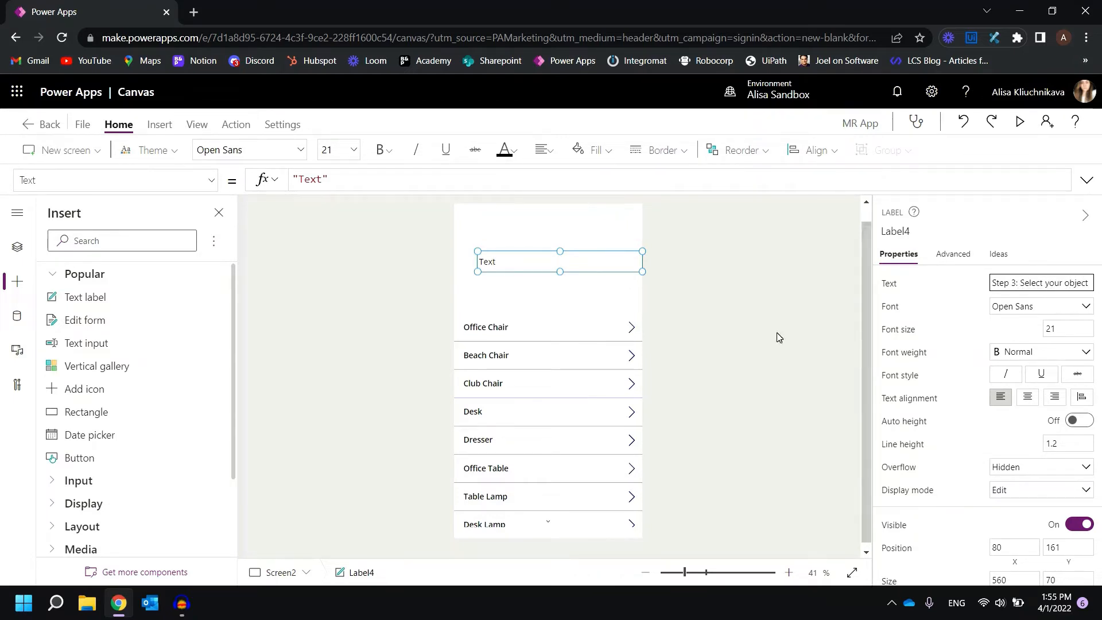
pyautogui.click(541, 150)
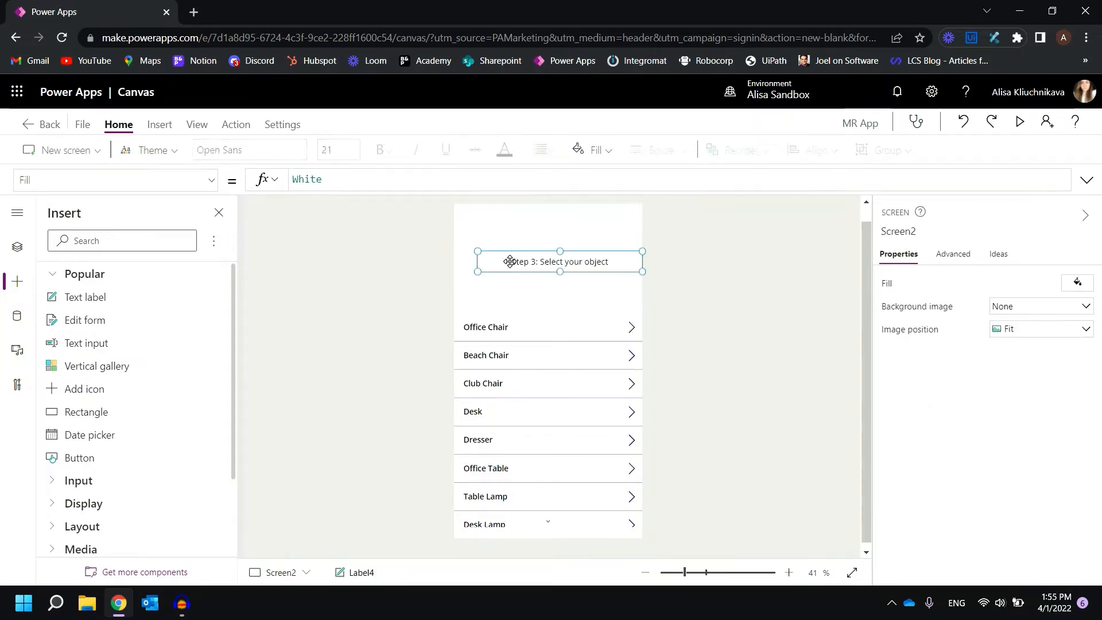
pyautogui.click(810, 150)
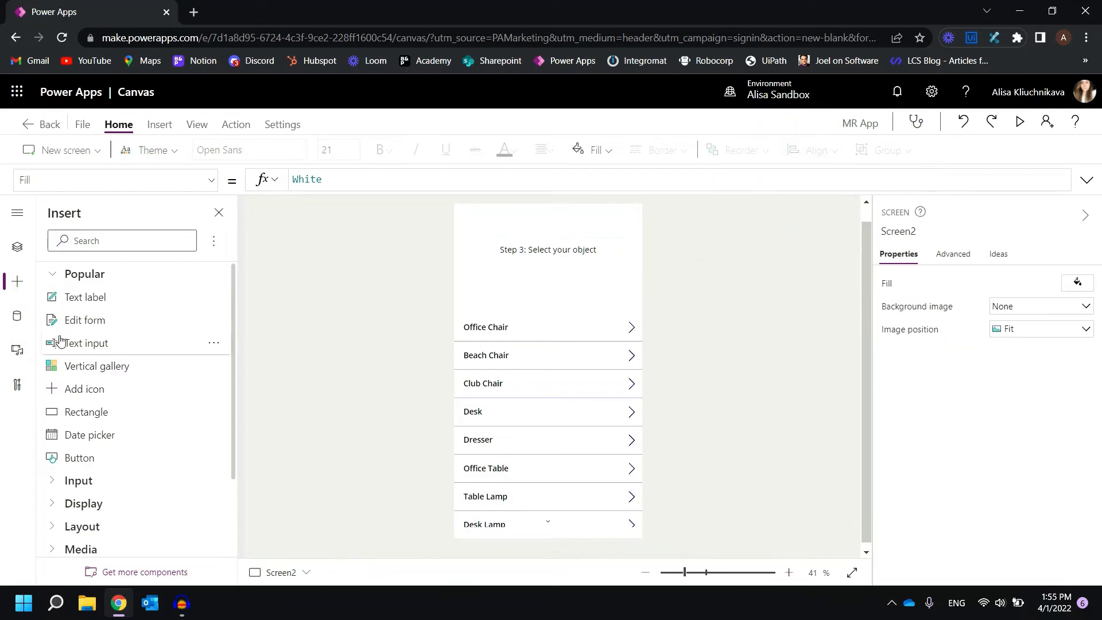
pyautogui.moveTo(486, 220)
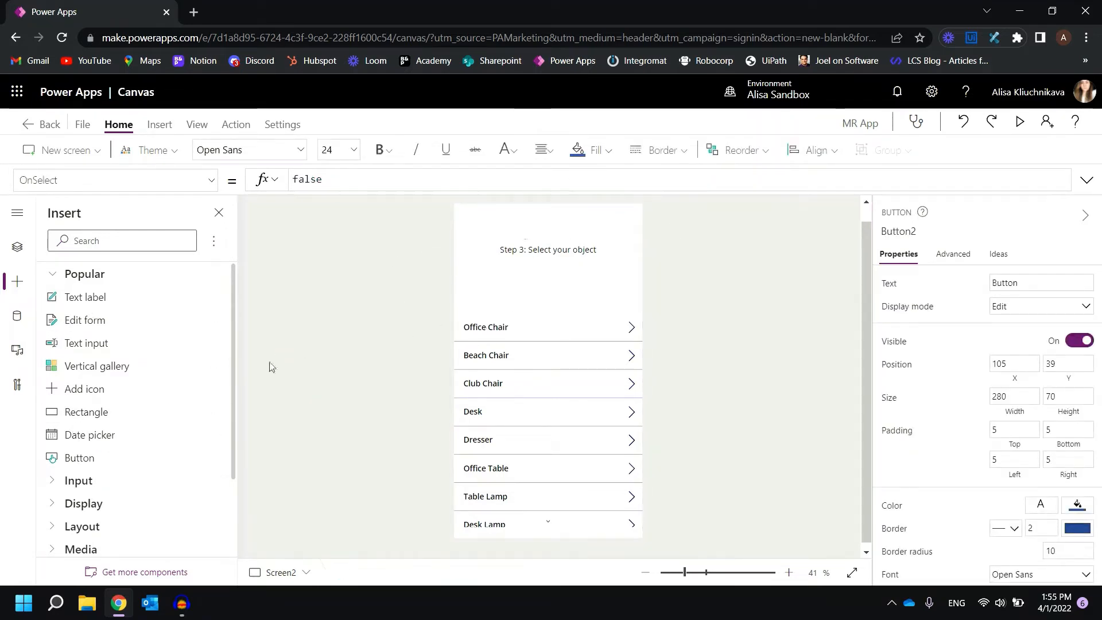
# Insert an icon on Screen2 and change it to the Left chevron.
pyautogui.click(85, 389)
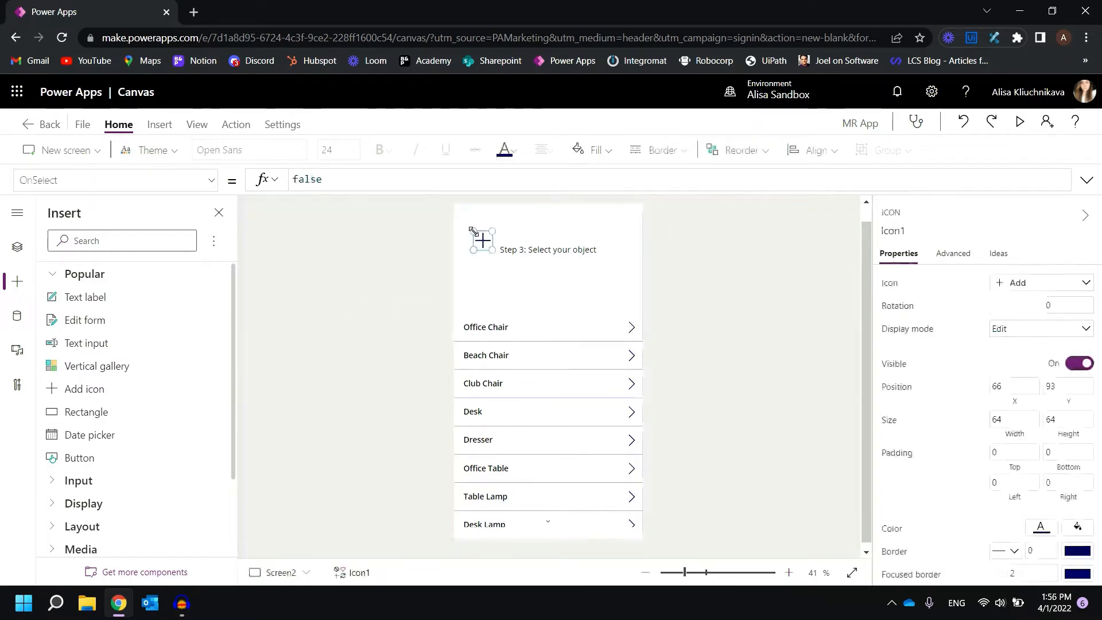
pyautogui.click(1043, 282)
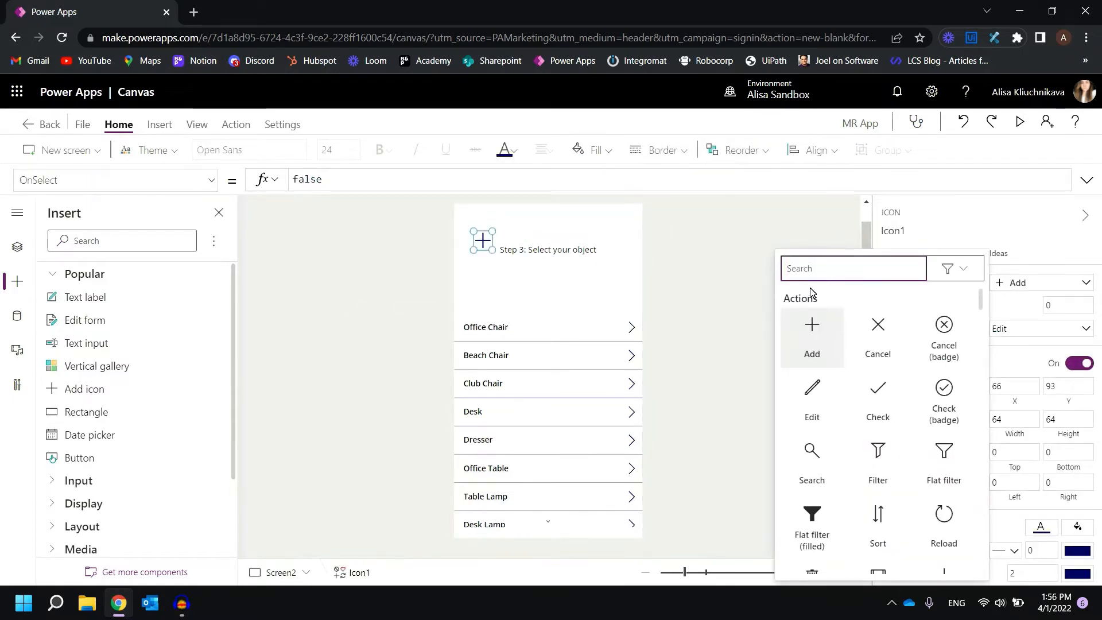
pyautogui.write('left')
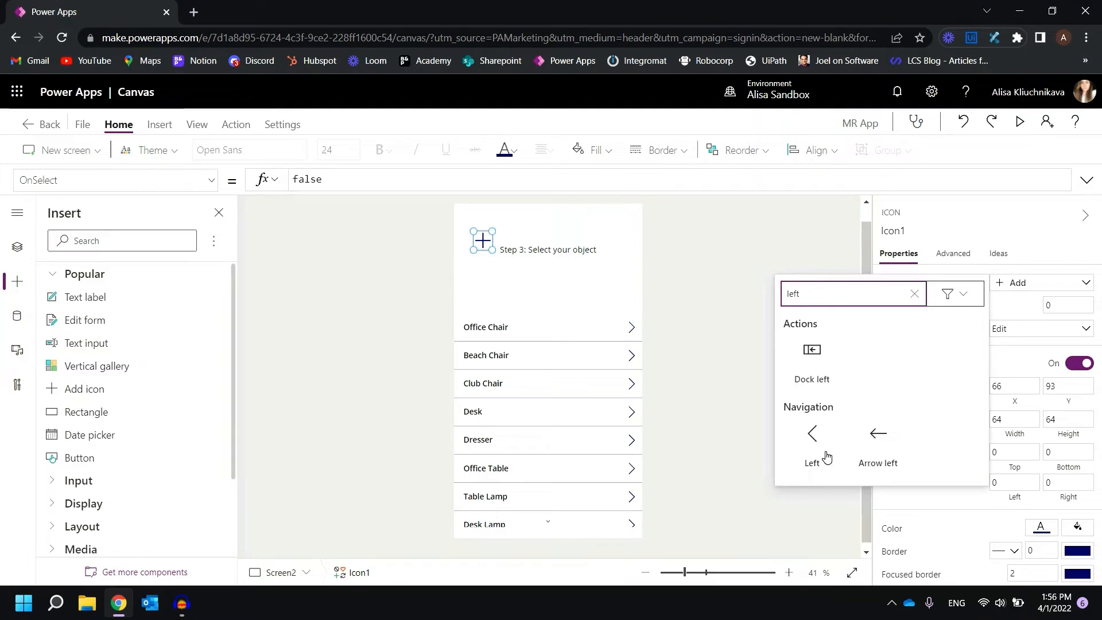
pyautogui.click(812, 435)
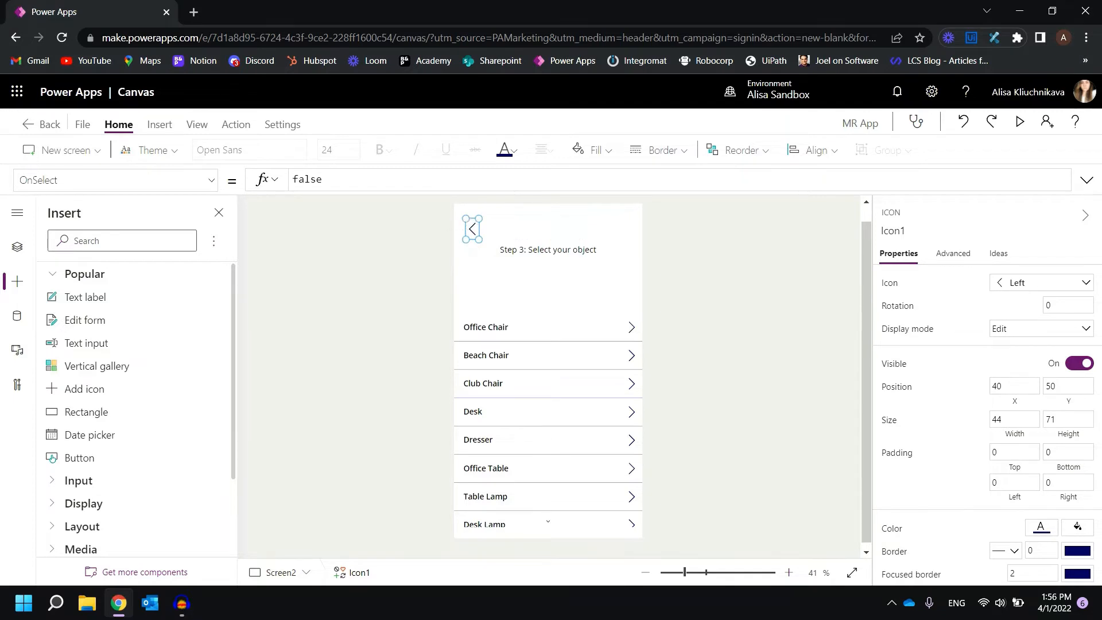
# Set the chevron's OnSelect to Navigate(Screen1).
pyautogui.write('navi')
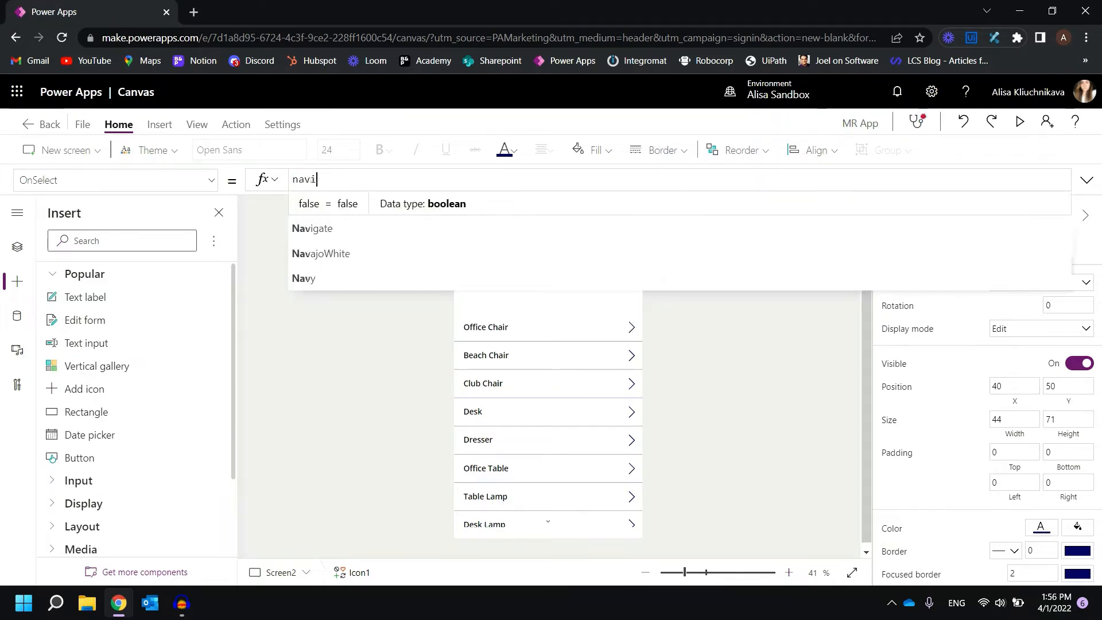
pyautogui.click(312, 227)
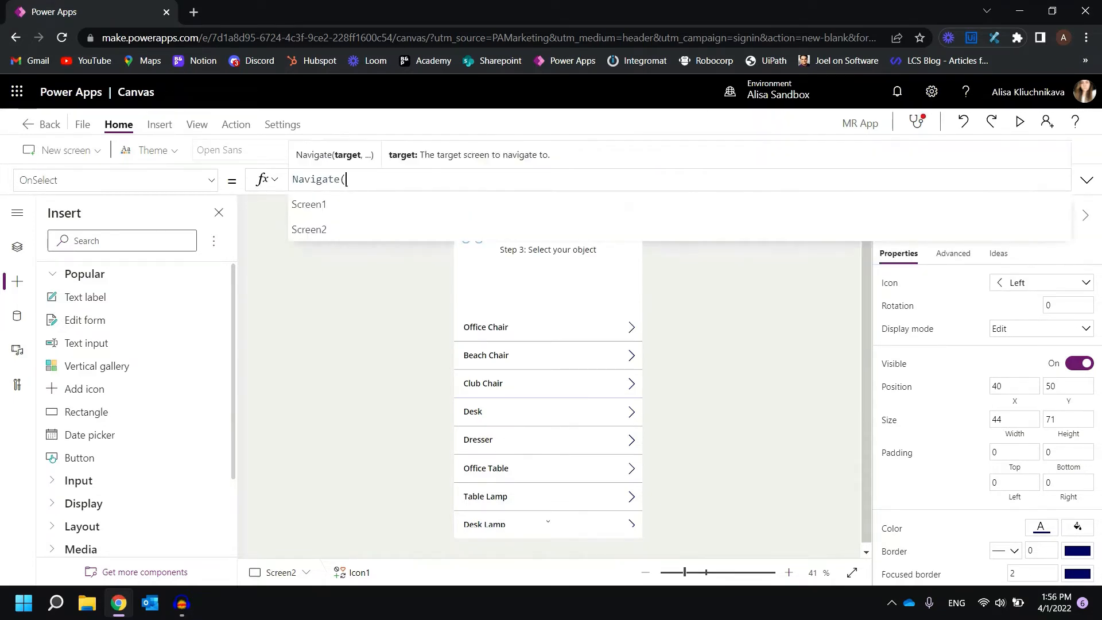
pyautogui.click(308, 204)
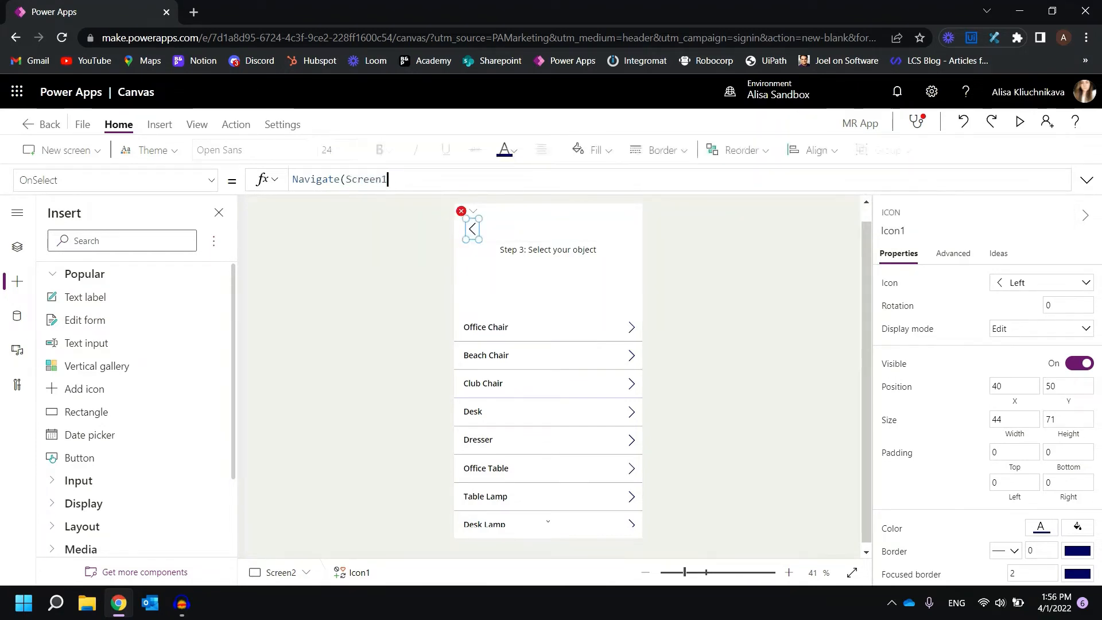
pyautogui.write(')')
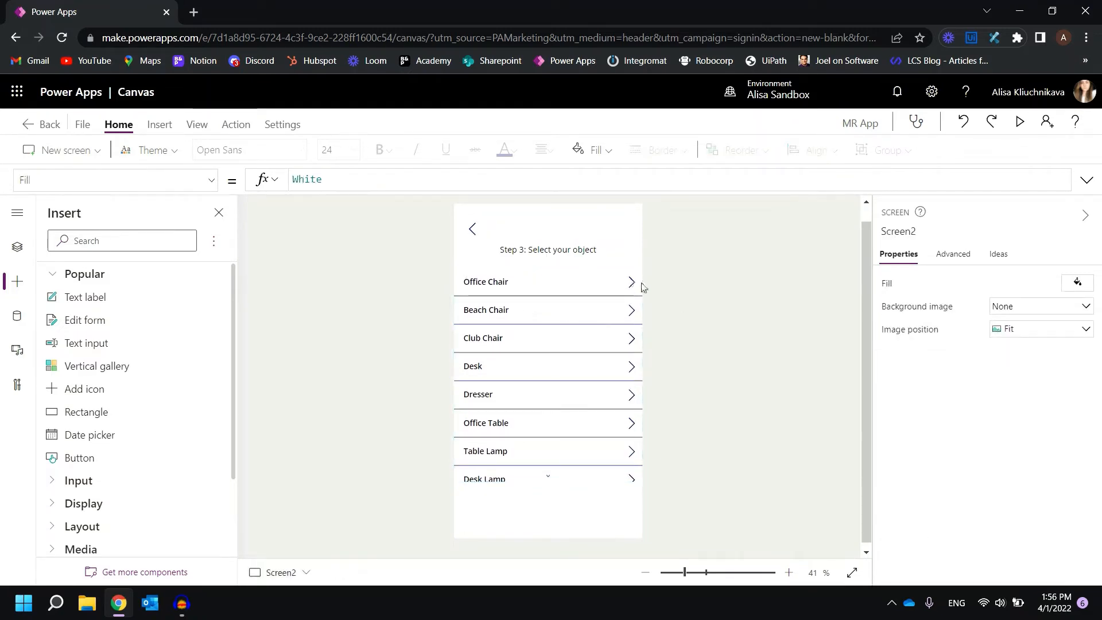
# Change the gallery's row arrow icon to Check.
pyautogui.click(630, 282)
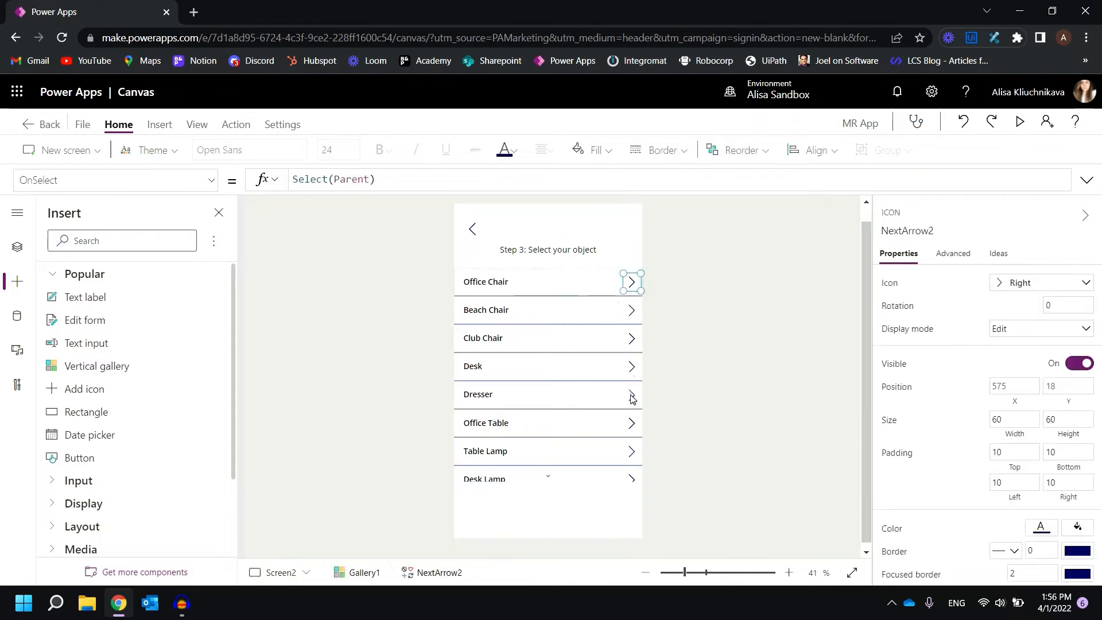
pyautogui.moveTo(332, 443)
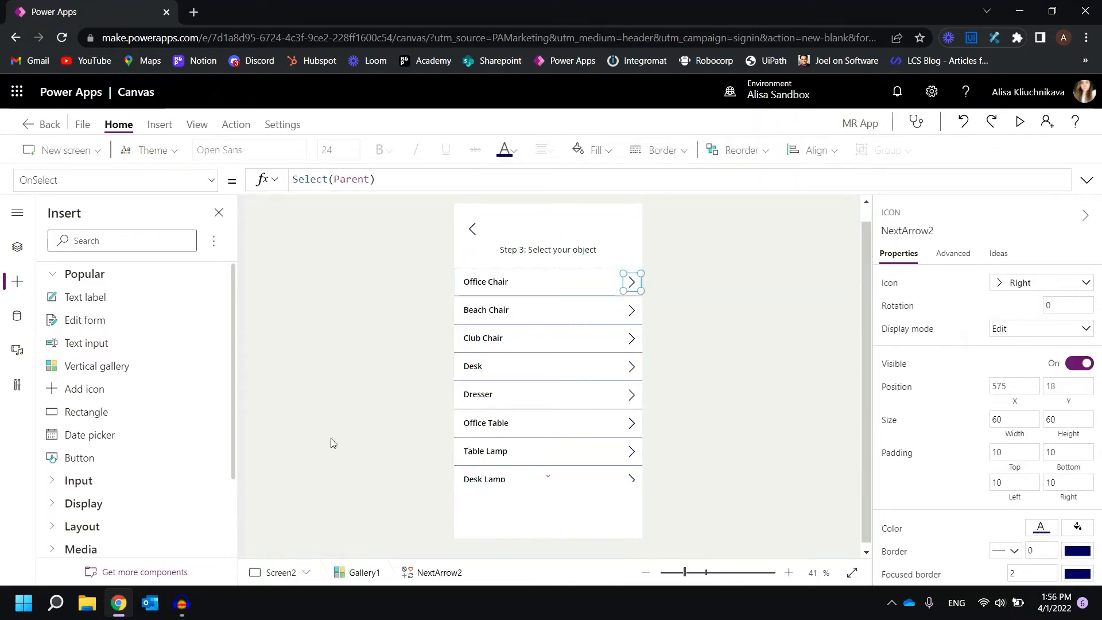
pyautogui.moveTo(1038, 313)
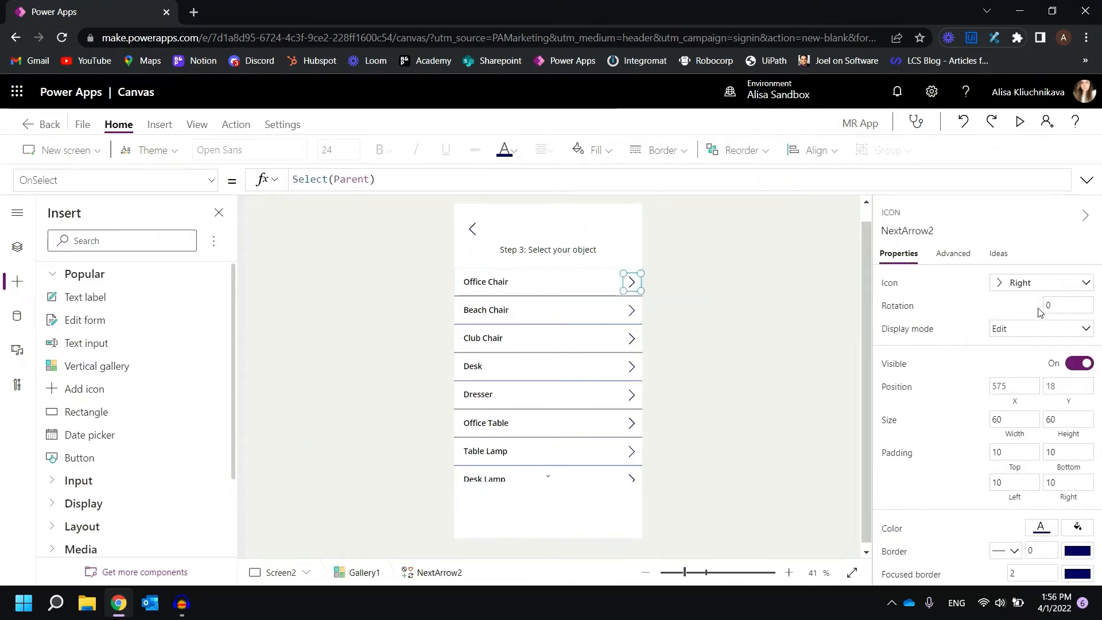
pyautogui.click(1040, 282)
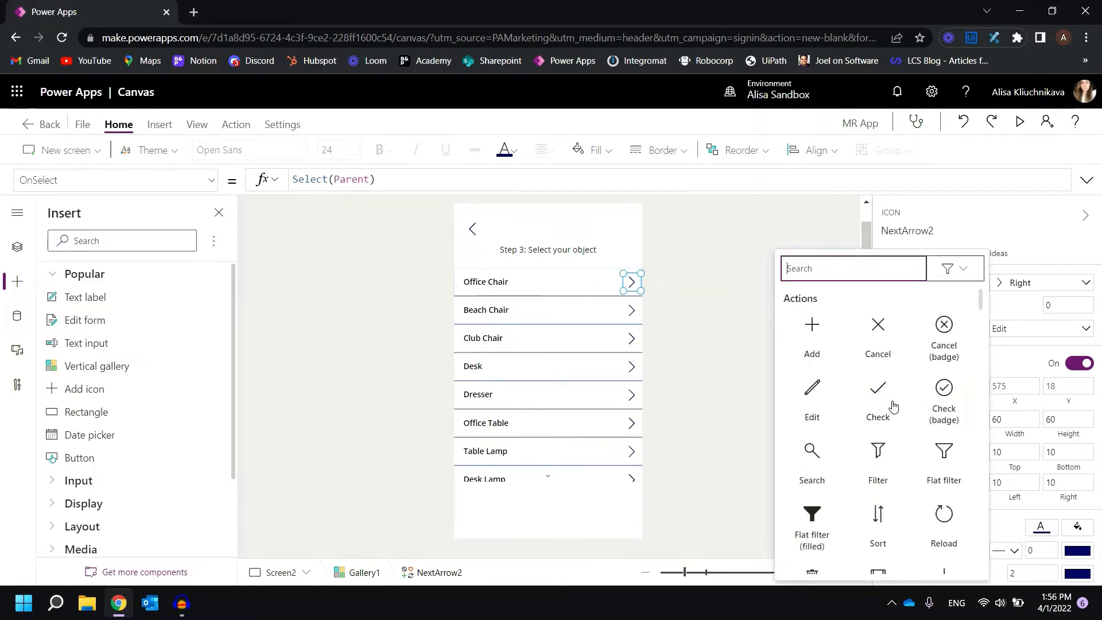
pyautogui.moveTo(851, 413)
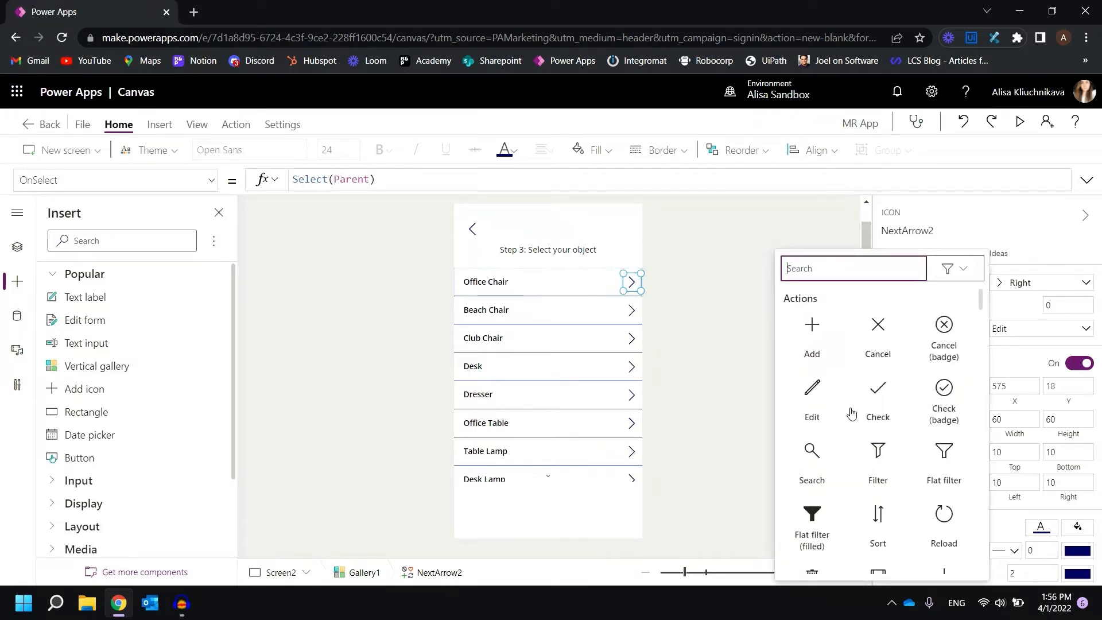
pyautogui.click(877, 394)
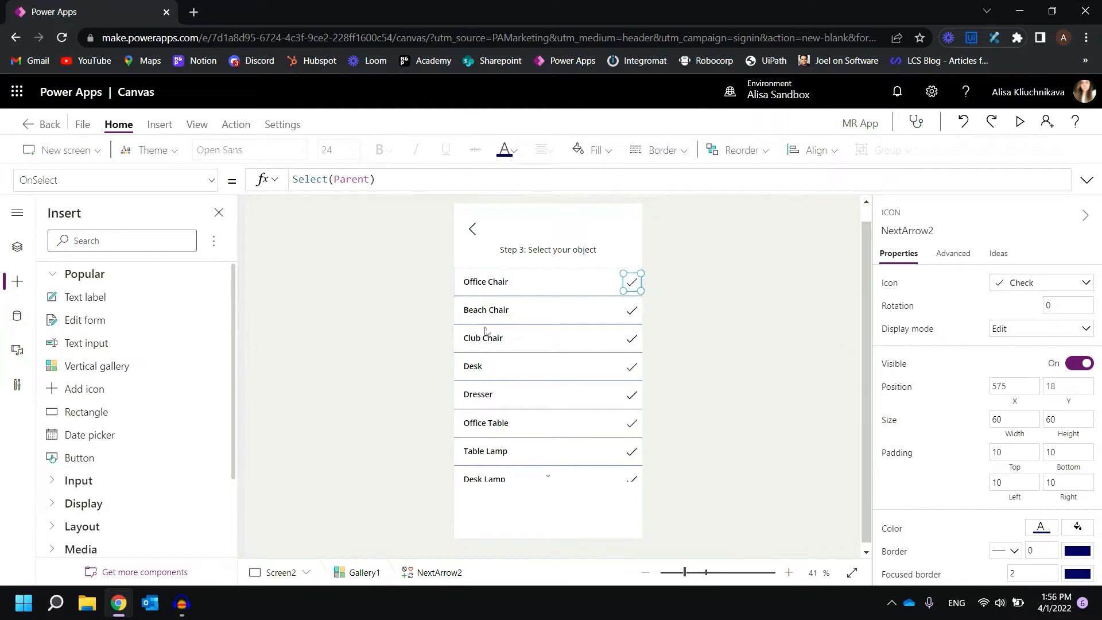
pyautogui.moveTo(623, 457)
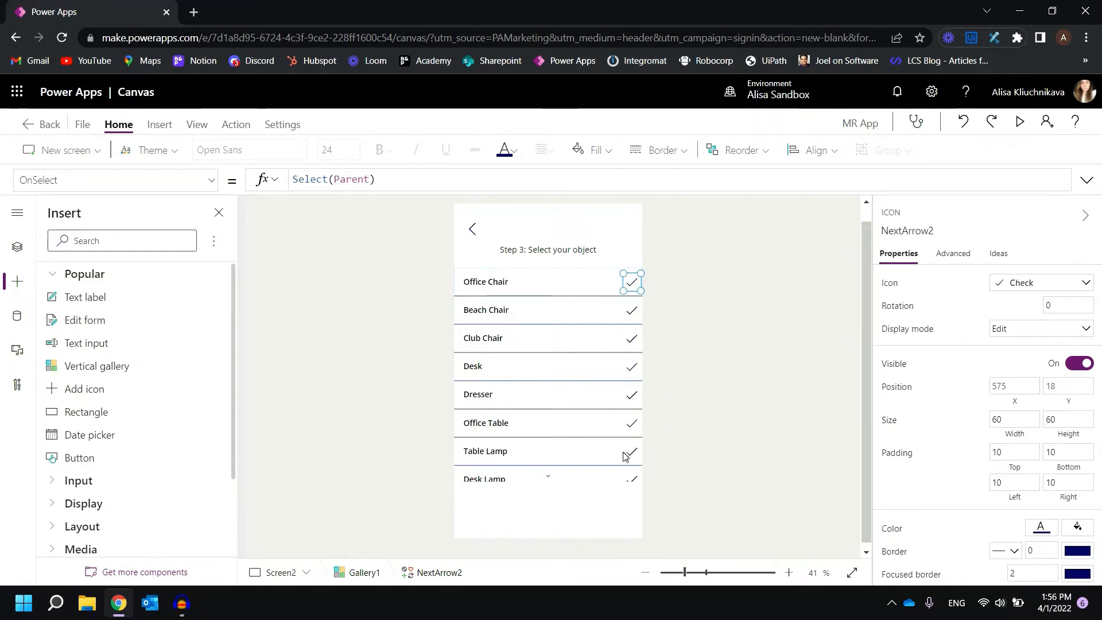
# Begin editing the check icon's Visible property formula.
pyautogui.click(207, 180)
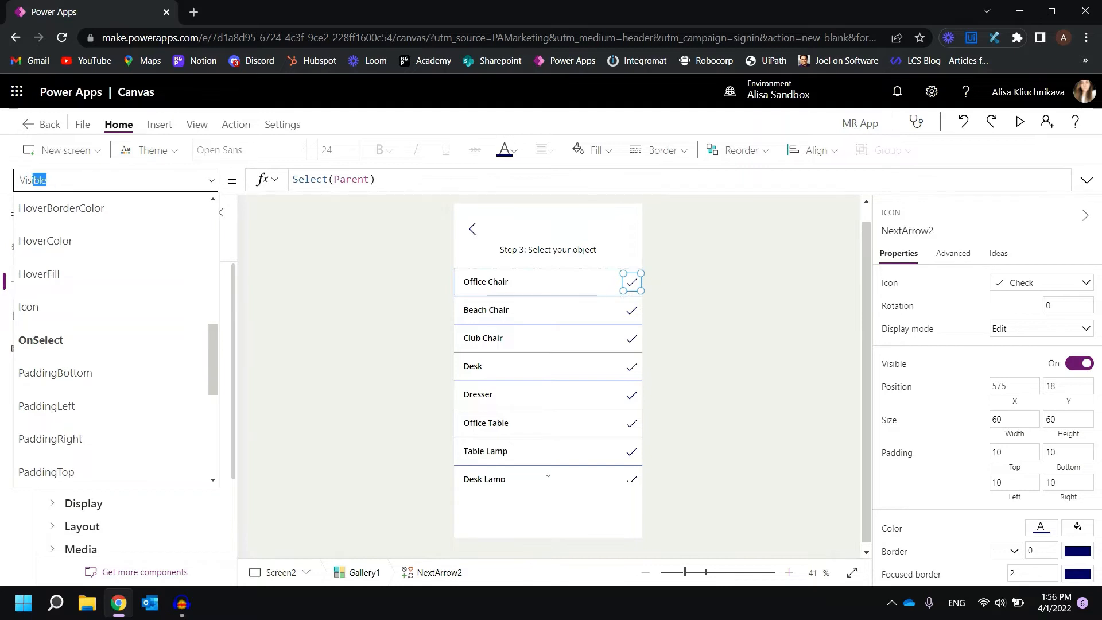
pyautogui.click(159, 124)
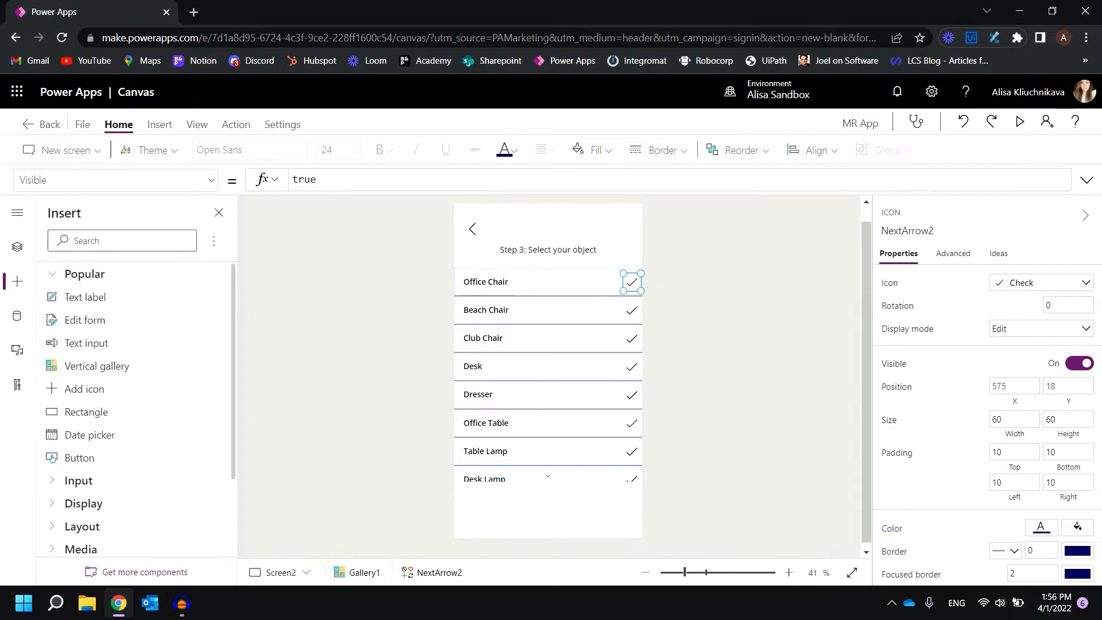
pyautogui.click(304, 178)
pyautogui.write('ThisItem')
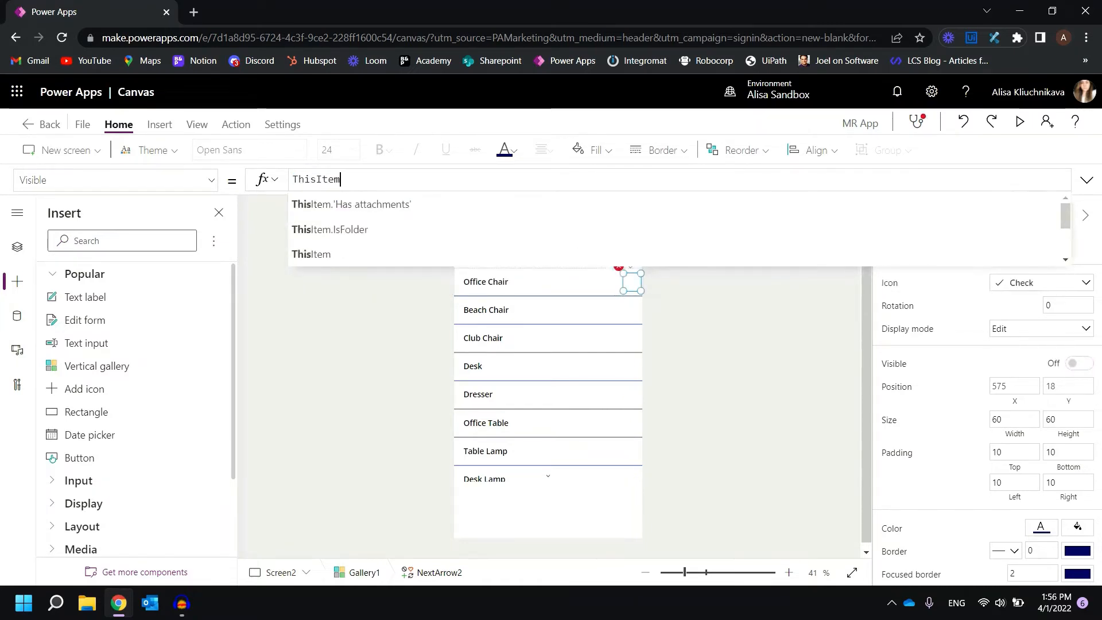
# Set the check icon's Visible formula to ThisItem.IsSelected.
pyautogui.write('.Is')
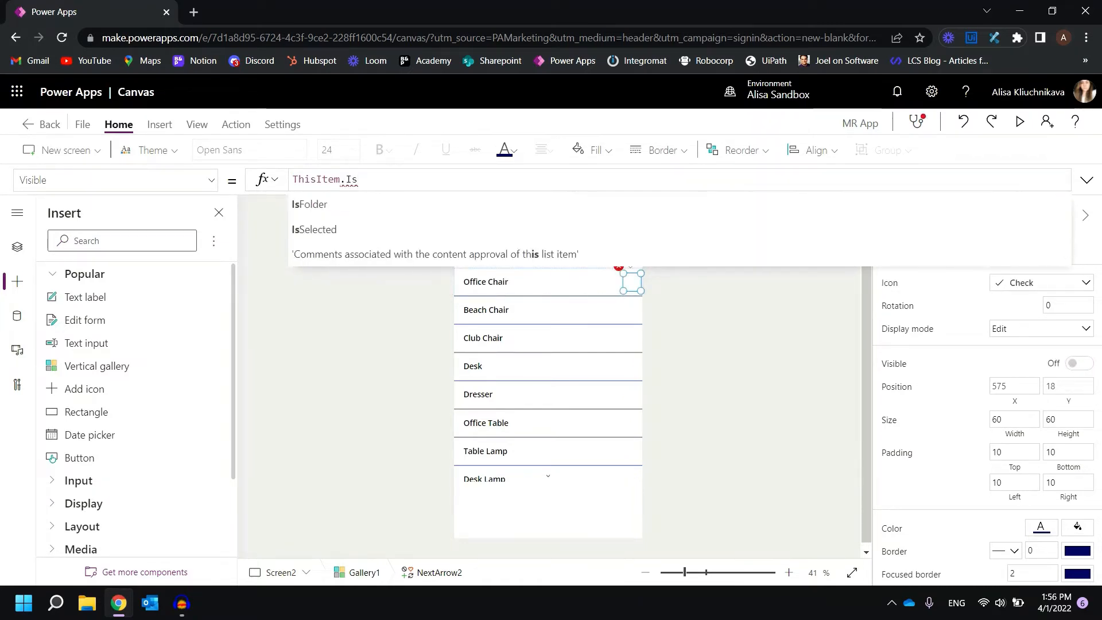
pyautogui.click(313, 229)
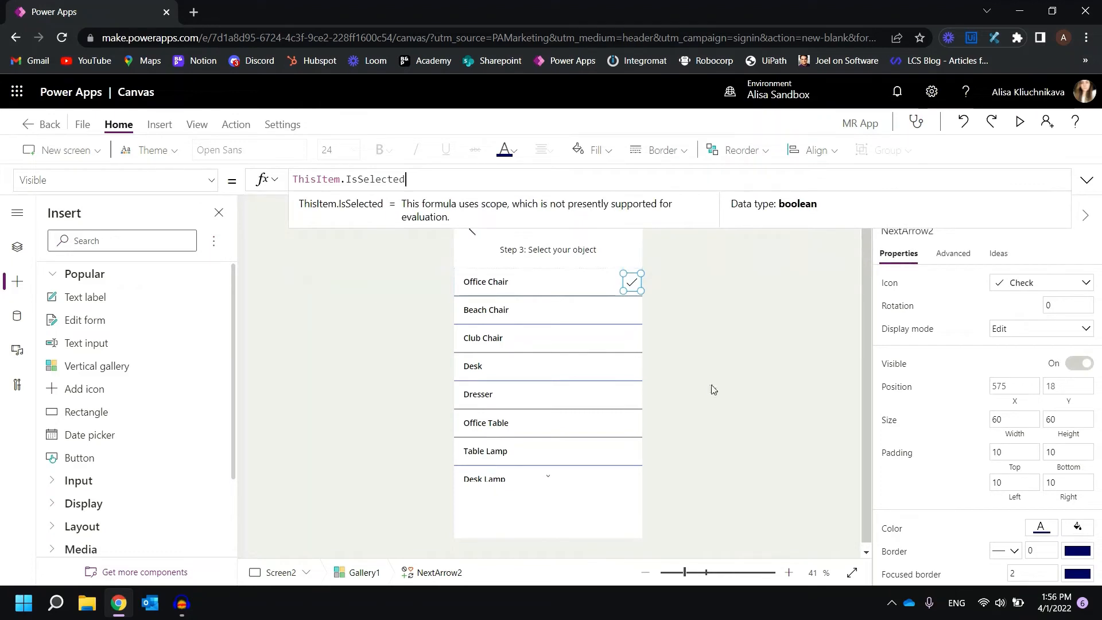
pyautogui.click(711, 390)
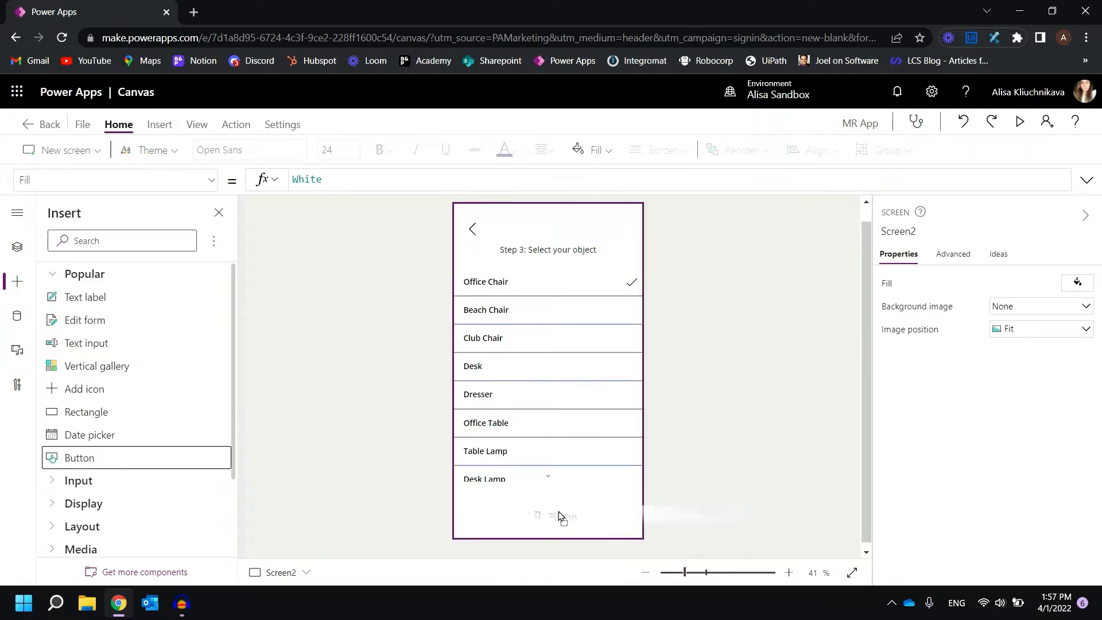
# Add a horizontally centred 'Continue' button below the gallery.
pyautogui.click(812, 150)
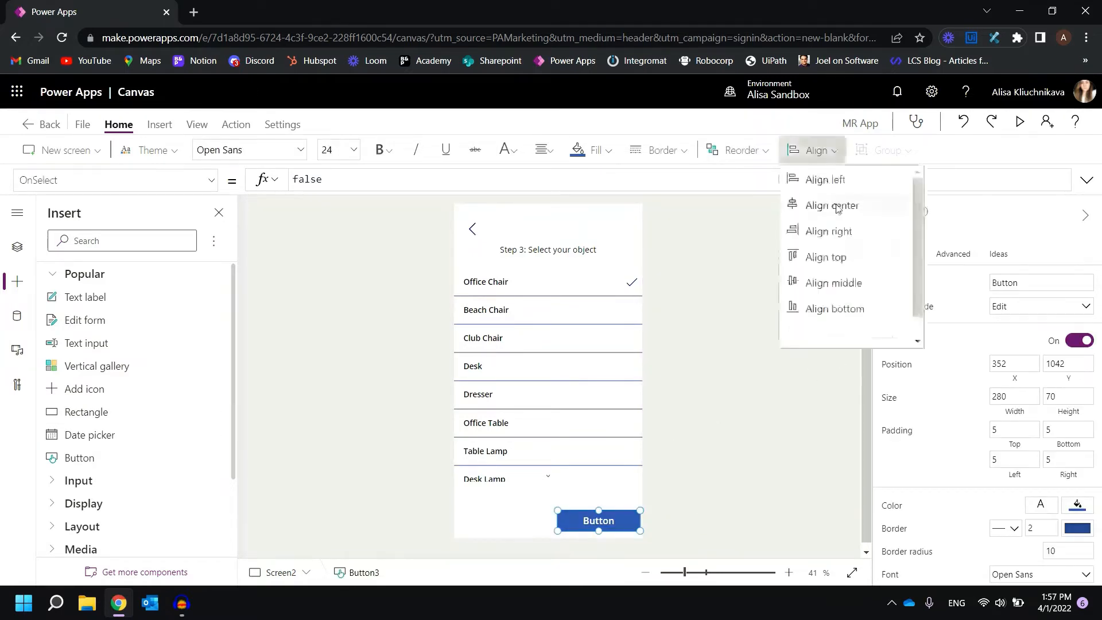
pyautogui.click(832, 204)
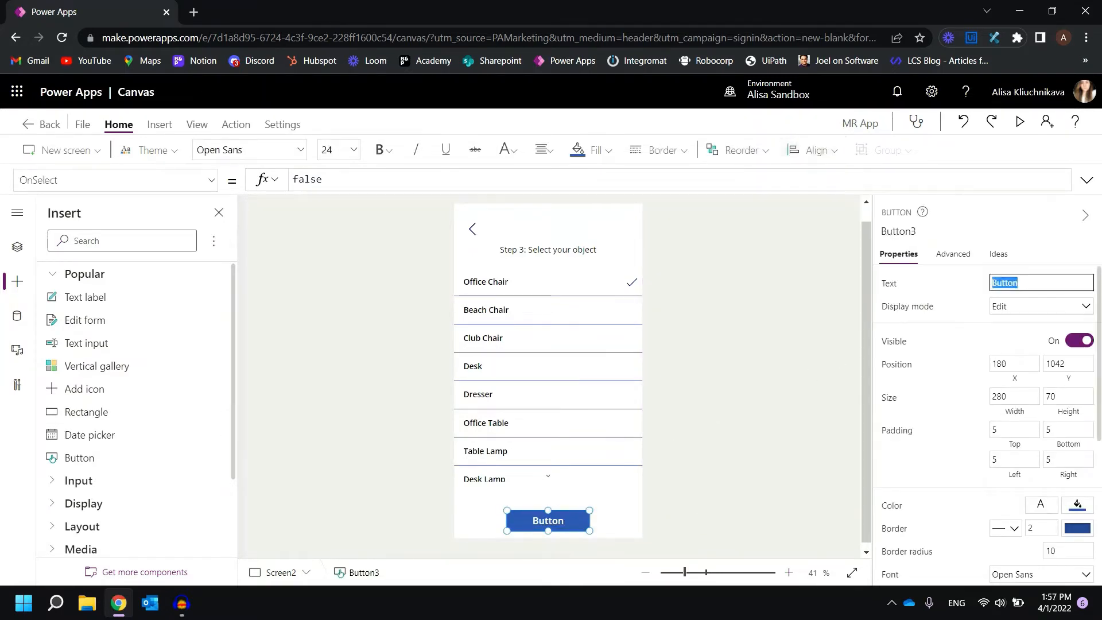
pyautogui.write('Continue')
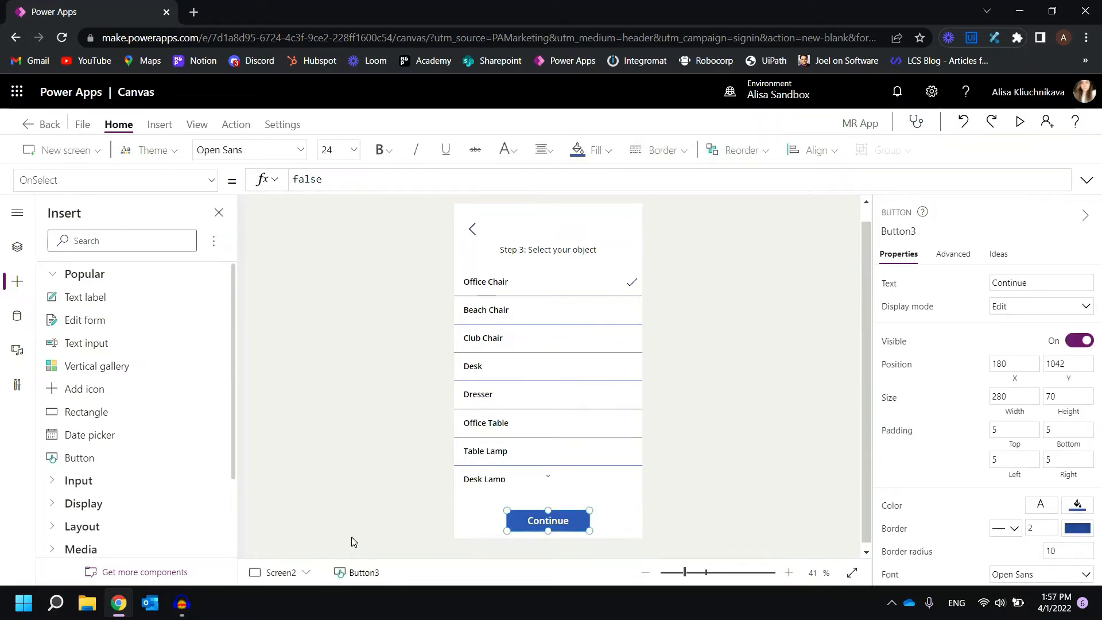
pyautogui.moveTo(258, 246)
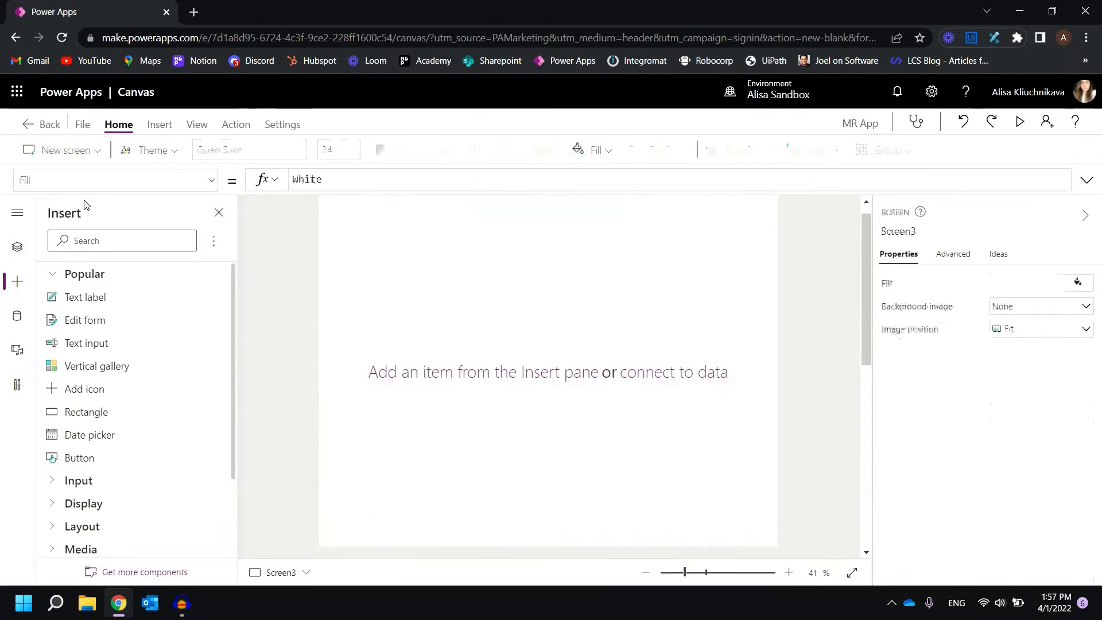
# Set Screen2's Continue button OnSelect to Navigate(Screen3) and open the blank Screen3.
pyautogui.click(17, 247)
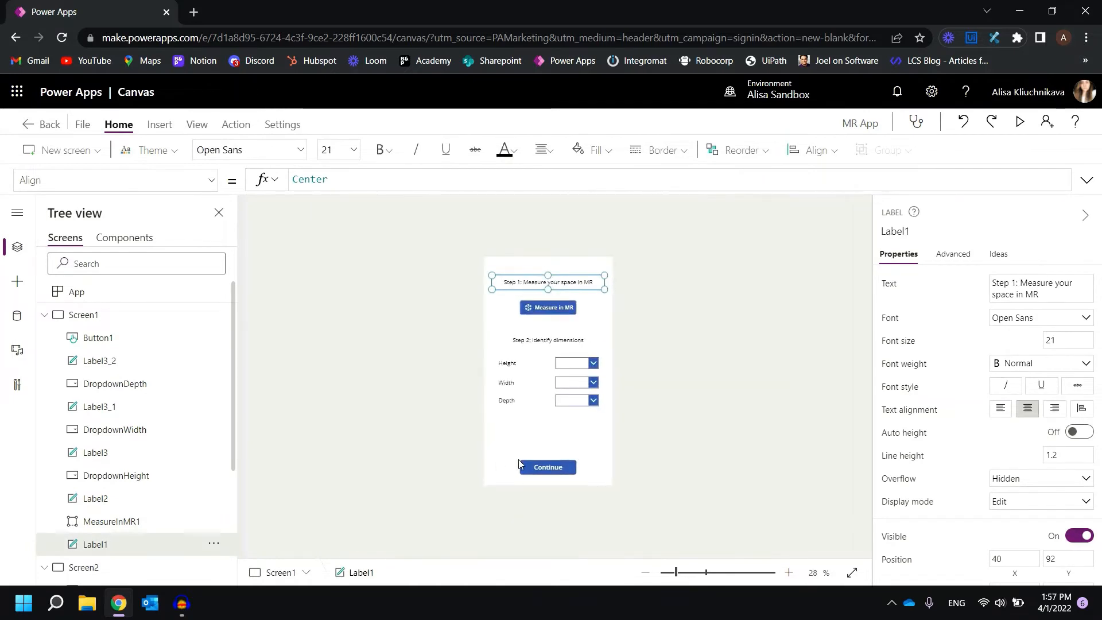
pyautogui.click(98, 515)
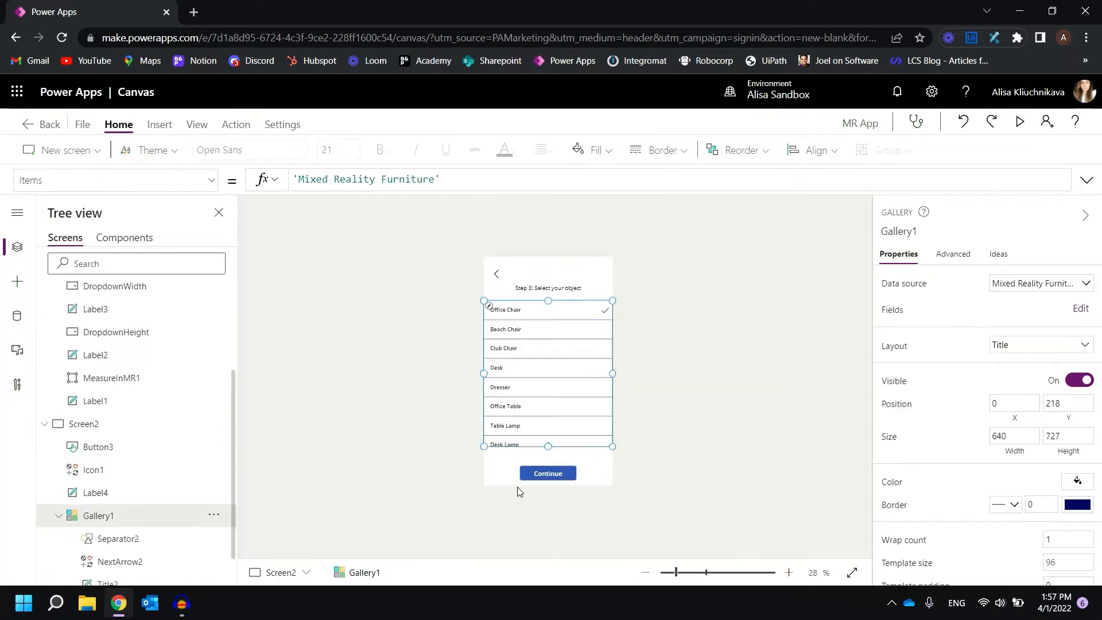
pyautogui.click(547, 472)
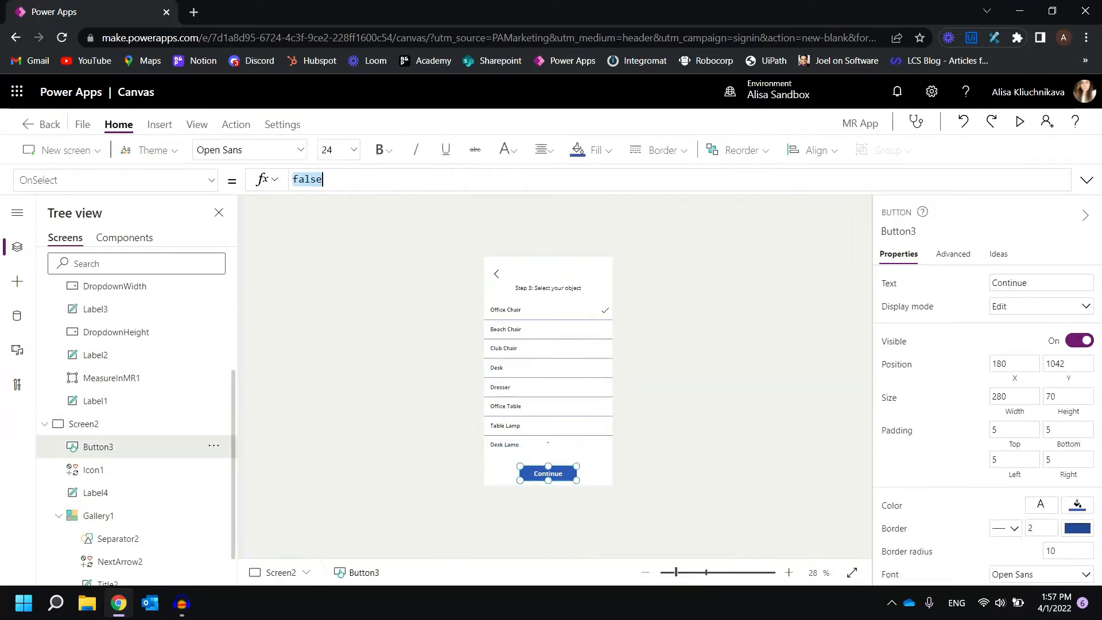
pyautogui.write('Navigate(')
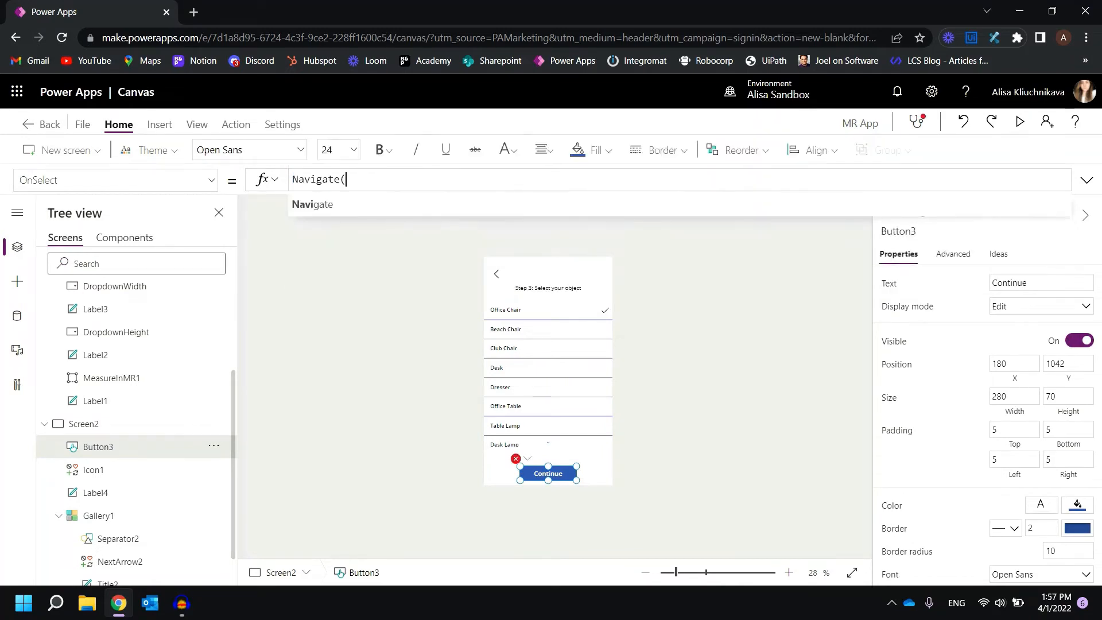
pyautogui.write('Screen3)')
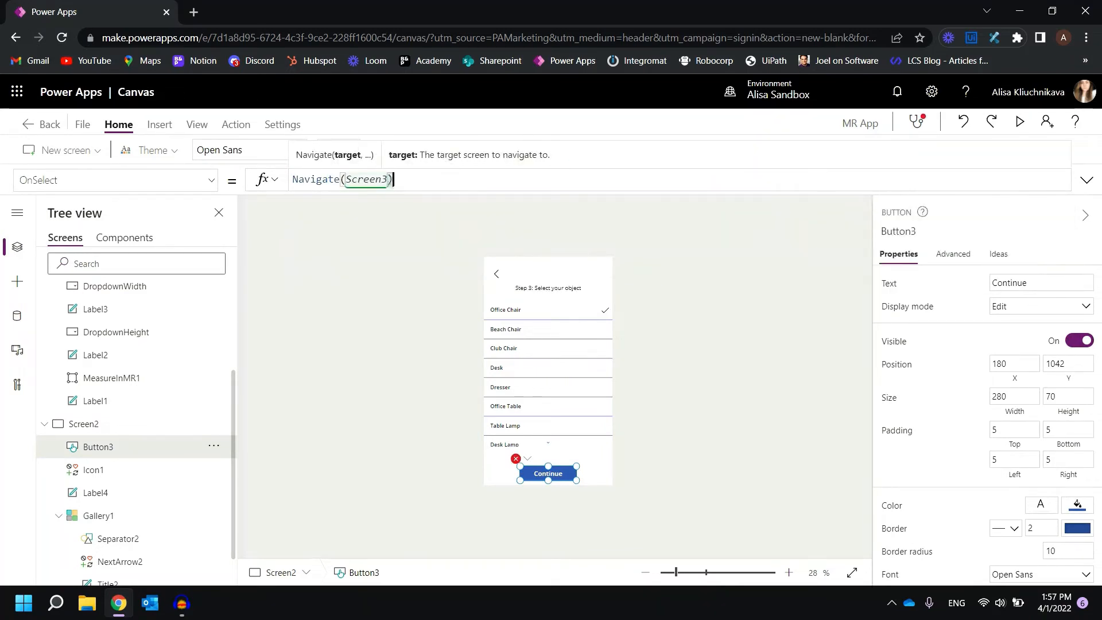
pyautogui.click(548, 372)
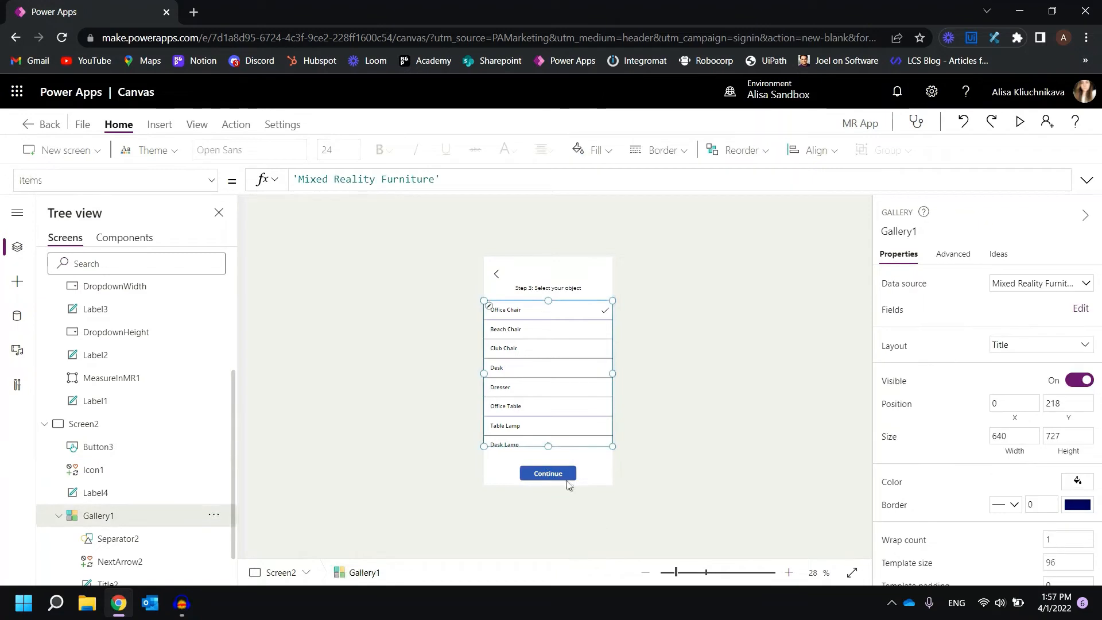
pyautogui.click(547, 472)
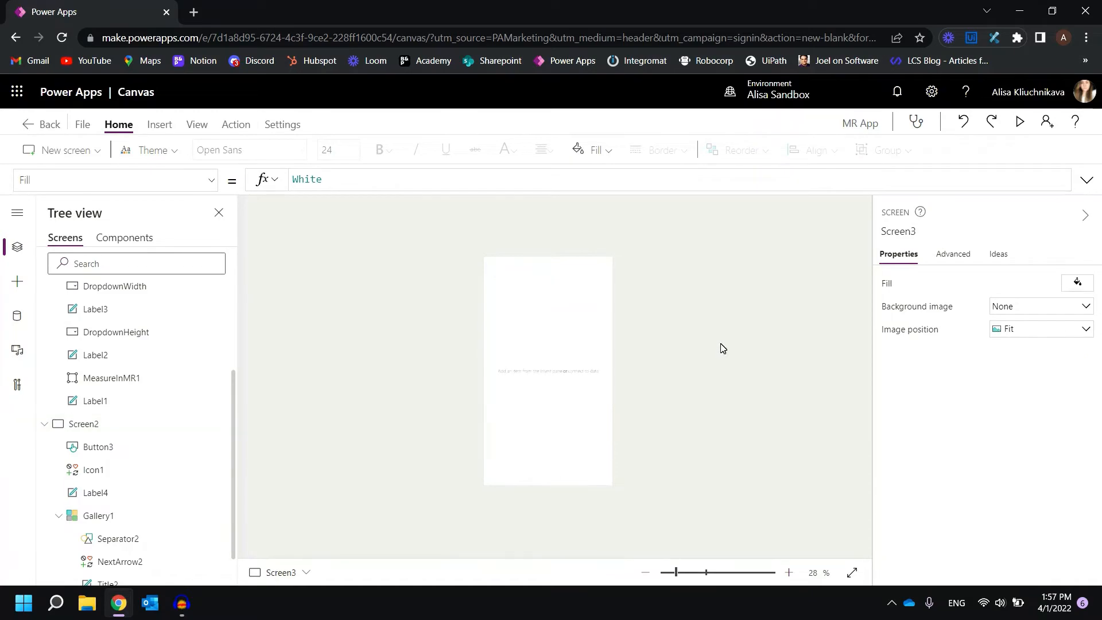
# Add a centred 'Step 4: Verify data' heading to Screen3 and copy over Screen2's back arrow.
pyautogui.click(159, 124)
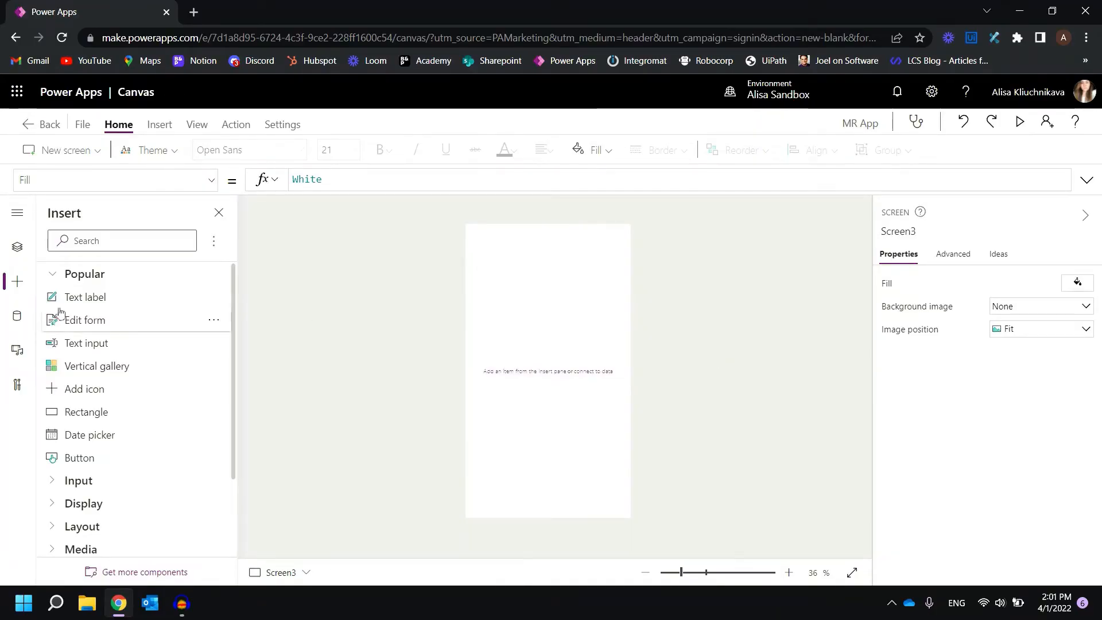
pyautogui.click(85, 297)
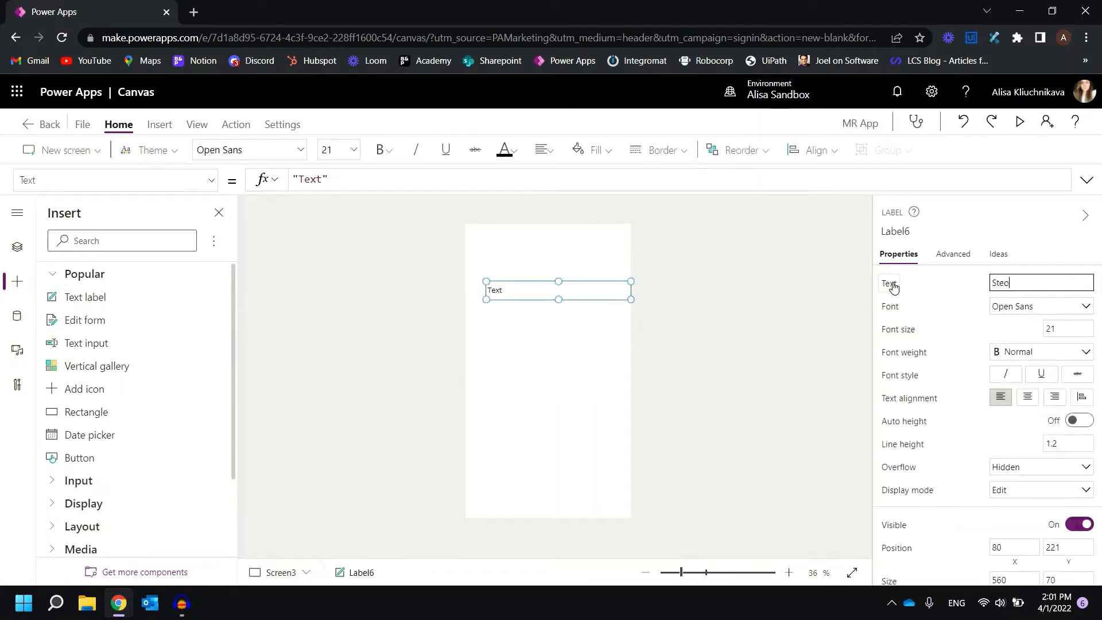
pyautogui.write('Step 4')
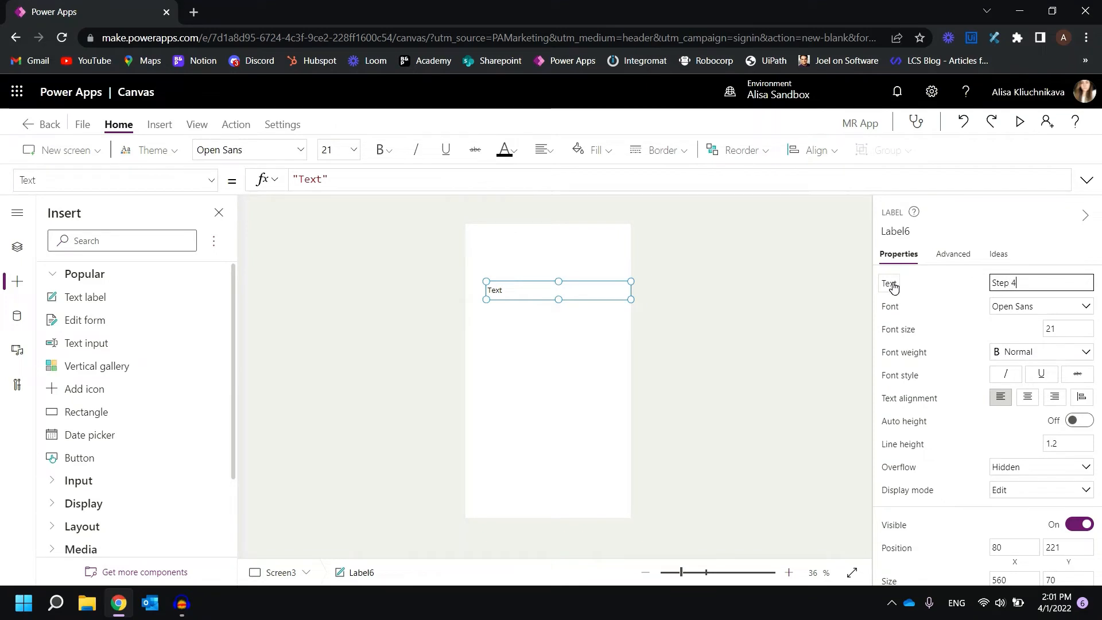
pyautogui.write(': Verify data')
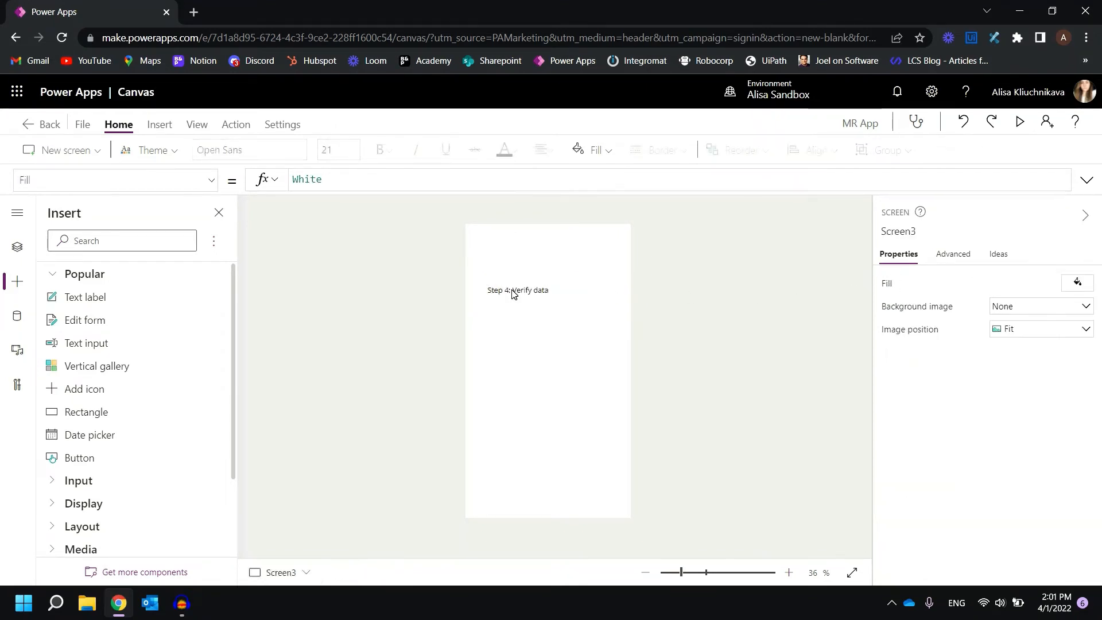
pyautogui.click(544, 150)
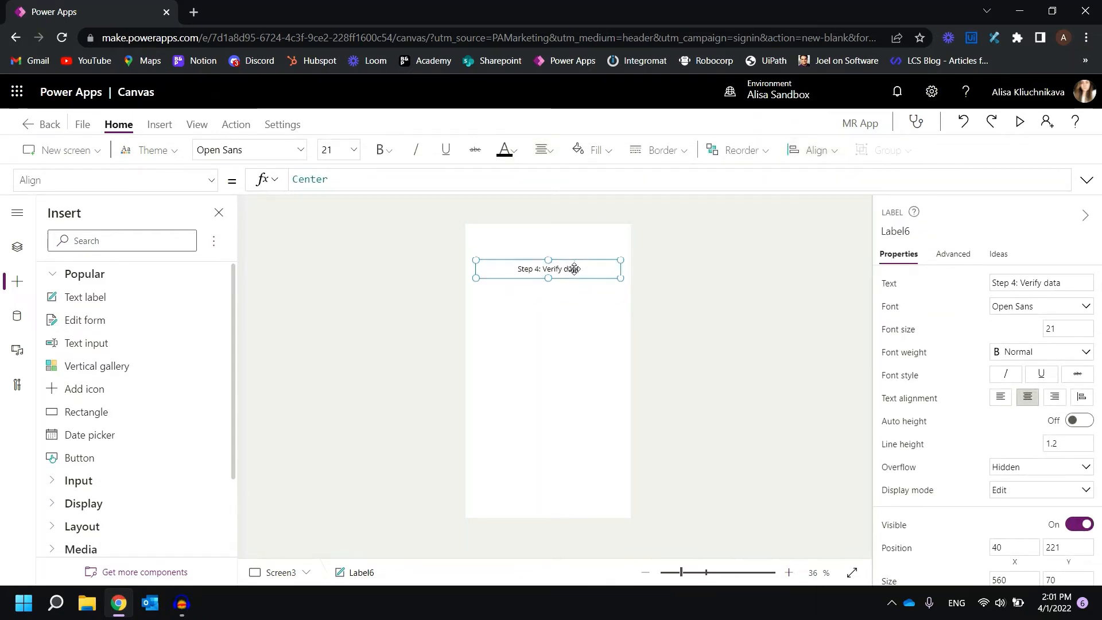
pyautogui.click(17, 246)
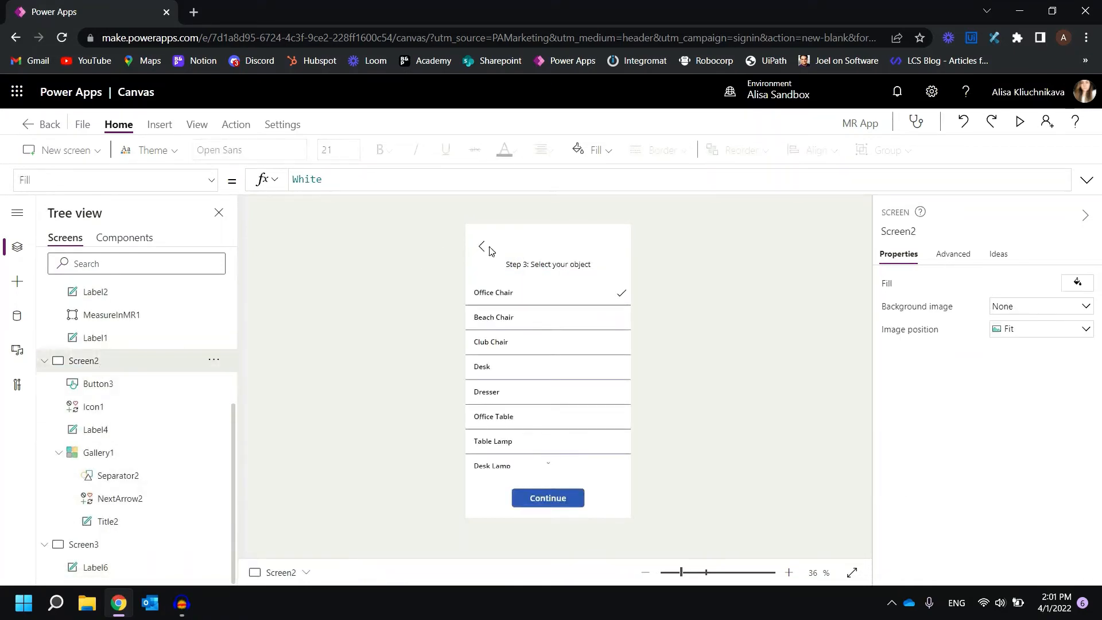
pyautogui.click(481, 246)
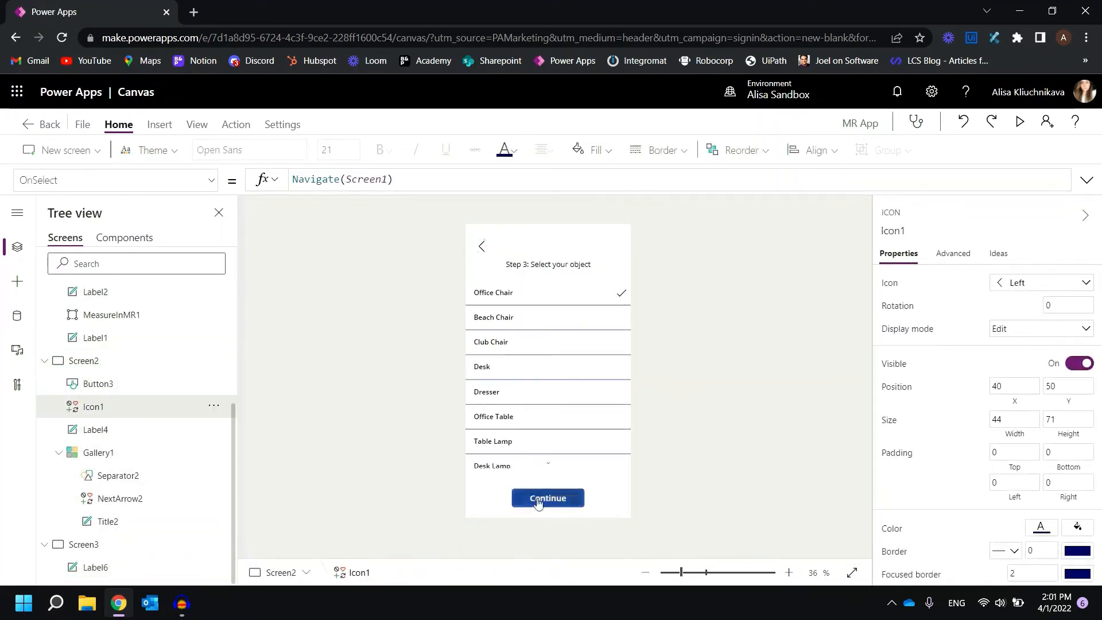
pyautogui.click(547, 498)
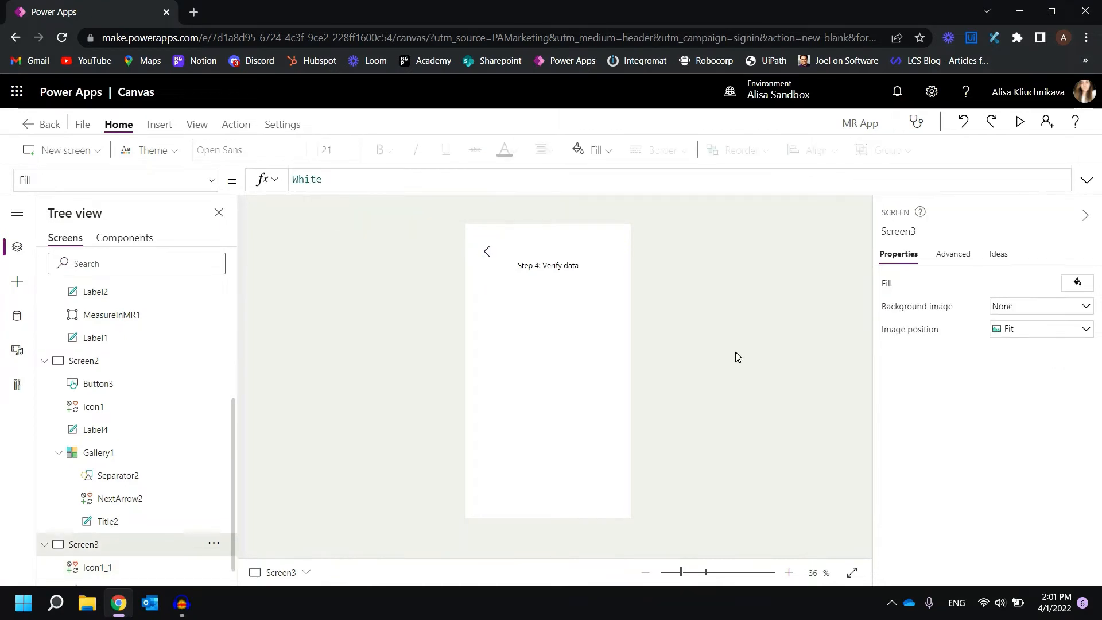
# Insert a text label on Screen3 showing Gallery1.Selected.Title.
pyautogui.click(18, 282)
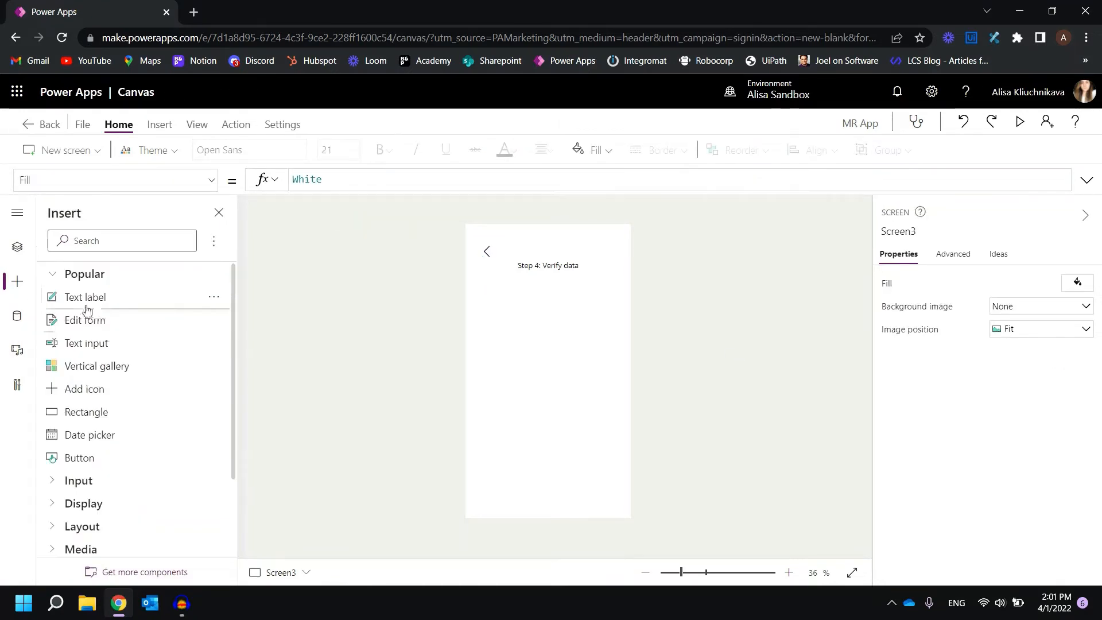
pyautogui.click(85, 297)
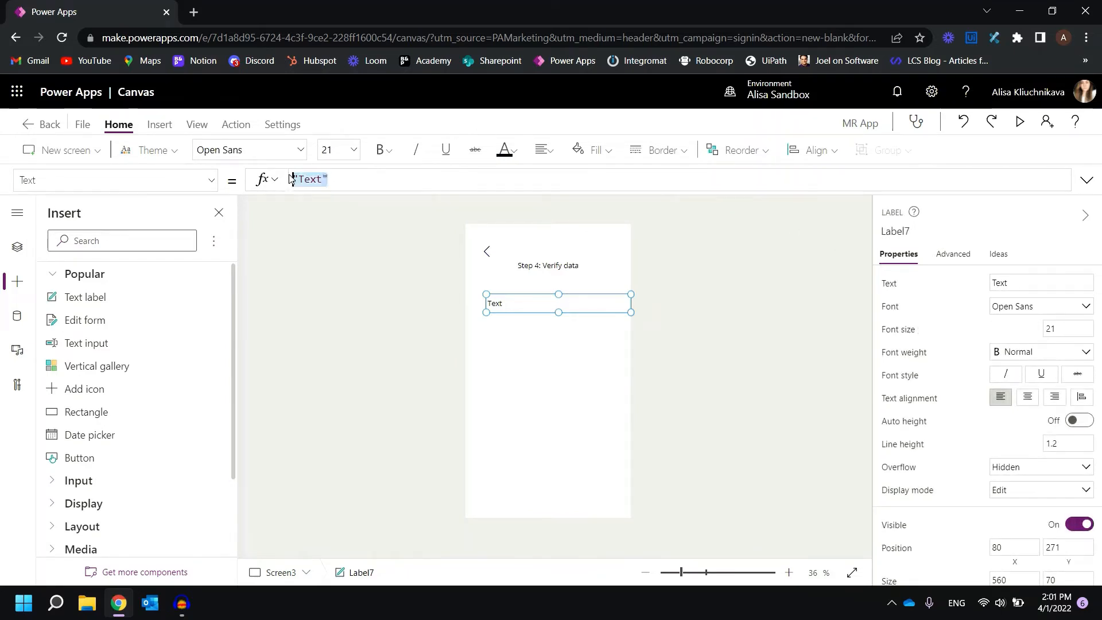
pyautogui.write('gallery1')
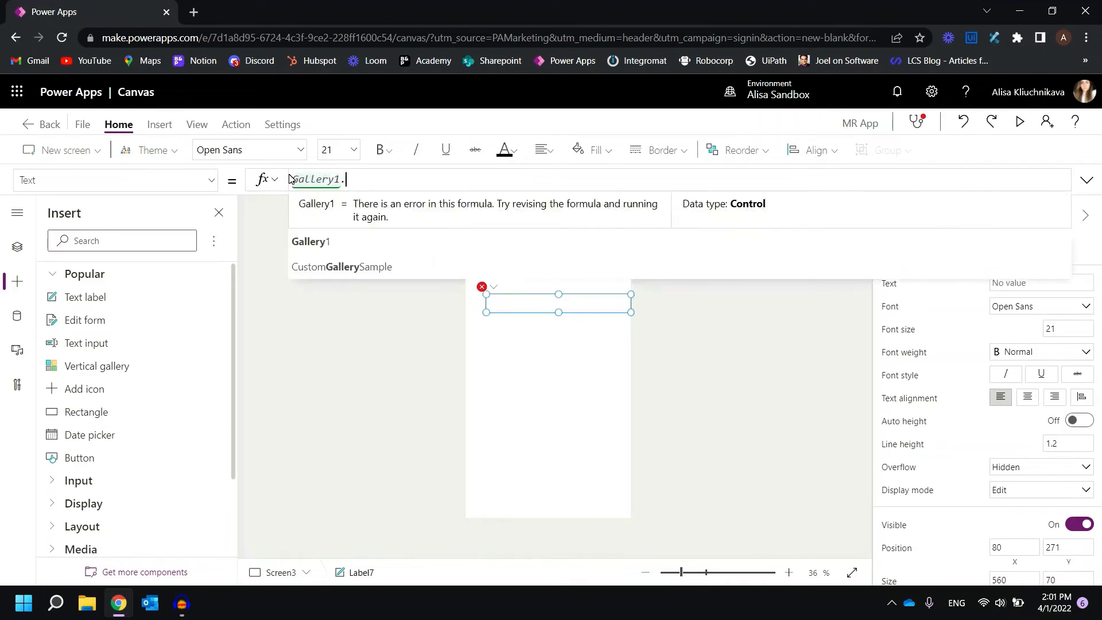
pyautogui.write('.')
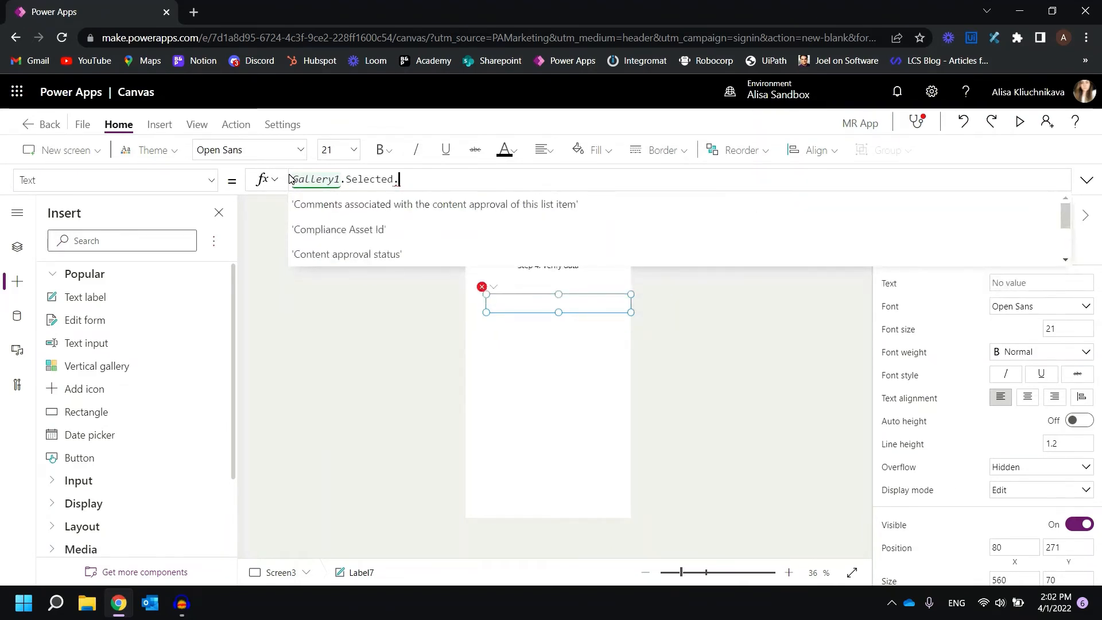
pyautogui.write('ti')
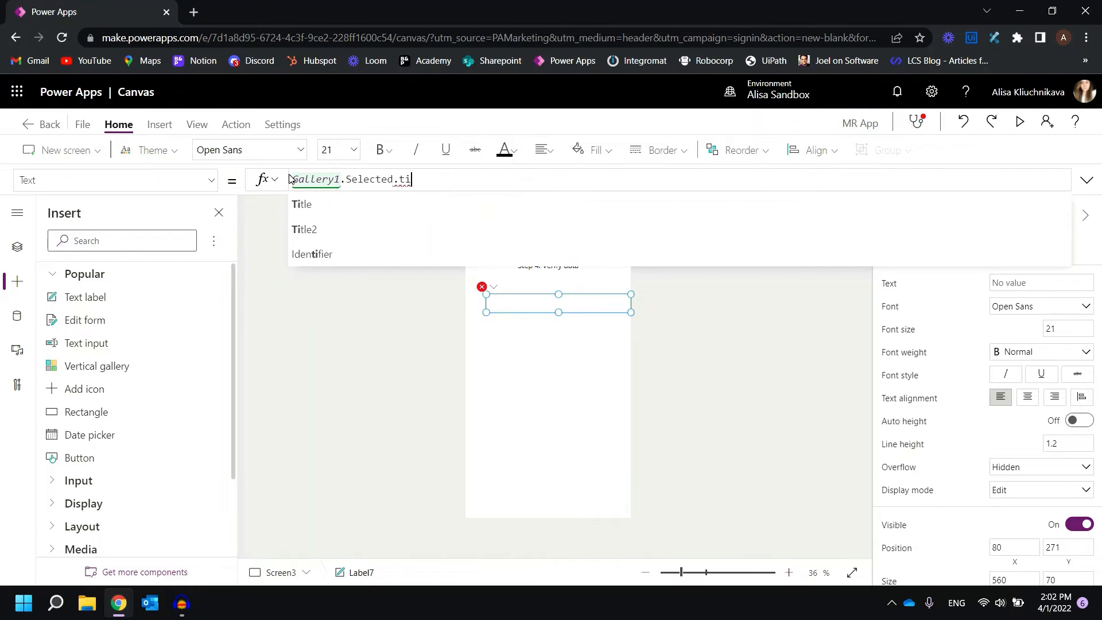
pyautogui.click(300, 203)
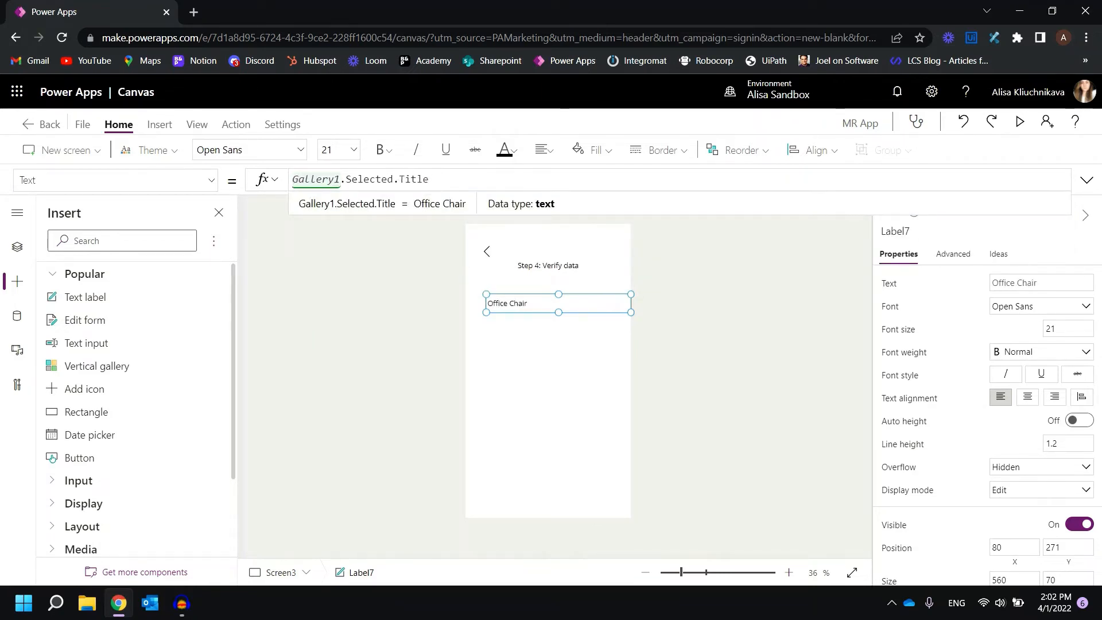
# Center the label horizontally and preview it with Dresser chosen in the gallery.
pyautogui.click(542, 150)
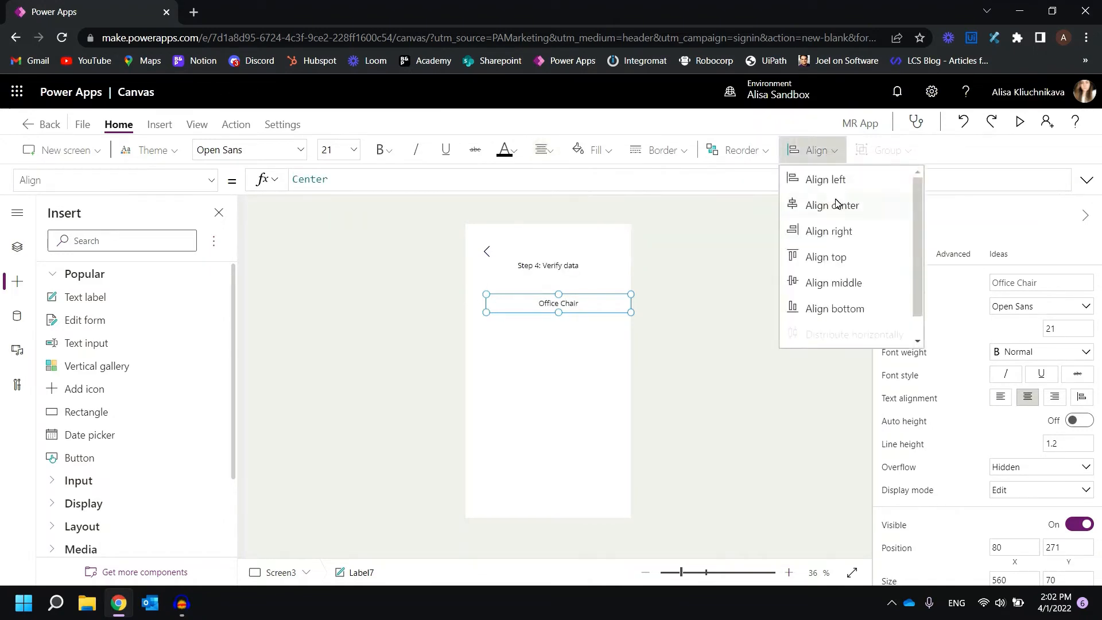
pyautogui.click(831, 205)
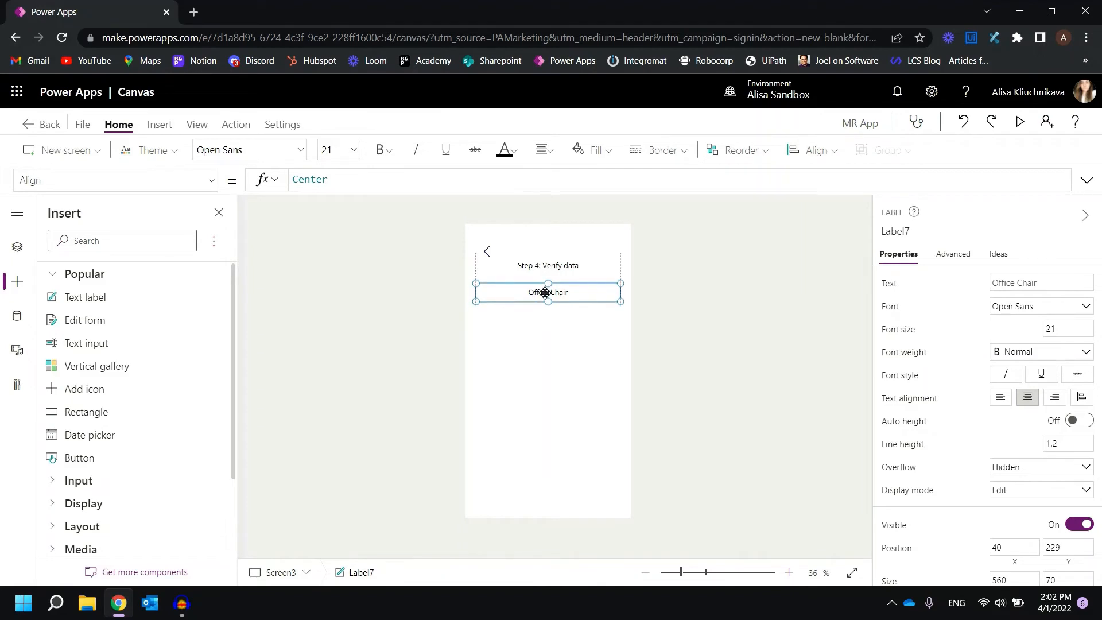
pyautogui.click(382, 150)
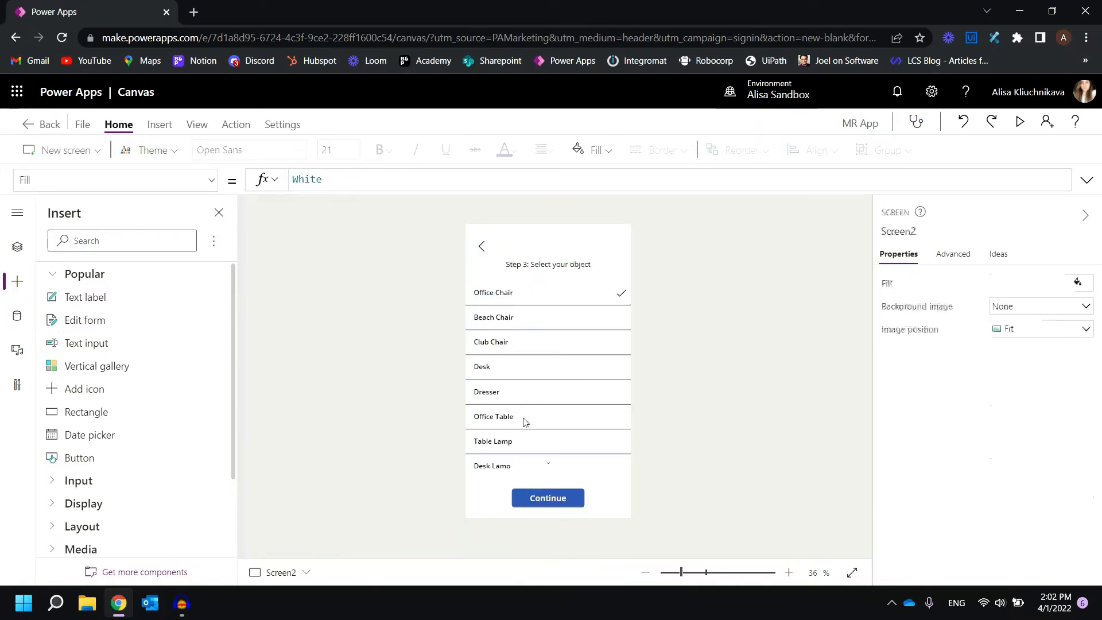
pyautogui.click(547, 498)
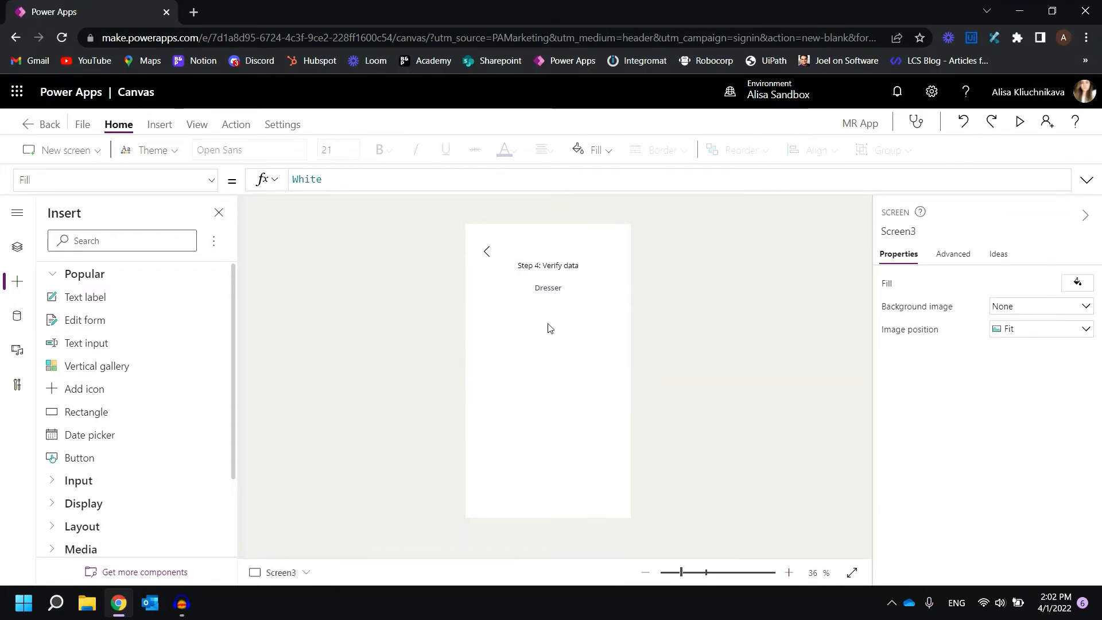
pyautogui.click(548, 288)
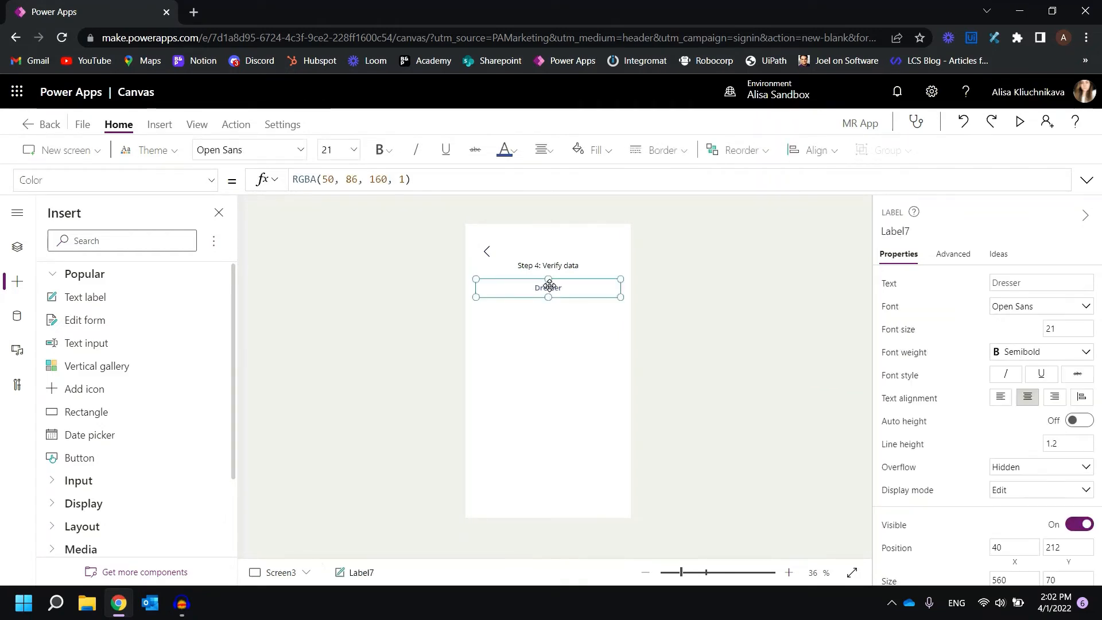
pyautogui.click(701, 374)
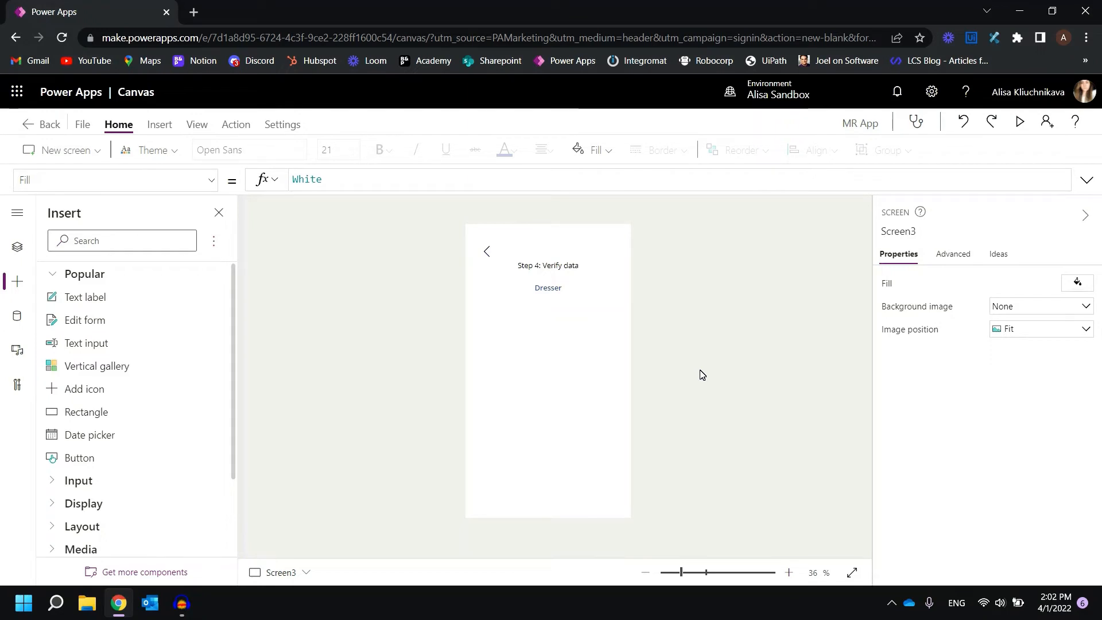
pyautogui.moveTo(85, 297)
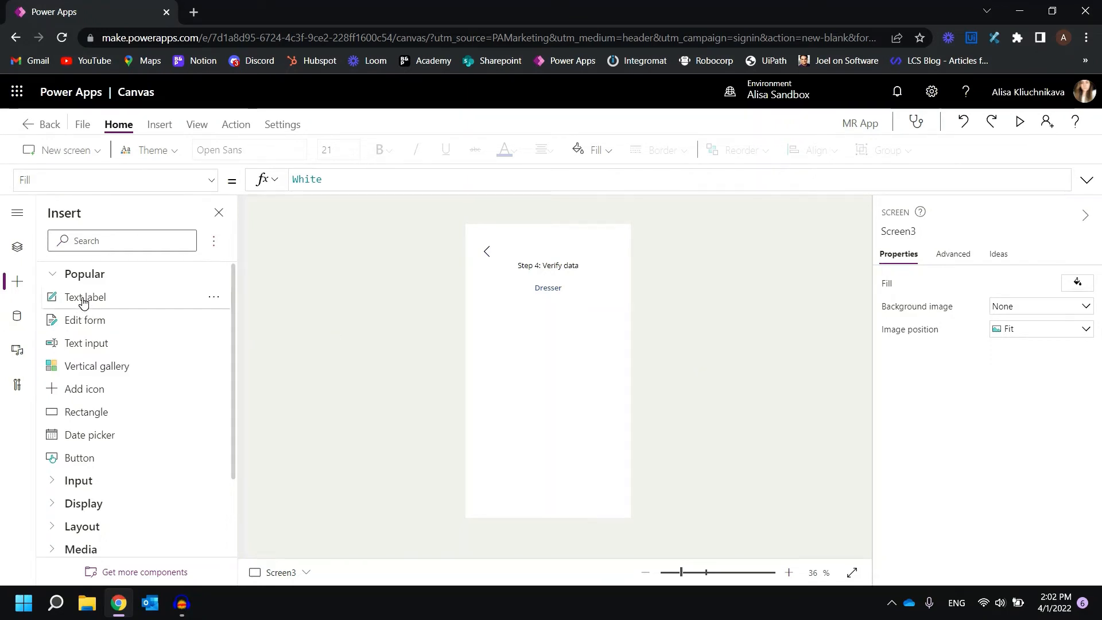
# Add a Height label with a value label showing selectedHeight.Value.
pyautogui.click(85, 297)
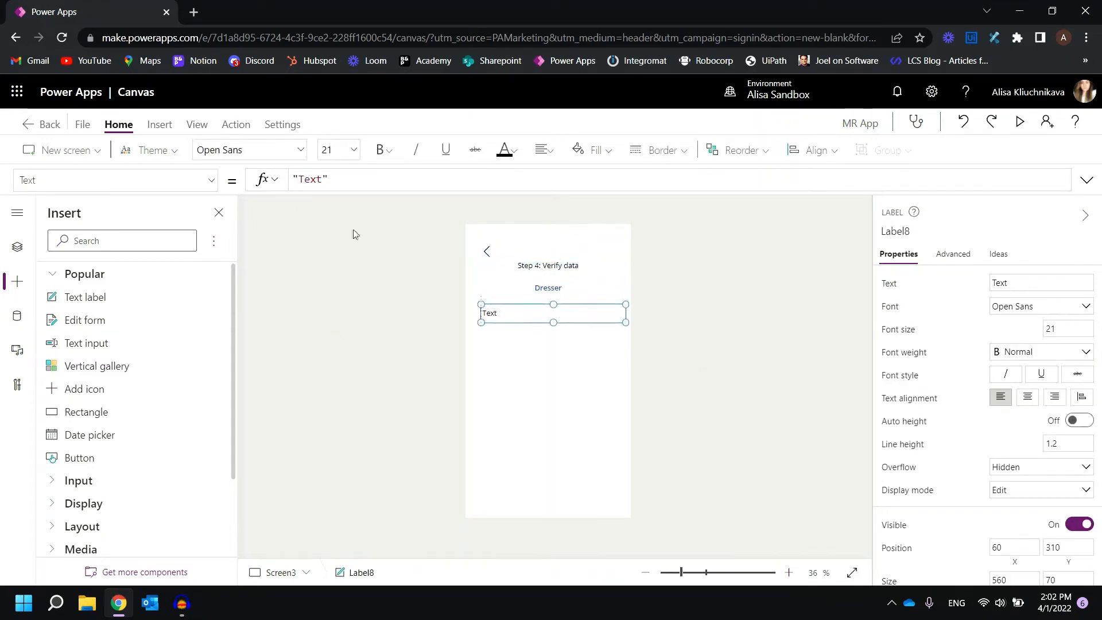
pyautogui.write('Heigh')
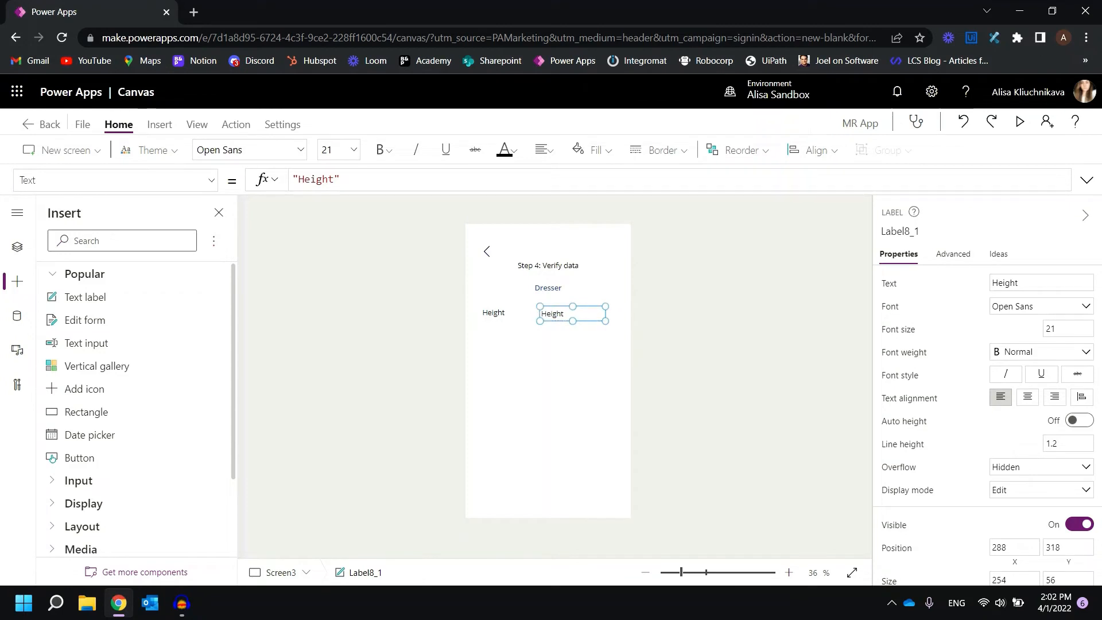
pyautogui.click(316, 179)
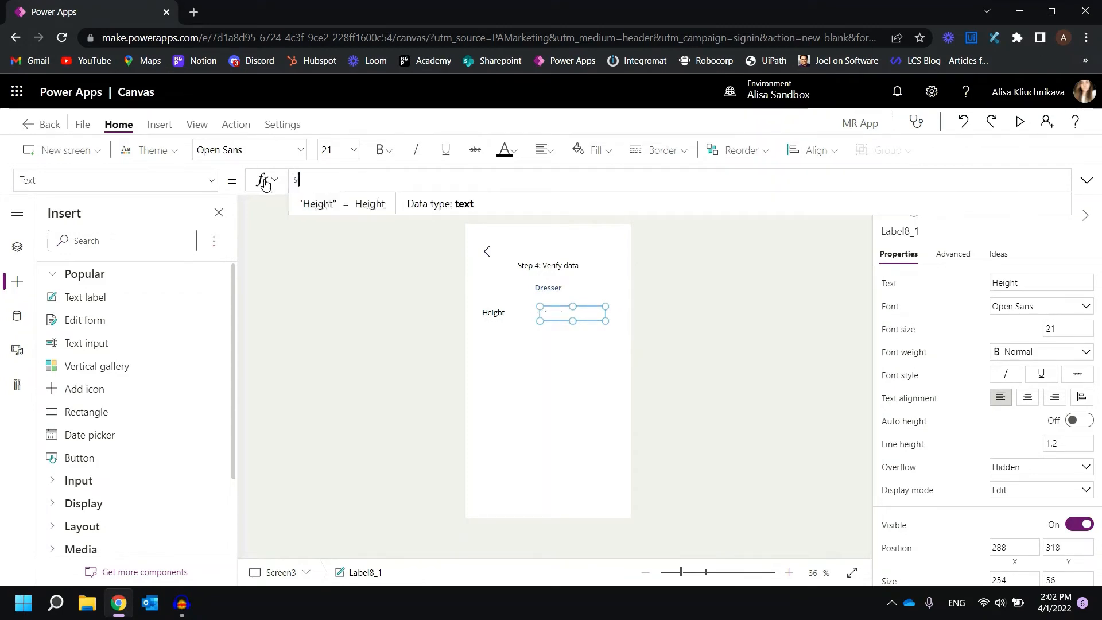
pyautogui.write('sele')
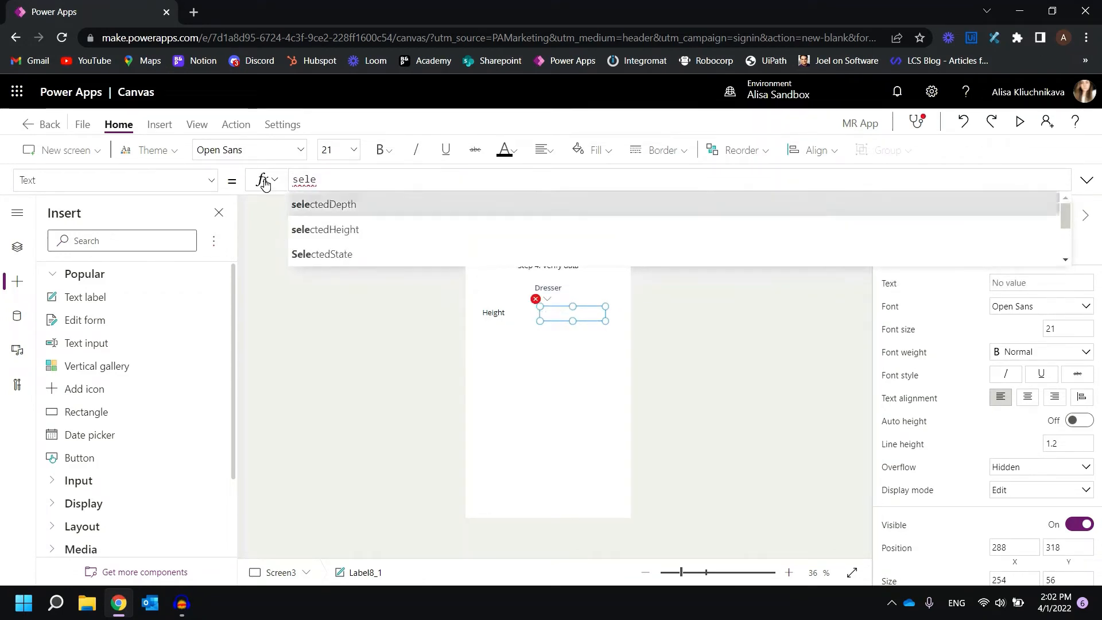
pyautogui.click(325, 229)
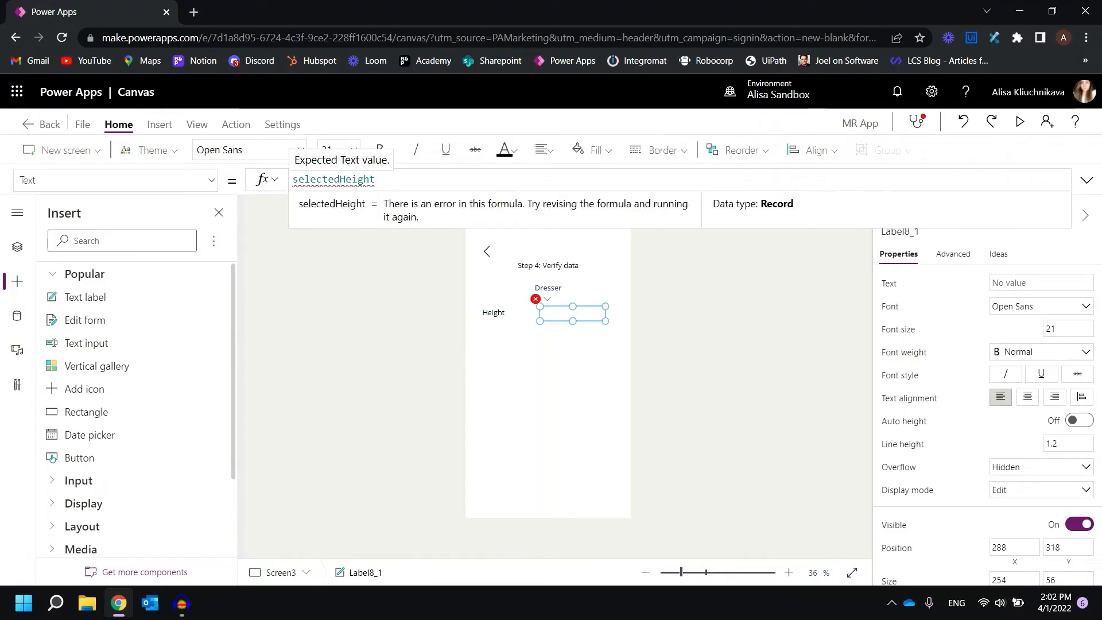
pyautogui.write('.')
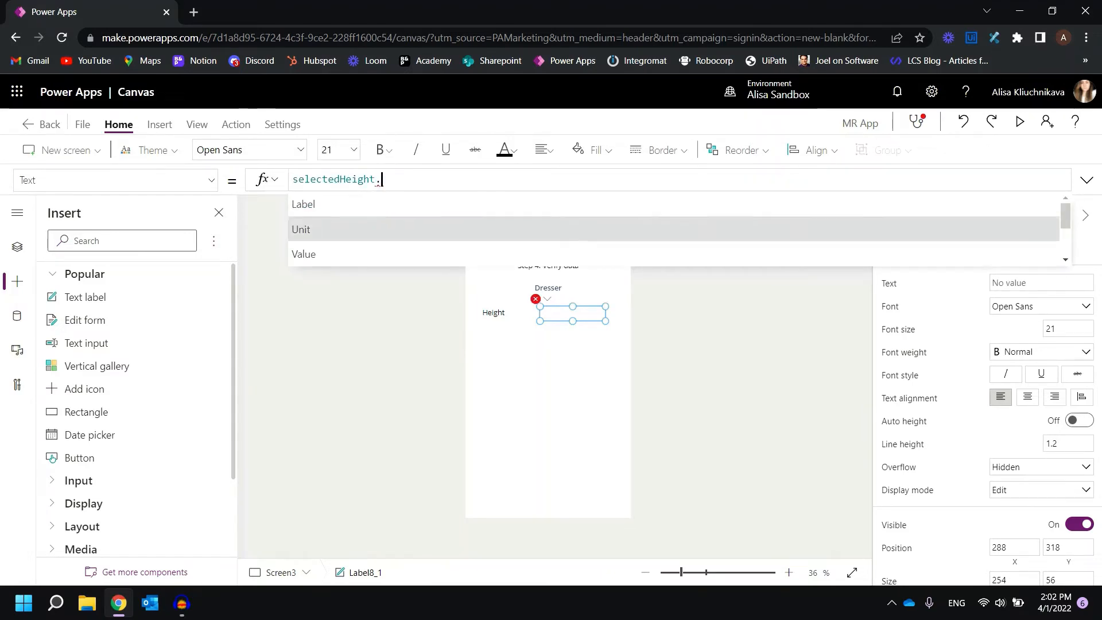
pyautogui.click(303, 254)
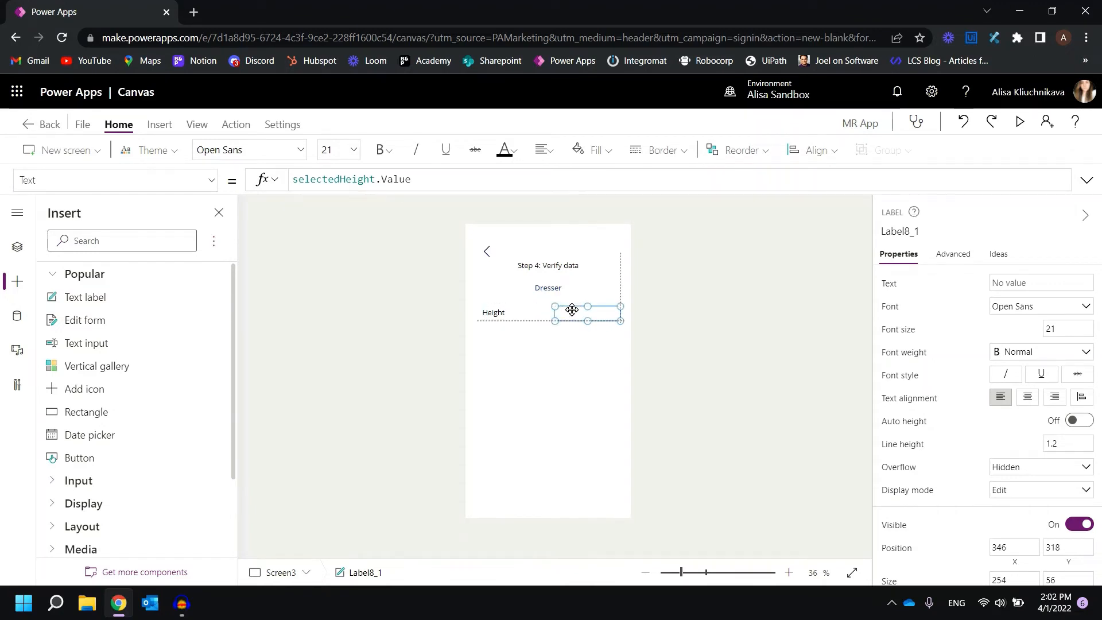
pyautogui.click(504, 312)
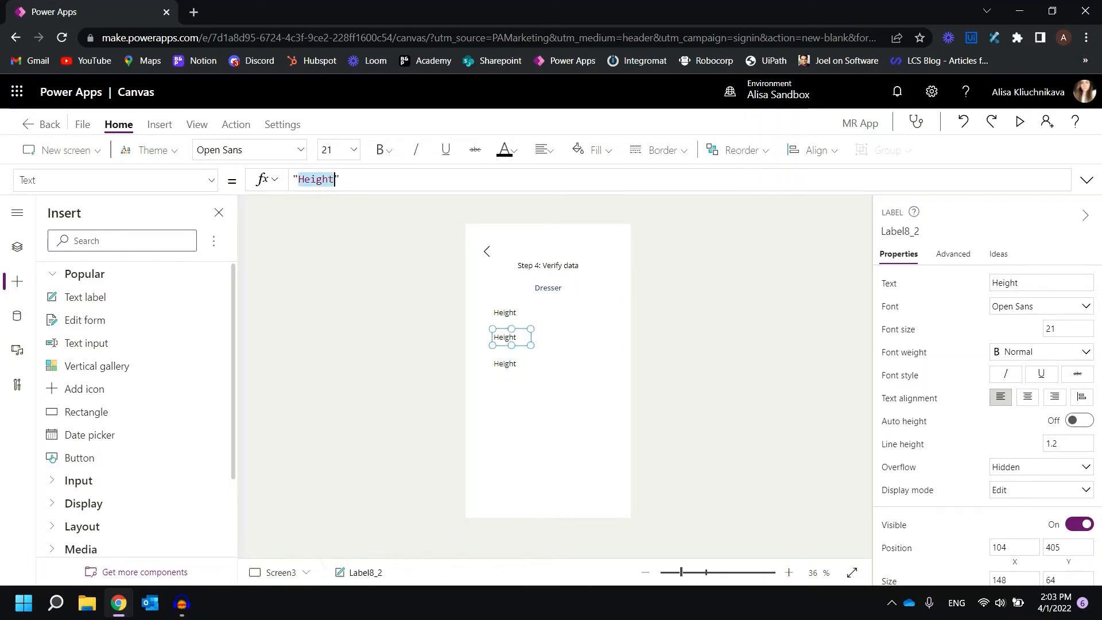
# Label the other rows Width and Depth, pointing the Depth value at selectedDepth.
pyautogui.write('Width')
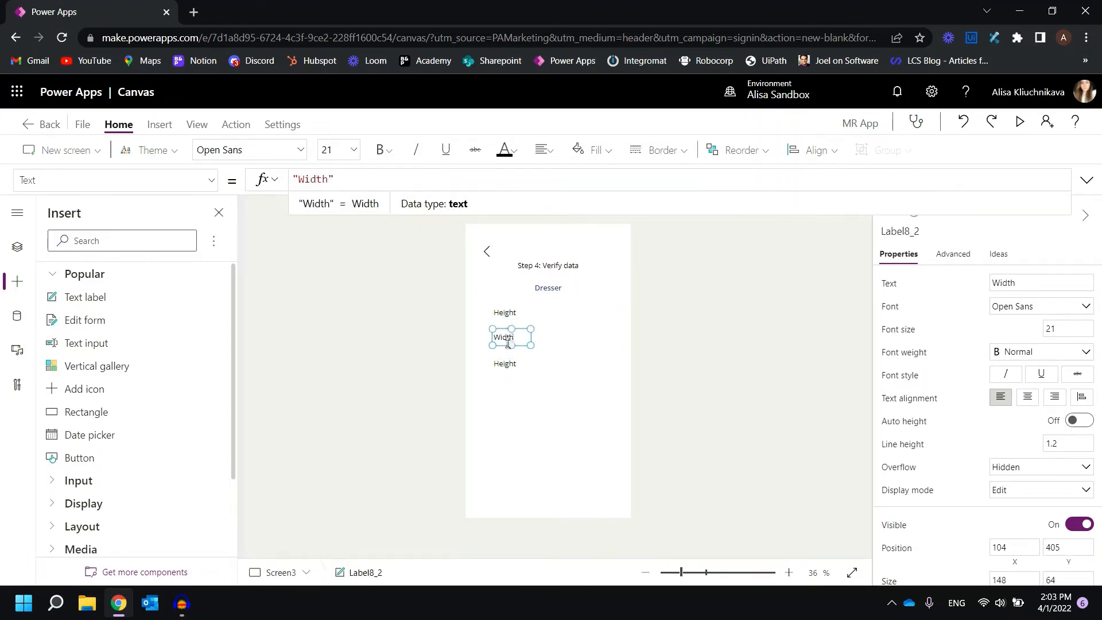
pyautogui.click(504, 363)
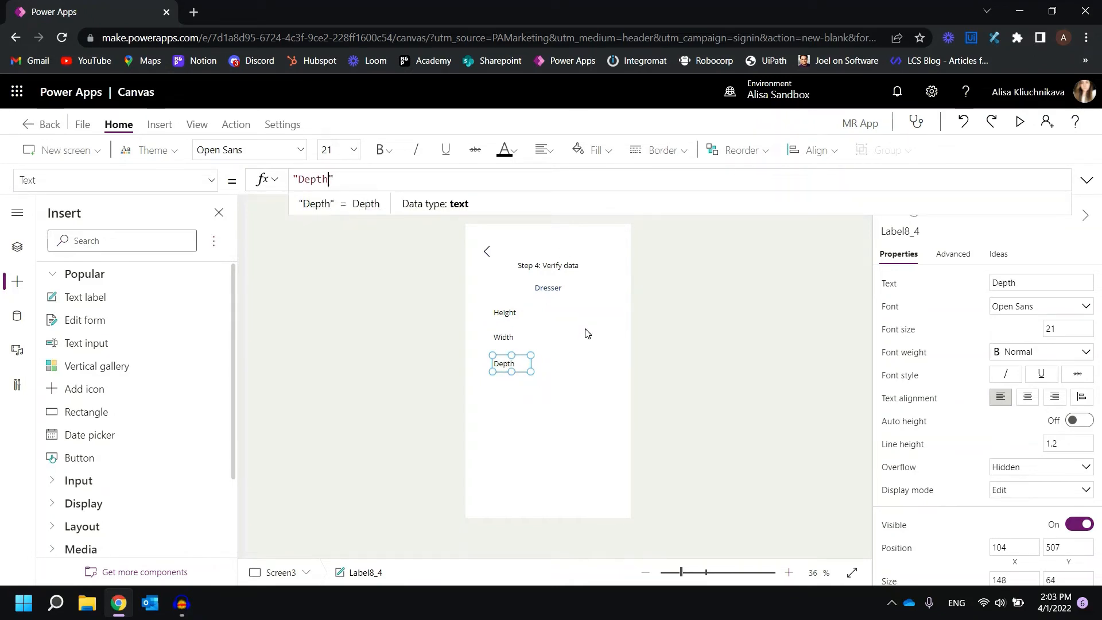
pyautogui.click(586, 338)
pyautogui.write('selectedWidth.Value')
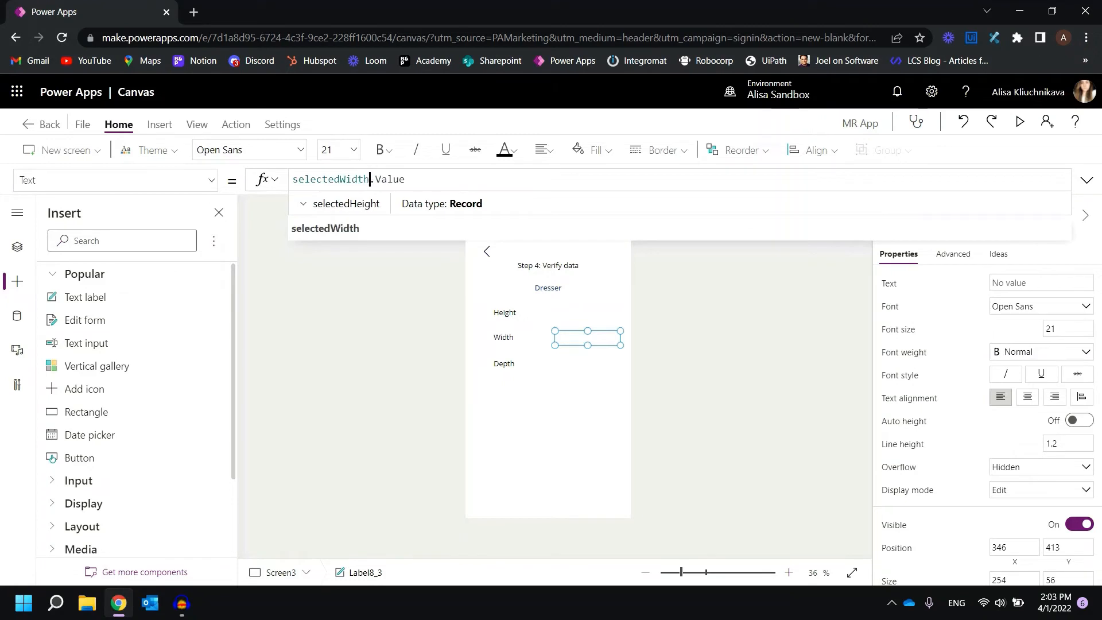
pyautogui.click(586, 364)
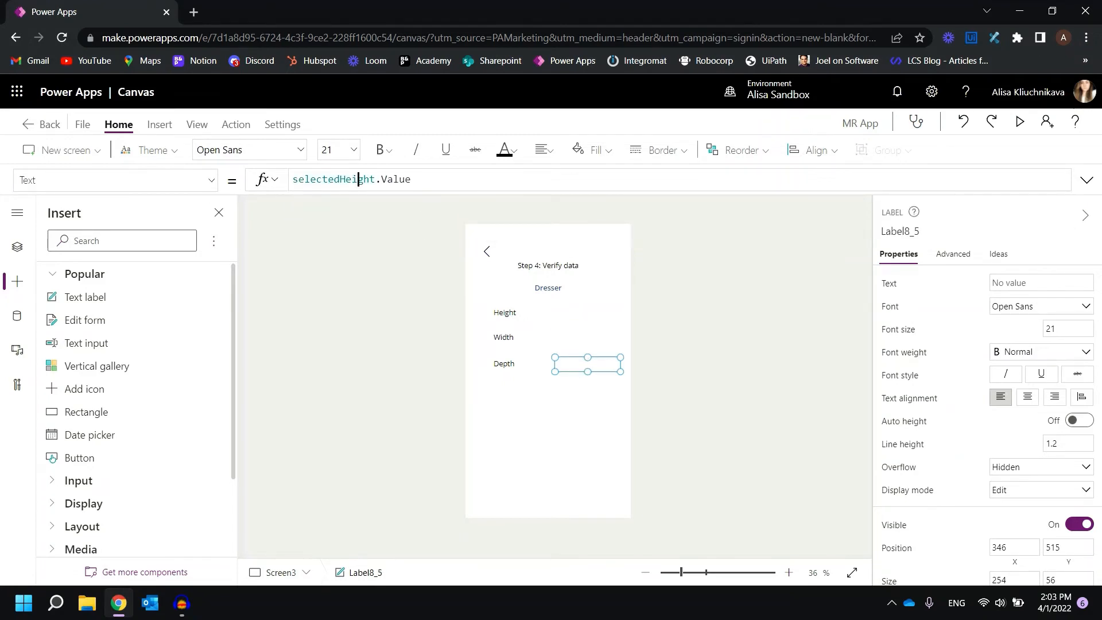
pyautogui.write('selectedDepth')
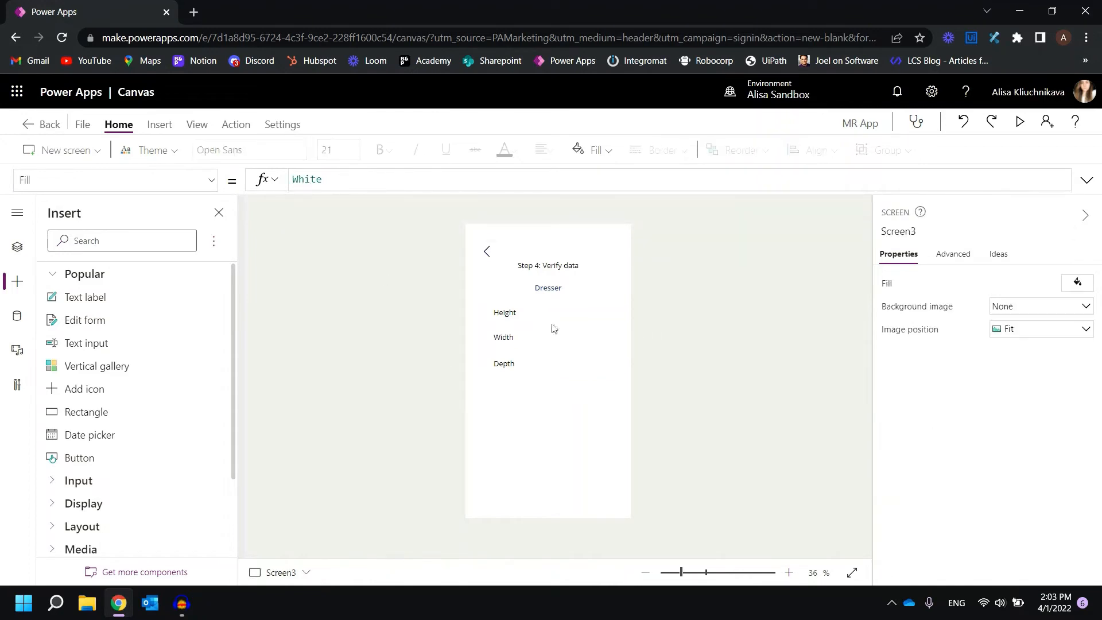
pyautogui.moveTo(511, 366)
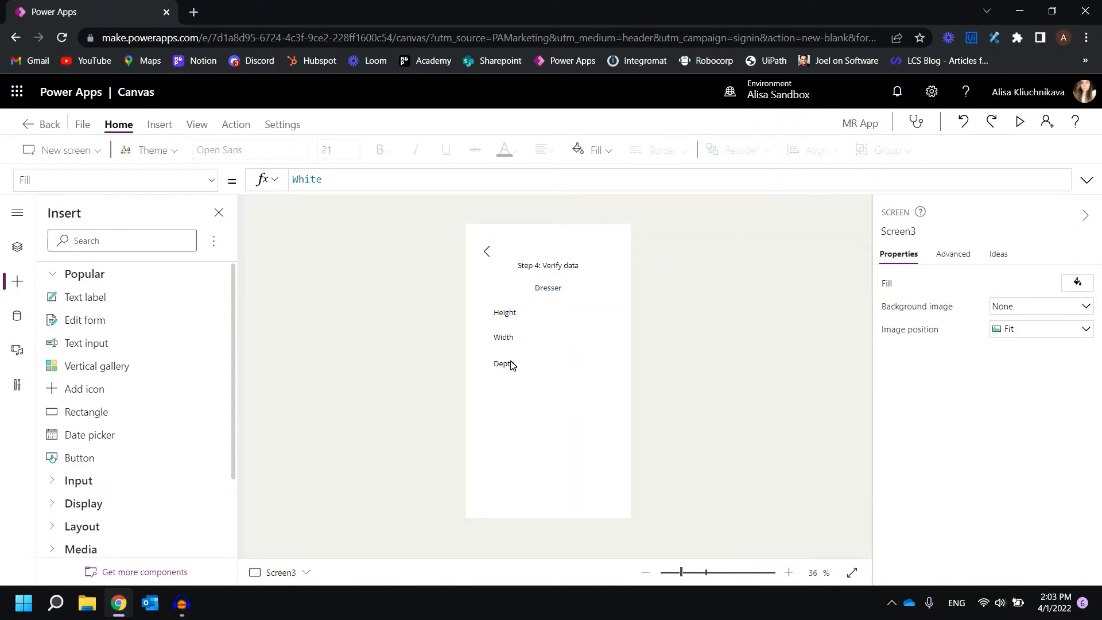
pyautogui.moveTo(683, 320)
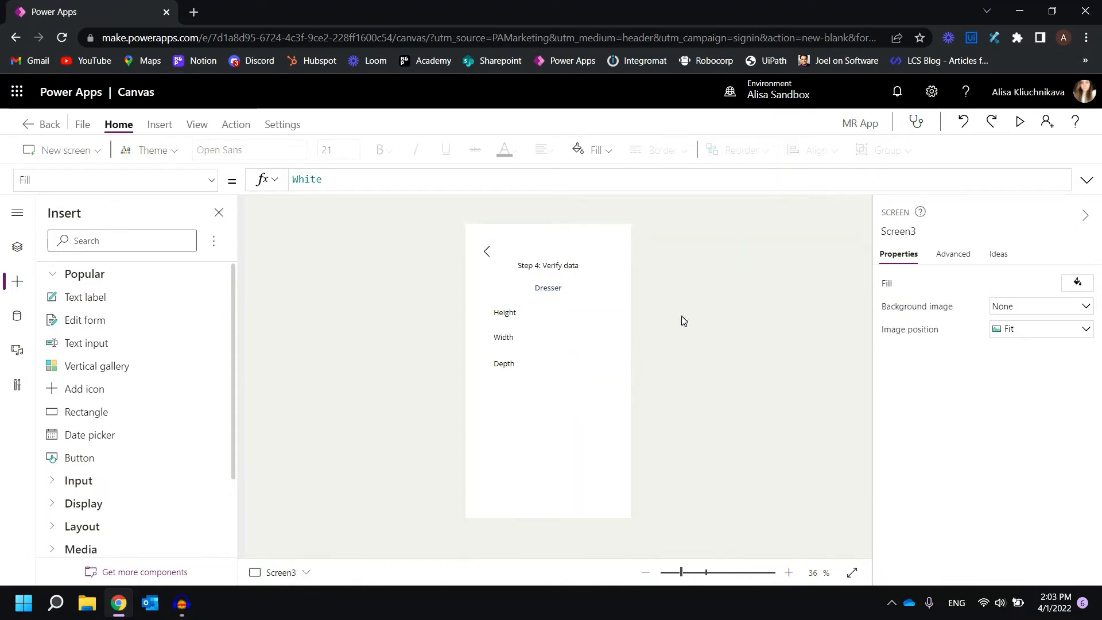
pyautogui.moveTo(555, 374)
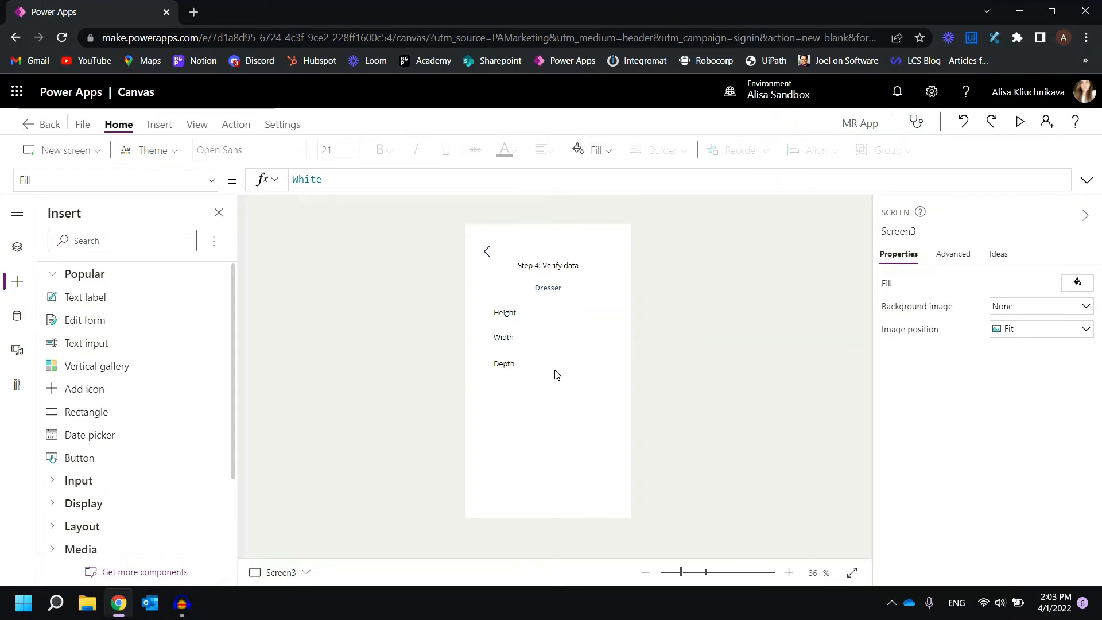
pyautogui.moveTo(550, 273)
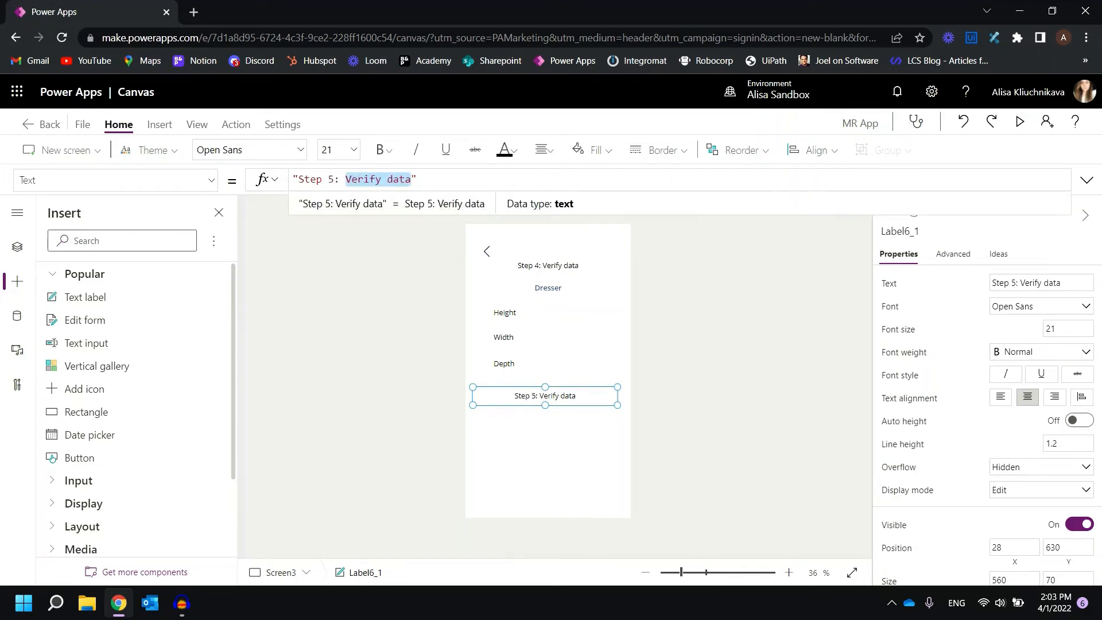
# Change the duplicated label's text to 'Step 5: Mixed Reality'.
pyautogui.write('Mixed R')
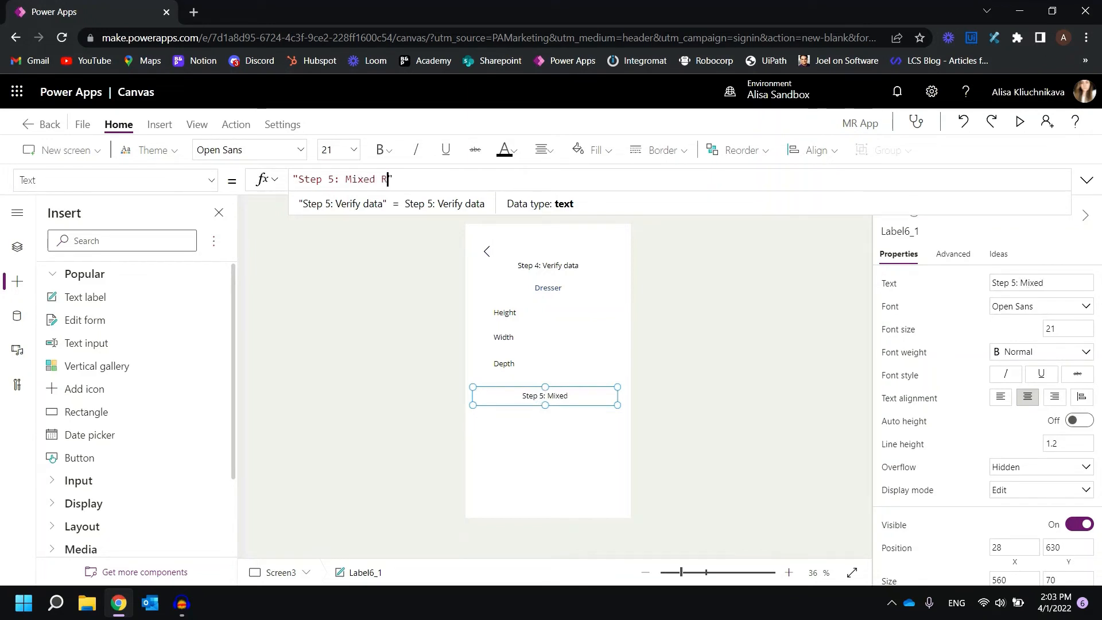
pyautogui.write('eality')
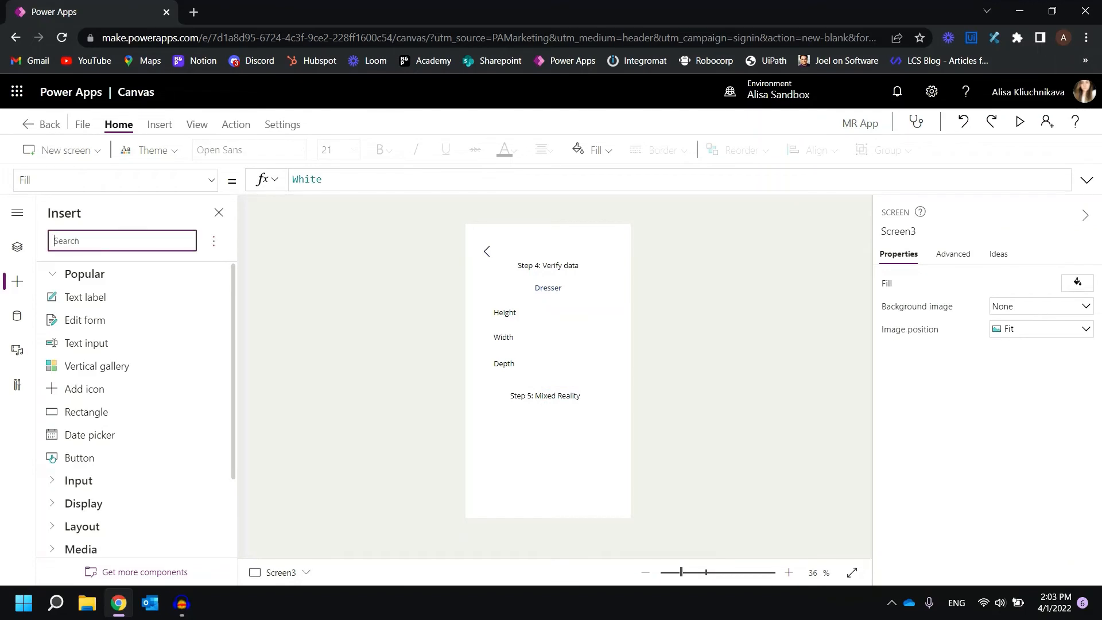
# Search 'mr', insert a View in MR control, and nudge the Step 5 heading down.
pyautogui.write('m')
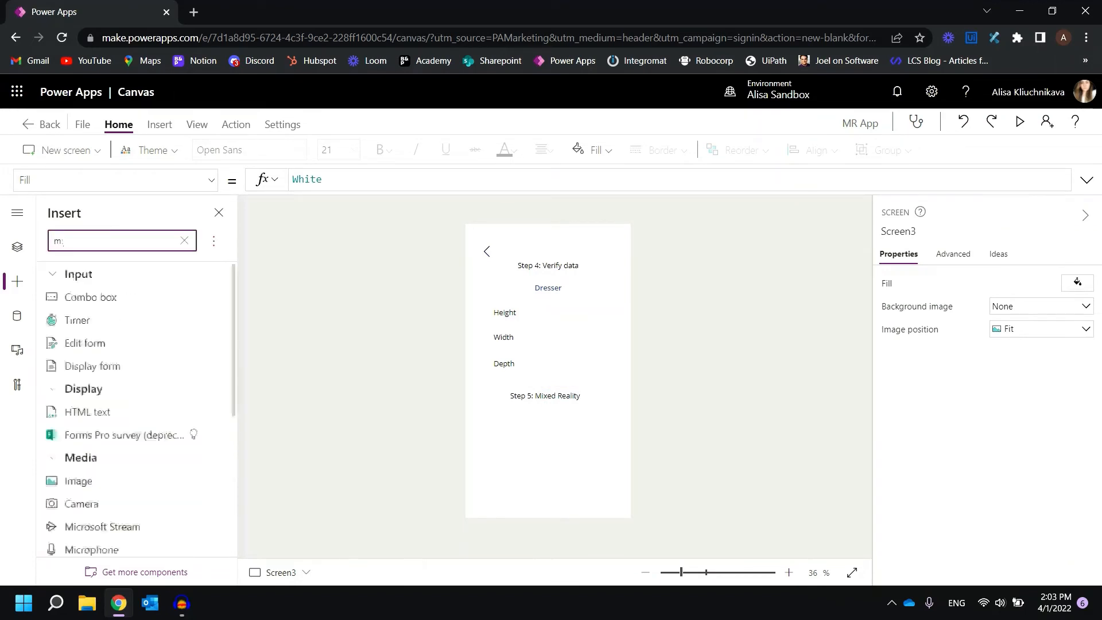
pyautogui.write('r')
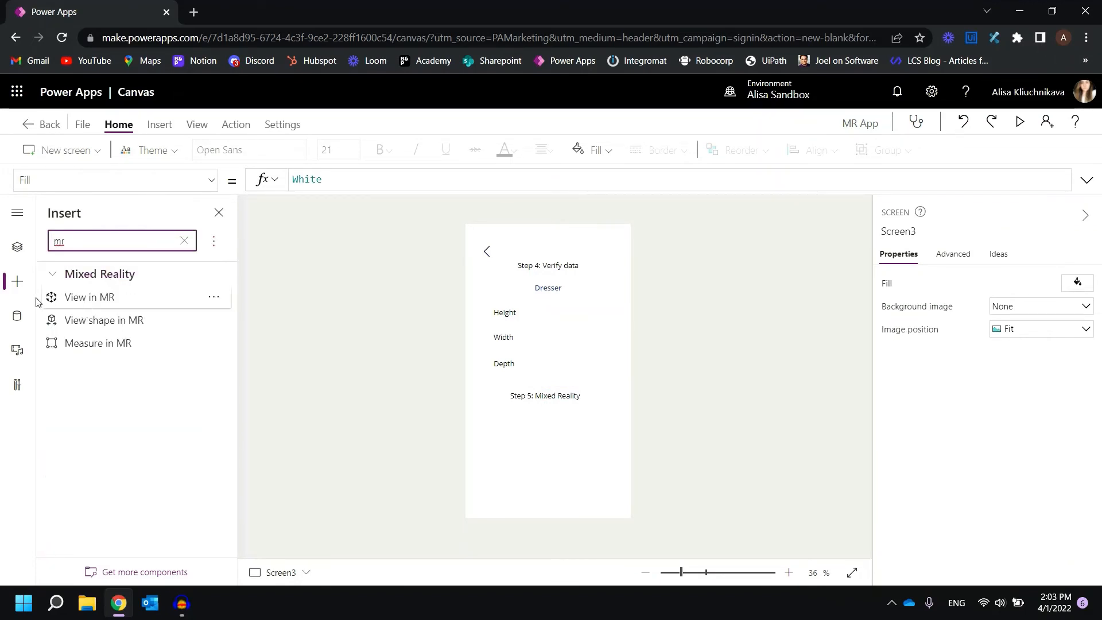
pyautogui.moveTo(538, 436)
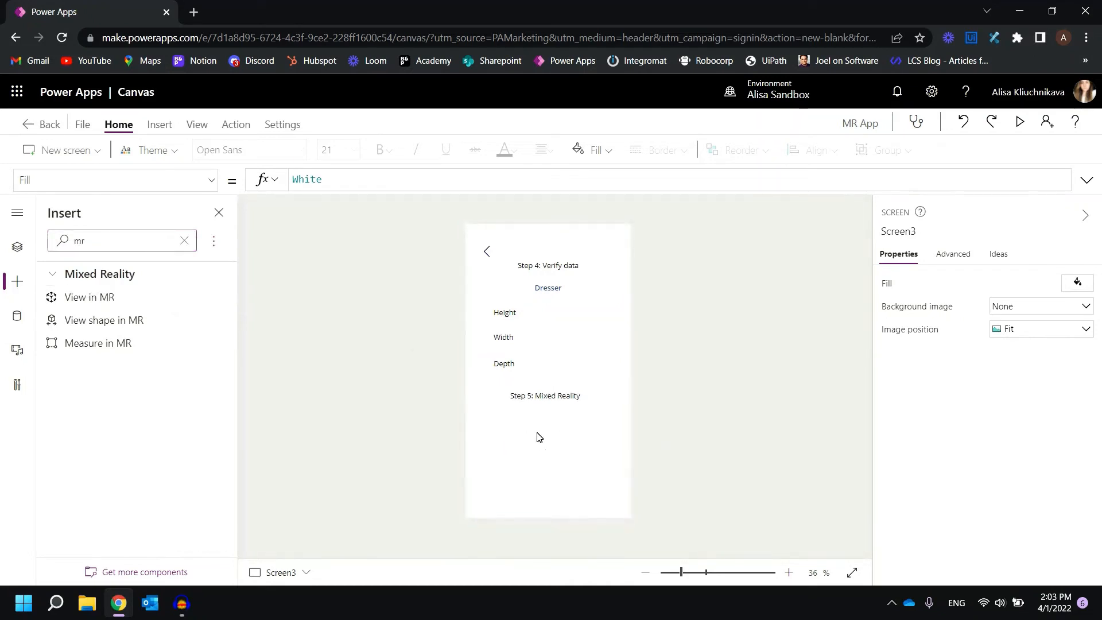
pyautogui.click(89, 297)
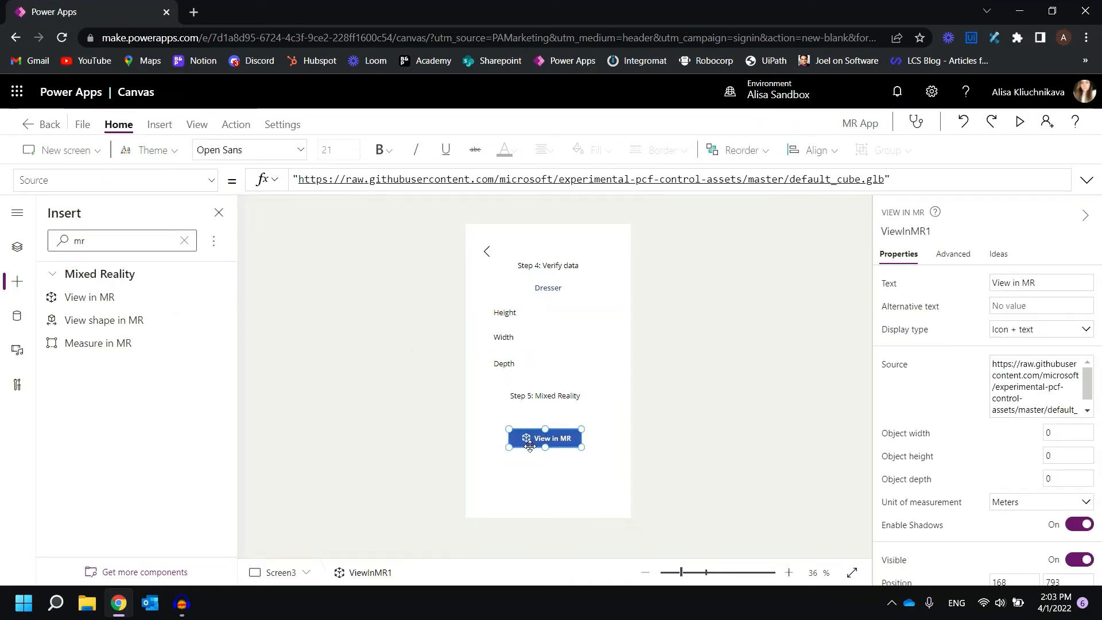
pyautogui.click(544, 404)
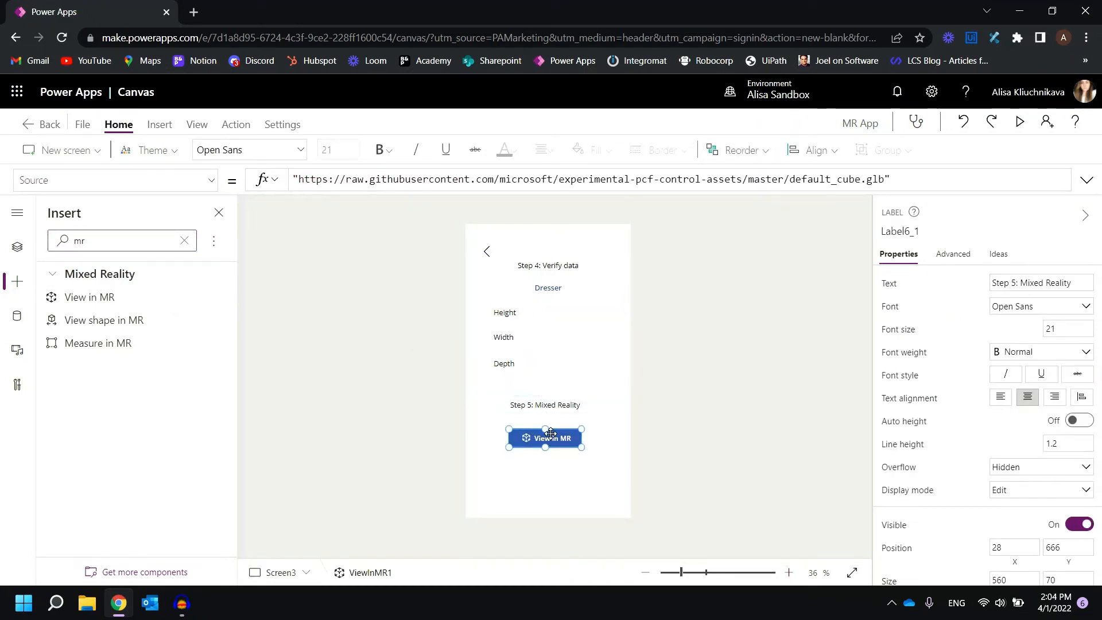
pyautogui.click(548, 438)
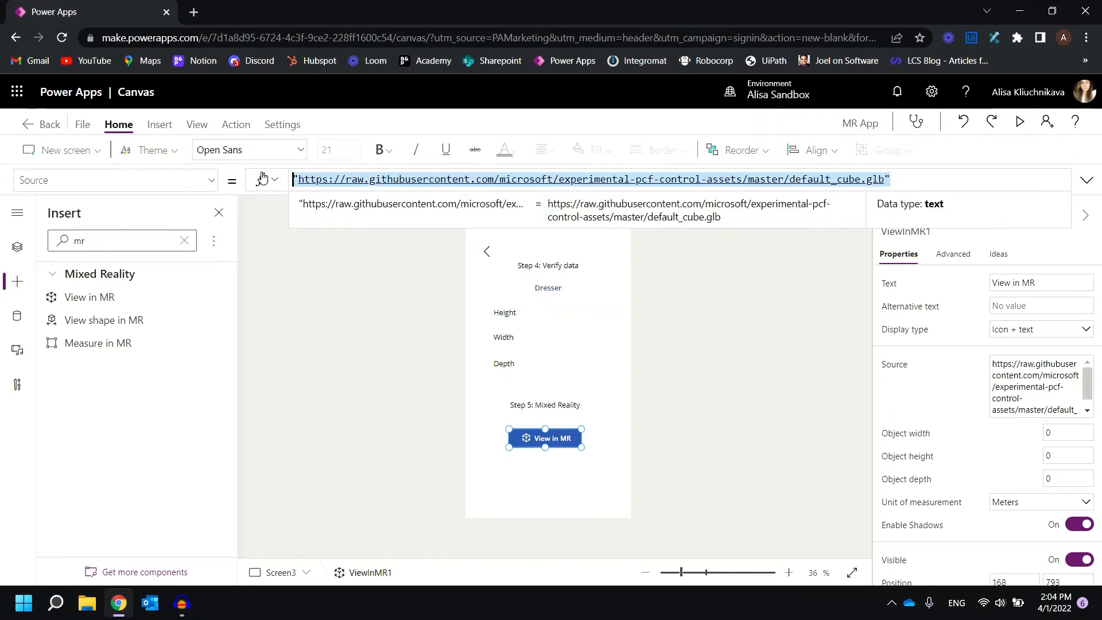
# Set ViewInMR1's Source to First(Gallery1.Selected.Attachments).Value.
pyautogui.write('dal')
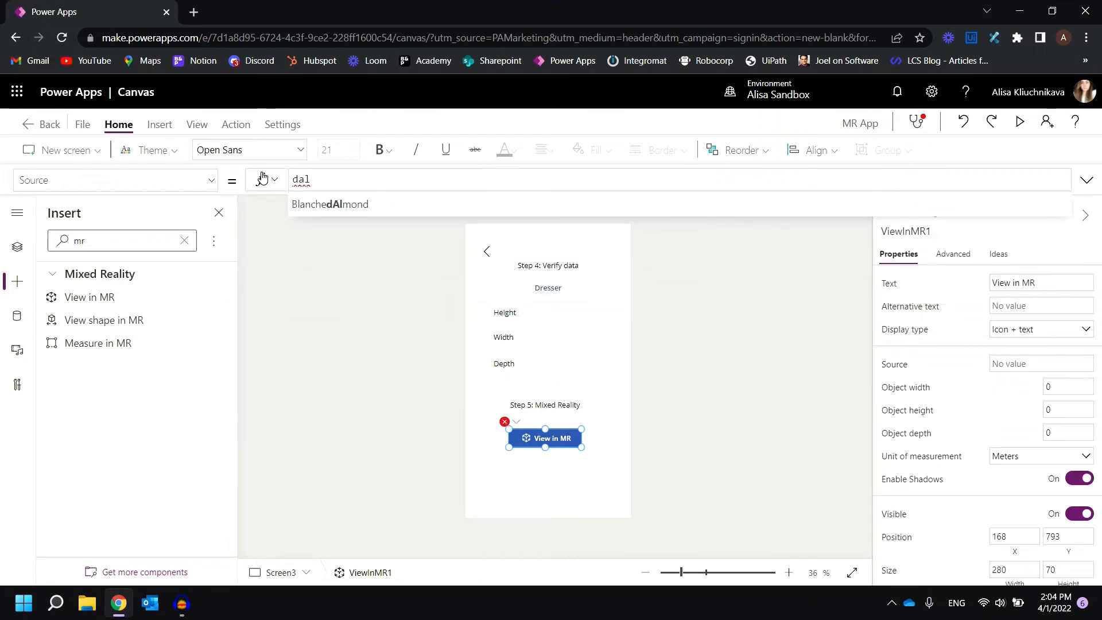
pyautogui.write('ga')
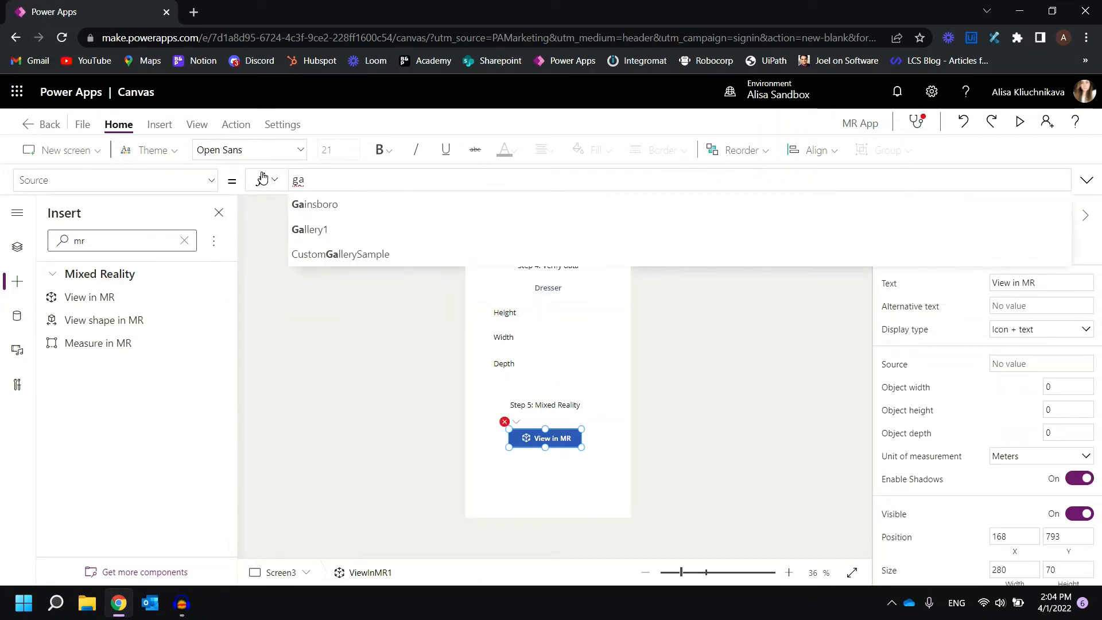
pyautogui.click(310, 229)
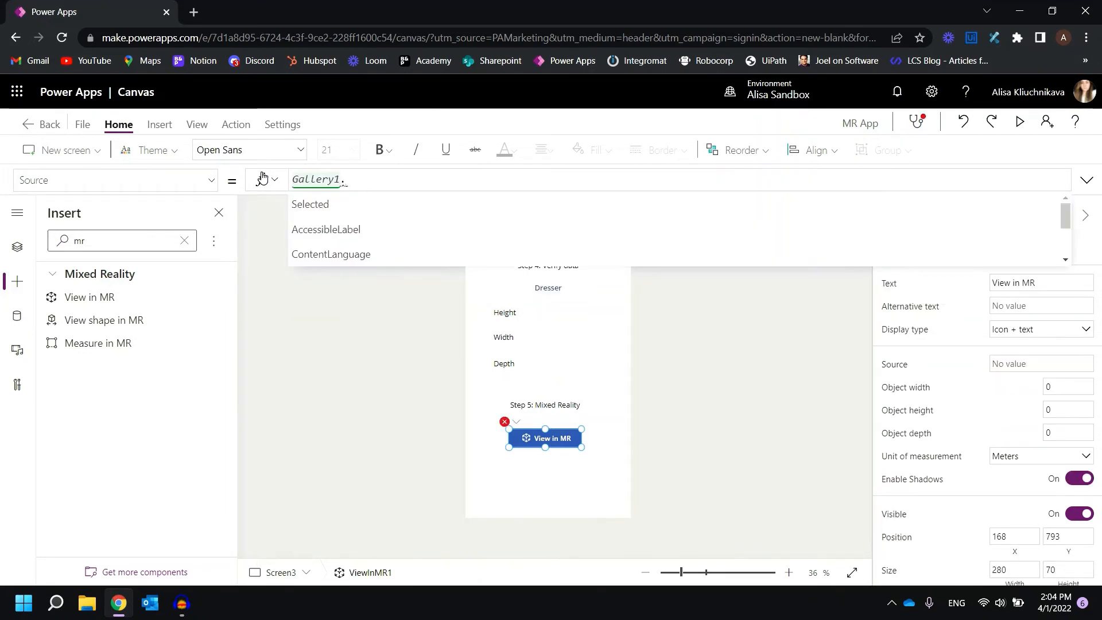
pyautogui.click(310, 203)
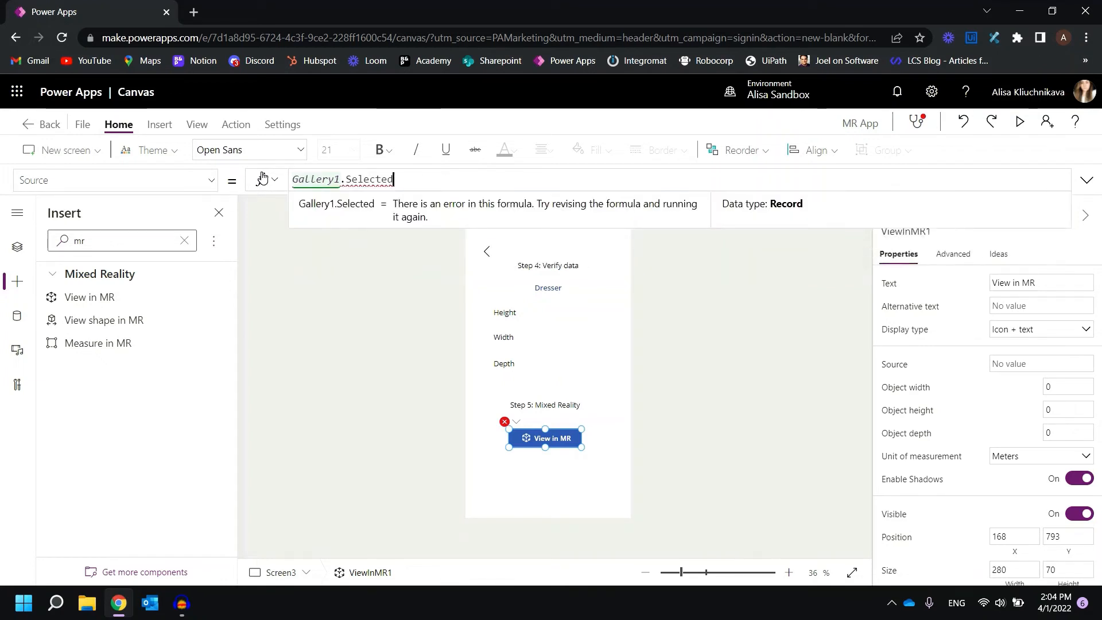
pyautogui.write('.A')
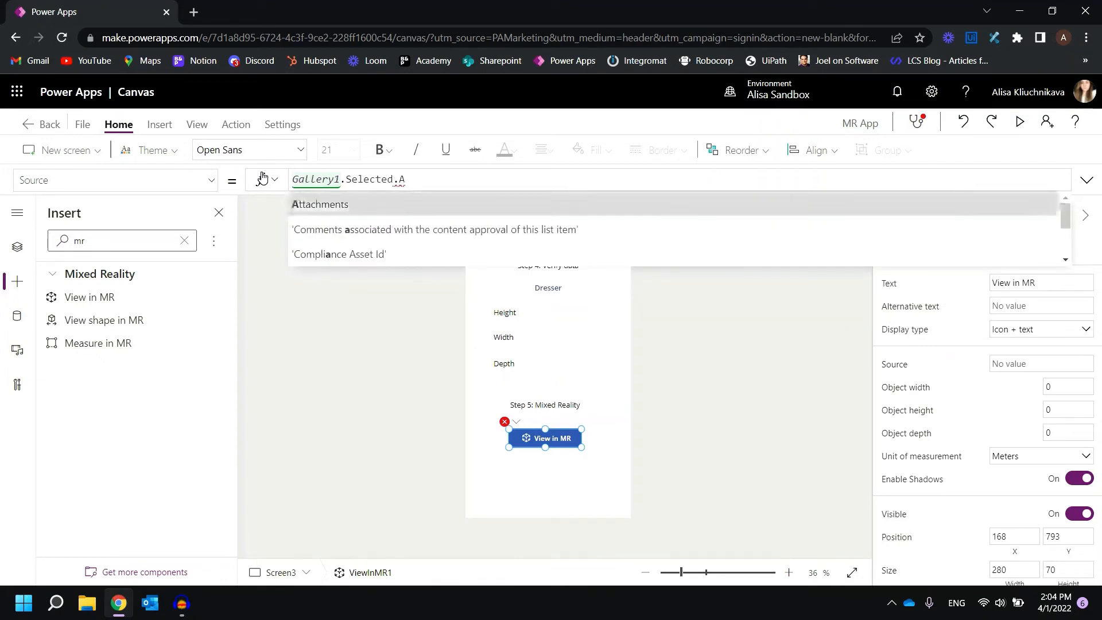
pyautogui.click(320, 204)
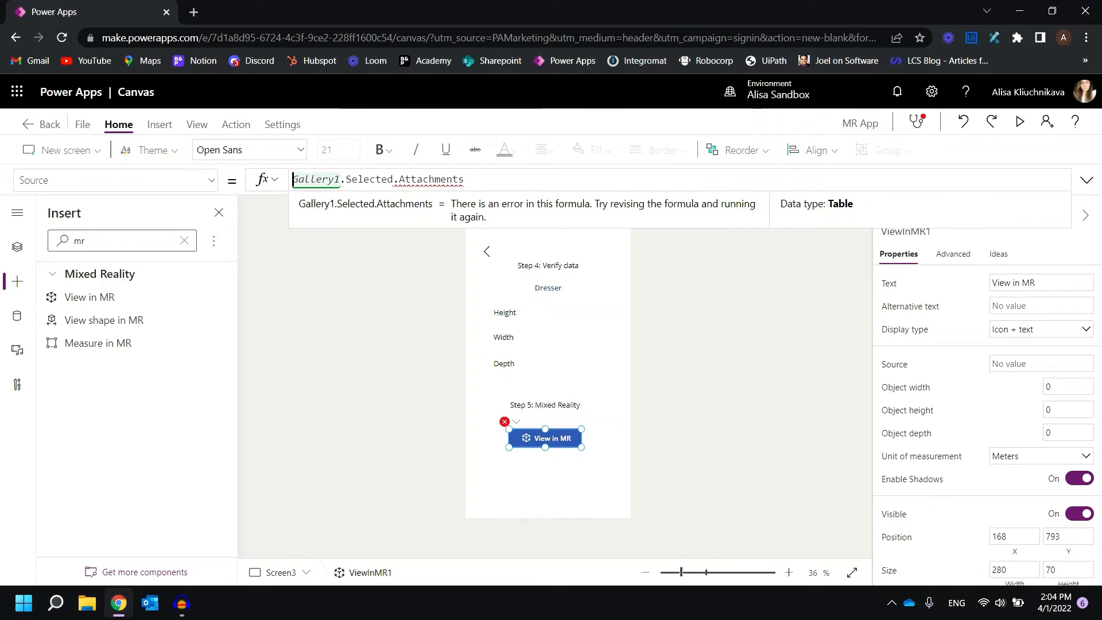
pyautogui.write('First(')
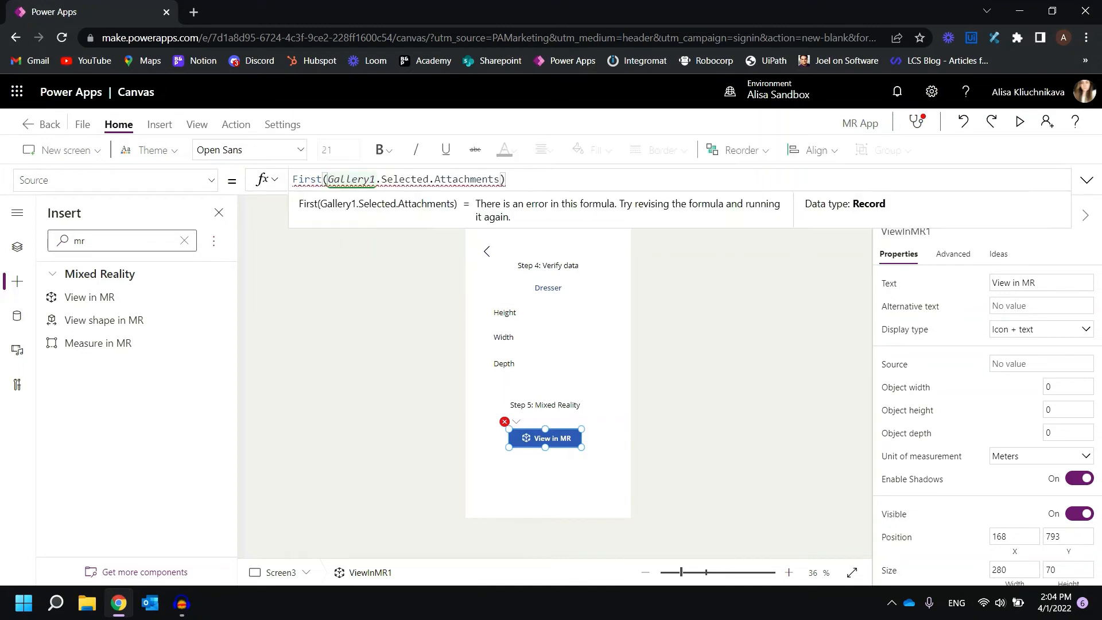
pyautogui.write('.V')
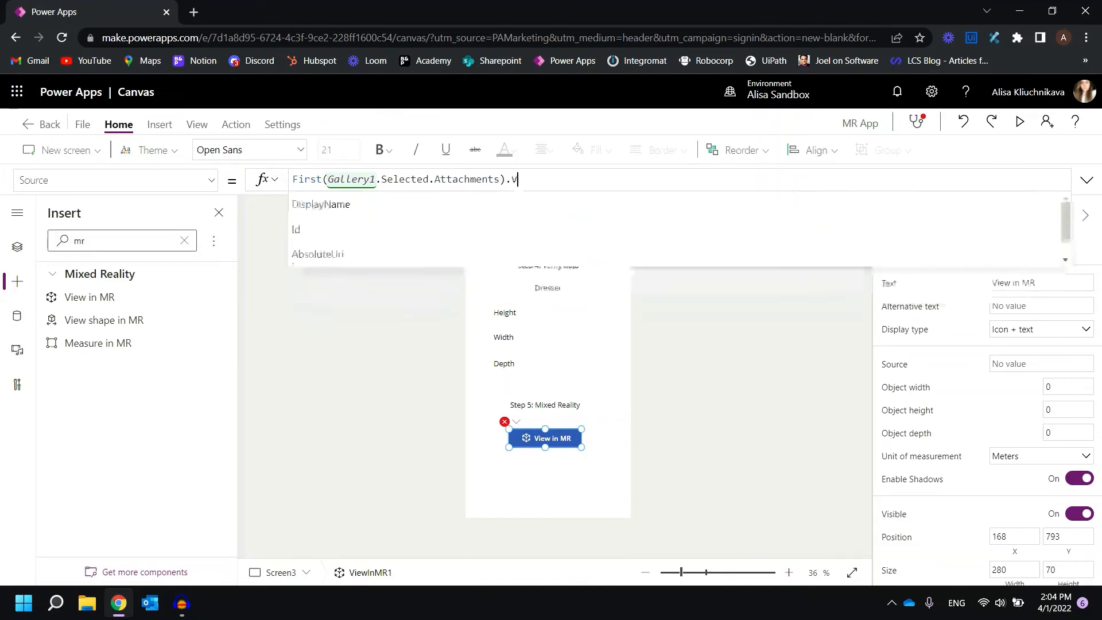
pyautogui.write('alue')
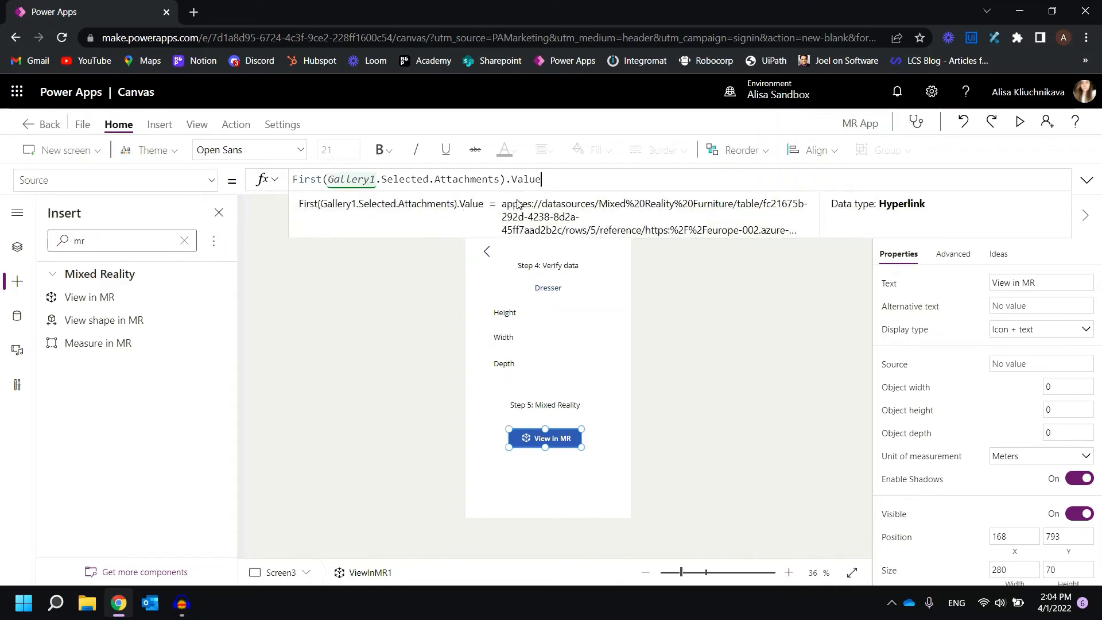
pyautogui.click(1040, 364)
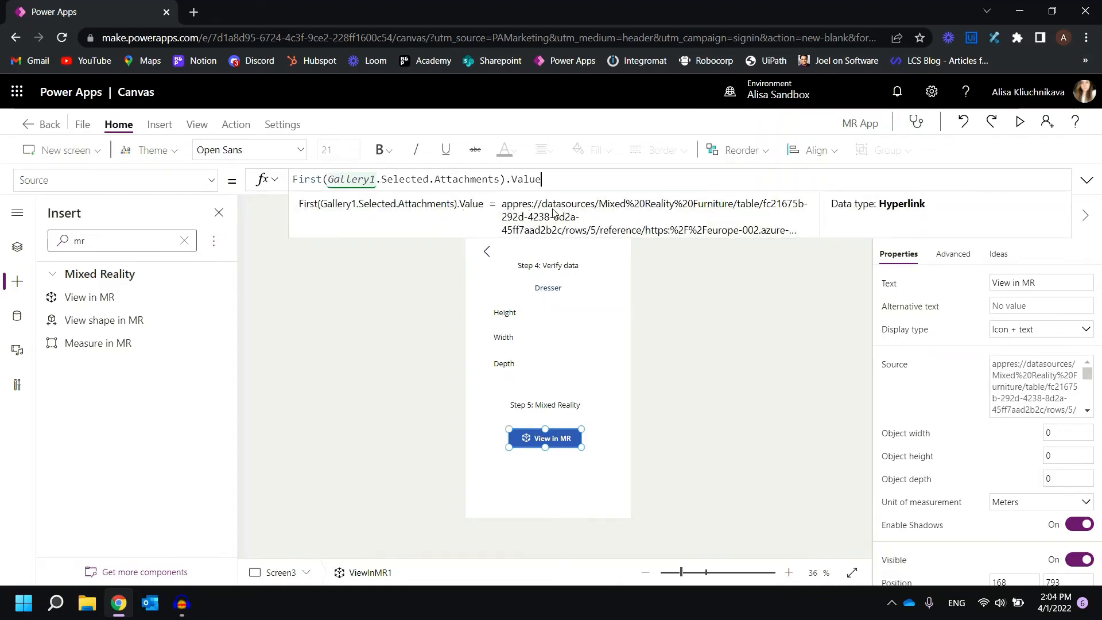
pyautogui.moveTo(643, 222)
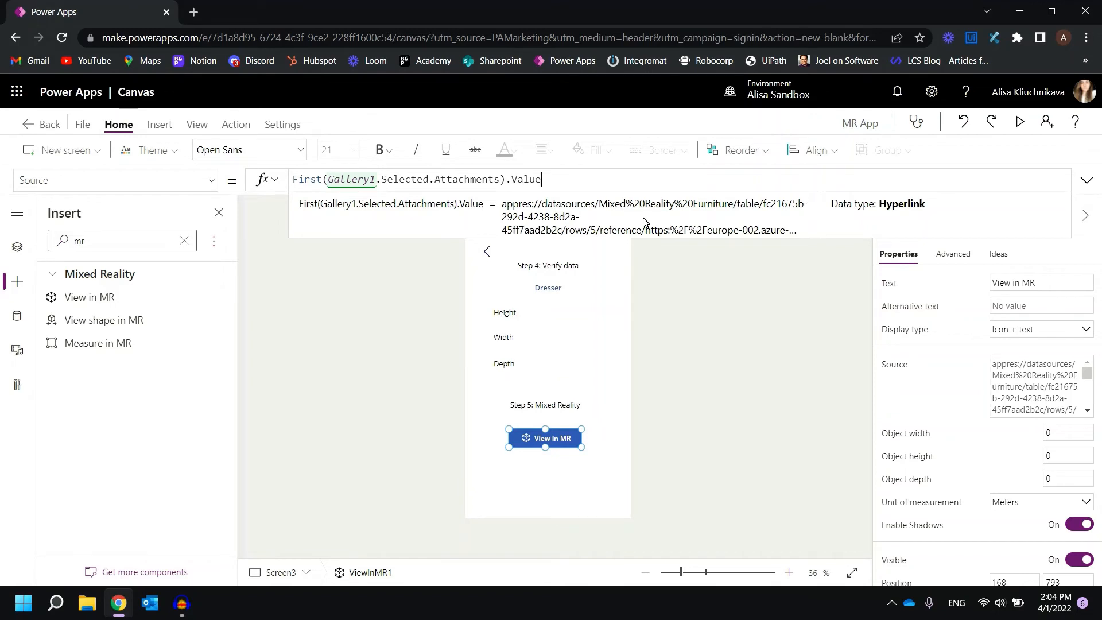
pyautogui.moveTo(554, 438)
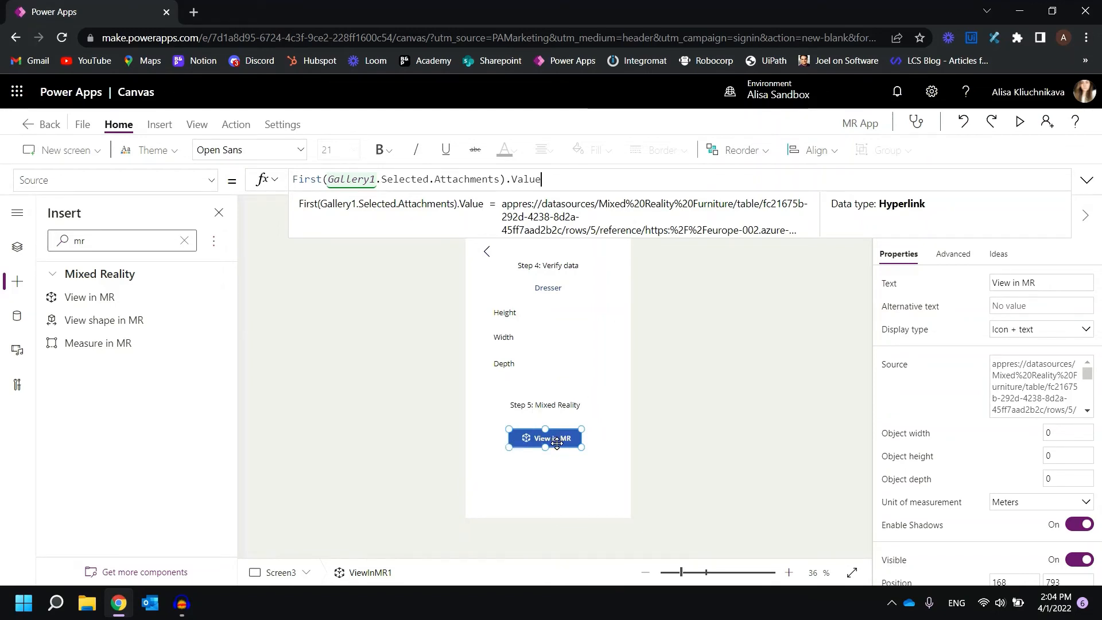
pyautogui.click(622, 449)
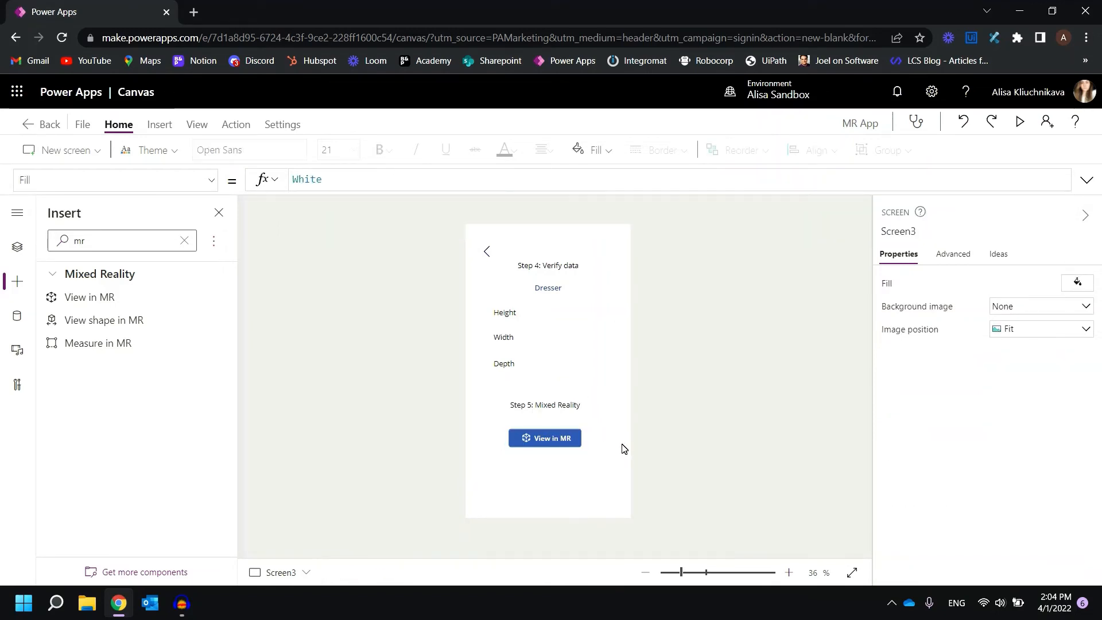
# Change ViewInMR1's Unit of measurement from Meters to Centimeters.
pyautogui.click(544, 438)
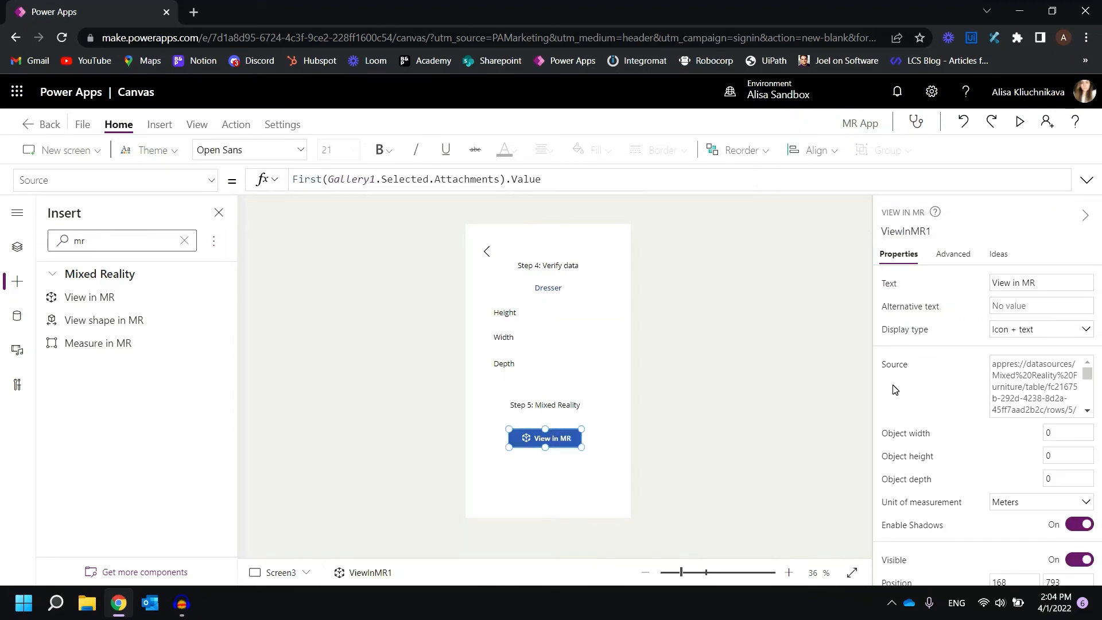
pyautogui.scroll(-3)
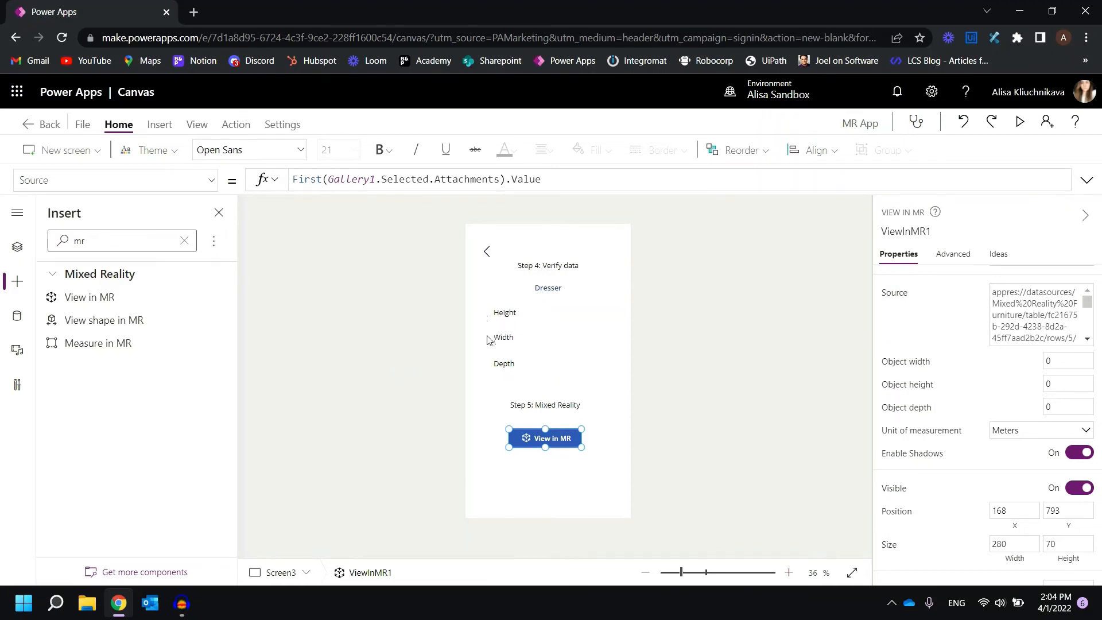
pyautogui.moveTo(827, 392)
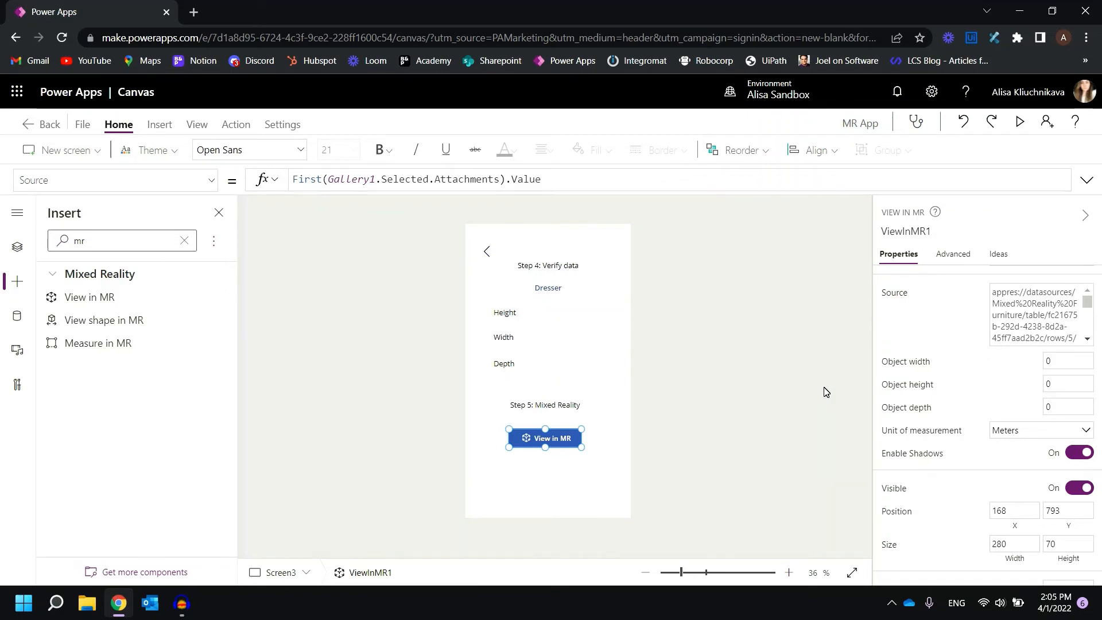
pyautogui.moveTo(902, 423)
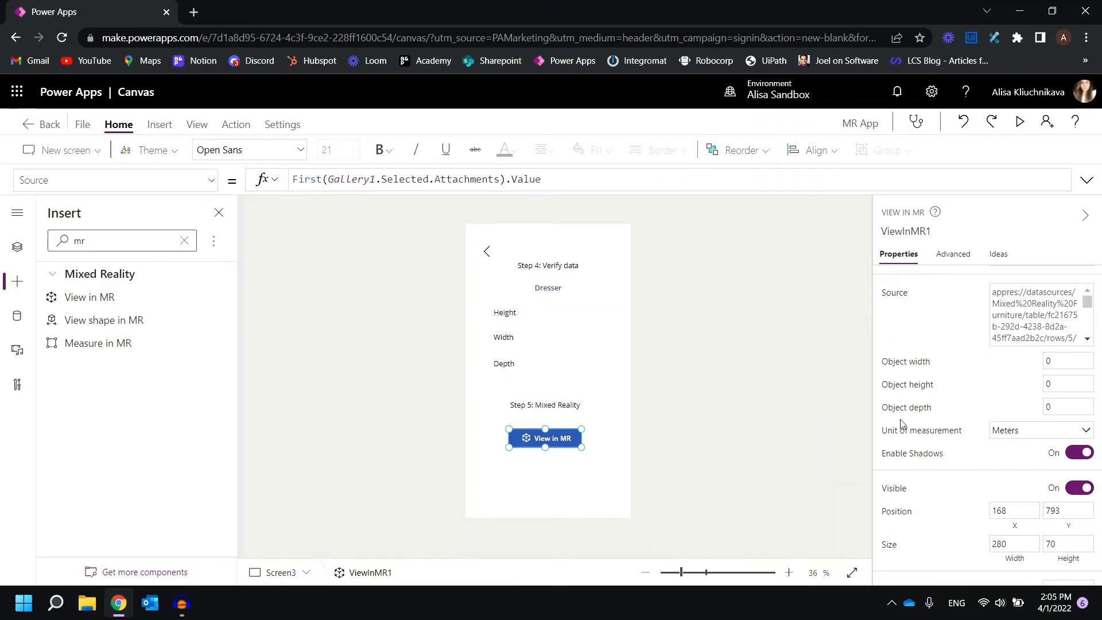
pyautogui.click(1040, 429)
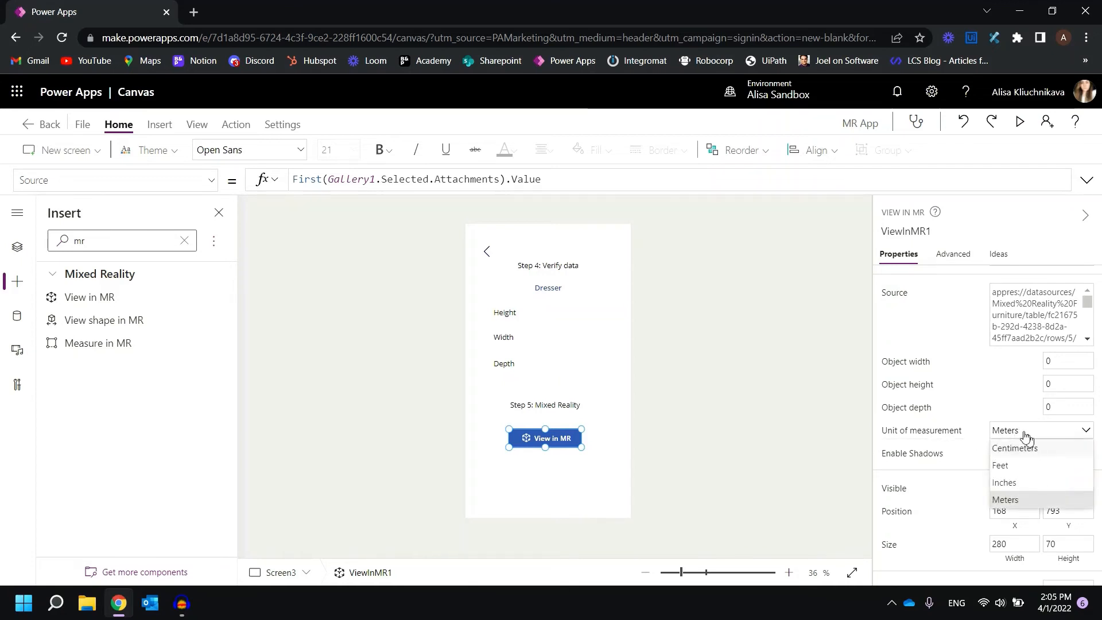
pyautogui.click(1014, 447)
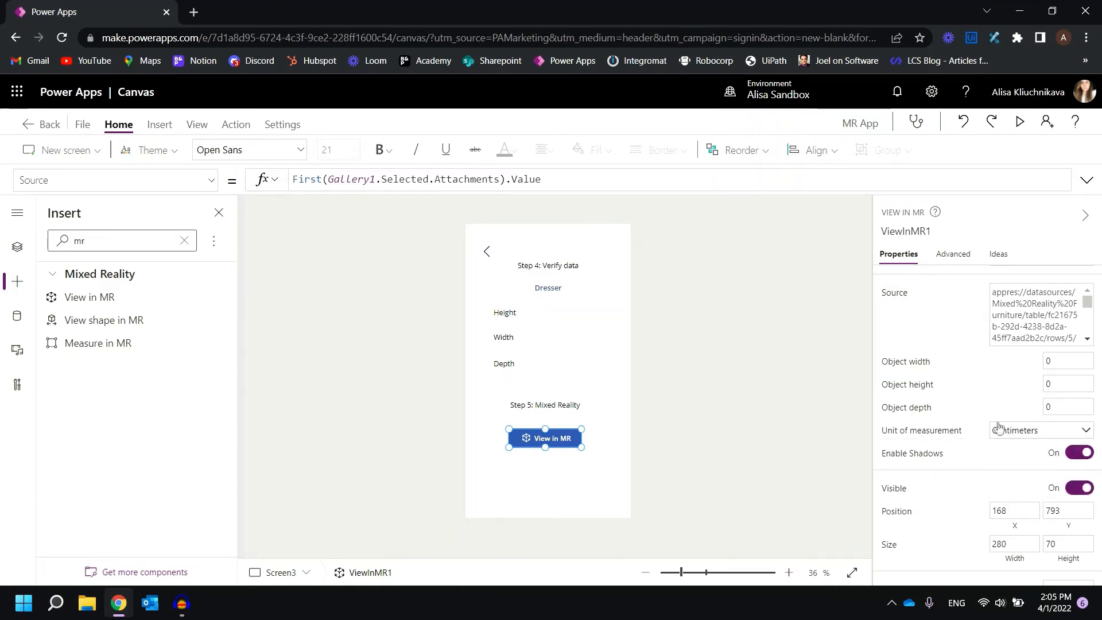
pyautogui.click(112, 180)
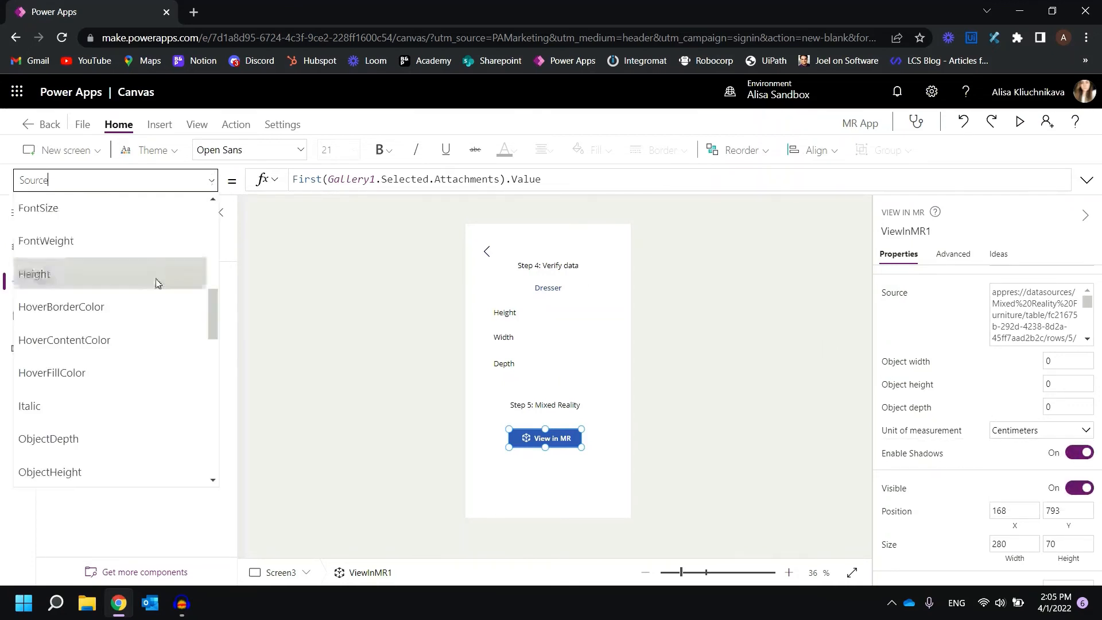
# Set ViewInMR1's ObjectDepth to selectedDepth.Length.
pyautogui.click(48, 438)
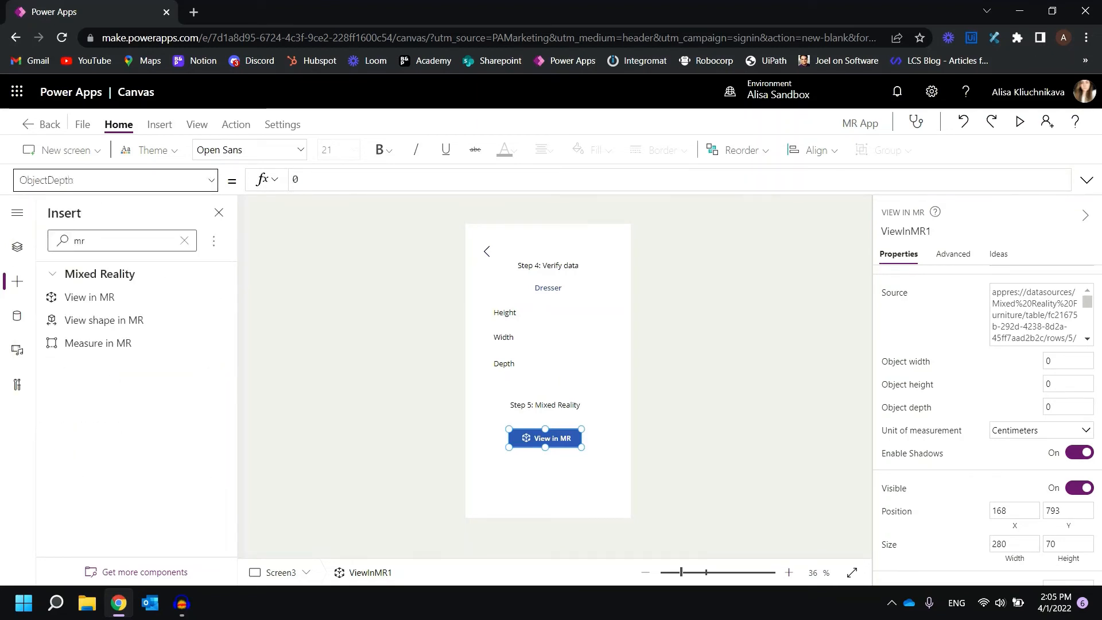
pyautogui.write('sel')
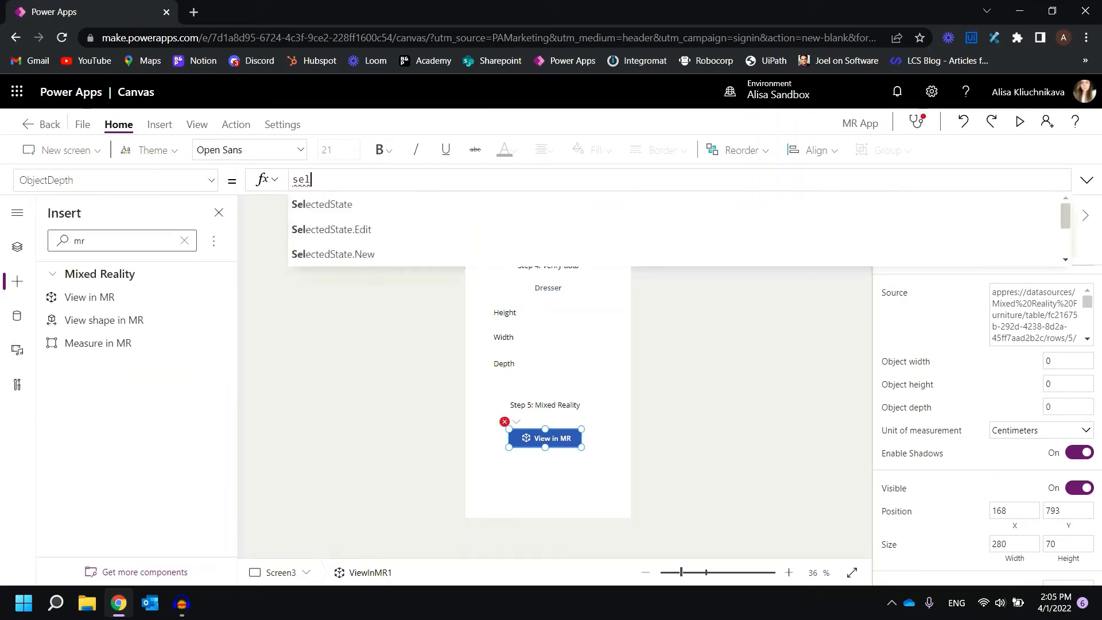
pyautogui.write('ected')
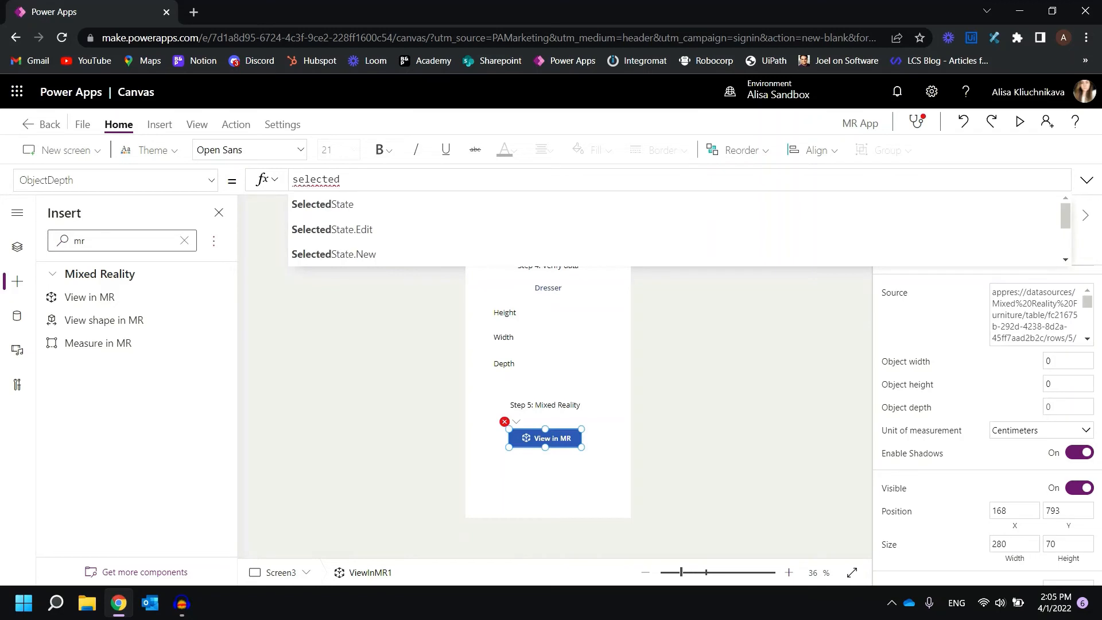
pyautogui.write('Depth')
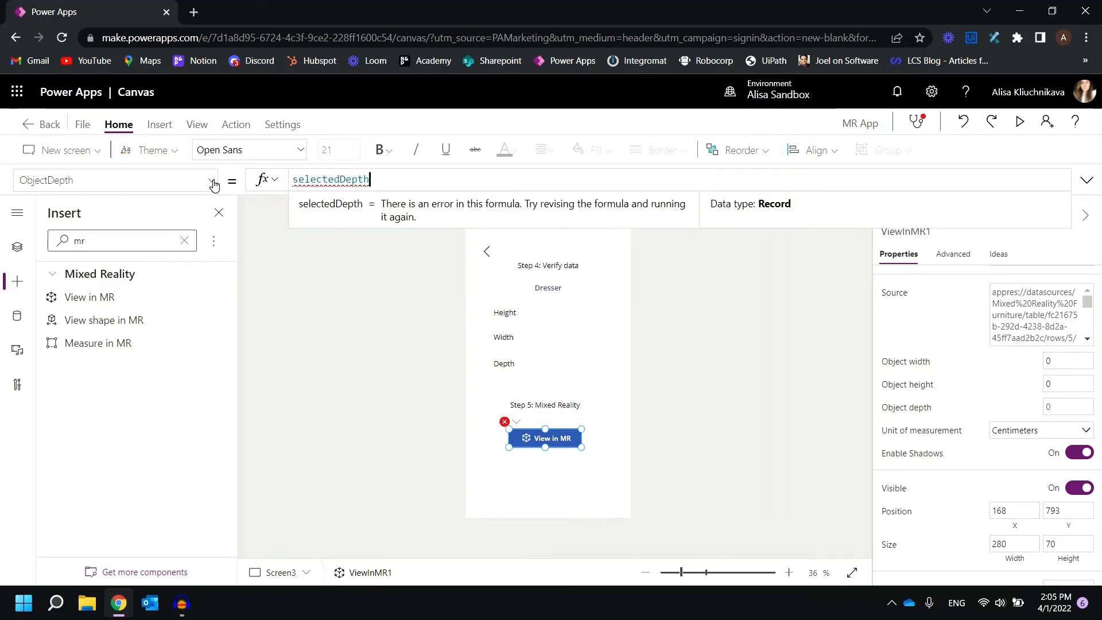
pyautogui.write('.')
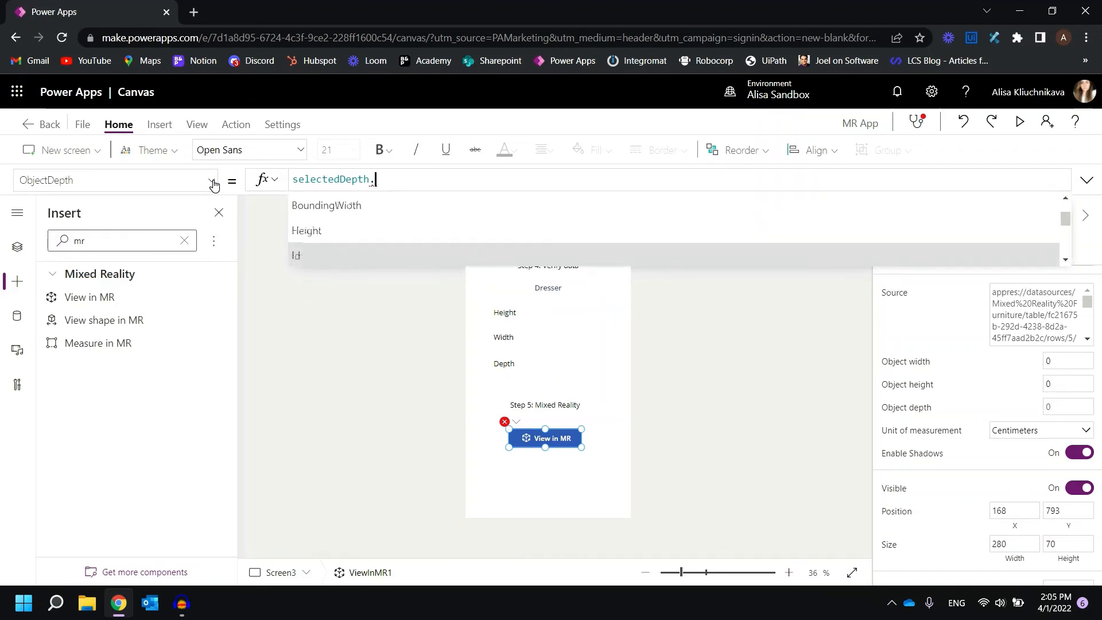
pyautogui.scroll(-3)
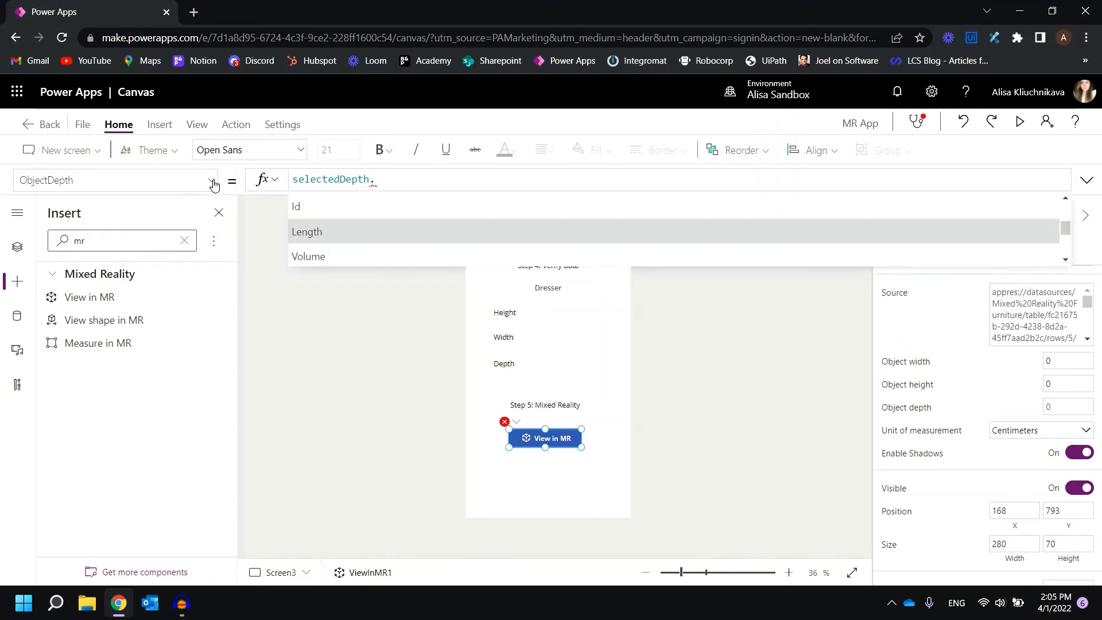
pyautogui.click(307, 231)
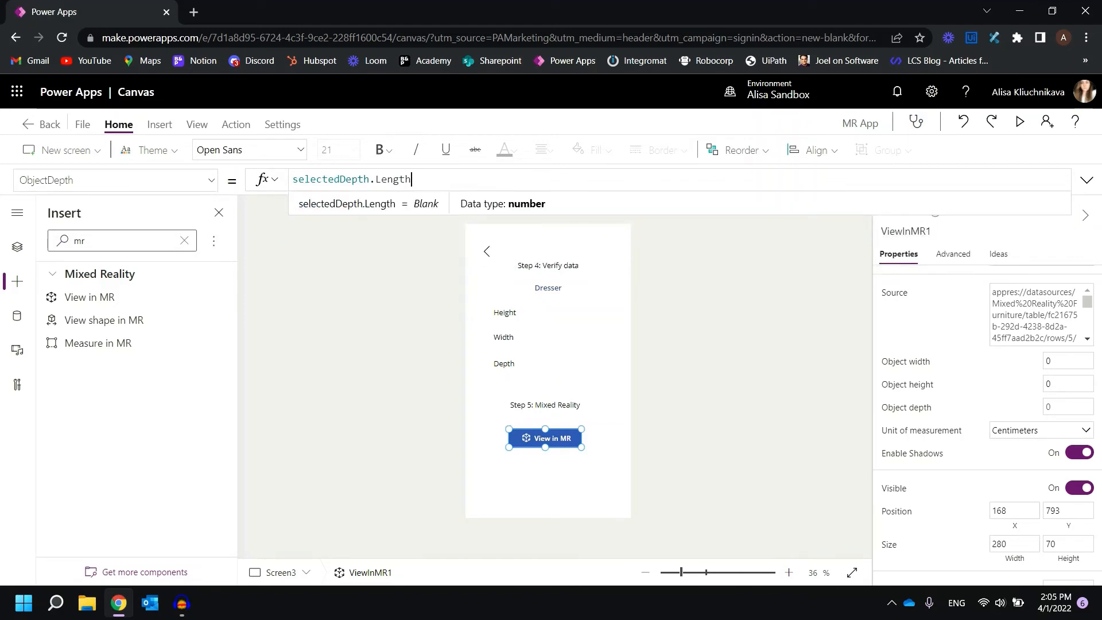
pyautogui.press('Backspace')
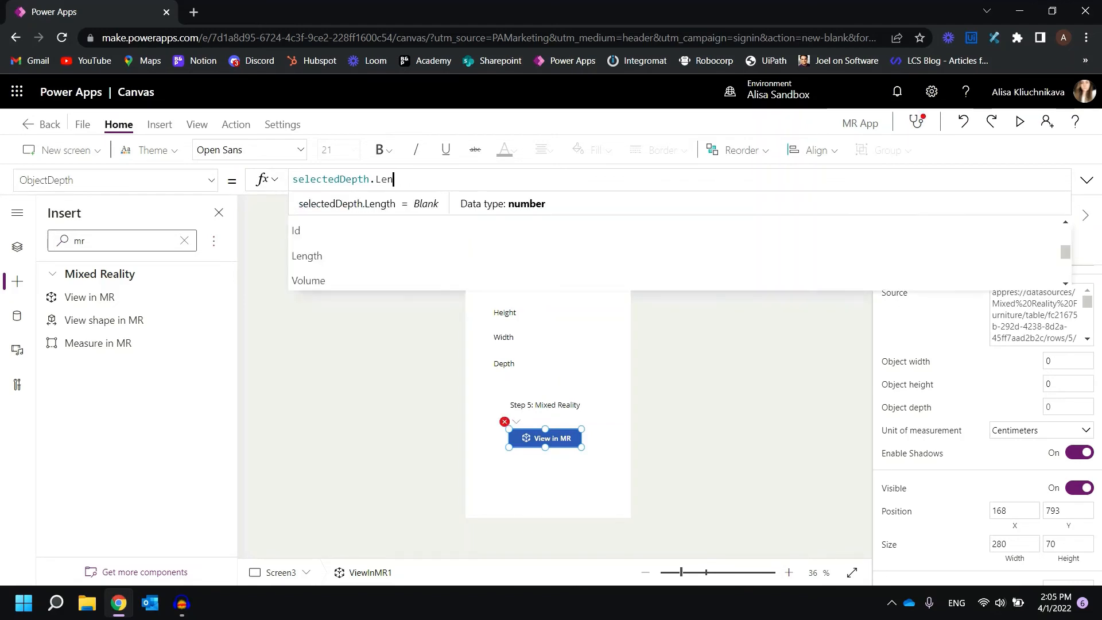
pyautogui.press('backspace')
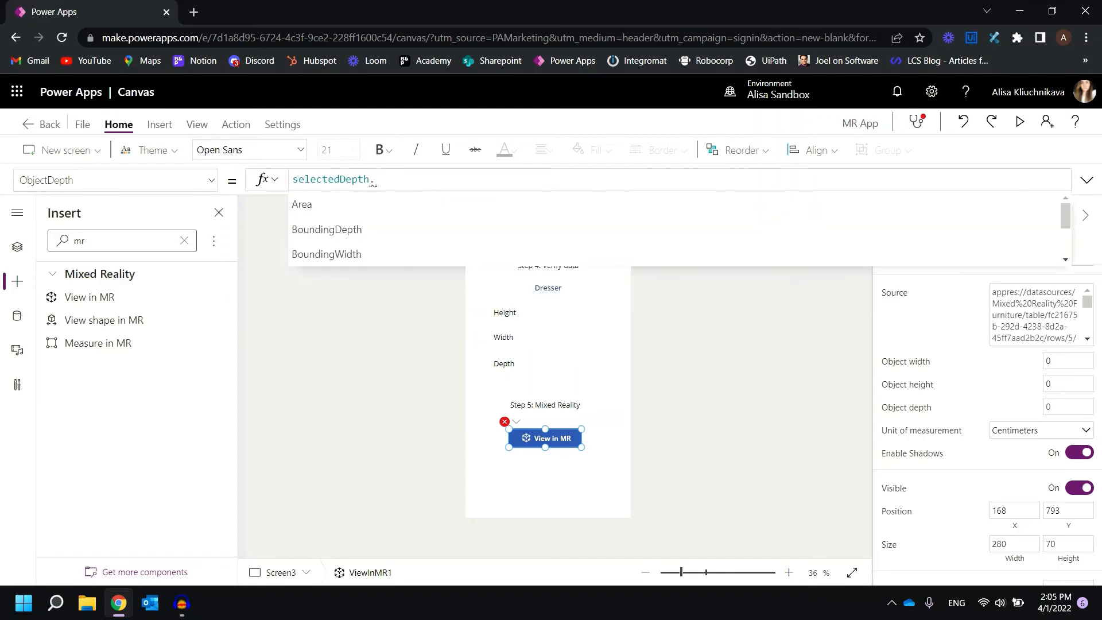
pyautogui.scroll(-3)
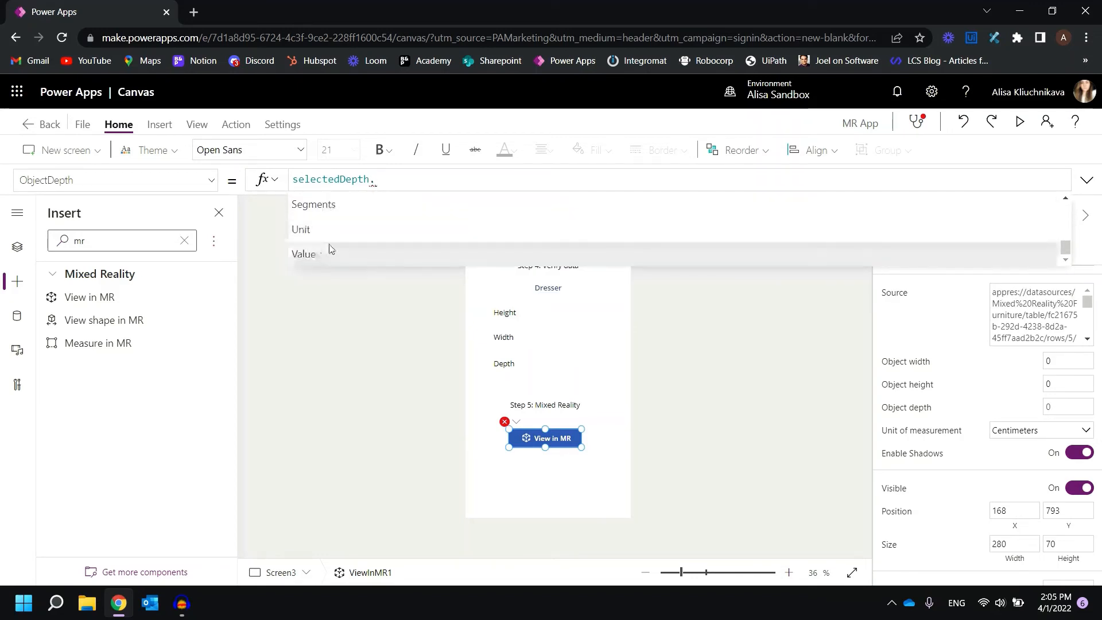
pyautogui.scroll(-3)
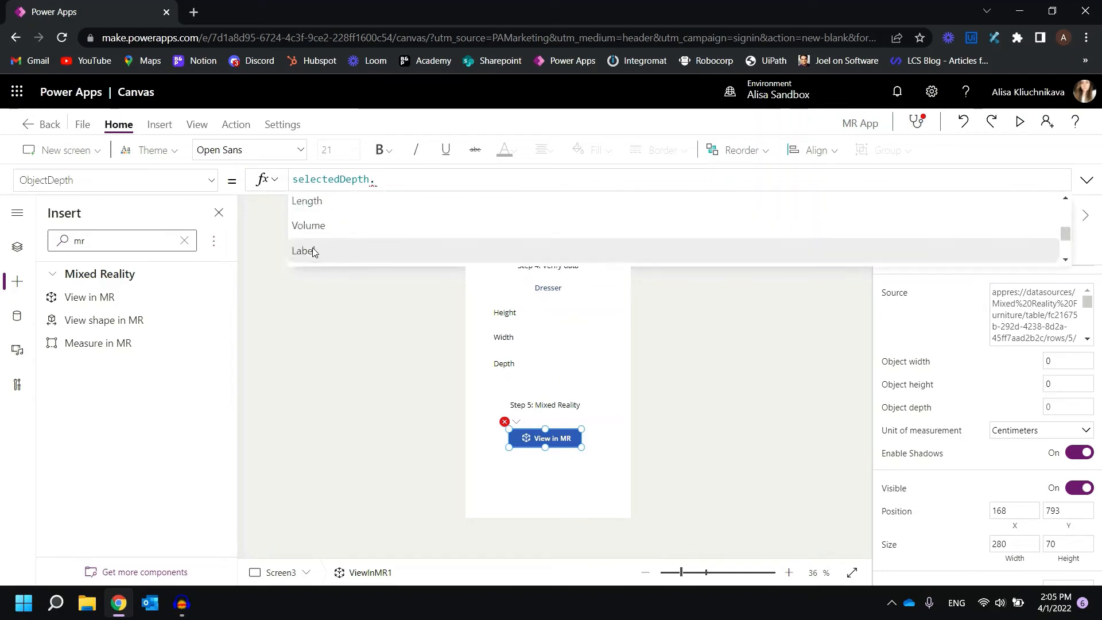
pyautogui.click(306, 200)
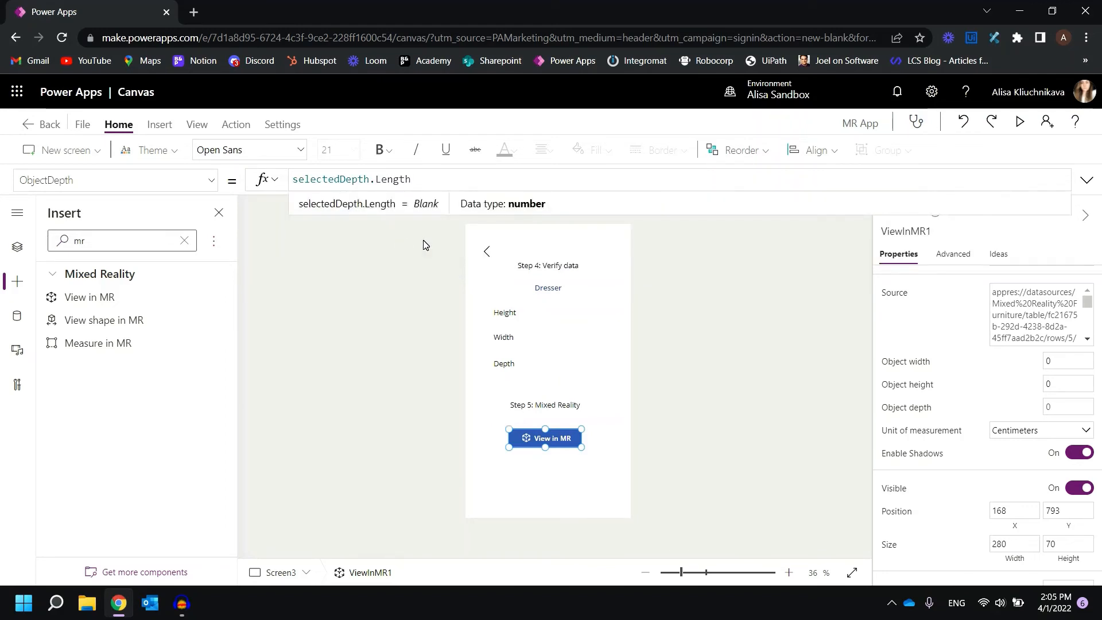
# Switch the Height, Width and Depth value label formulas to use .Length.
pyautogui.click(586, 313)
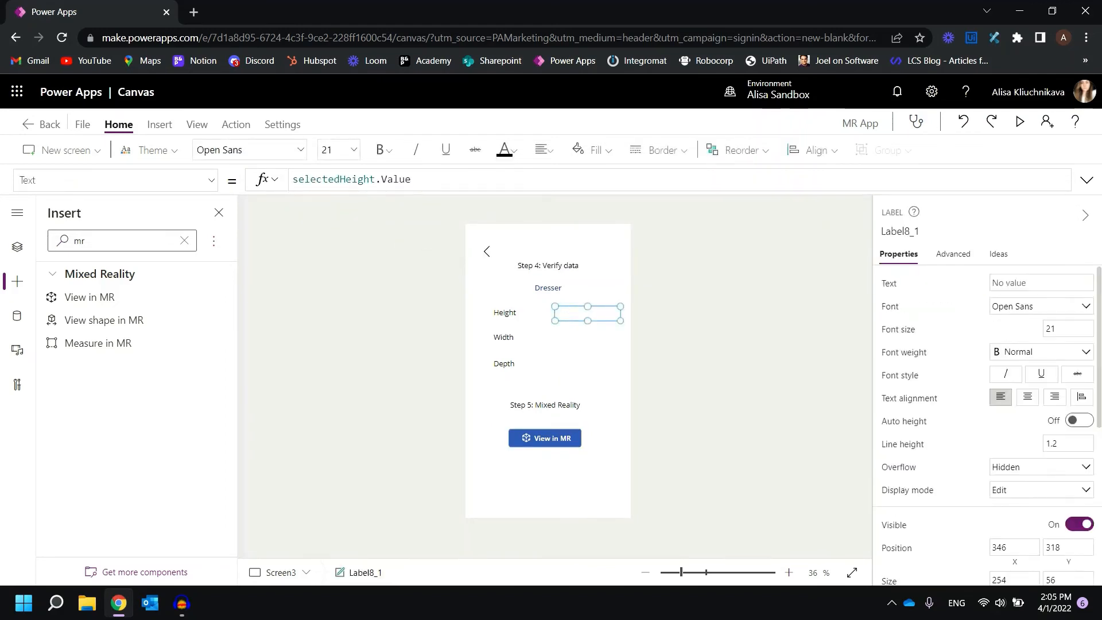
pyautogui.click(380, 179)
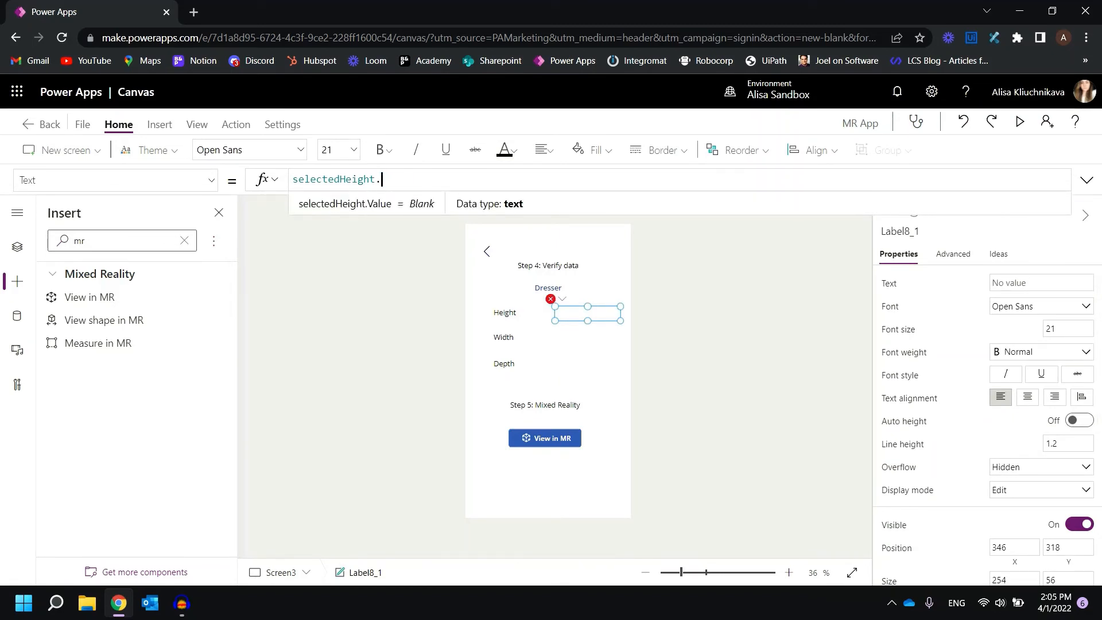
pyautogui.write('Lengt')
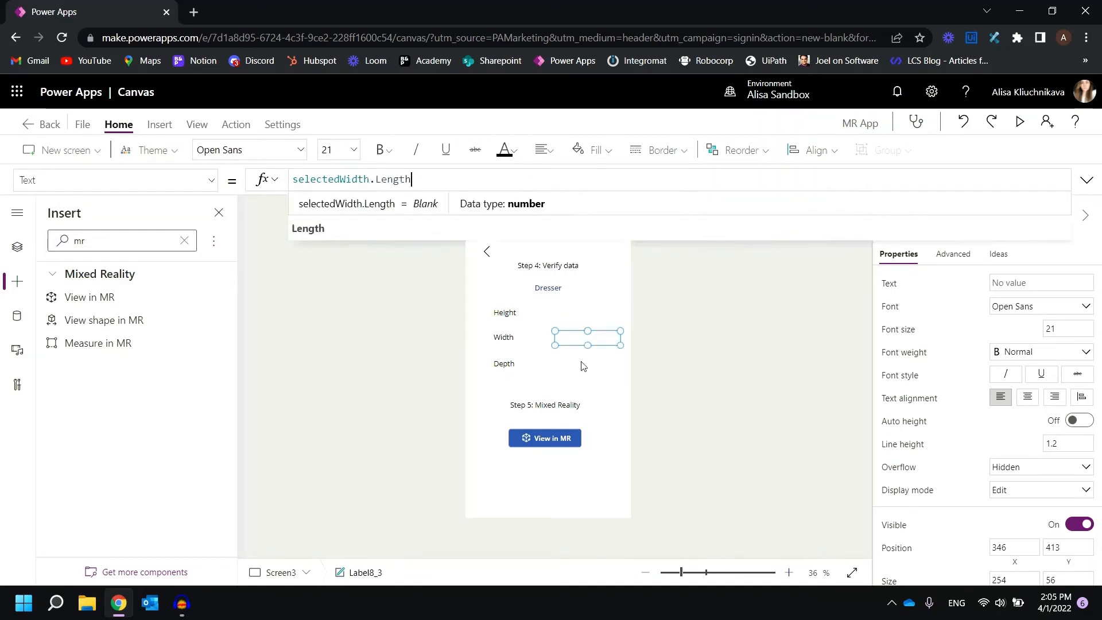
pyautogui.click(587, 364)
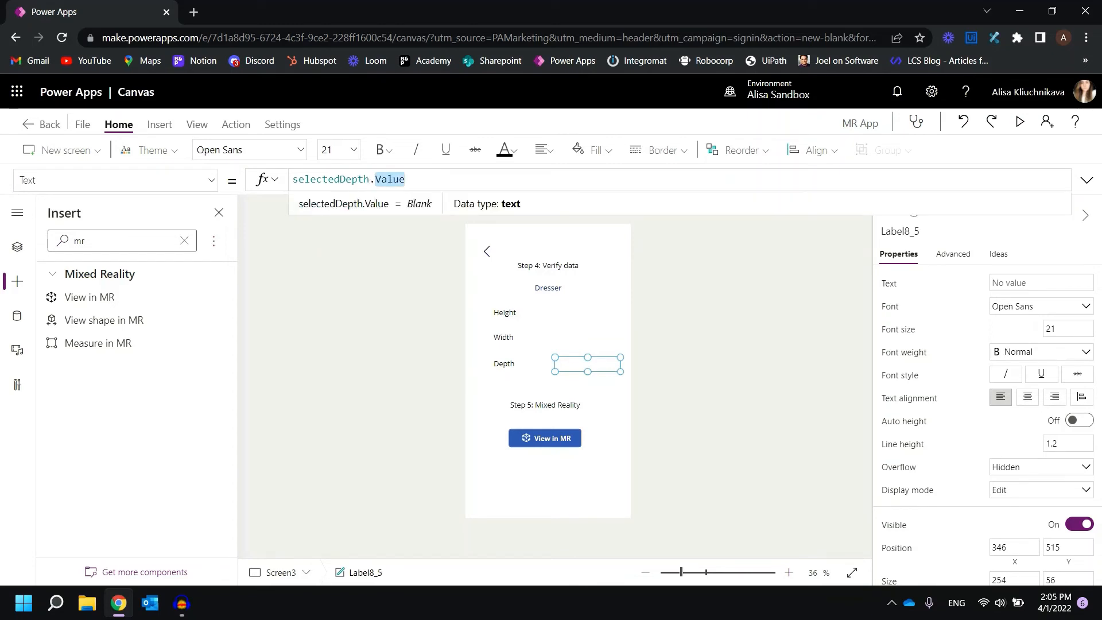
pyautogui.click(545, 478)
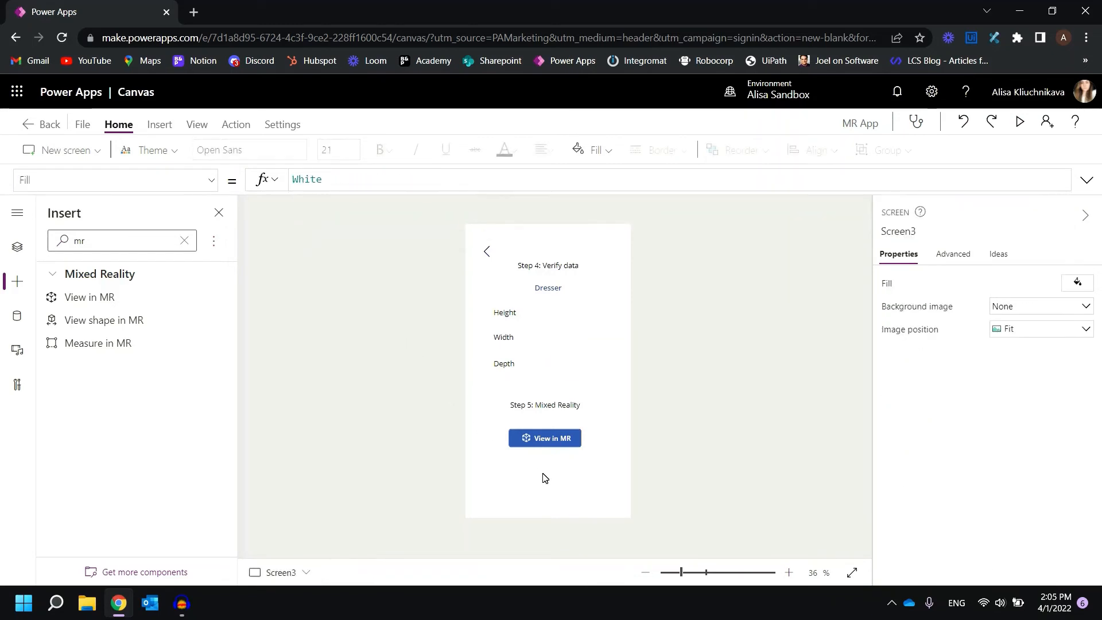
# Set ObjectHeight to selectedHeight.Length, ObjectWidth to selectedWidth.Length, and center the control.
pyautogui.click(544, 438)
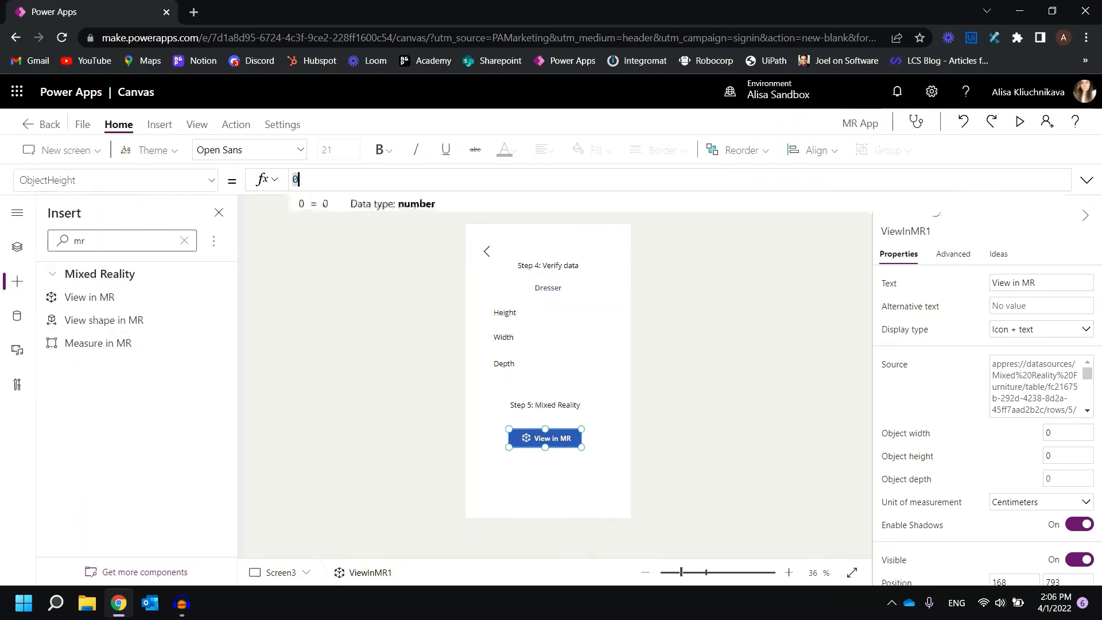
pyautogui.write('select')
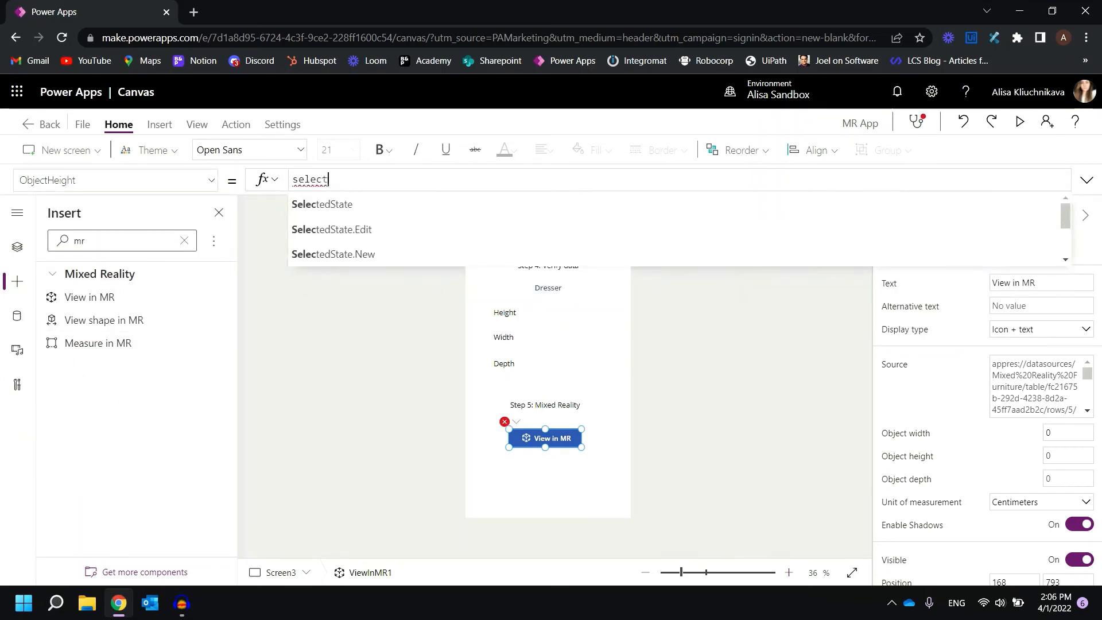
pyautogui.write('edHeight.')
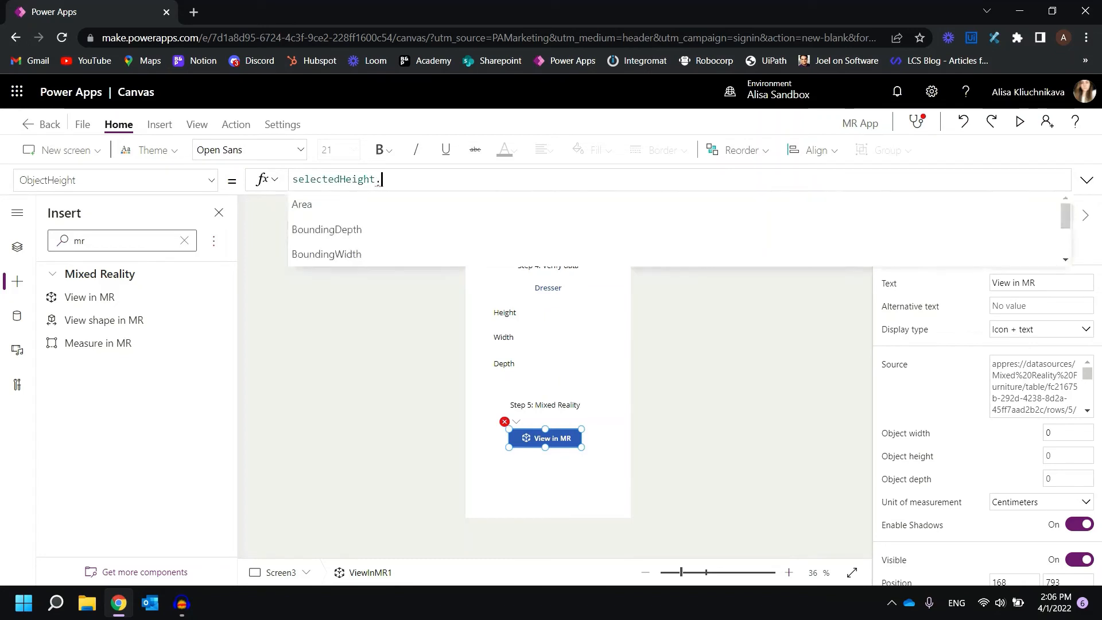
pyautogui.write('Length')
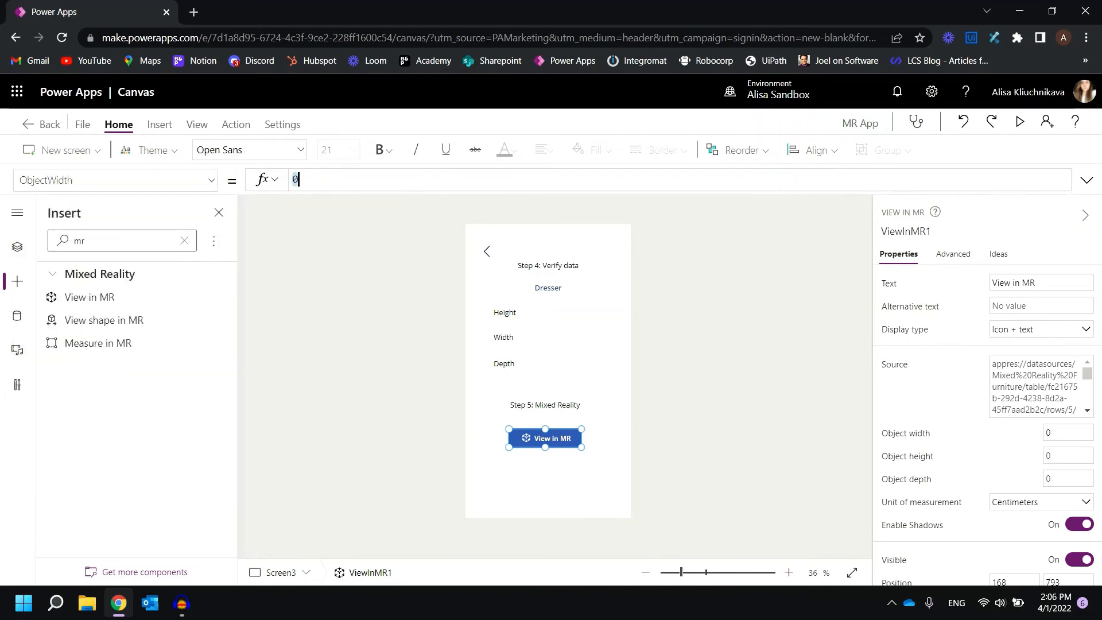
pyautogui.write('selectedWidth')
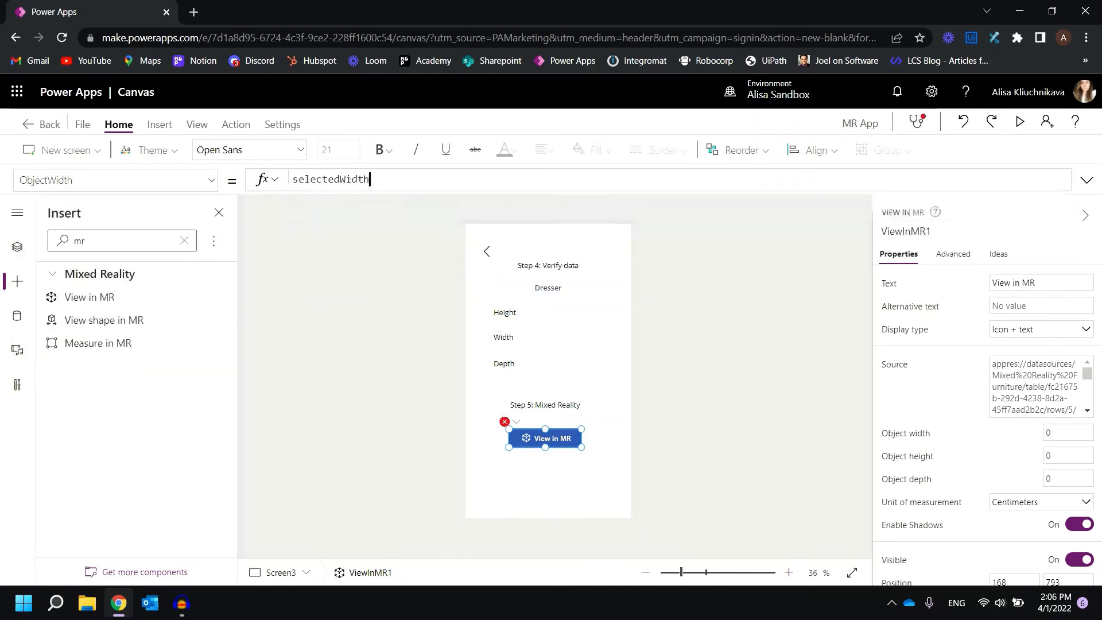
pyautogui.write('.Length')
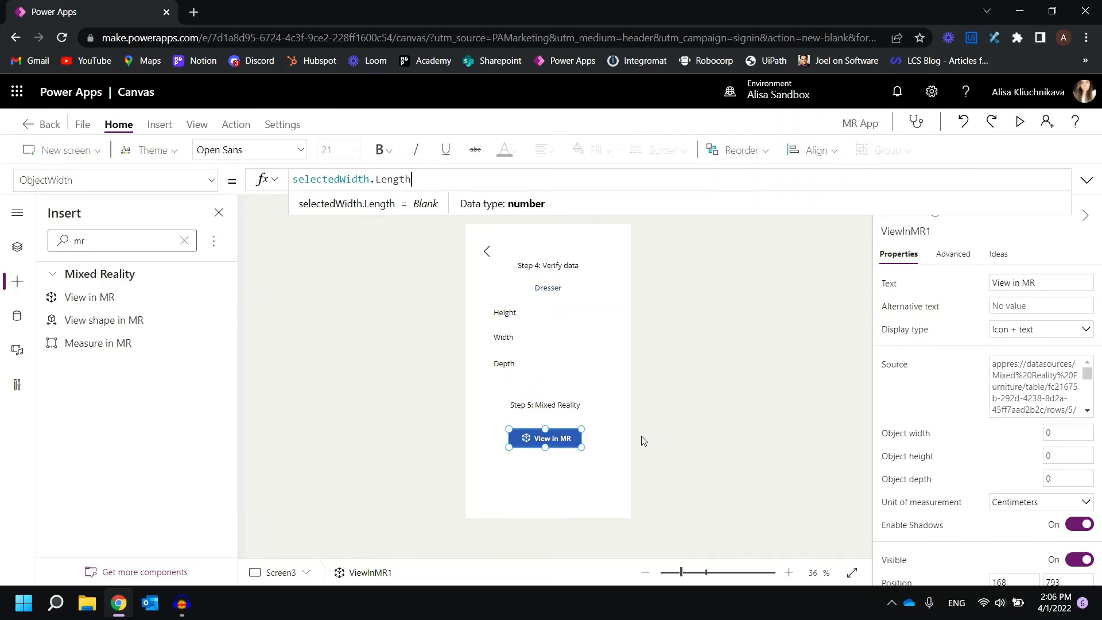
pyautogui.click(829, 297)
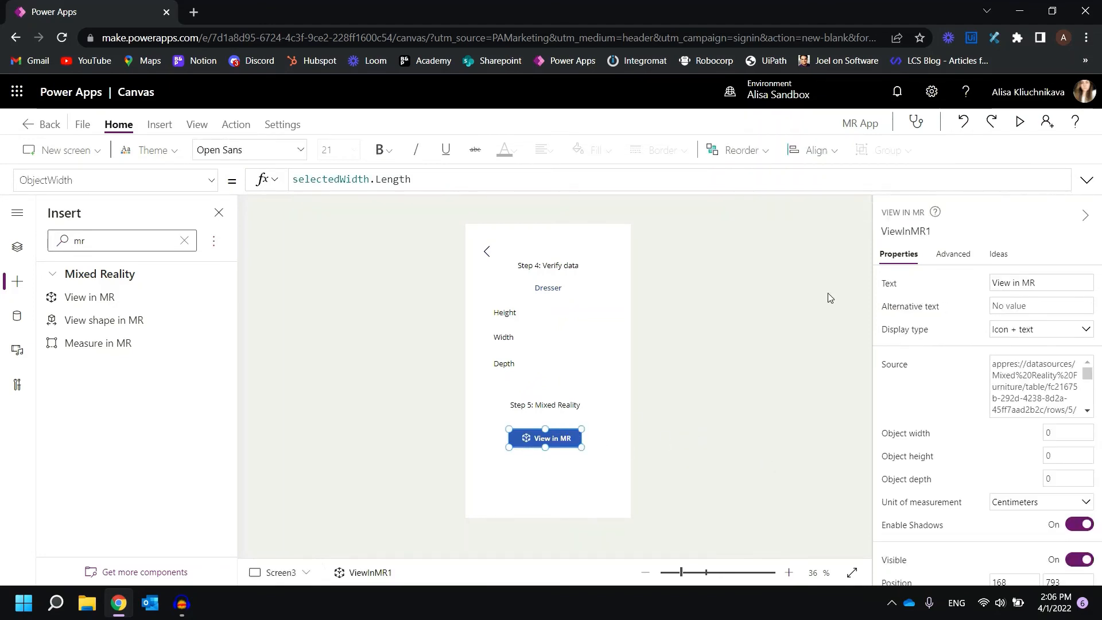
pyautogui.click(811, 150)
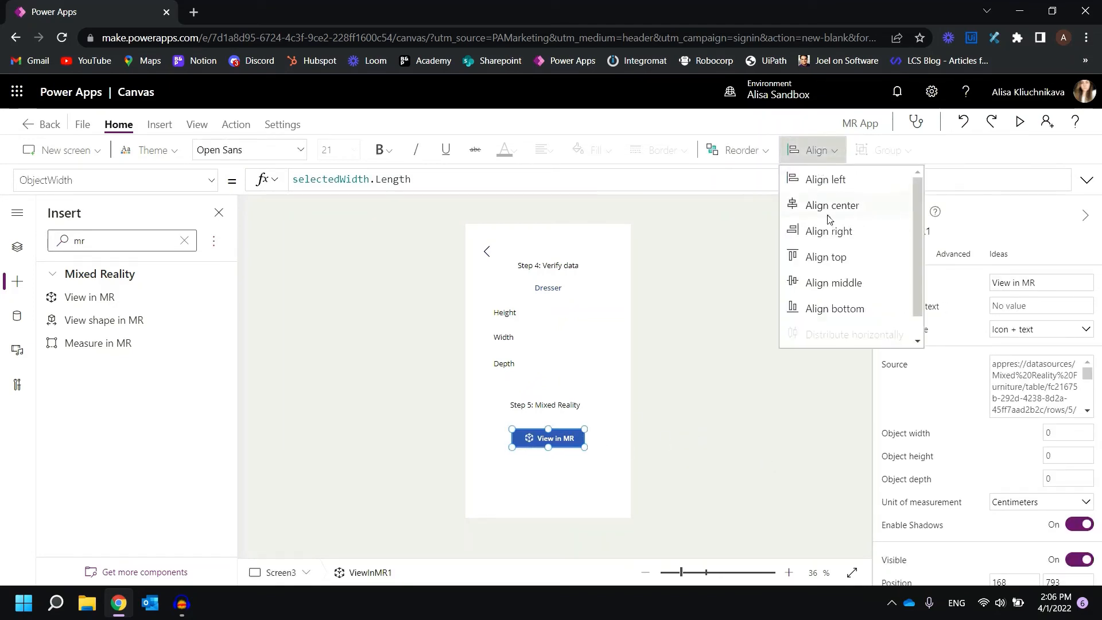
pyautogui.click(630, 399)
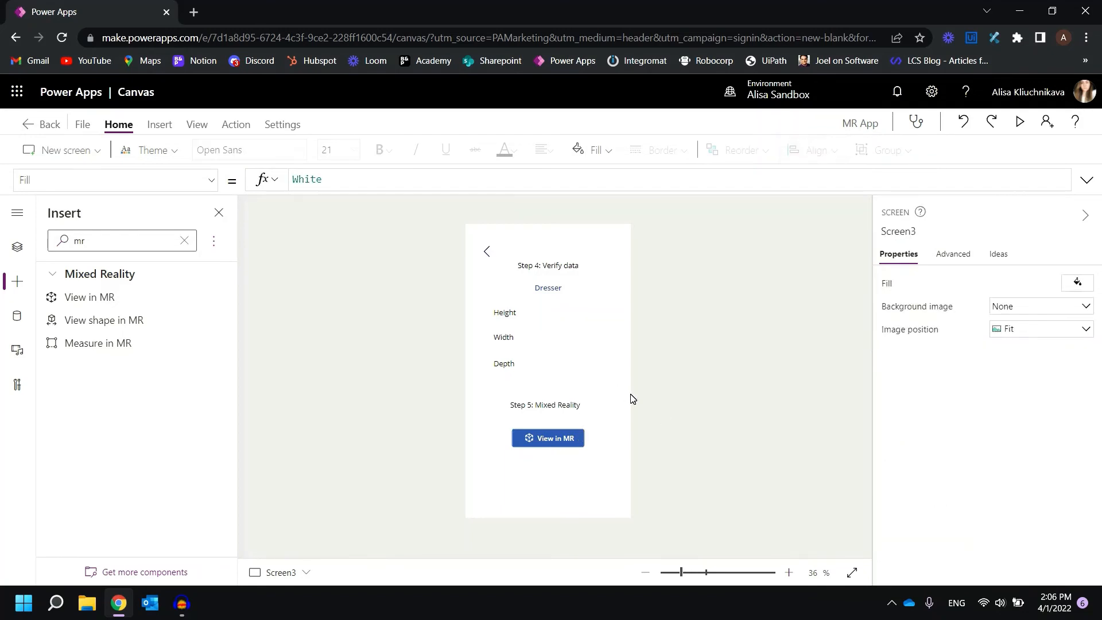
pyautogui.moveTo(667, 373)
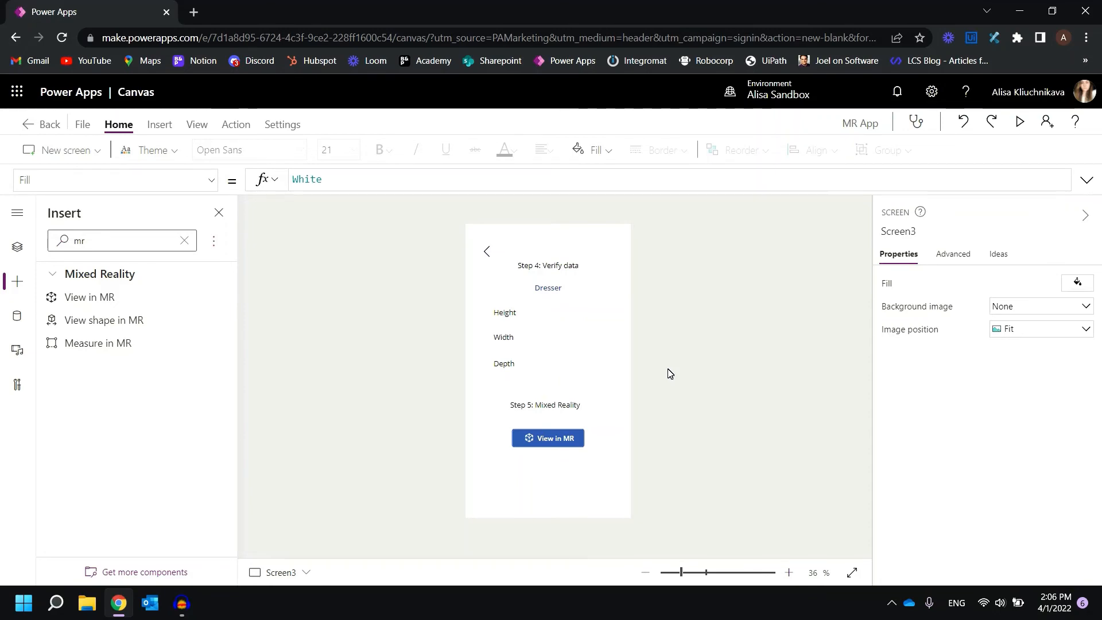
# Launch MR App on the phone at the Step 1 Measure your space screen.
pyautogui.click(1019, 121)
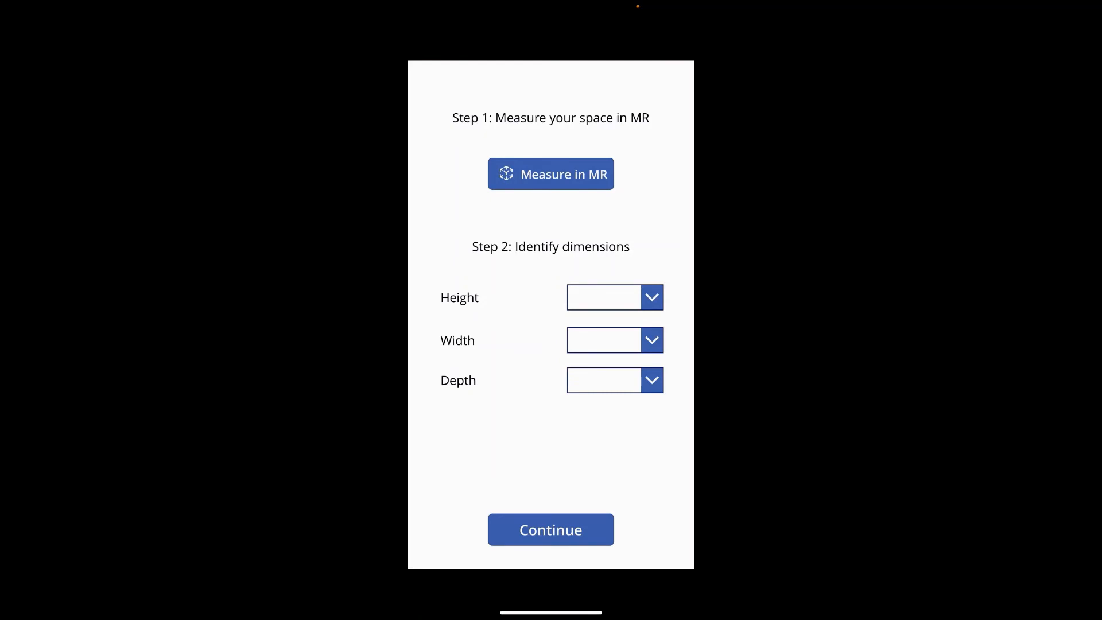
# Measure 44, 44 and 105 cm in mixed reality and submit them.
pyautogui.click(550, 173)
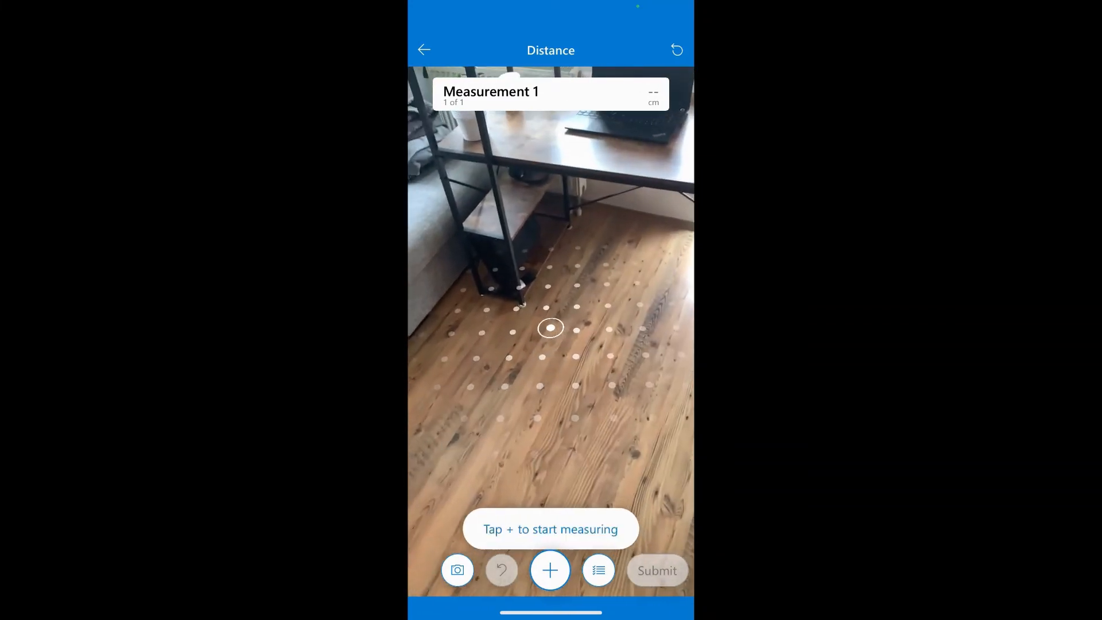
pyautogui.click(551, 570)
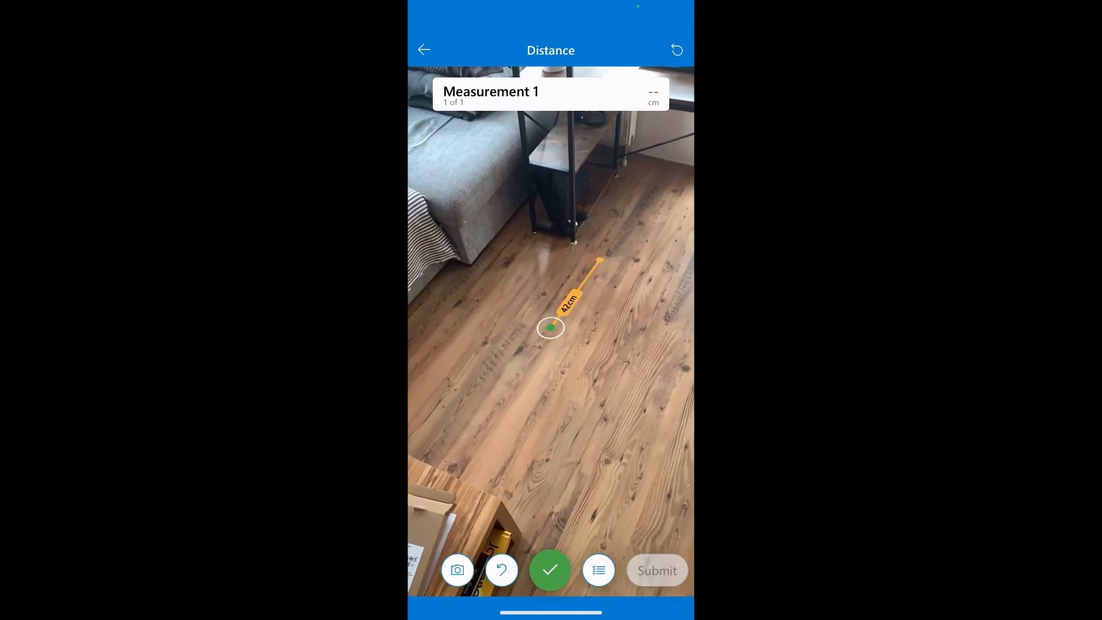
pyautogui.click(550, 570)
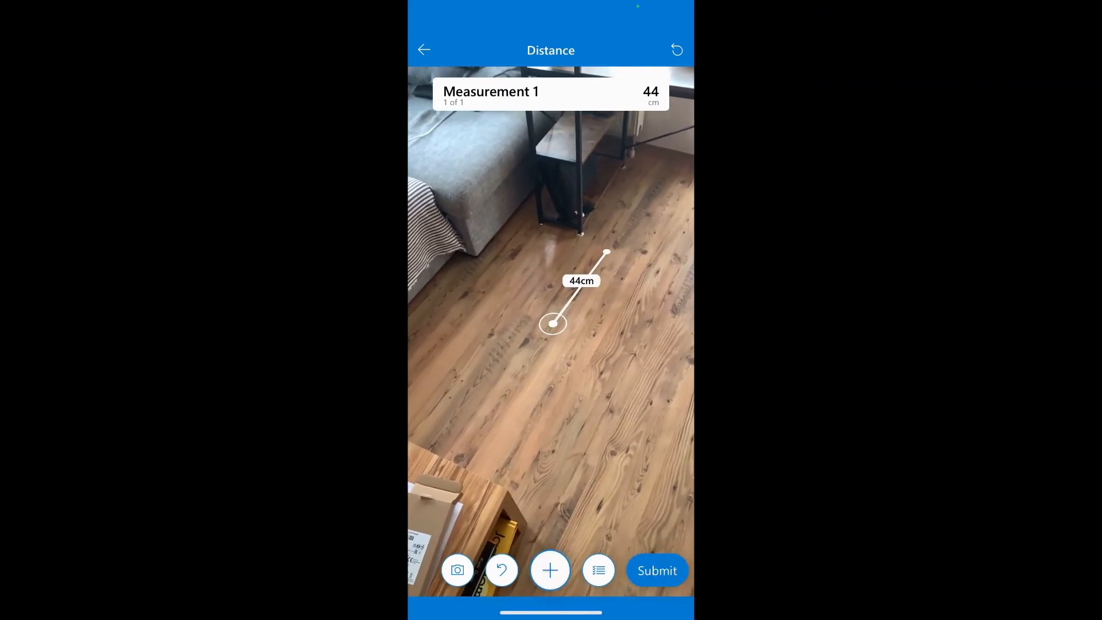
pyautogui.click(550, 570)
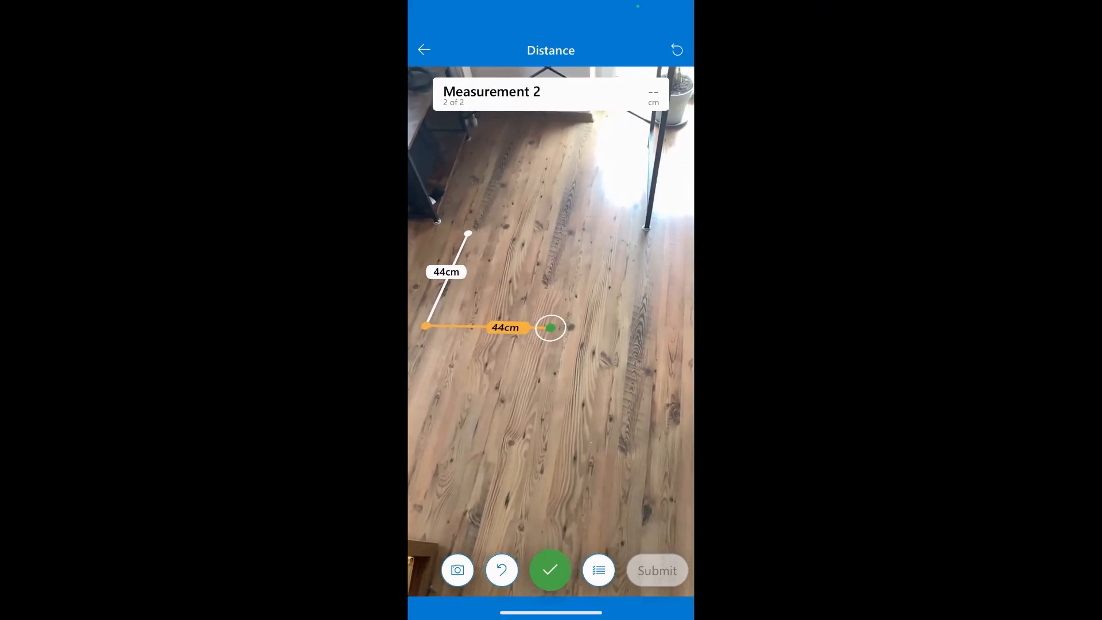
pyautogui.click(550, 569)
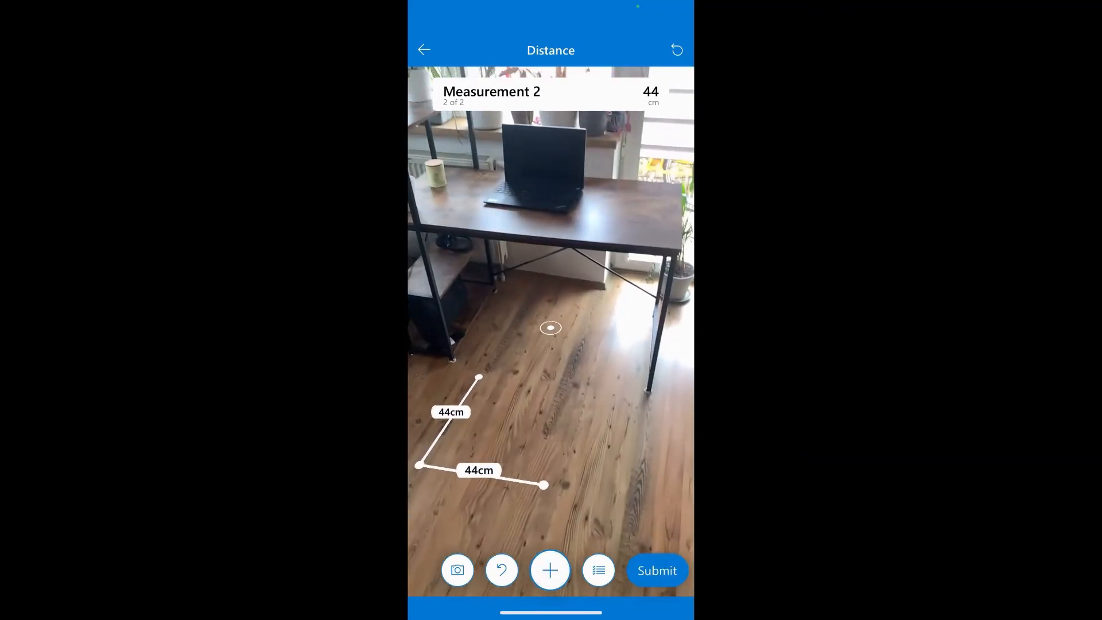
pyautogui.click(550, 570)
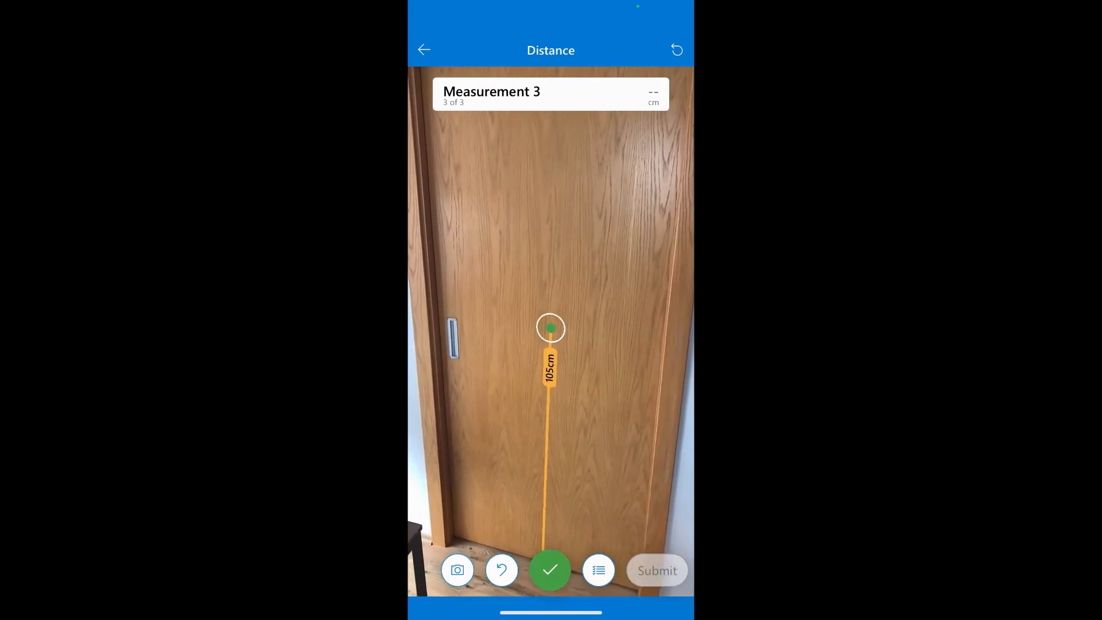
pyautogui.click(550, 570)
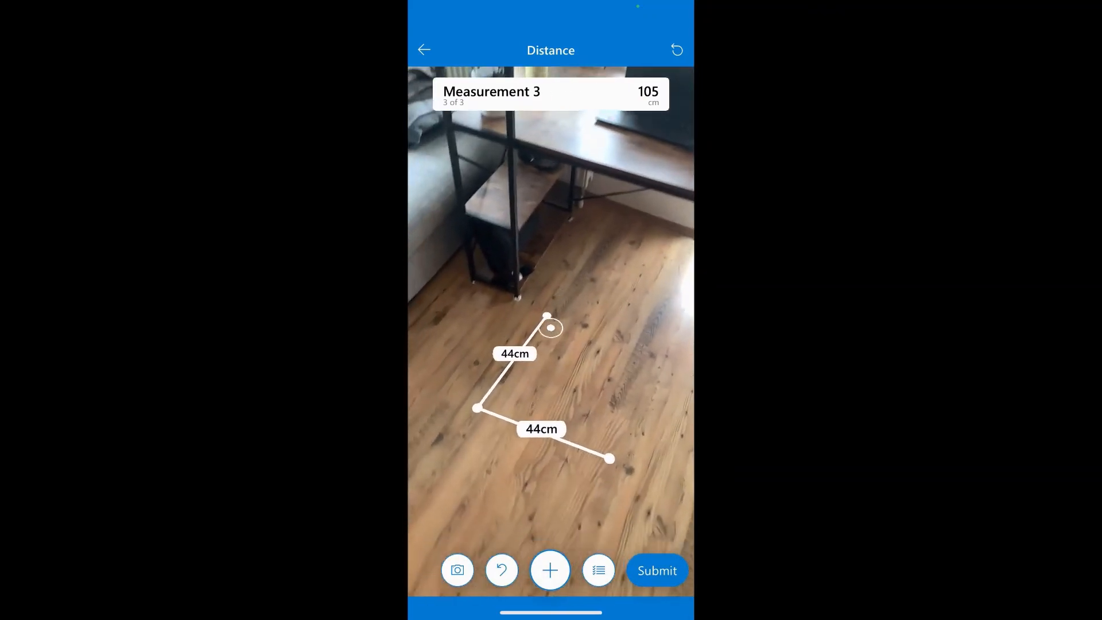
pyautogui.click(655, 570)
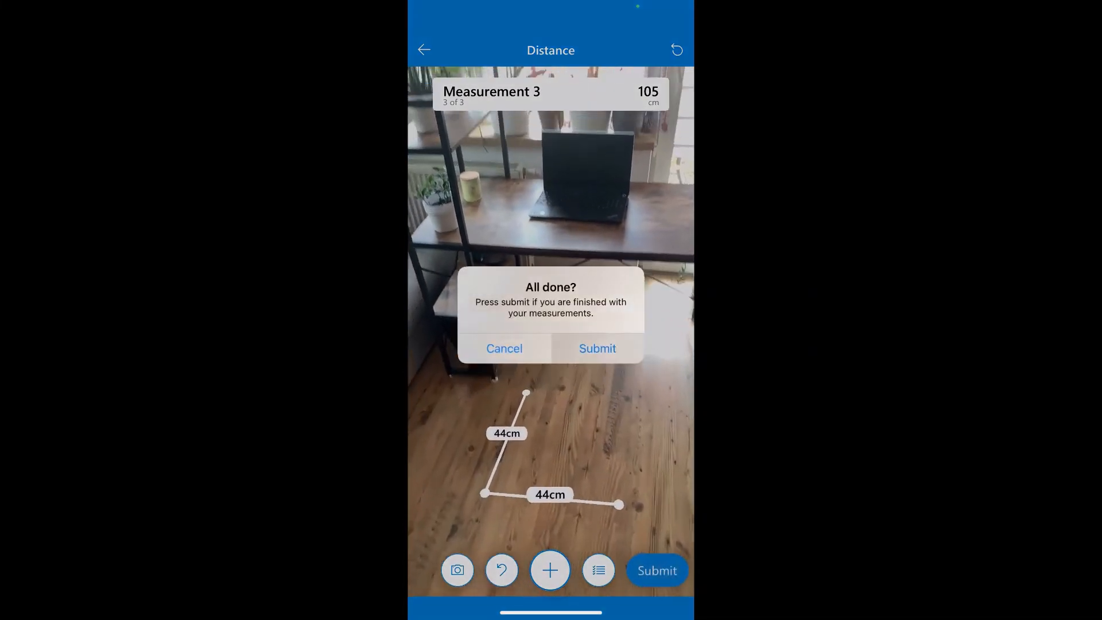
pyautogui.click(597, 348)
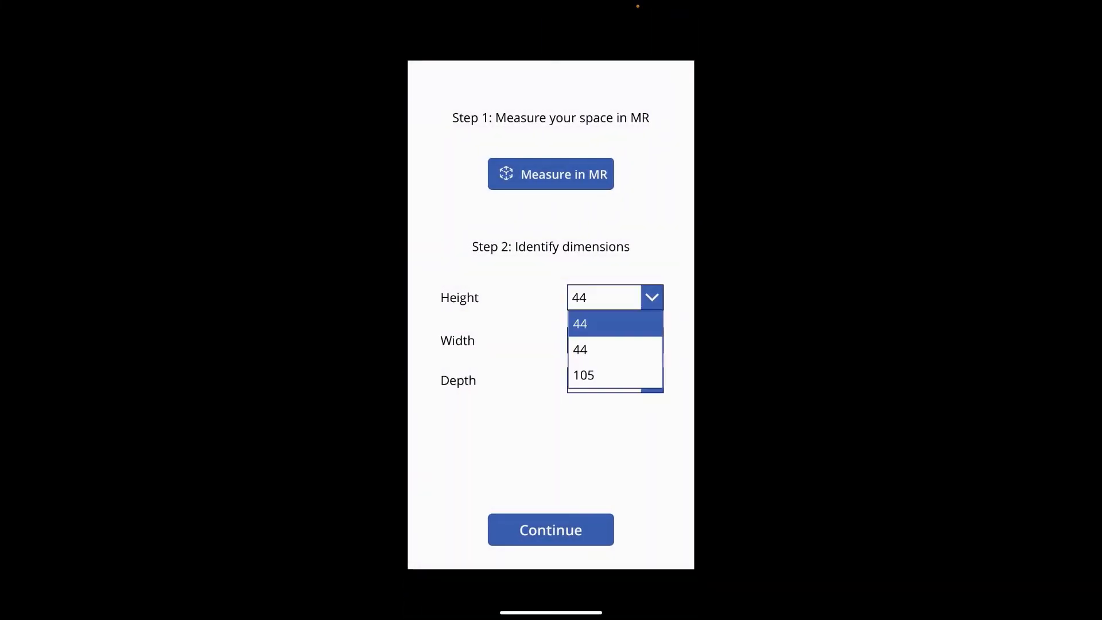
# Set Height 105 with Width and Depth 44, choose Office Chair, and view it in MR.
pyautogui.click(584, 375)
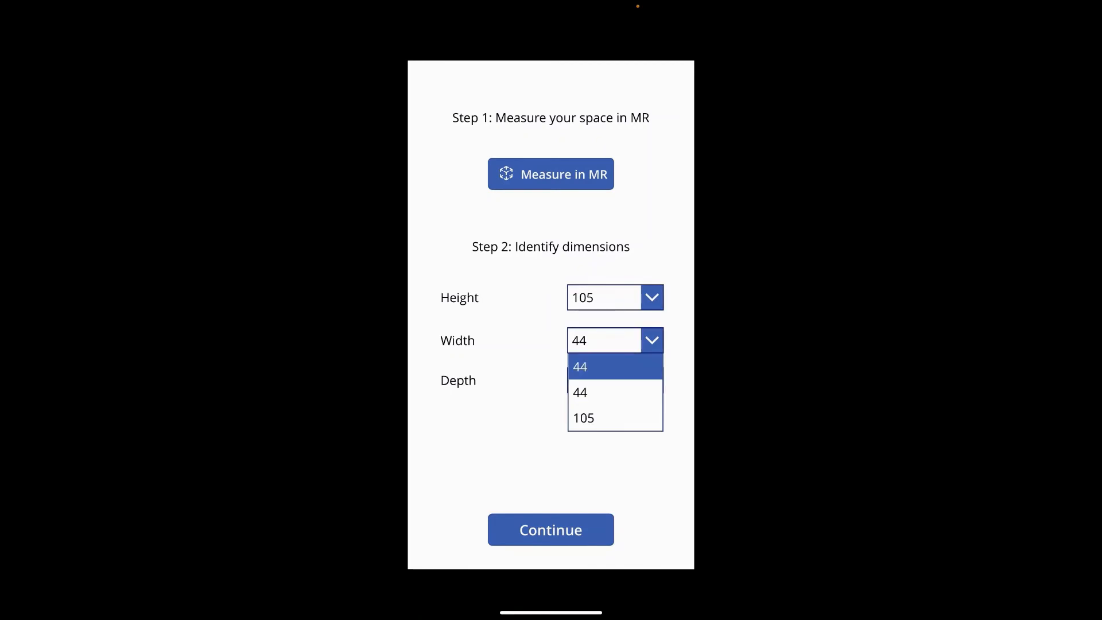
pyautogui.click(550, 529)
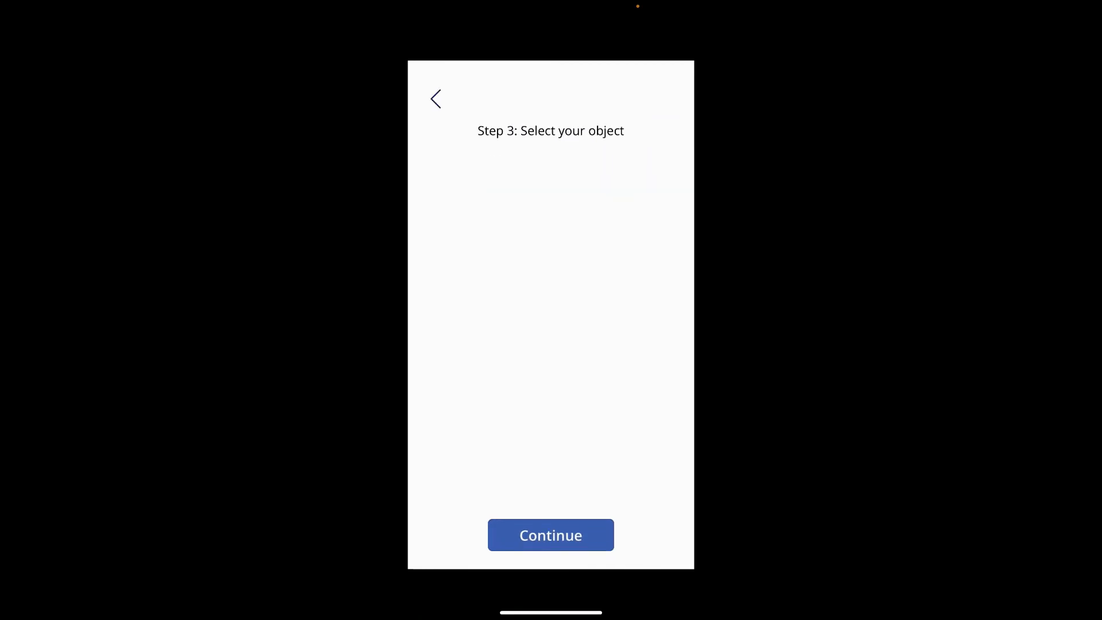
pyautogui.click(550, 166)
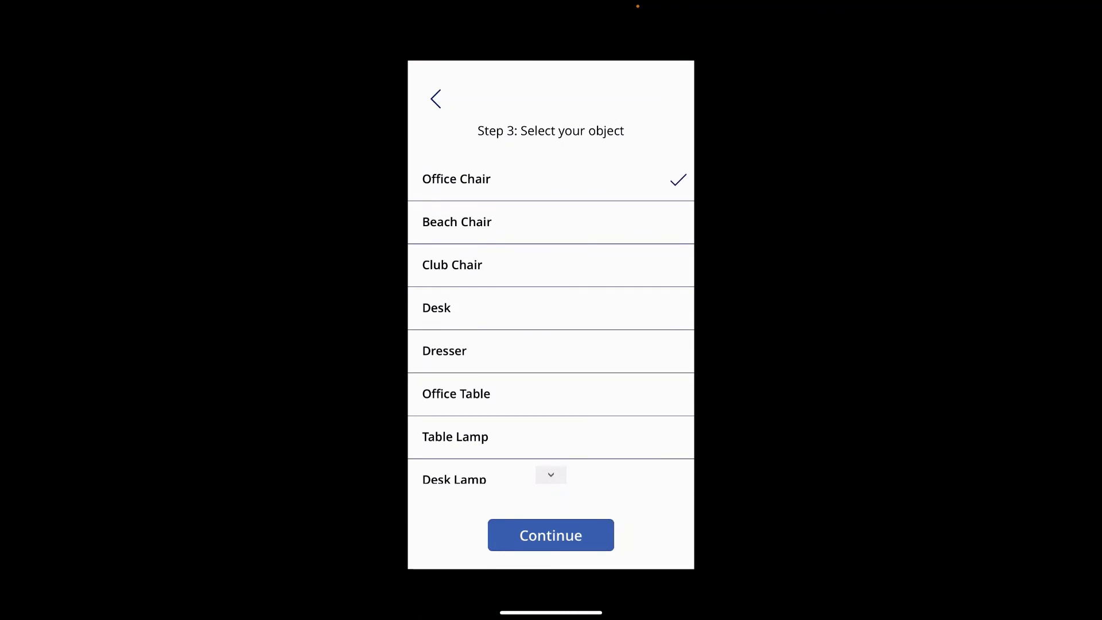
pyautogui.click(550, 535)
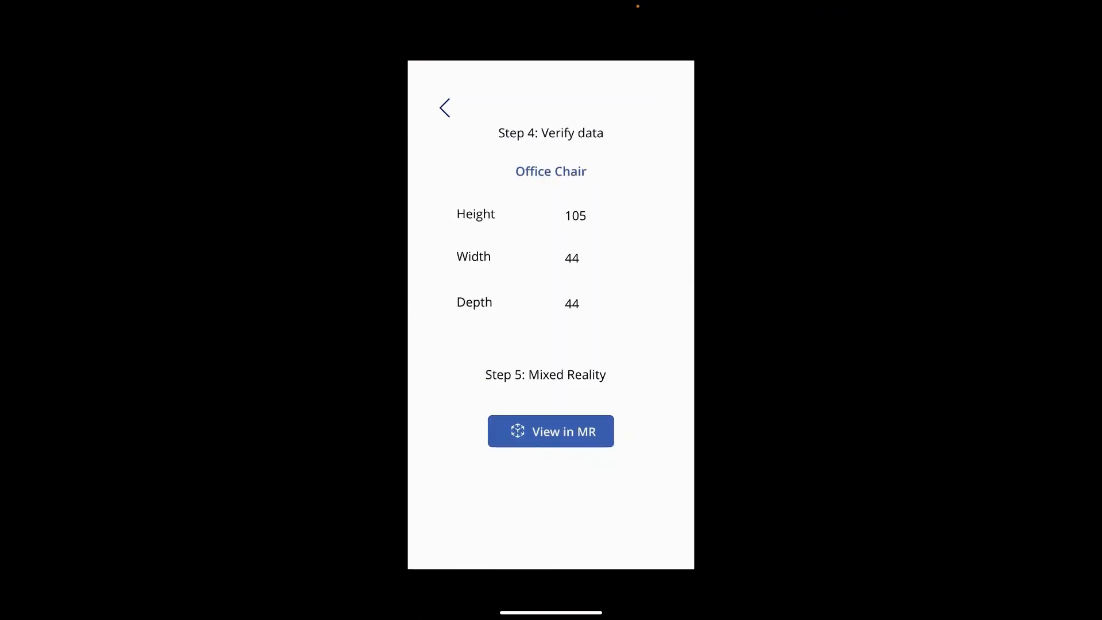
pyautogui.click(550, 431)
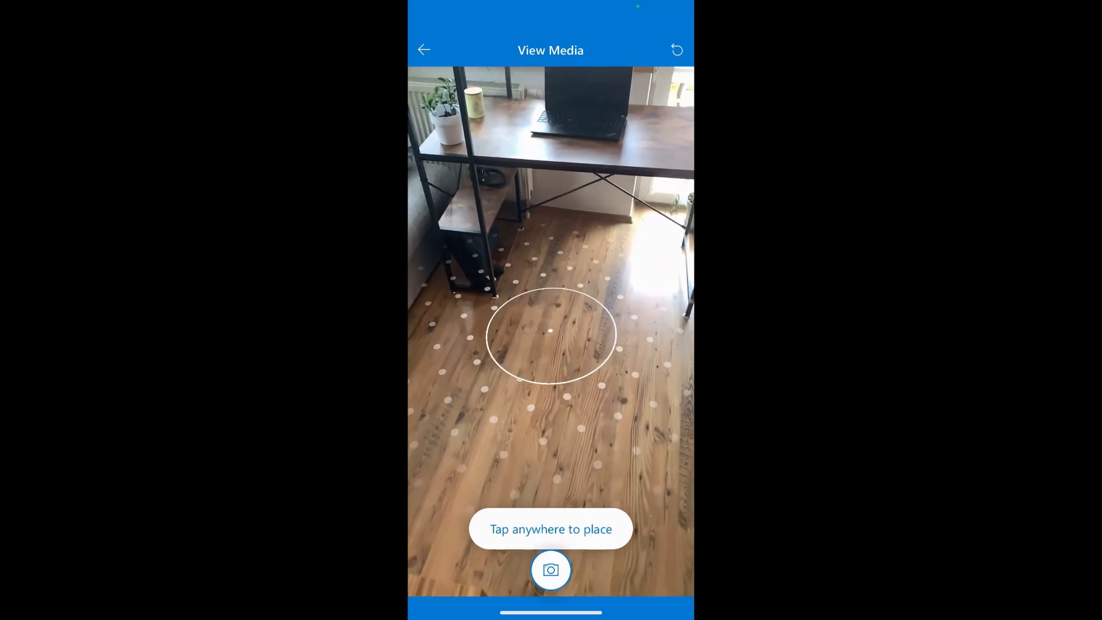
# Place the virtual office chair on the room floor.
pyautogui.click(551, 334)
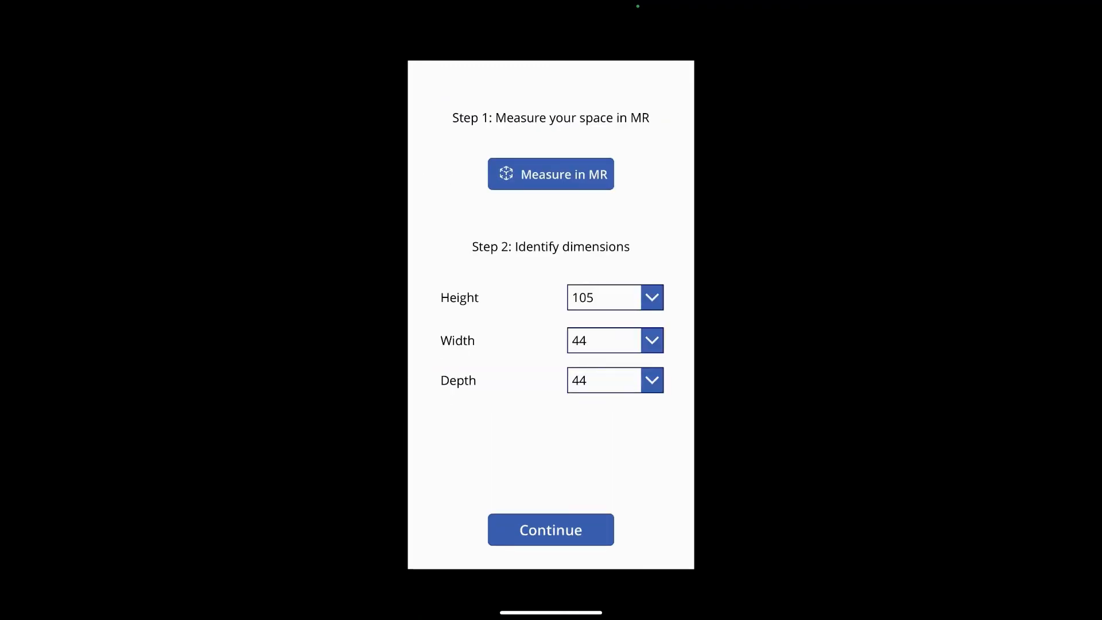
# Measure the laptop's 27 cm and 38 cm edges in MR and submit them.
pyautogui.click(551, 173)
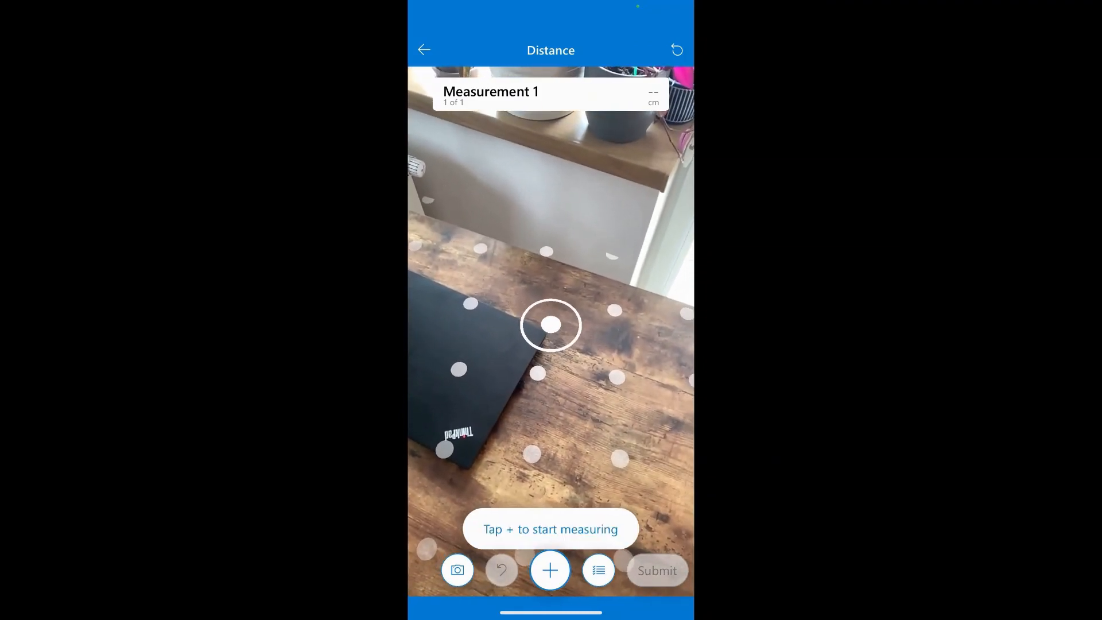
pyautogui.click(550, 570)
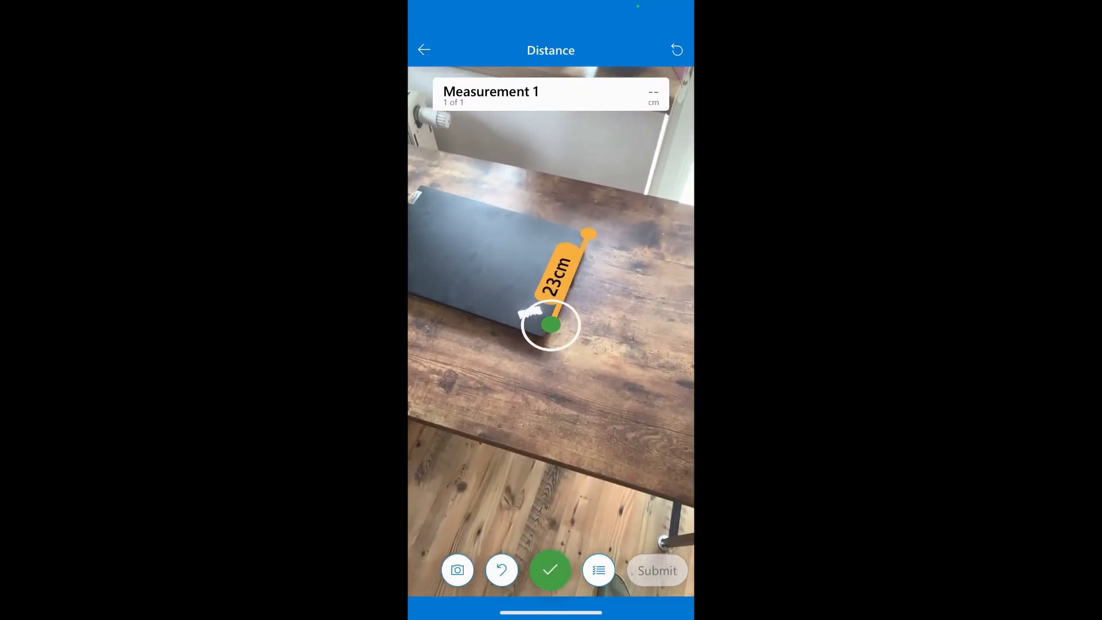
pyautogui.click(551, 570)
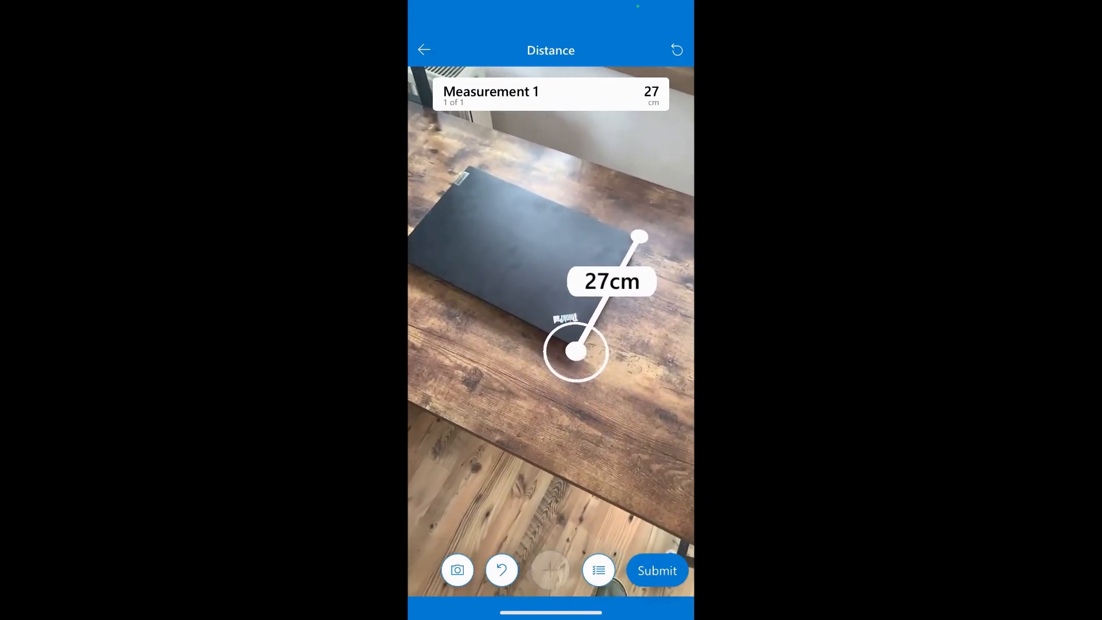
pyautogui.click(550, 570)
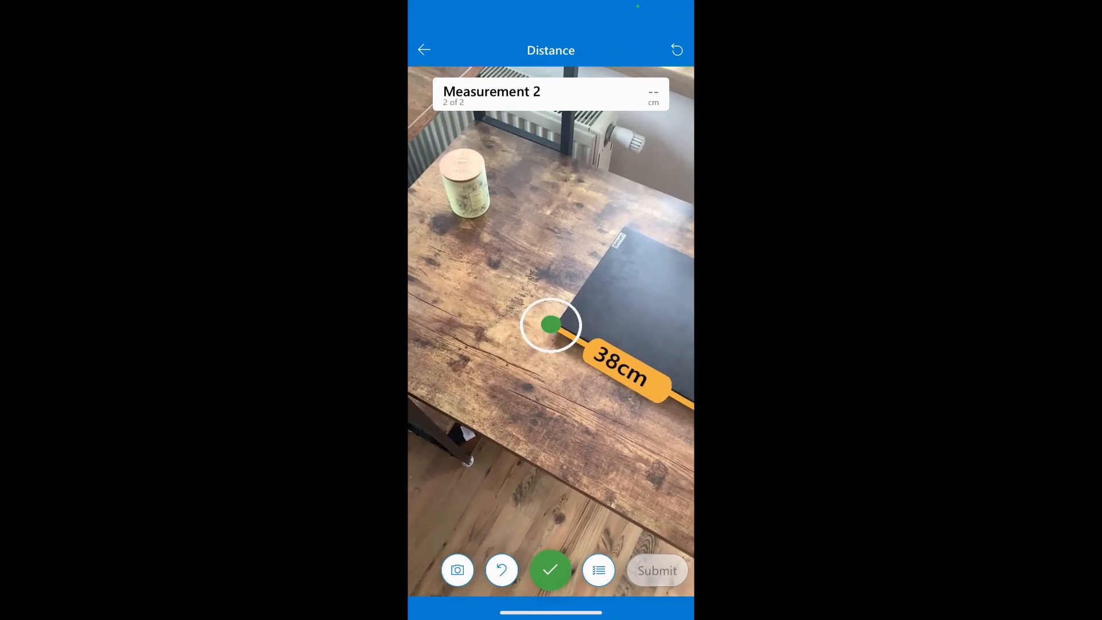
pyautogui.click(551, 570)
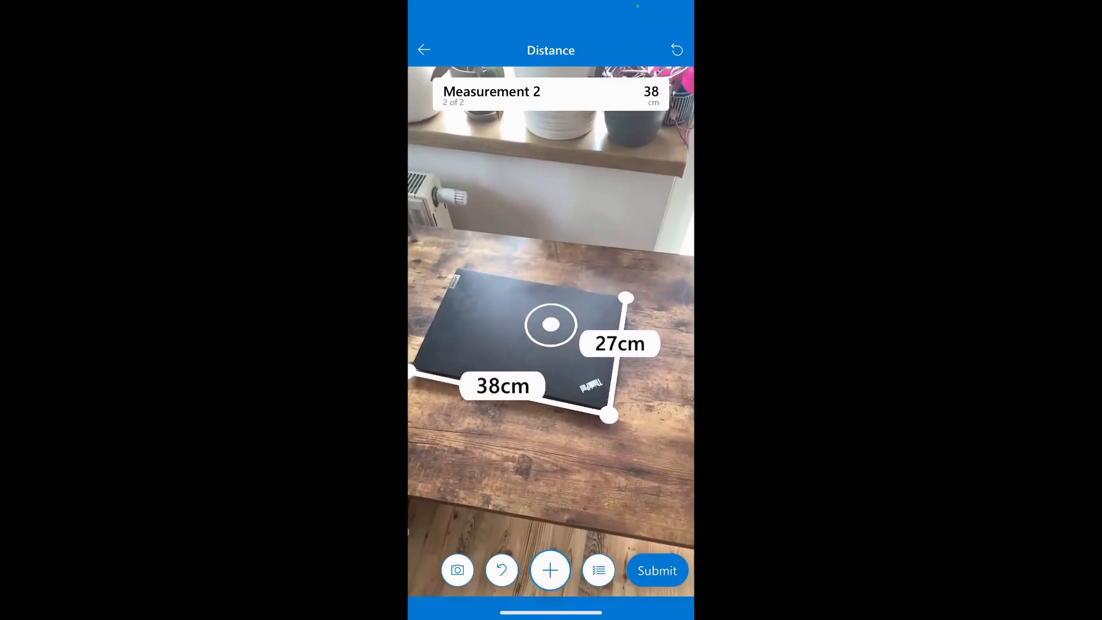
pyautogui.click(657, 570)
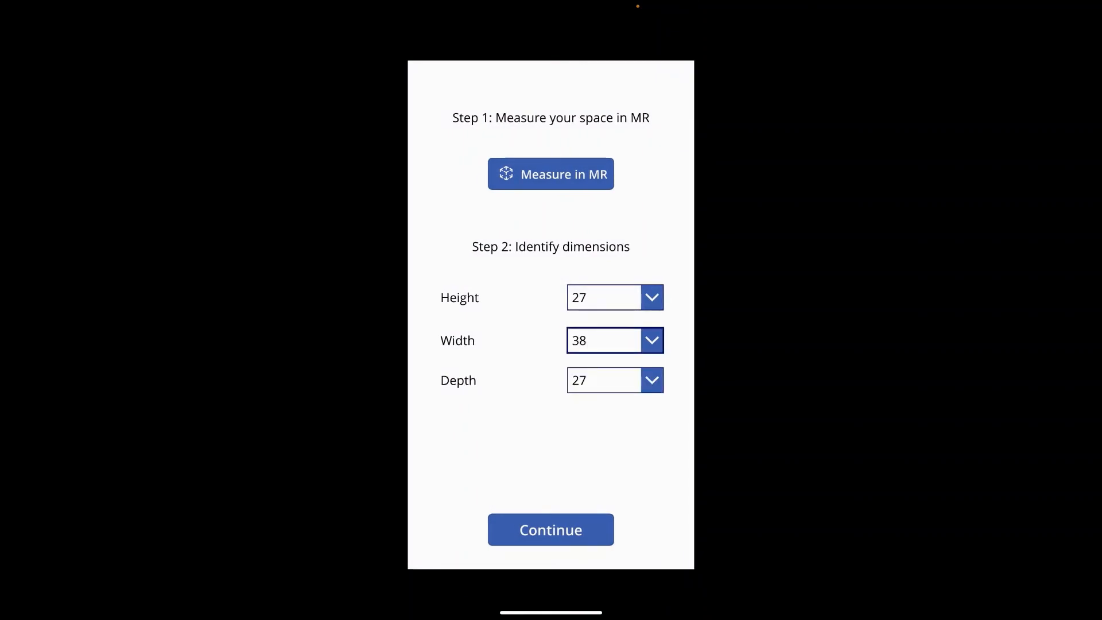
# Choose Laptop, verify its 27×38×27 dimensions, and open it in mixed reality.
pyautogui.click(550, 529)
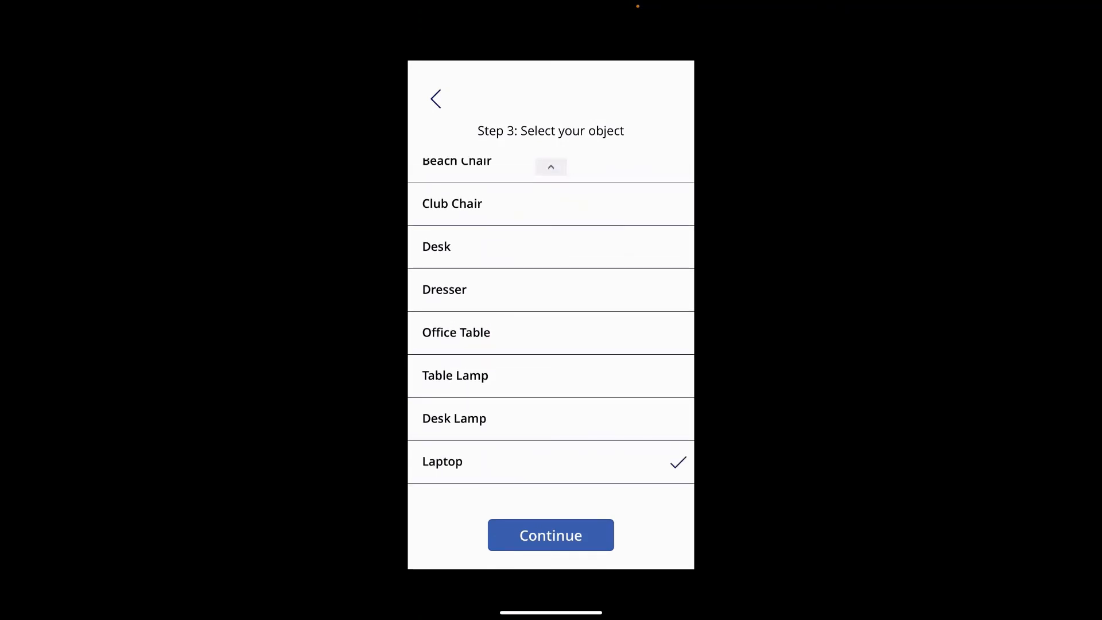
pyautogui.click(551, 535)
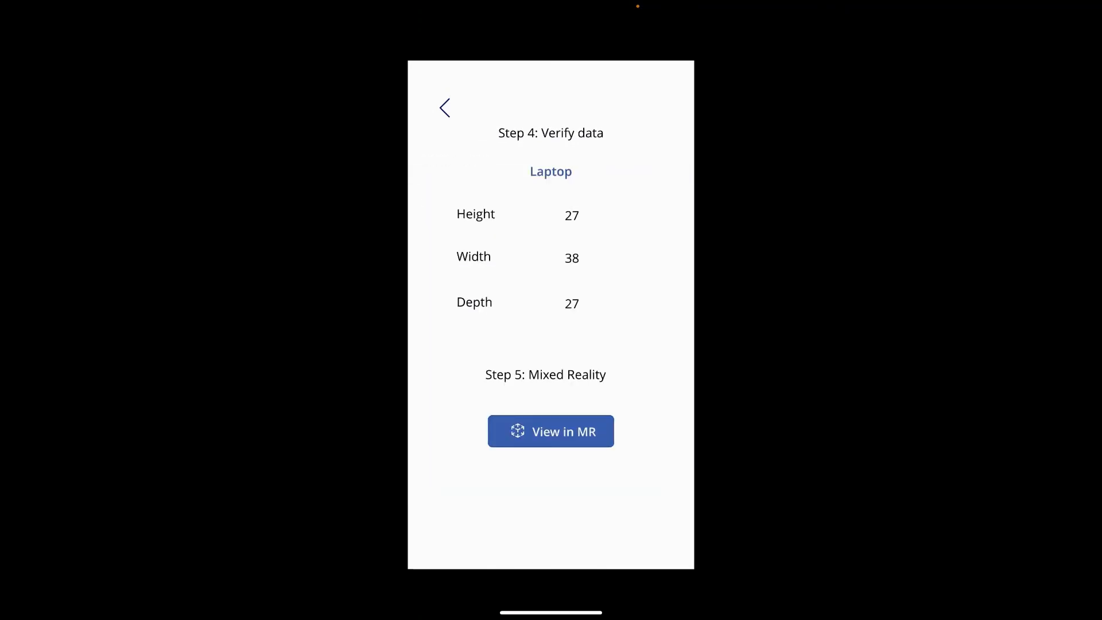
pyautogui.click(551, 431)
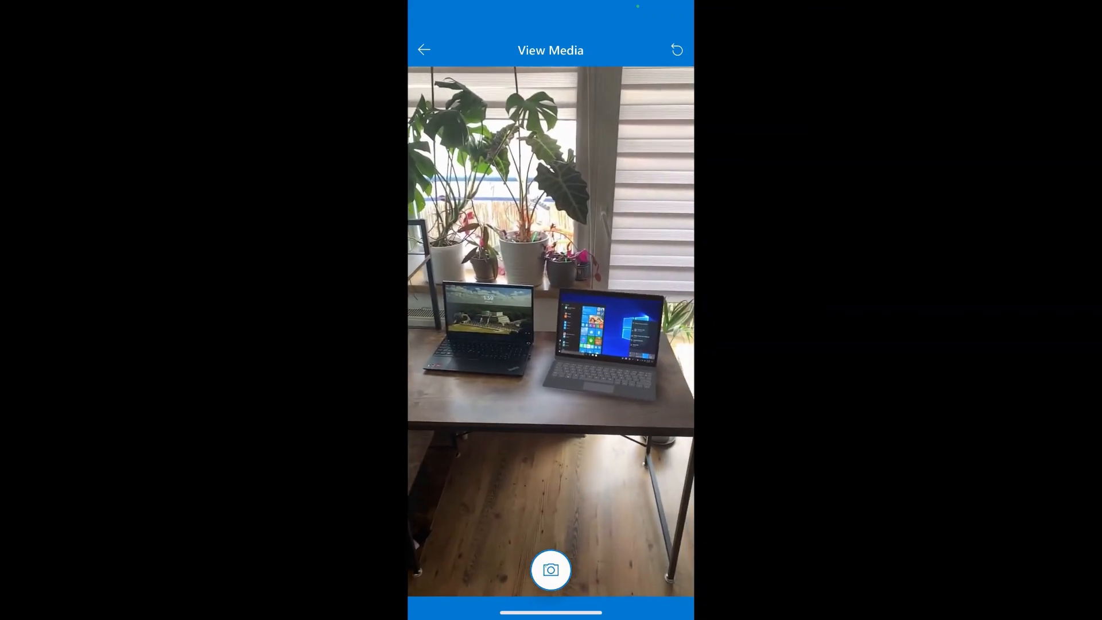
# Exit the mixed-reality desk view back to the laptop's Verify data screen.
pyautogui.click(550, 570)
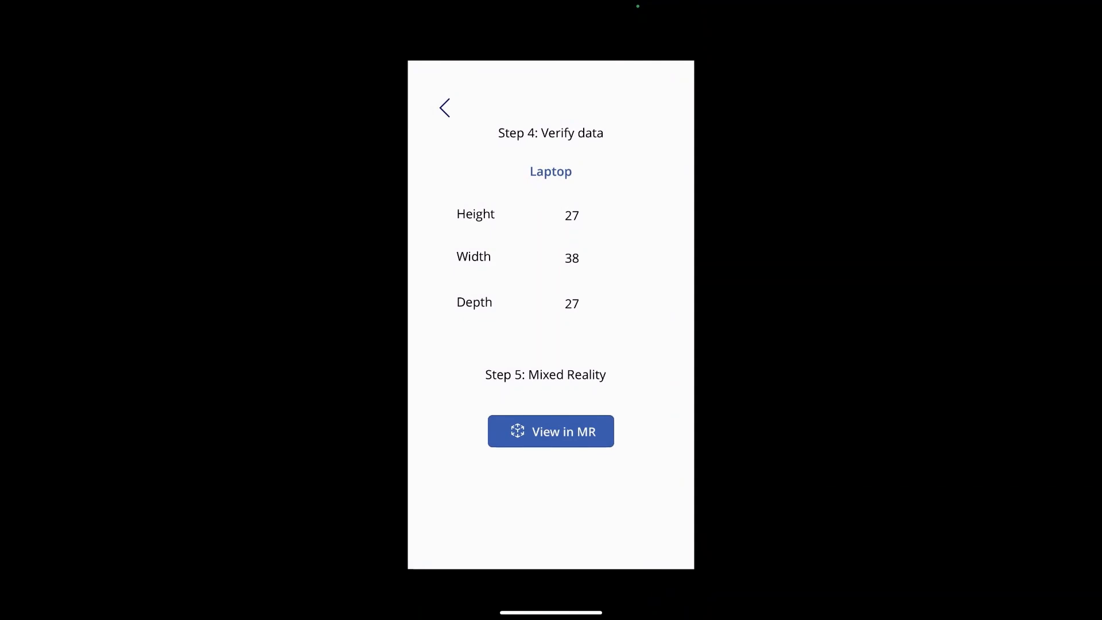